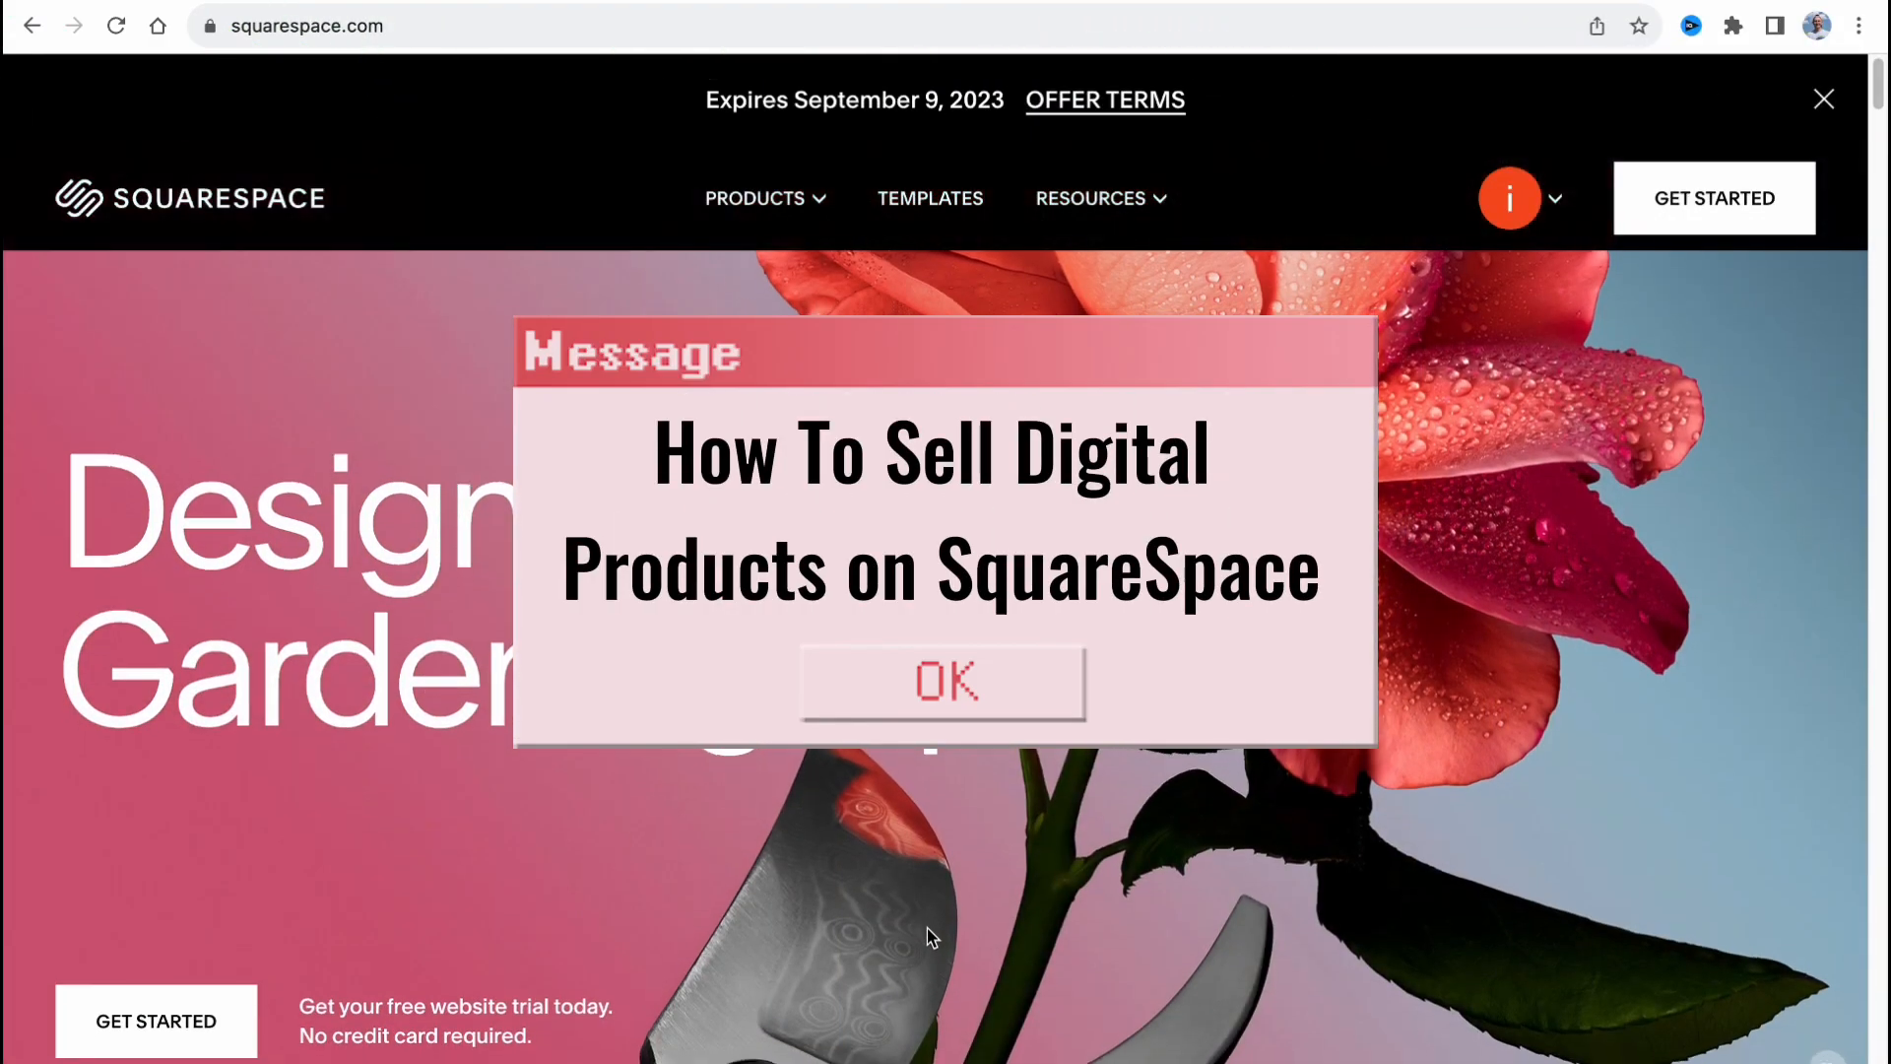
Go to the template gallery from the Squarespace home page.
{"action": "left_click", "coordinate": [942, 681]}
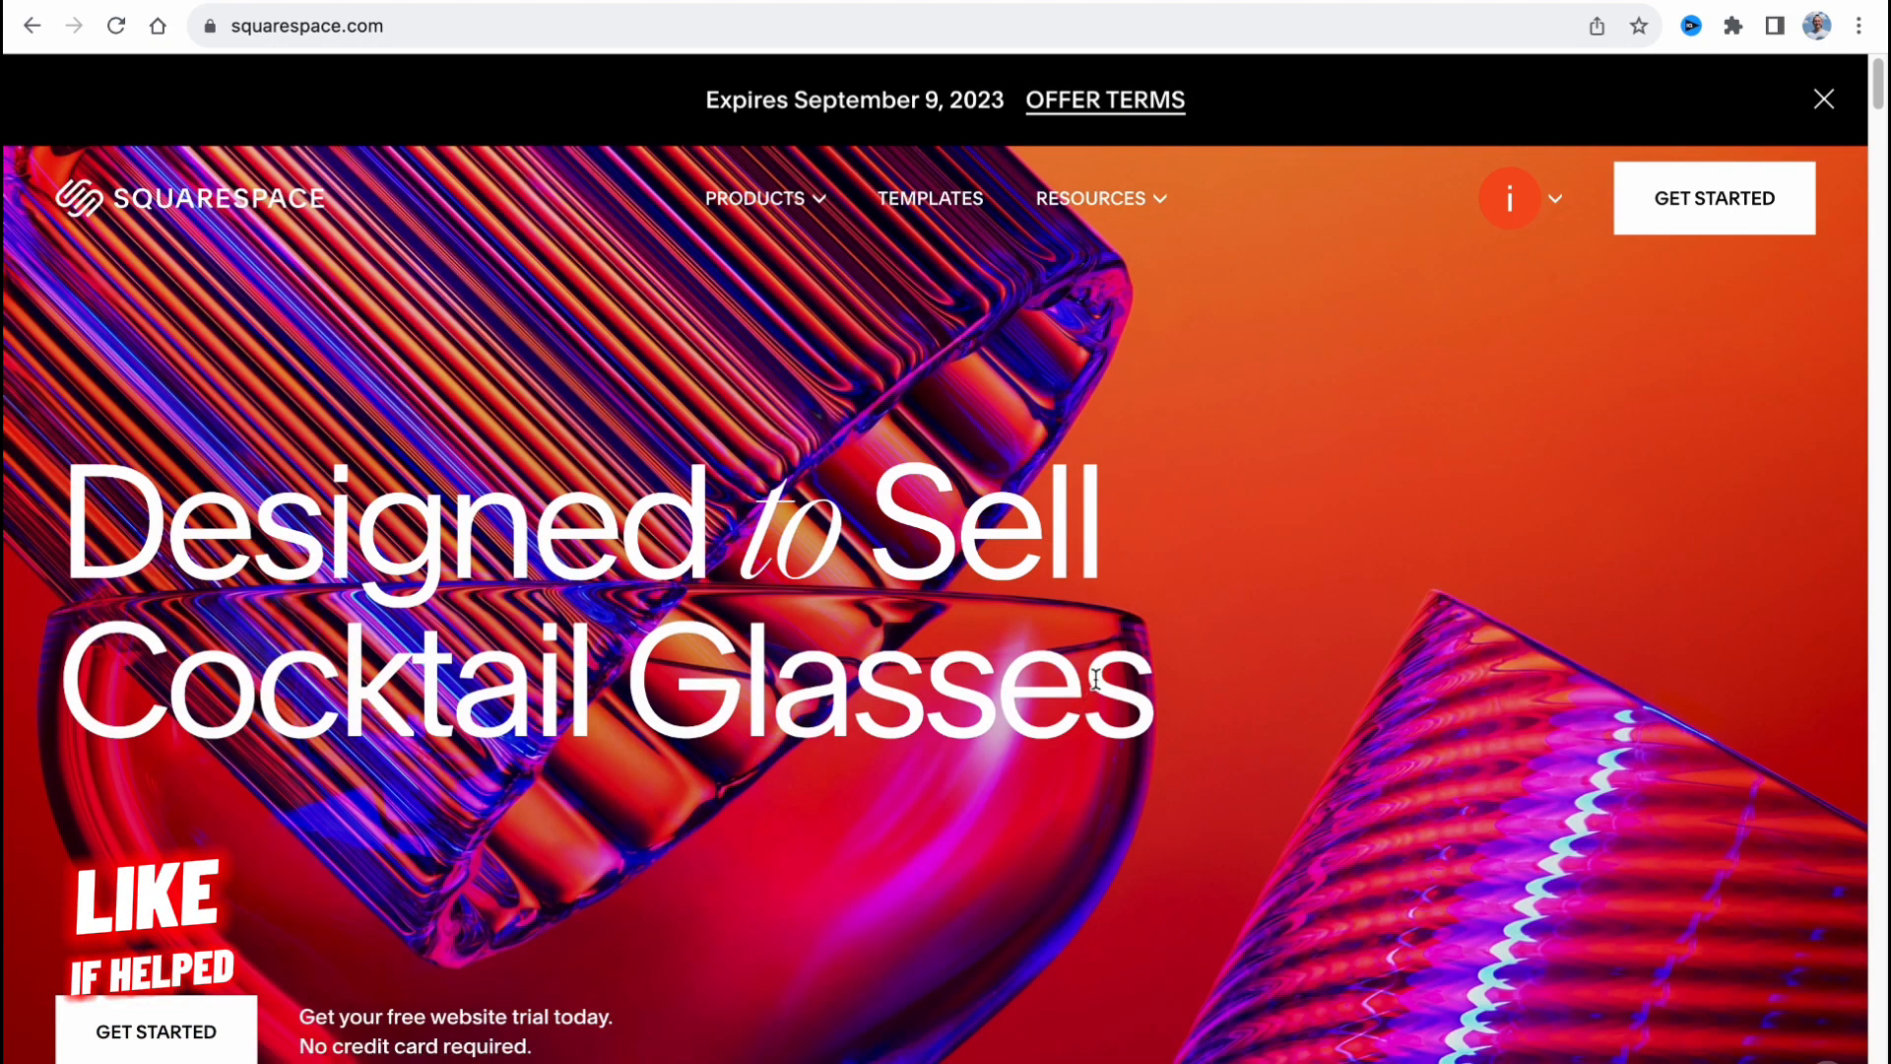
{"action": "mouse_move", "coordinate": [1711, 215]}
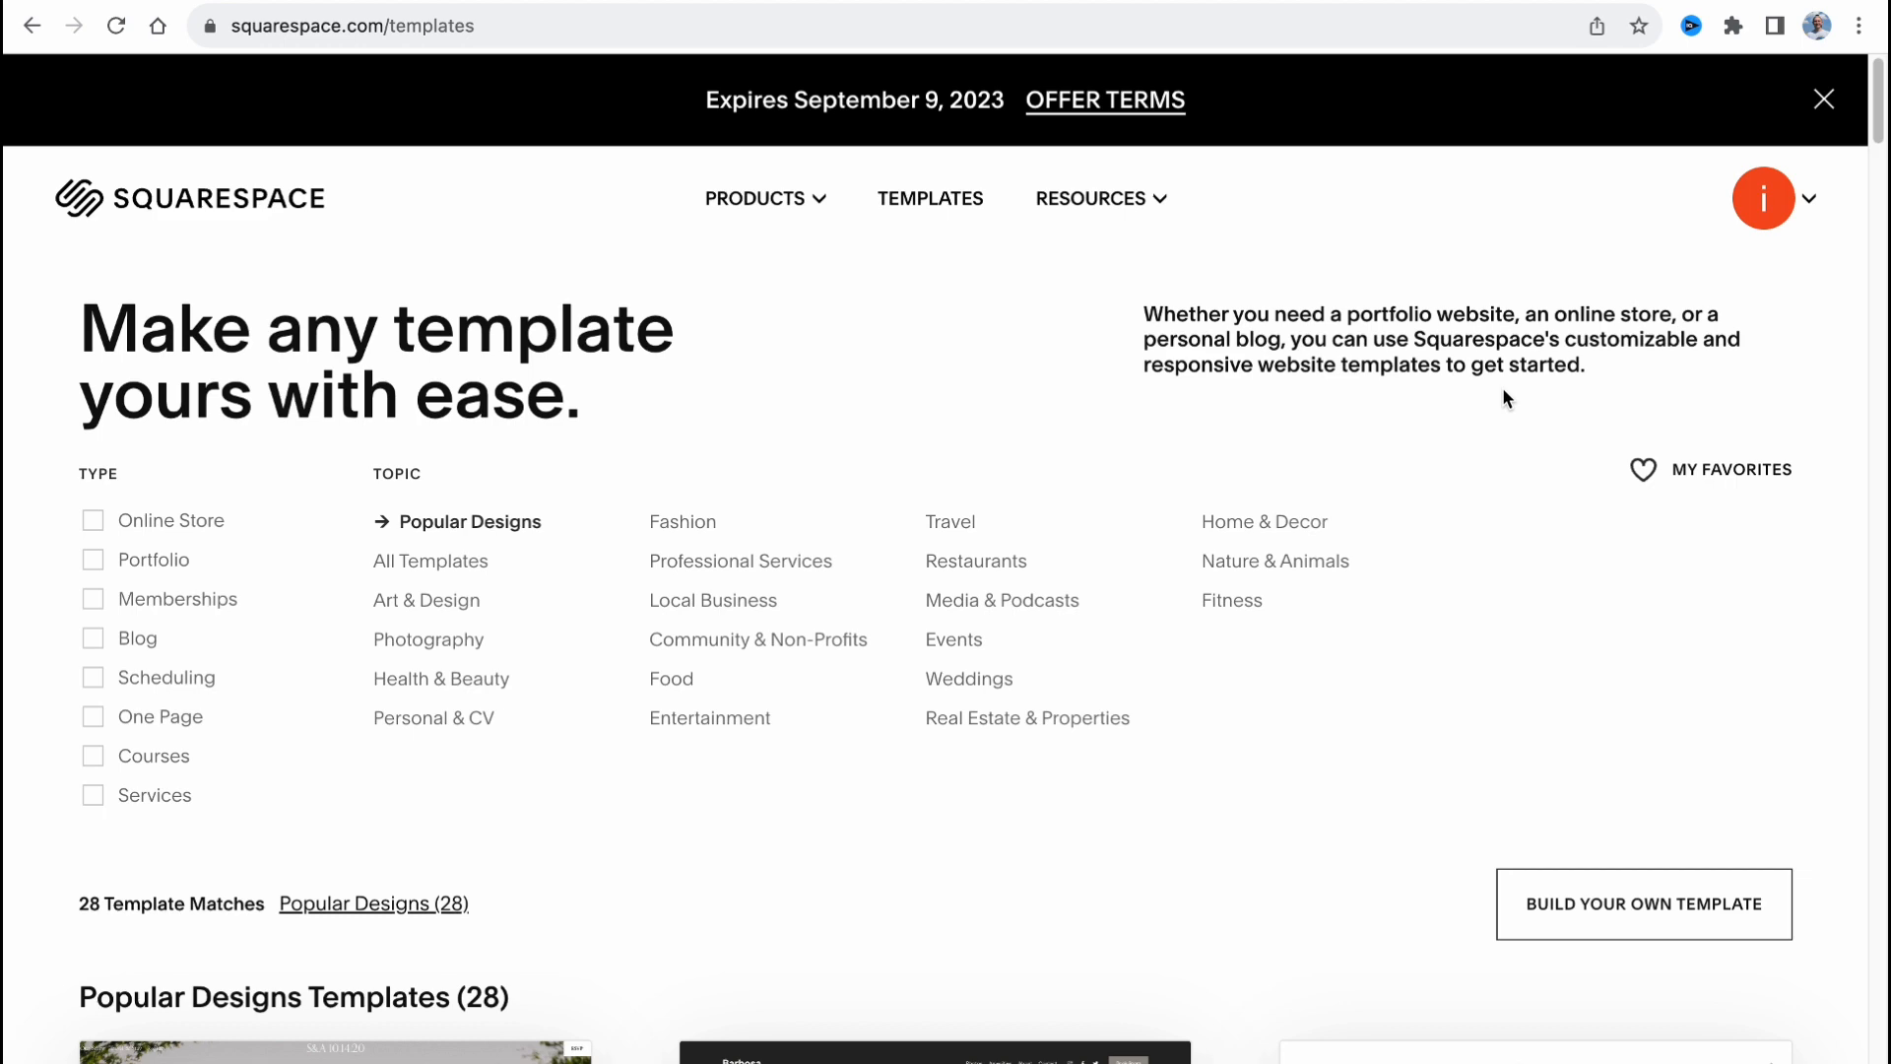
{"action": "mouse_move", "coordinate": [1507, 402]}
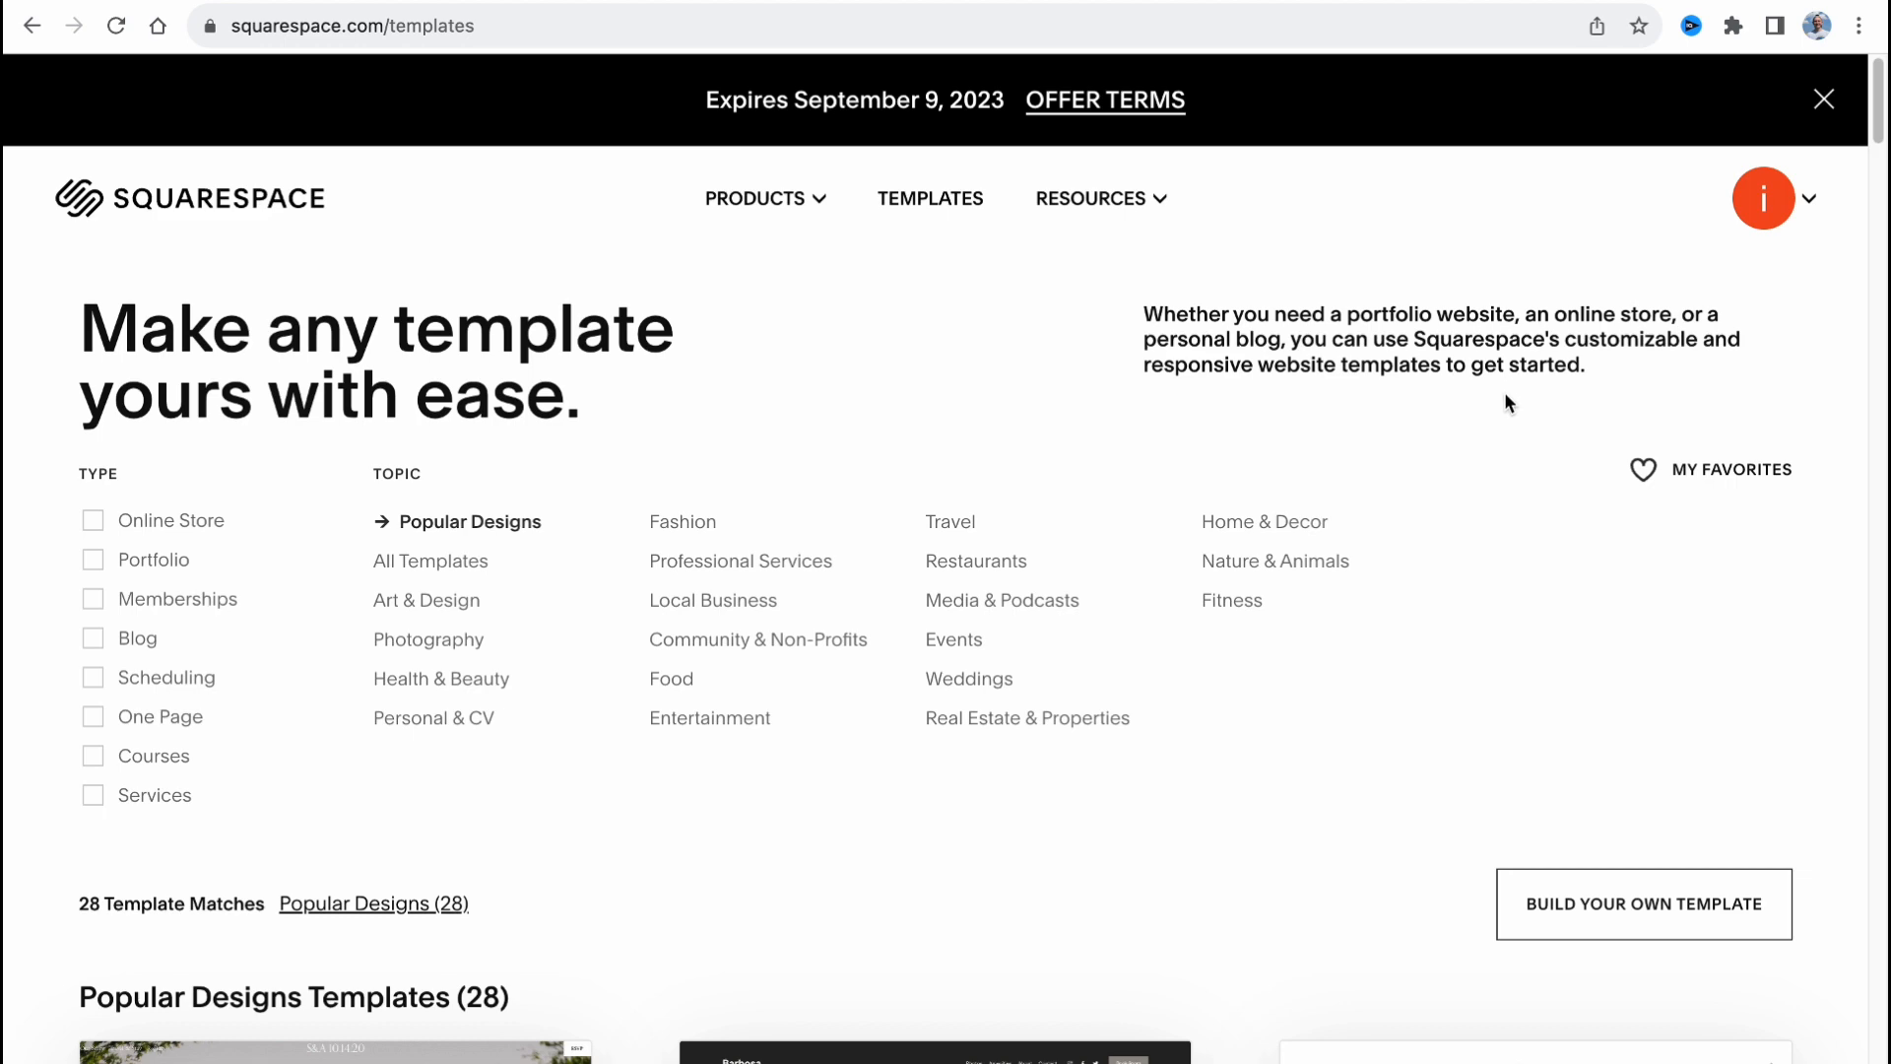
{"action": "scroll", "scroll_direction": "down", "scroll_amount": 3}
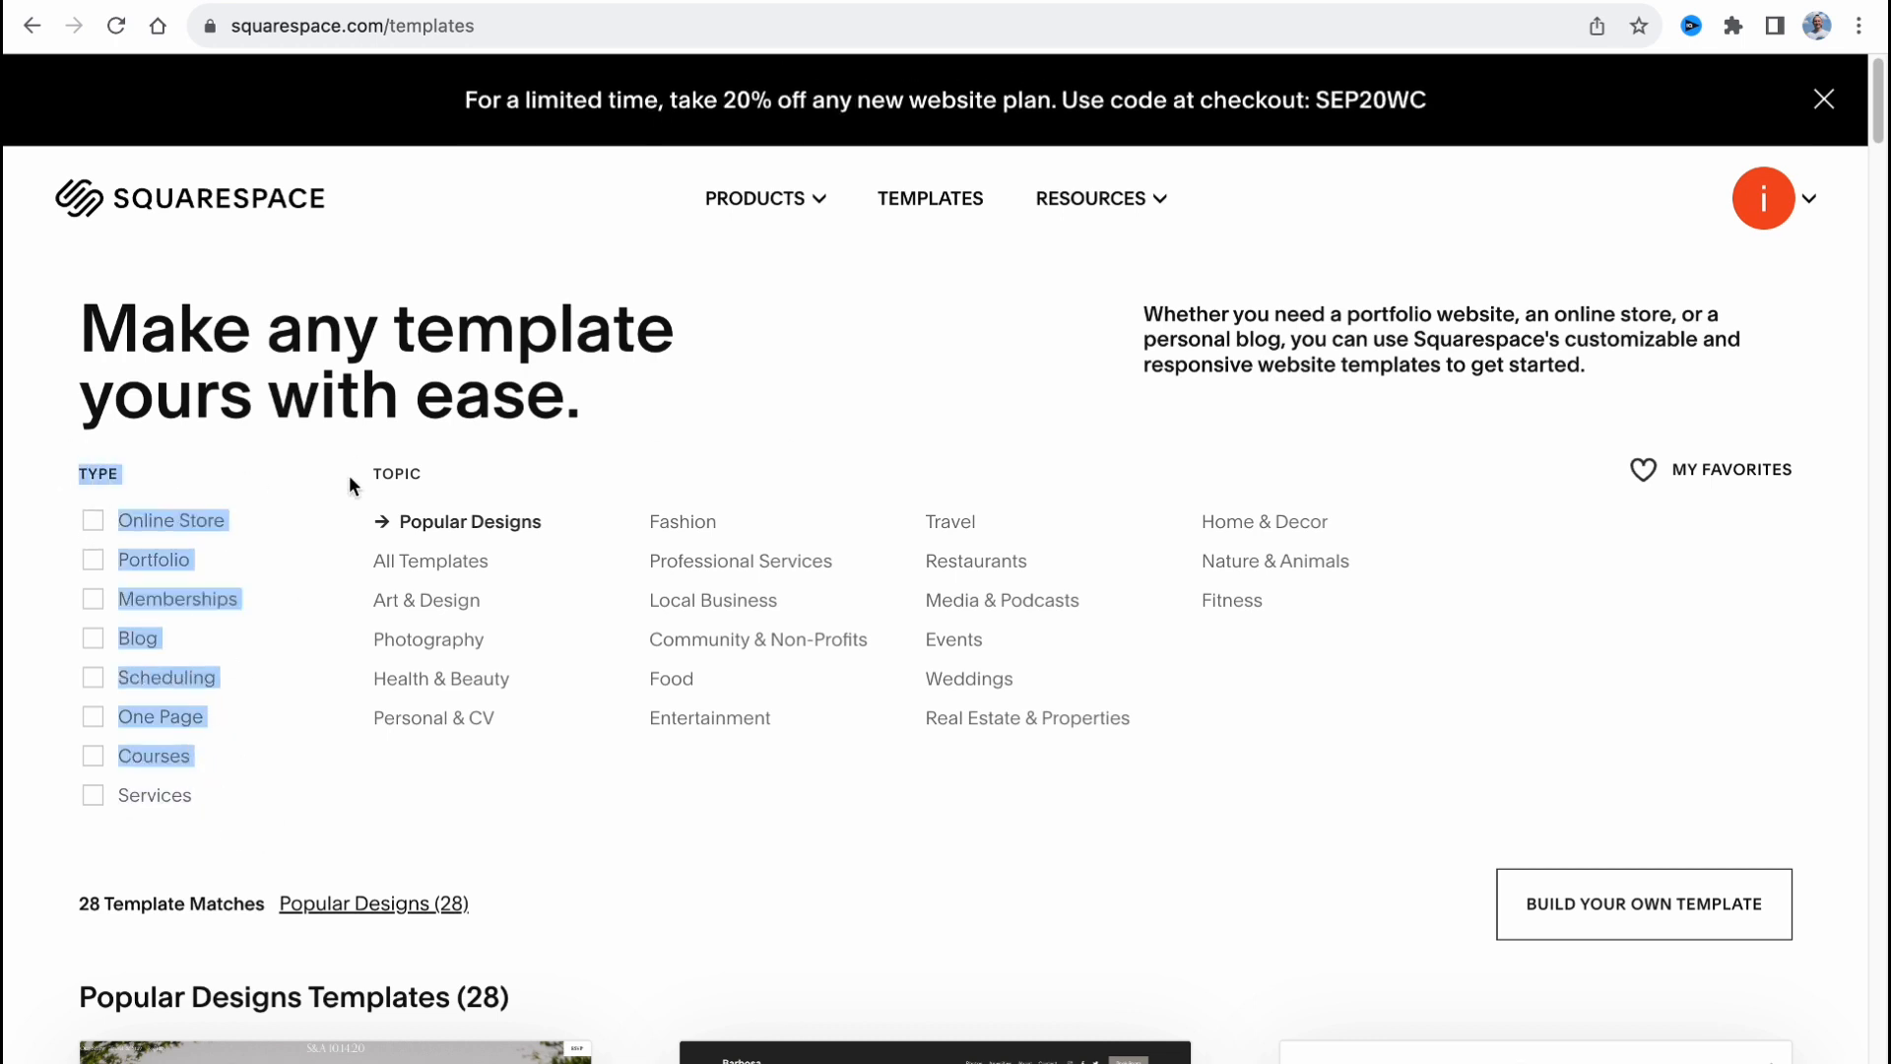
Filter templates to Online Store and start a new site from the Alameda template.
{"action": "left_click", "coordinate": [92, 520]}
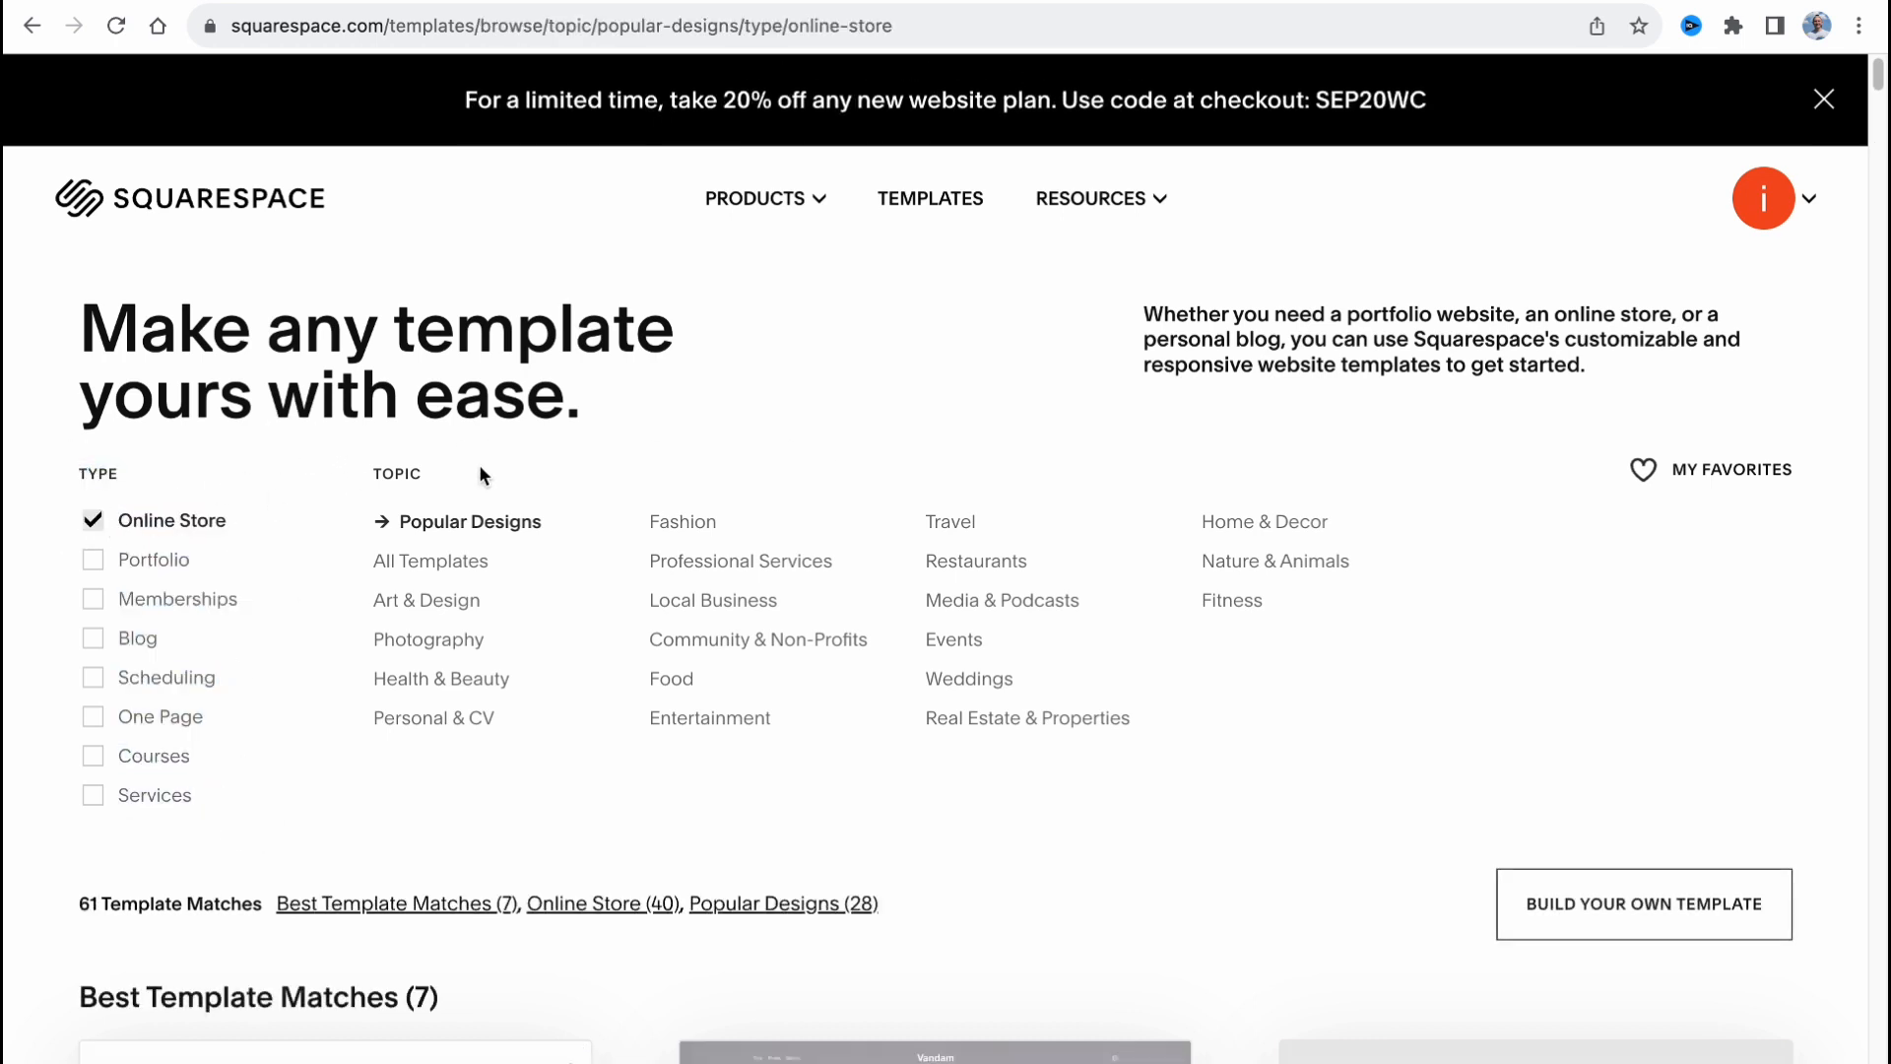
{"action": "scroll", "scroll_direction": "down", "scroll_amount": 3}
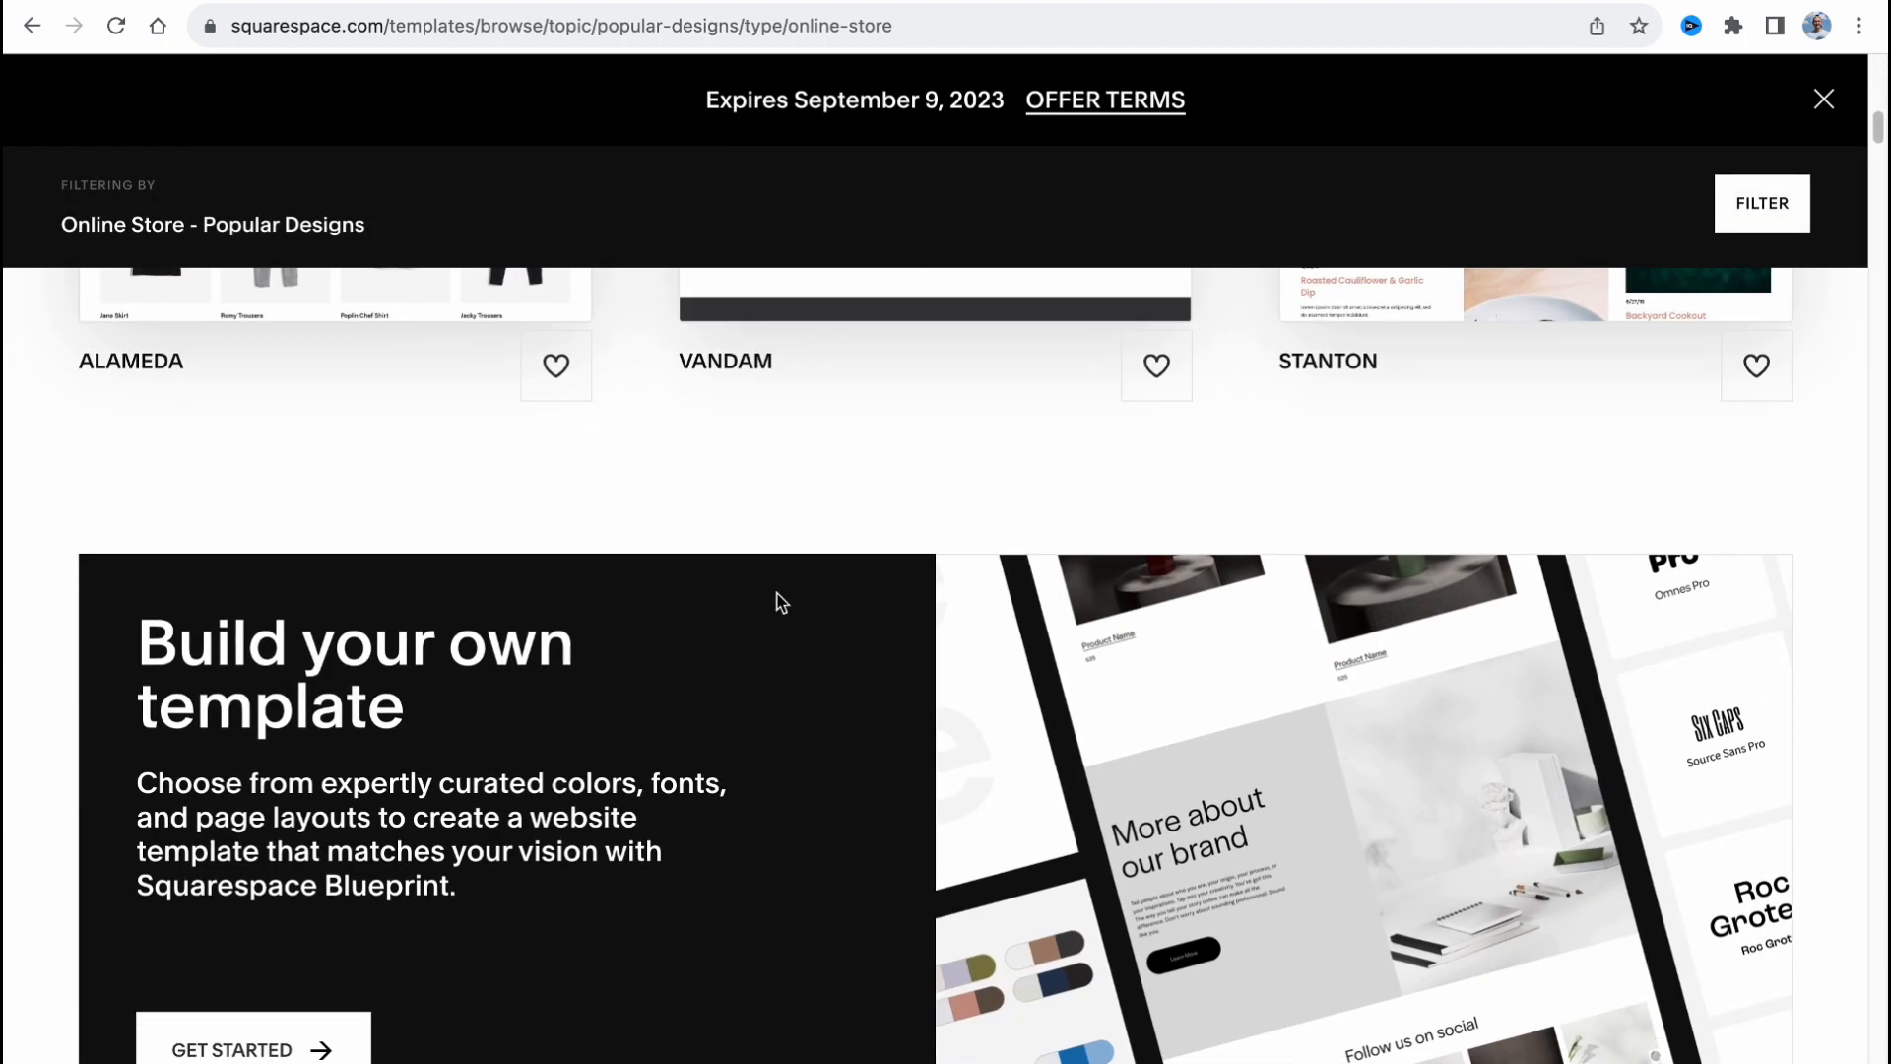
{"action": "scroll", "scroll_direction": "down", "scroll_amount": 3}
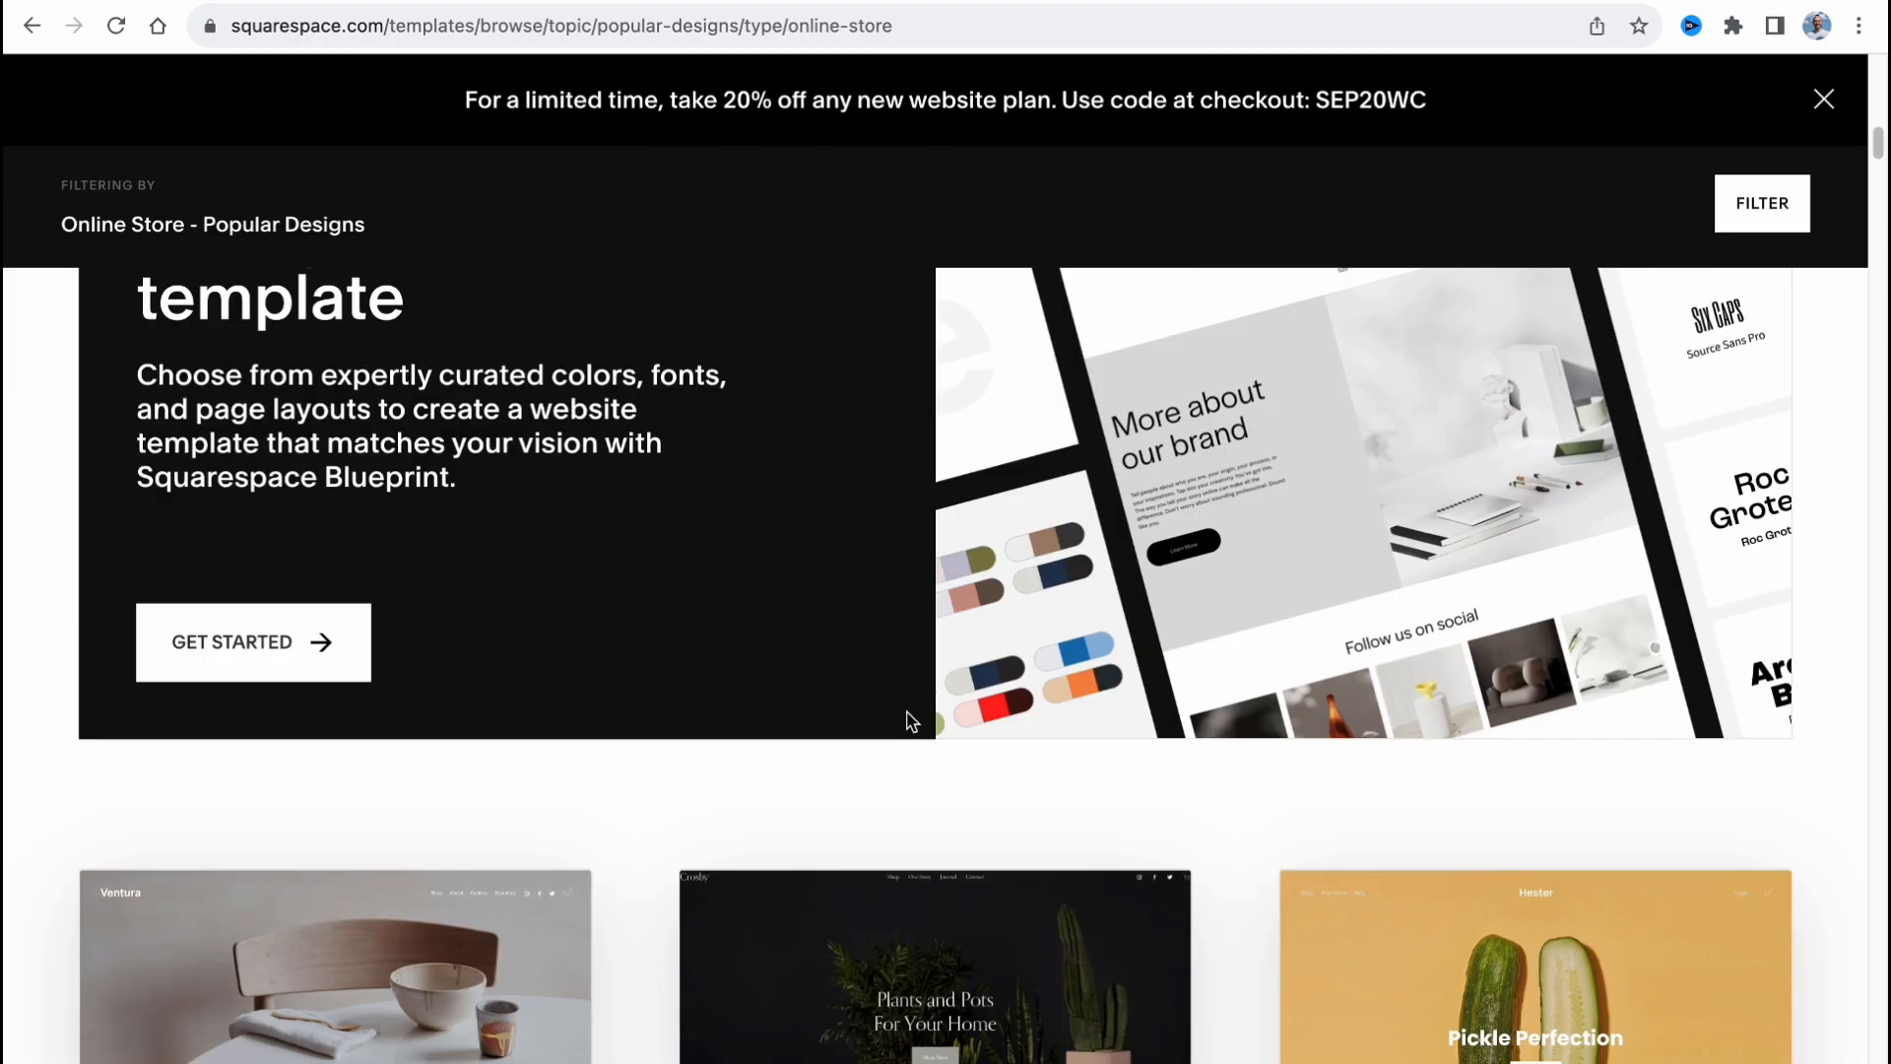
{"action": "scroll", "scroll_direction": "down", "scroll_amount": 3}
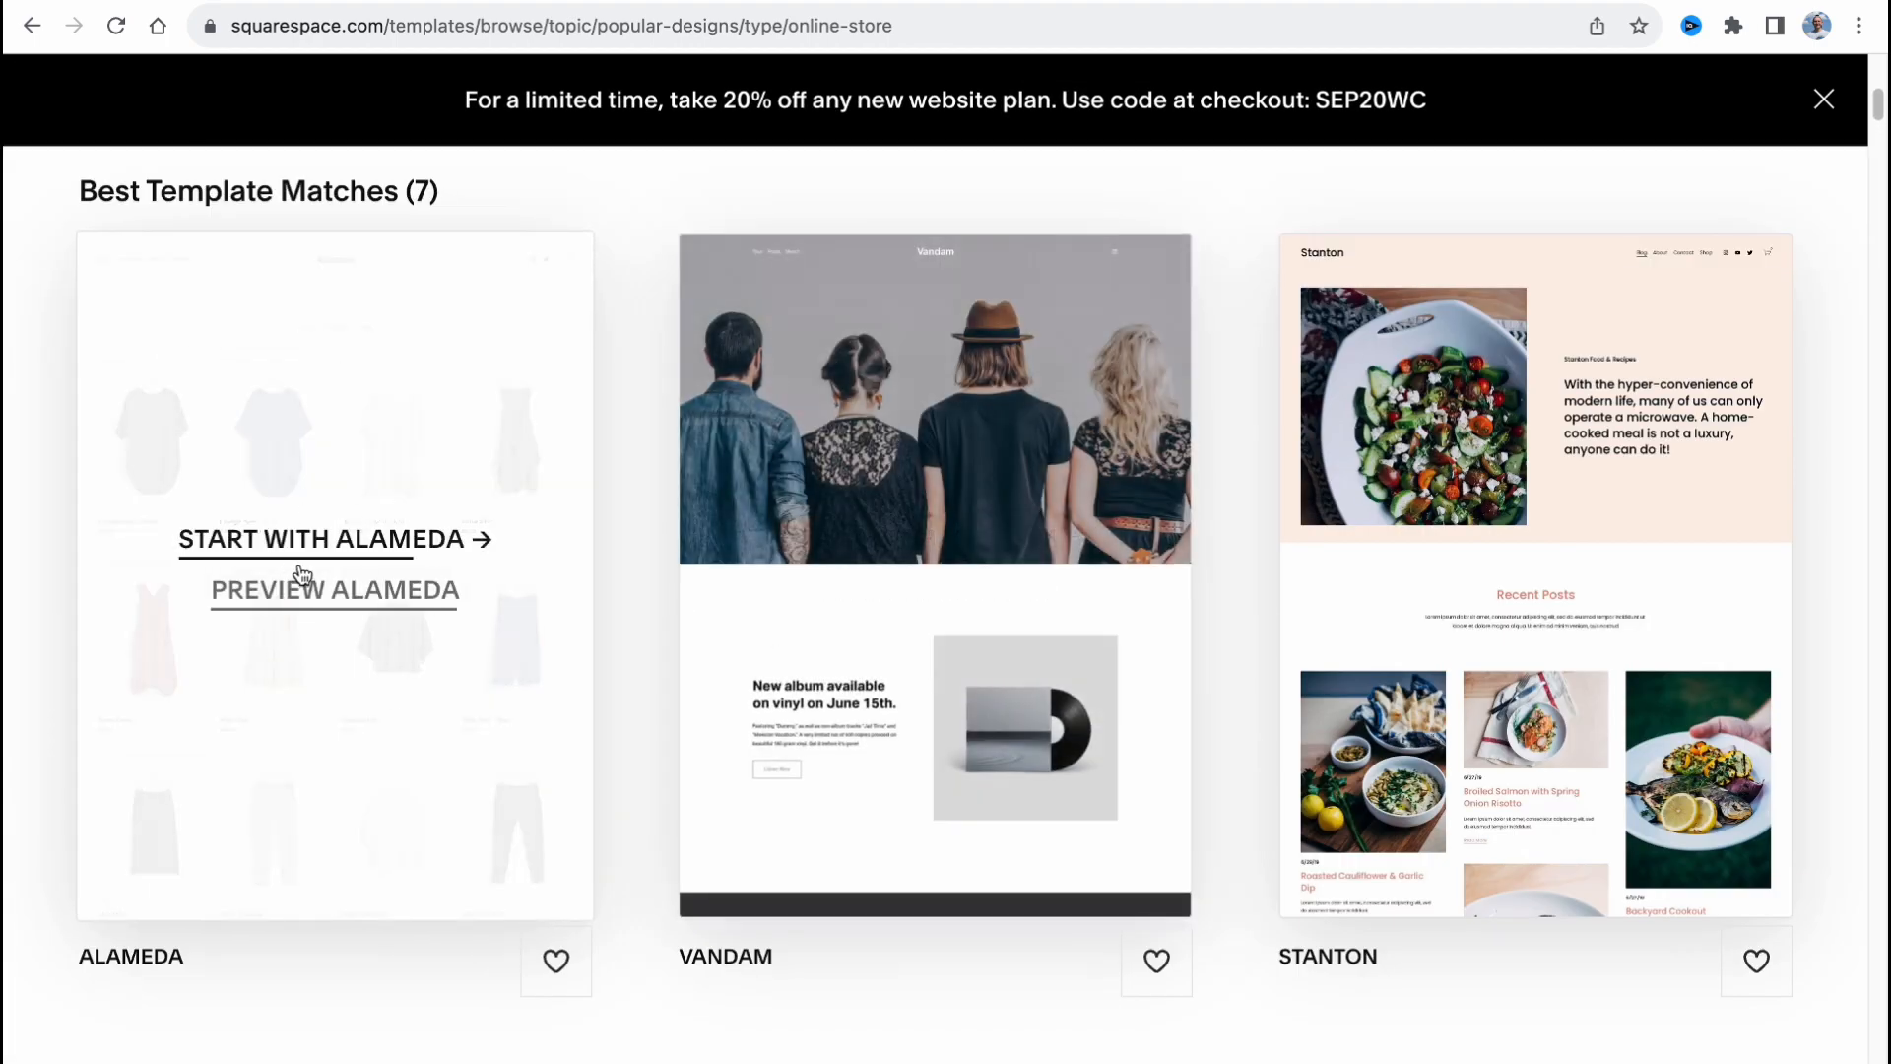
{"action": "left_click", "coordinate": [333, 540]}
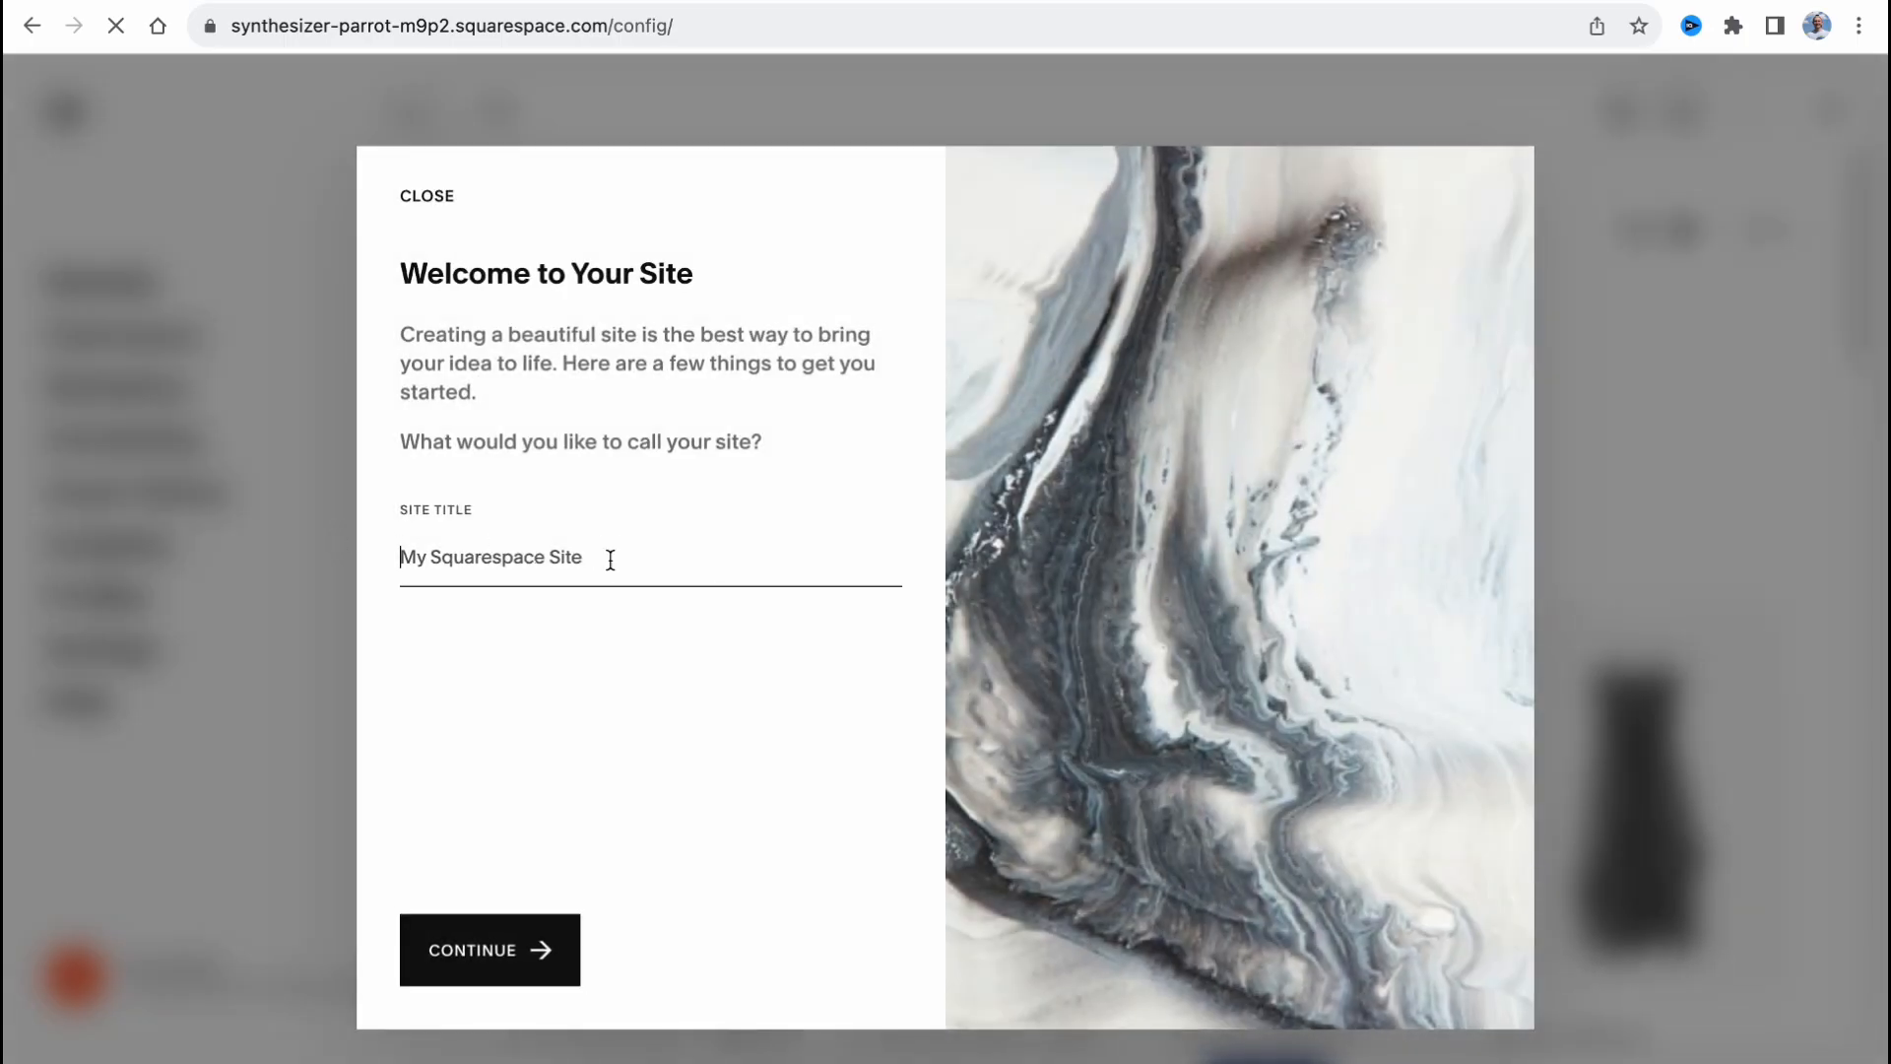
Title the new site 'HelperMan DP' and finish the welcome steps into the editor.
{"action": "type", "text": "HelperMan D"}
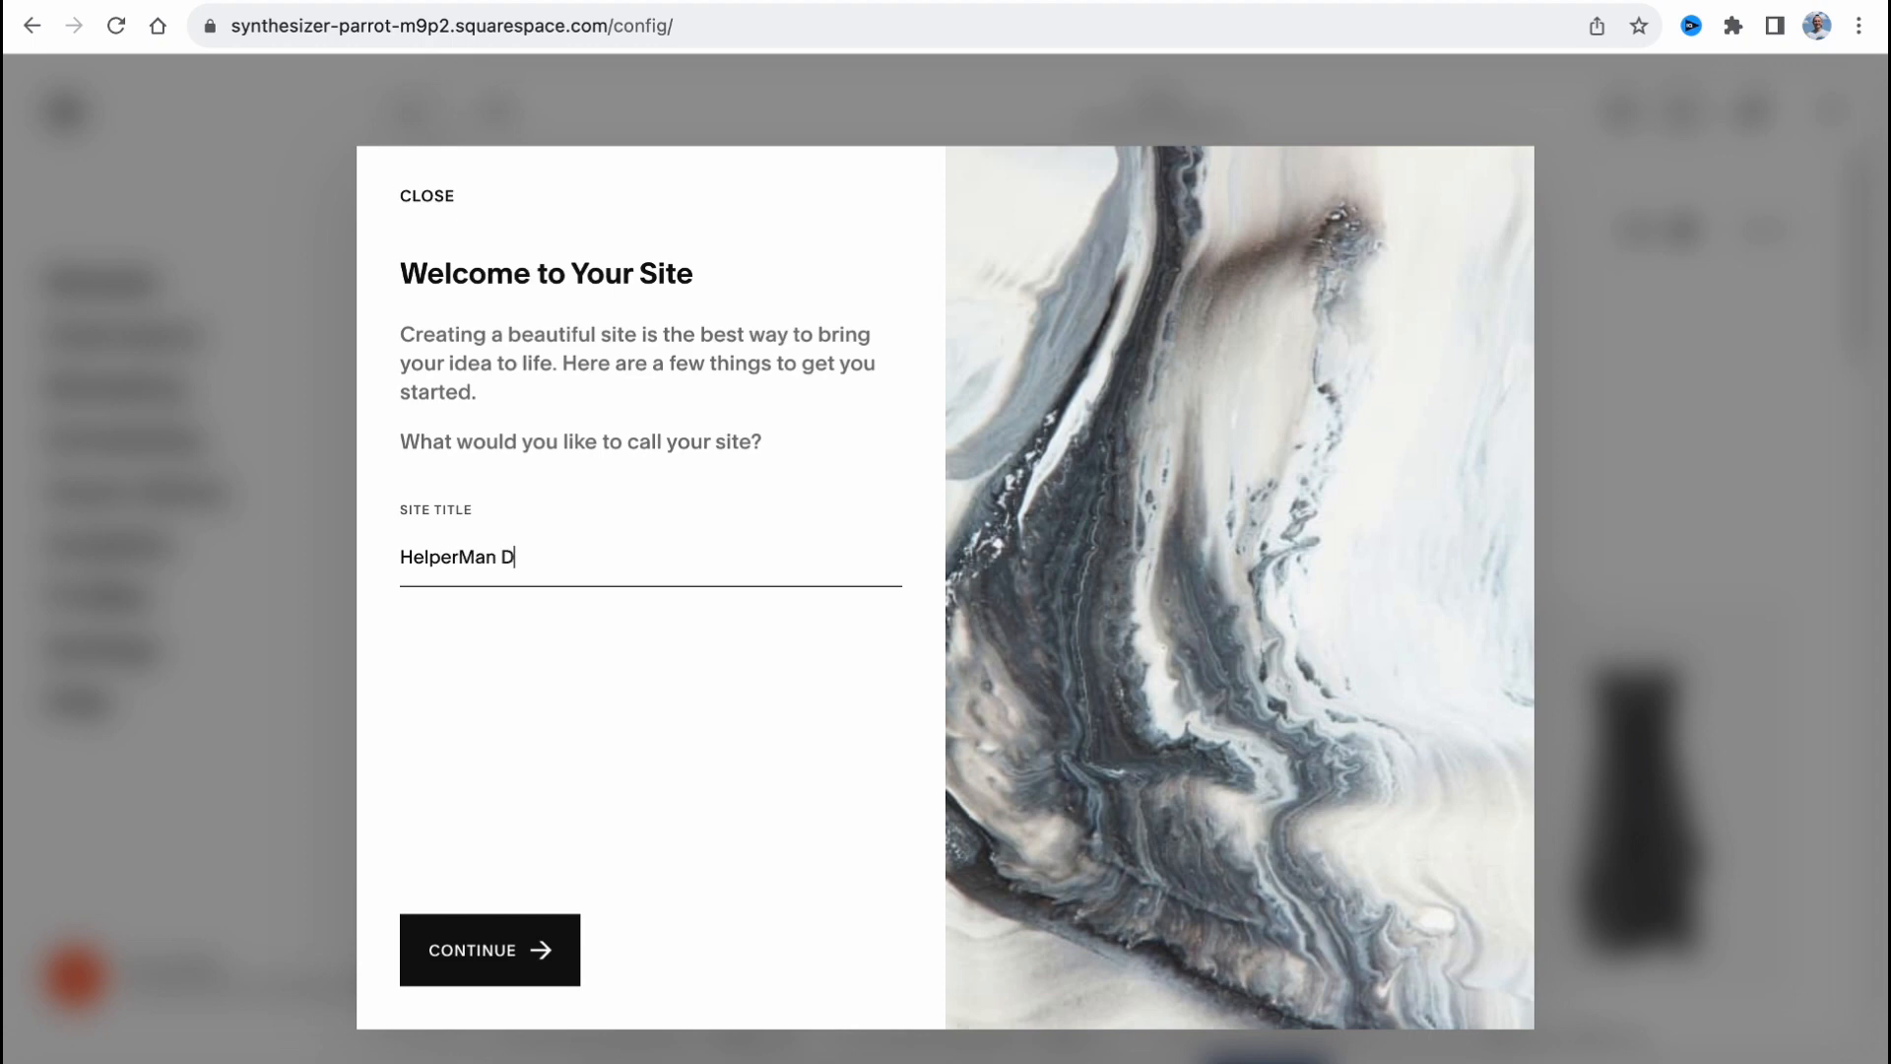
{"action": "type", "text": "P"}
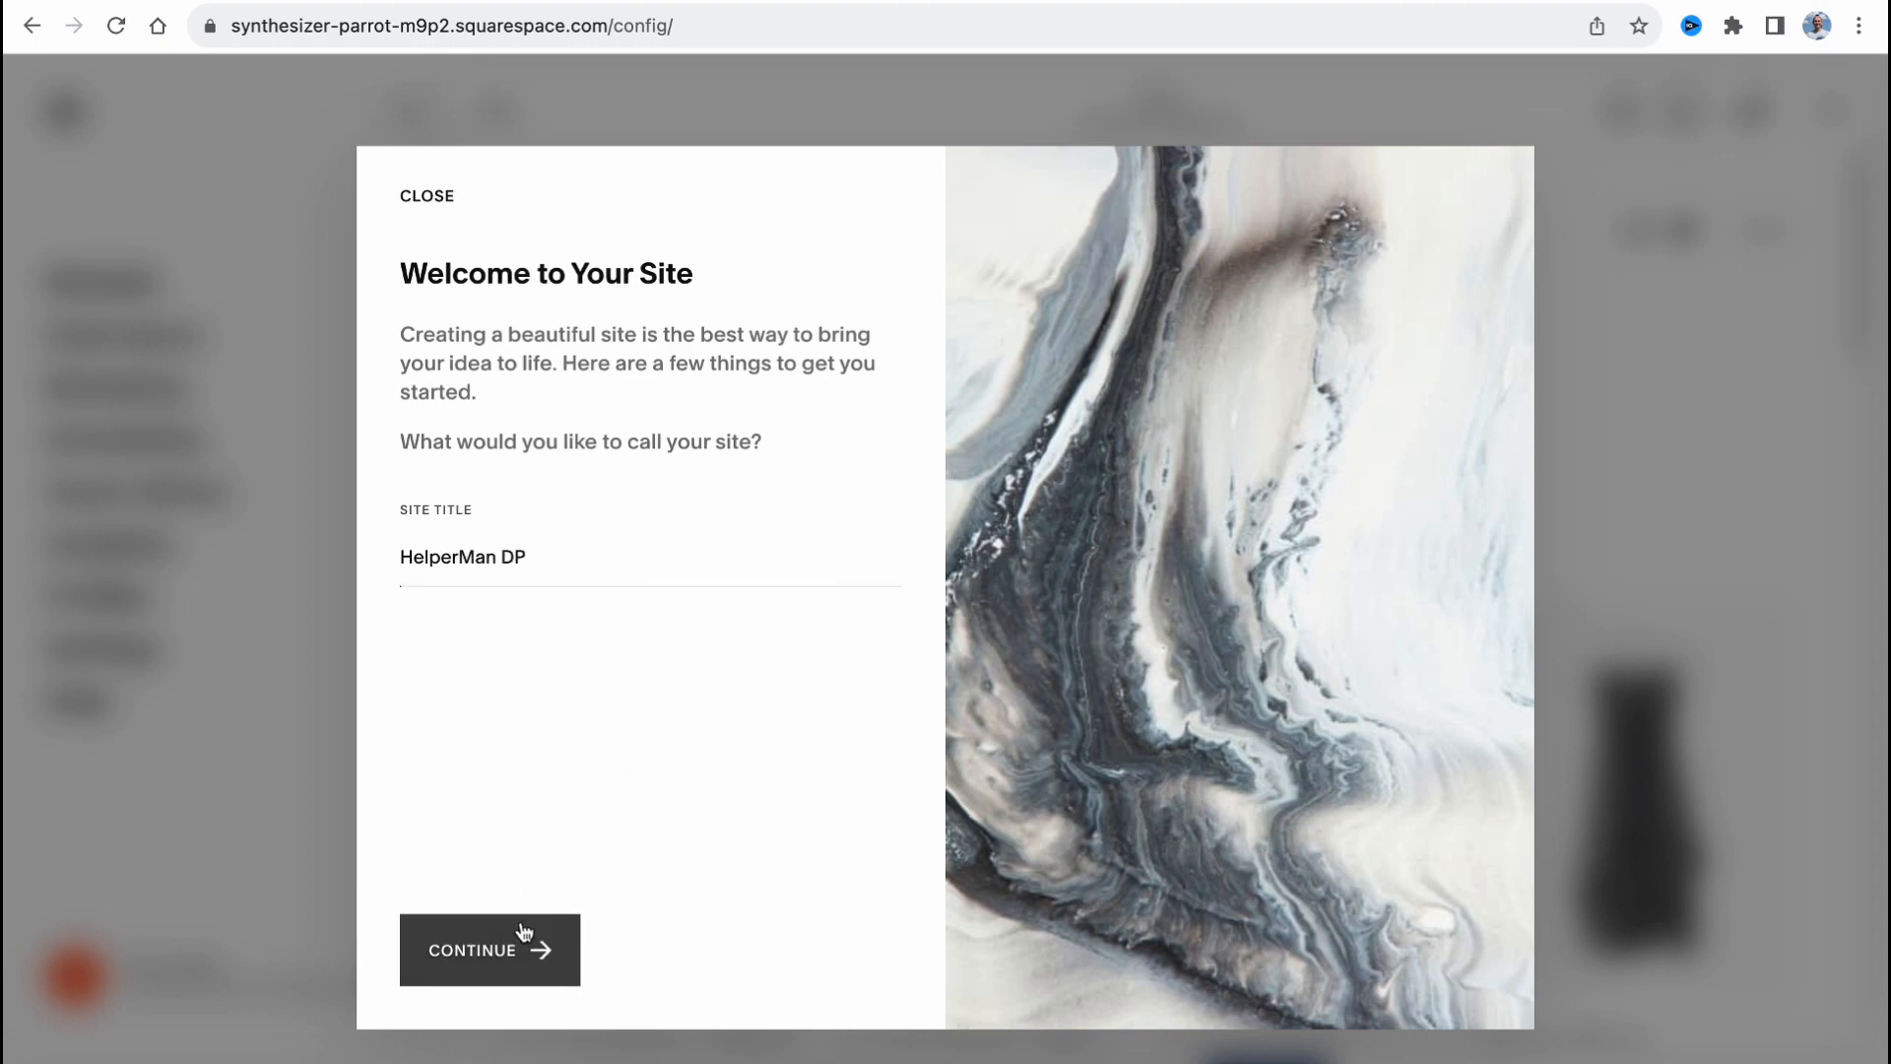
{"action": "left_click", "coordinate": [488, 949]}
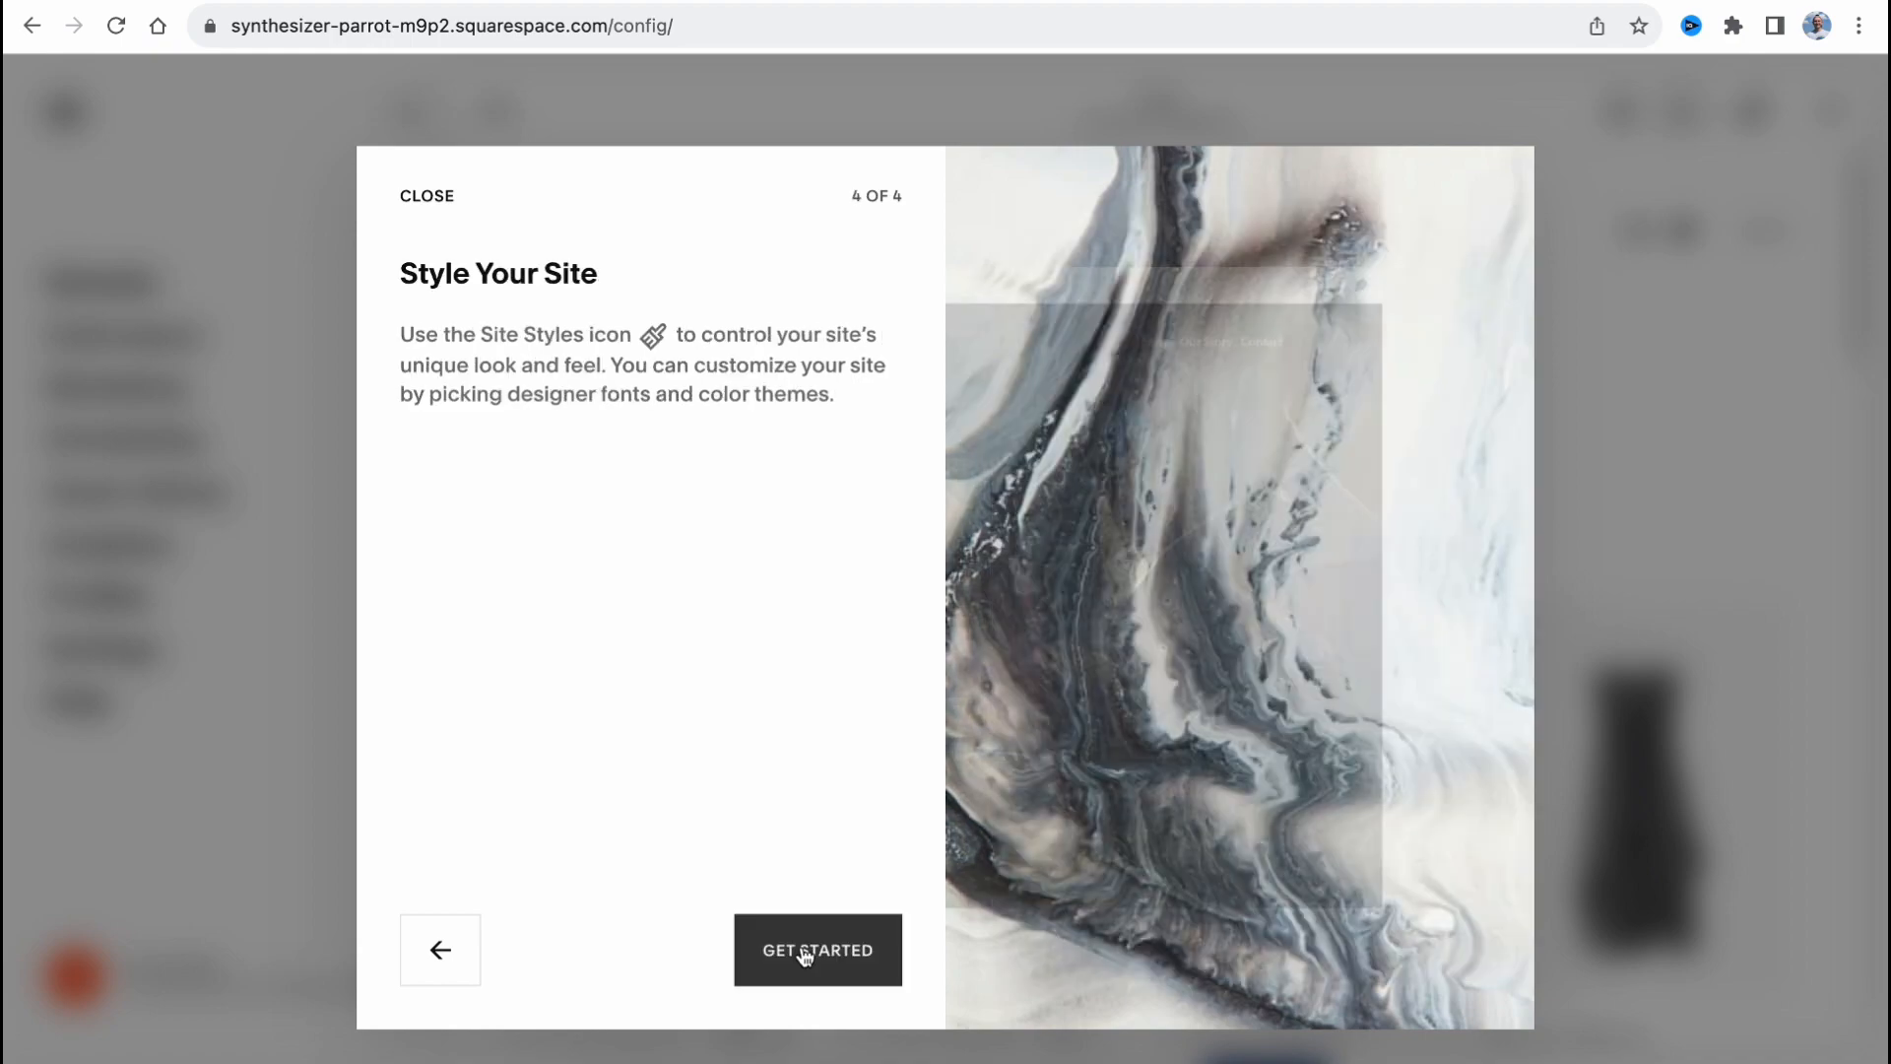
{"action": "left_click", "coordinate": [815, 949]}
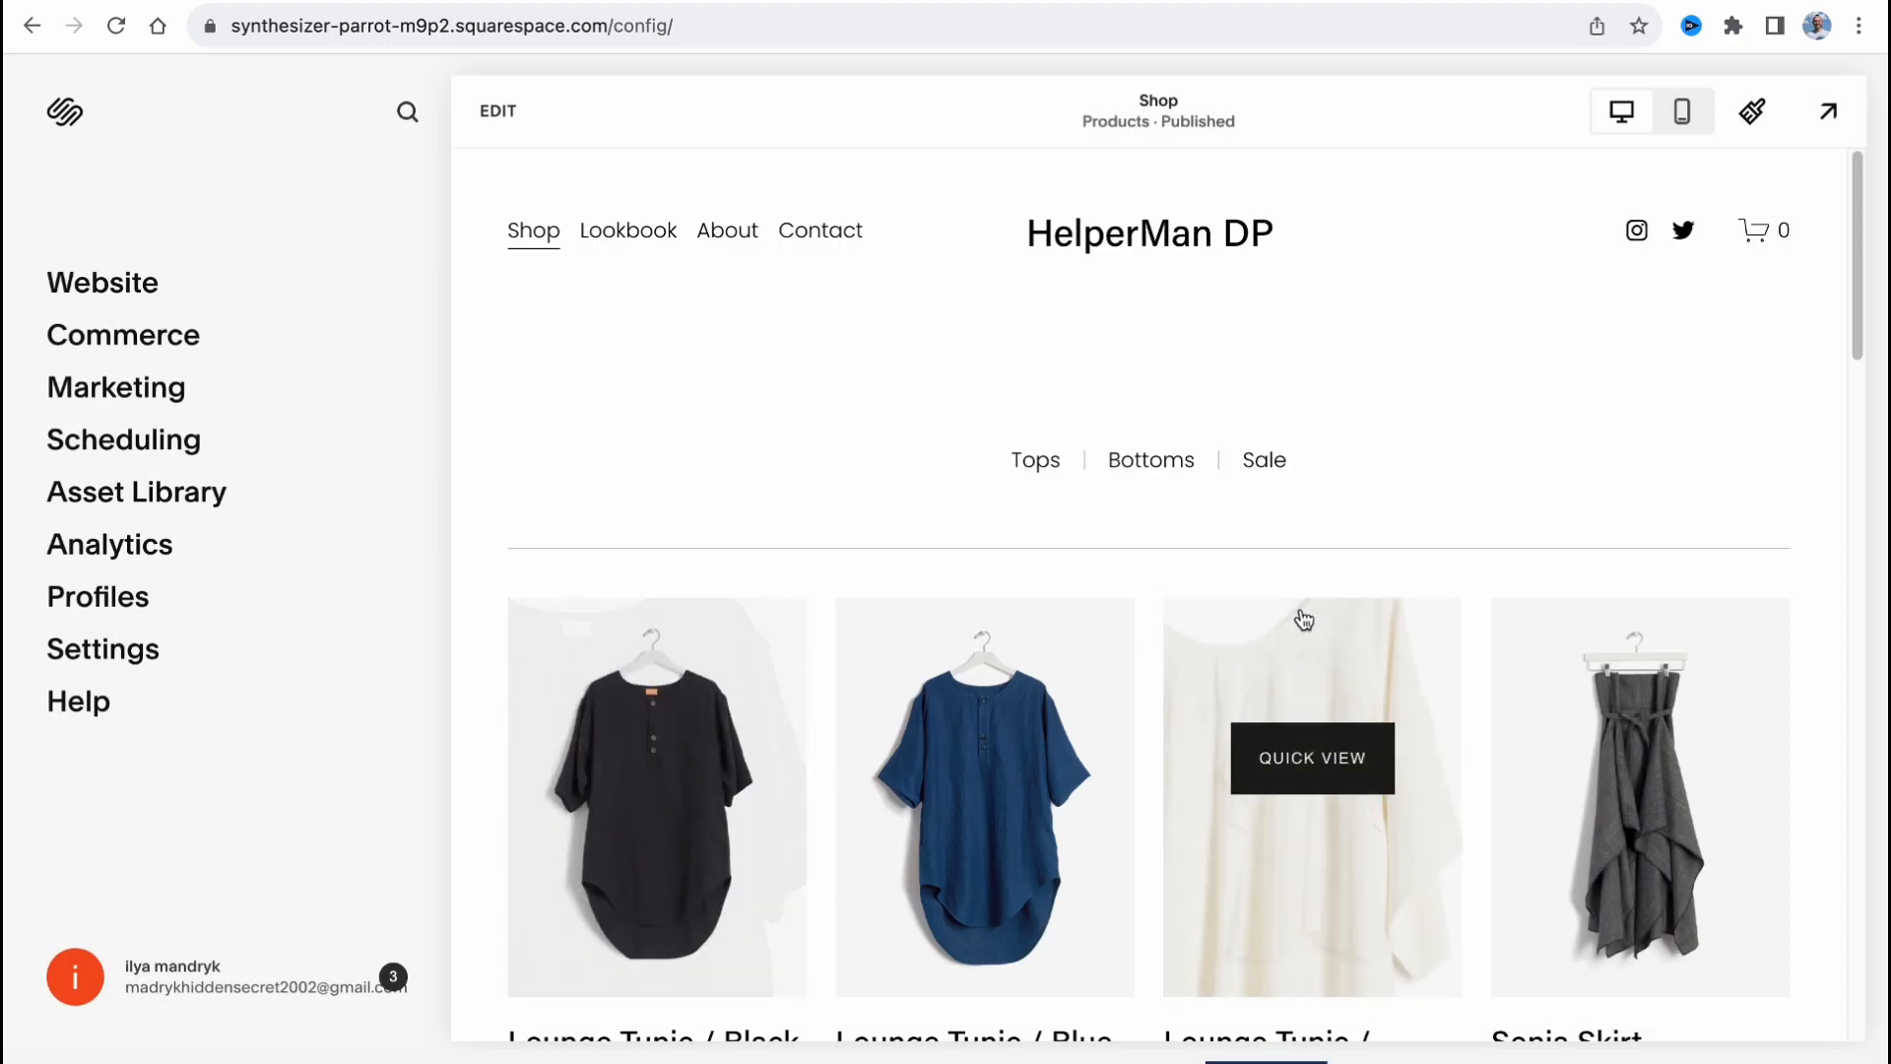
Review the Shop preview and bring up the Site Styles panel.
{"action": "scroll", "scroll_direction": "down", "scroll_amount": 3}
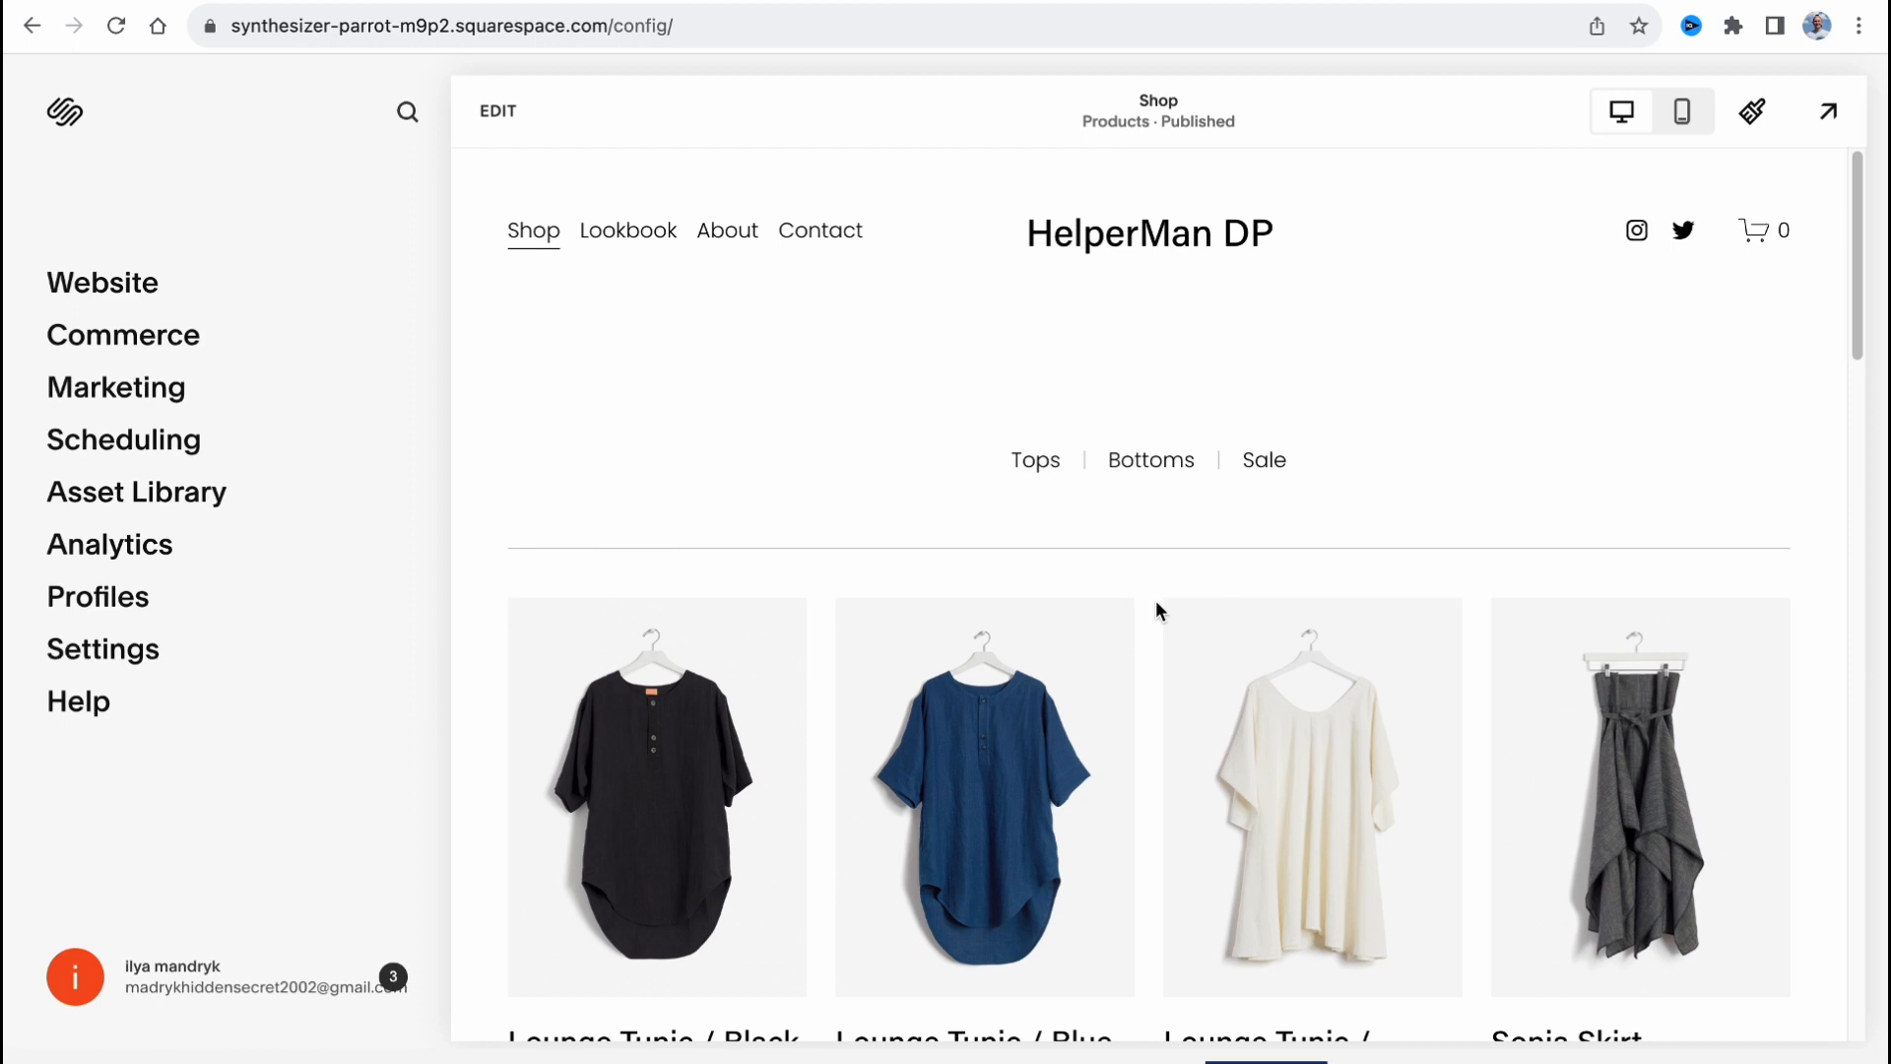
{"action": "mouse_move", "coordinate": [1134, 605]}
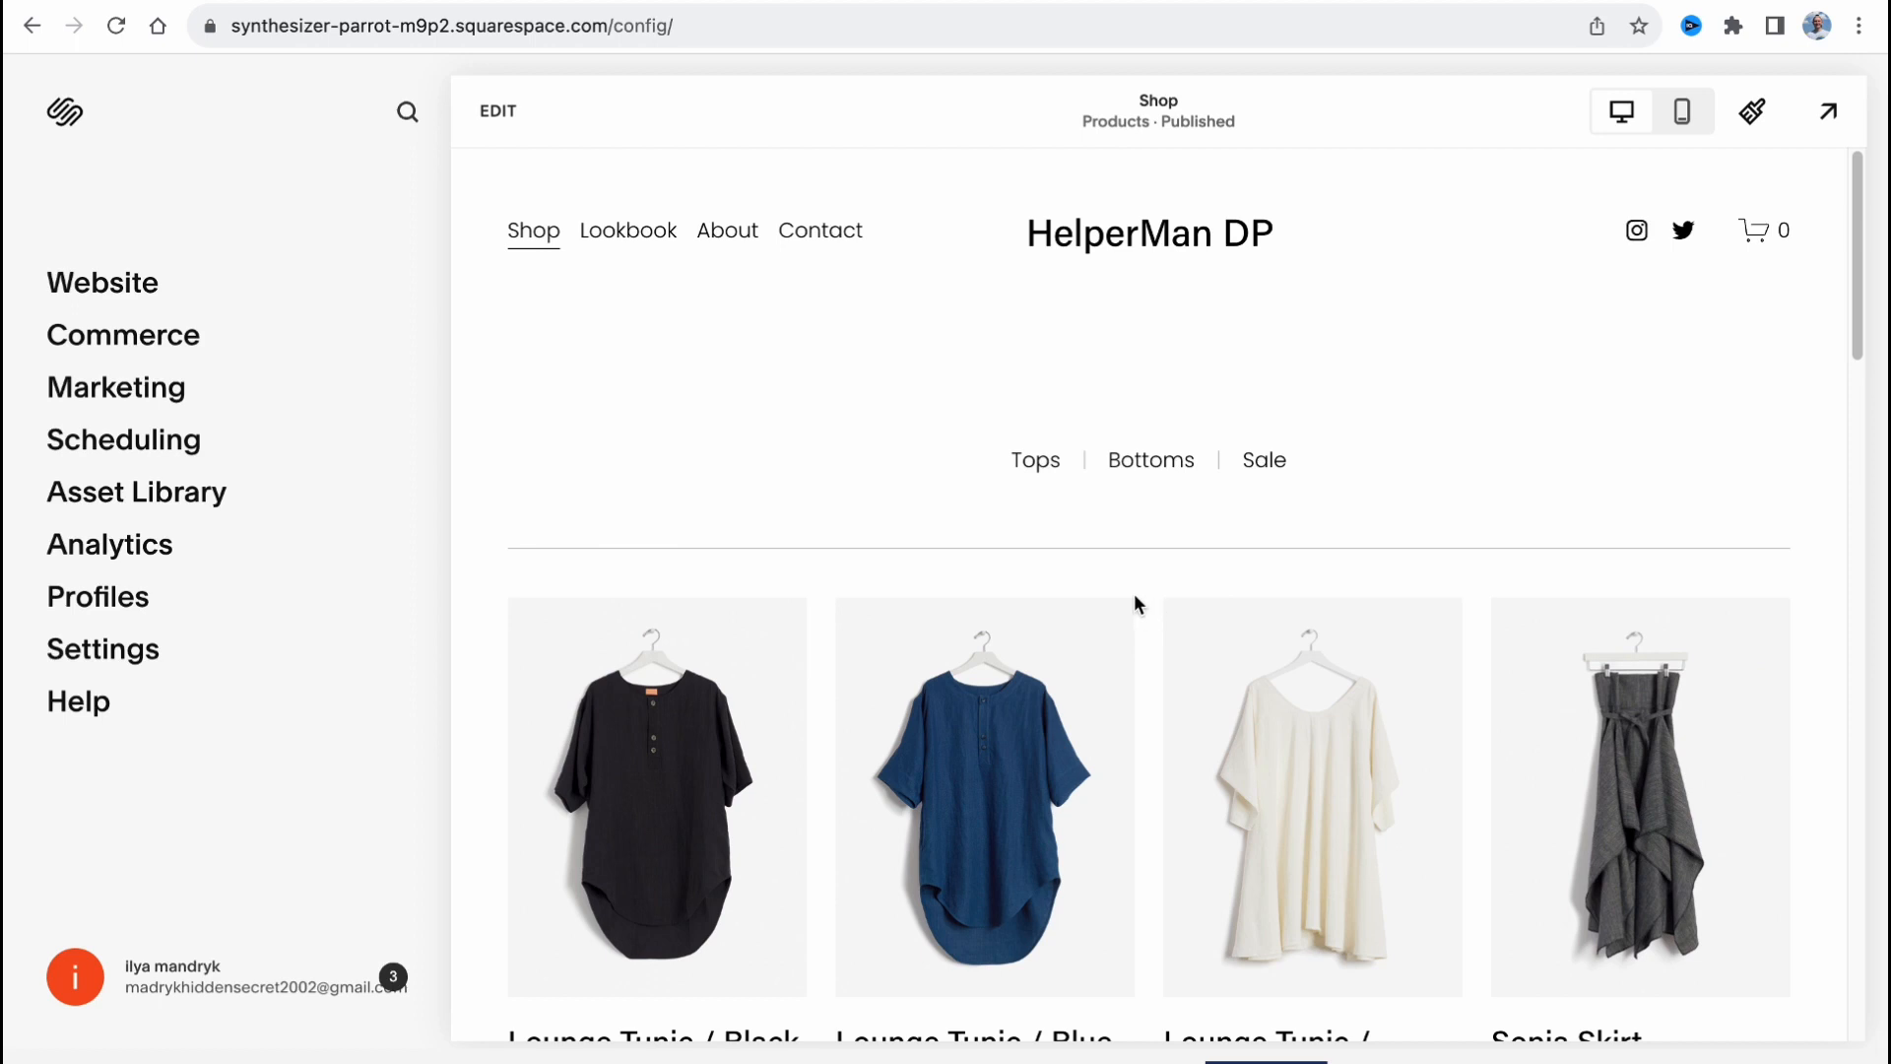
{"action": "mouse_move", "coordinate": [977, 432]}
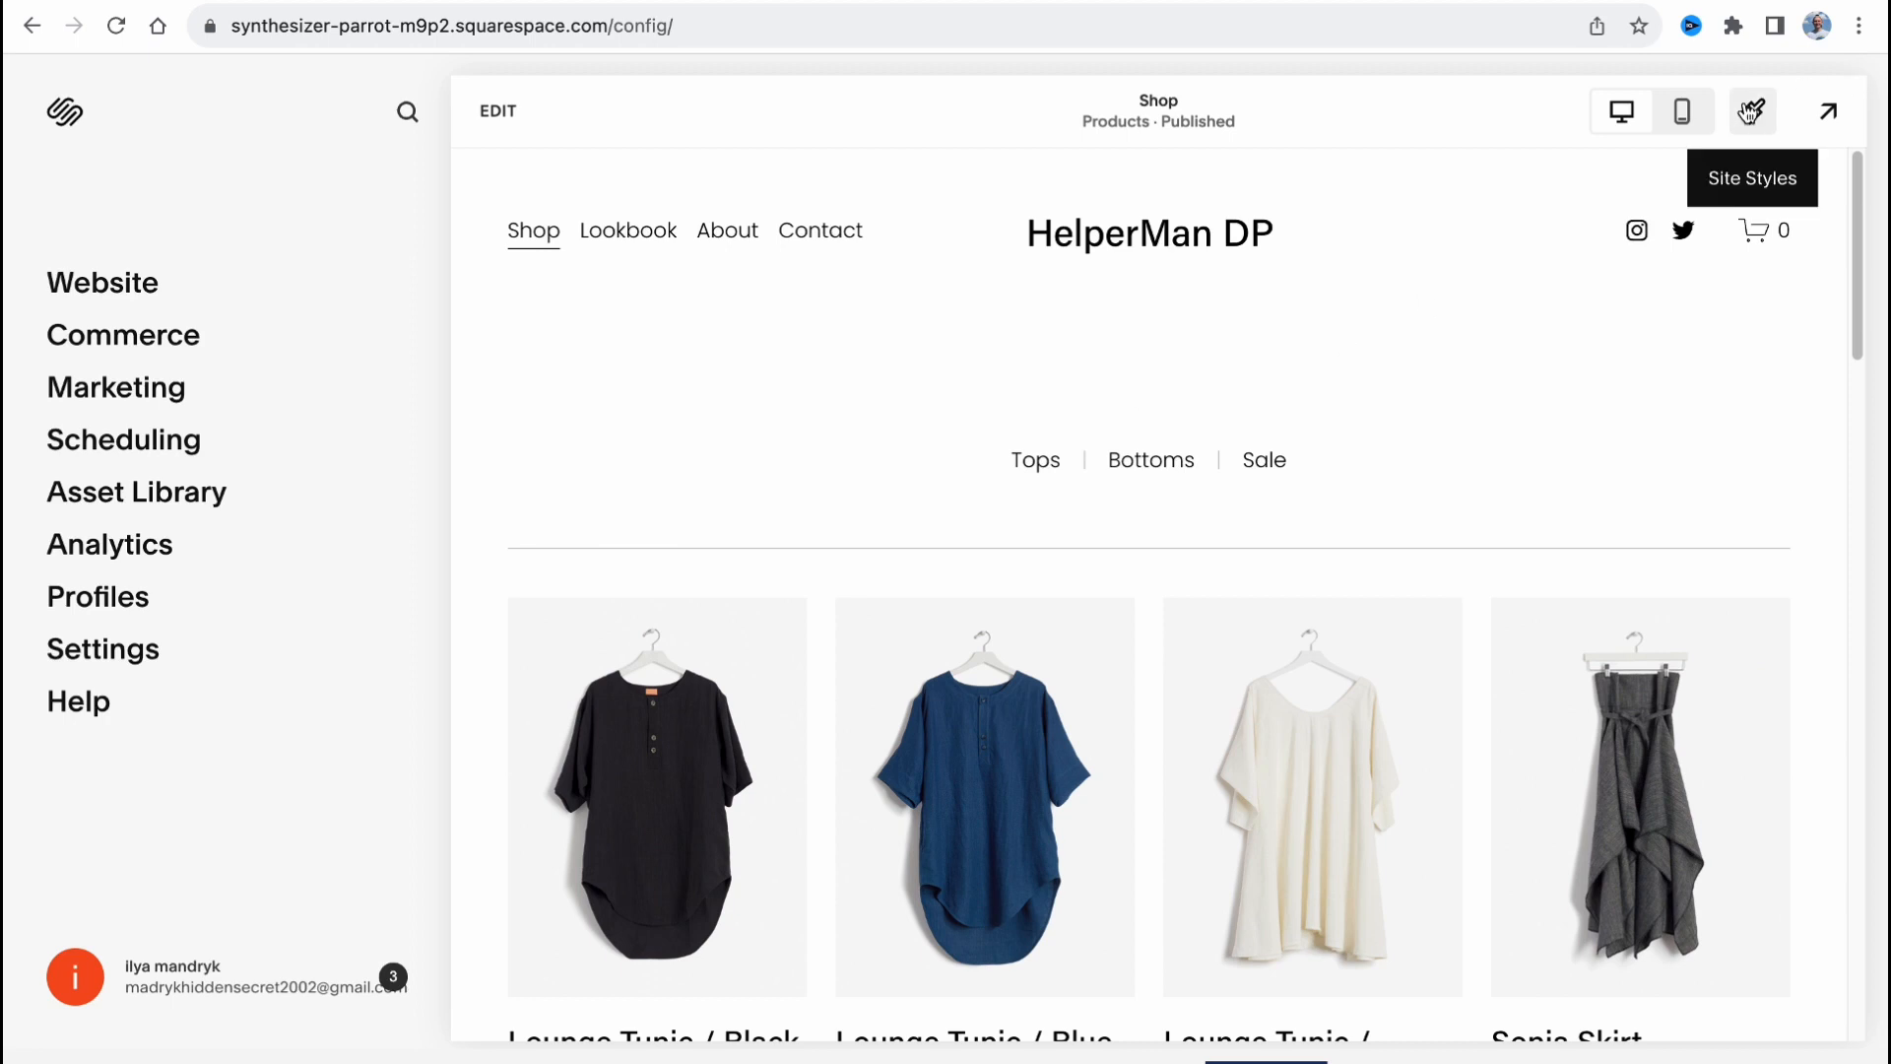
{"action": "left_click", "coordinate": [1751, 111]}
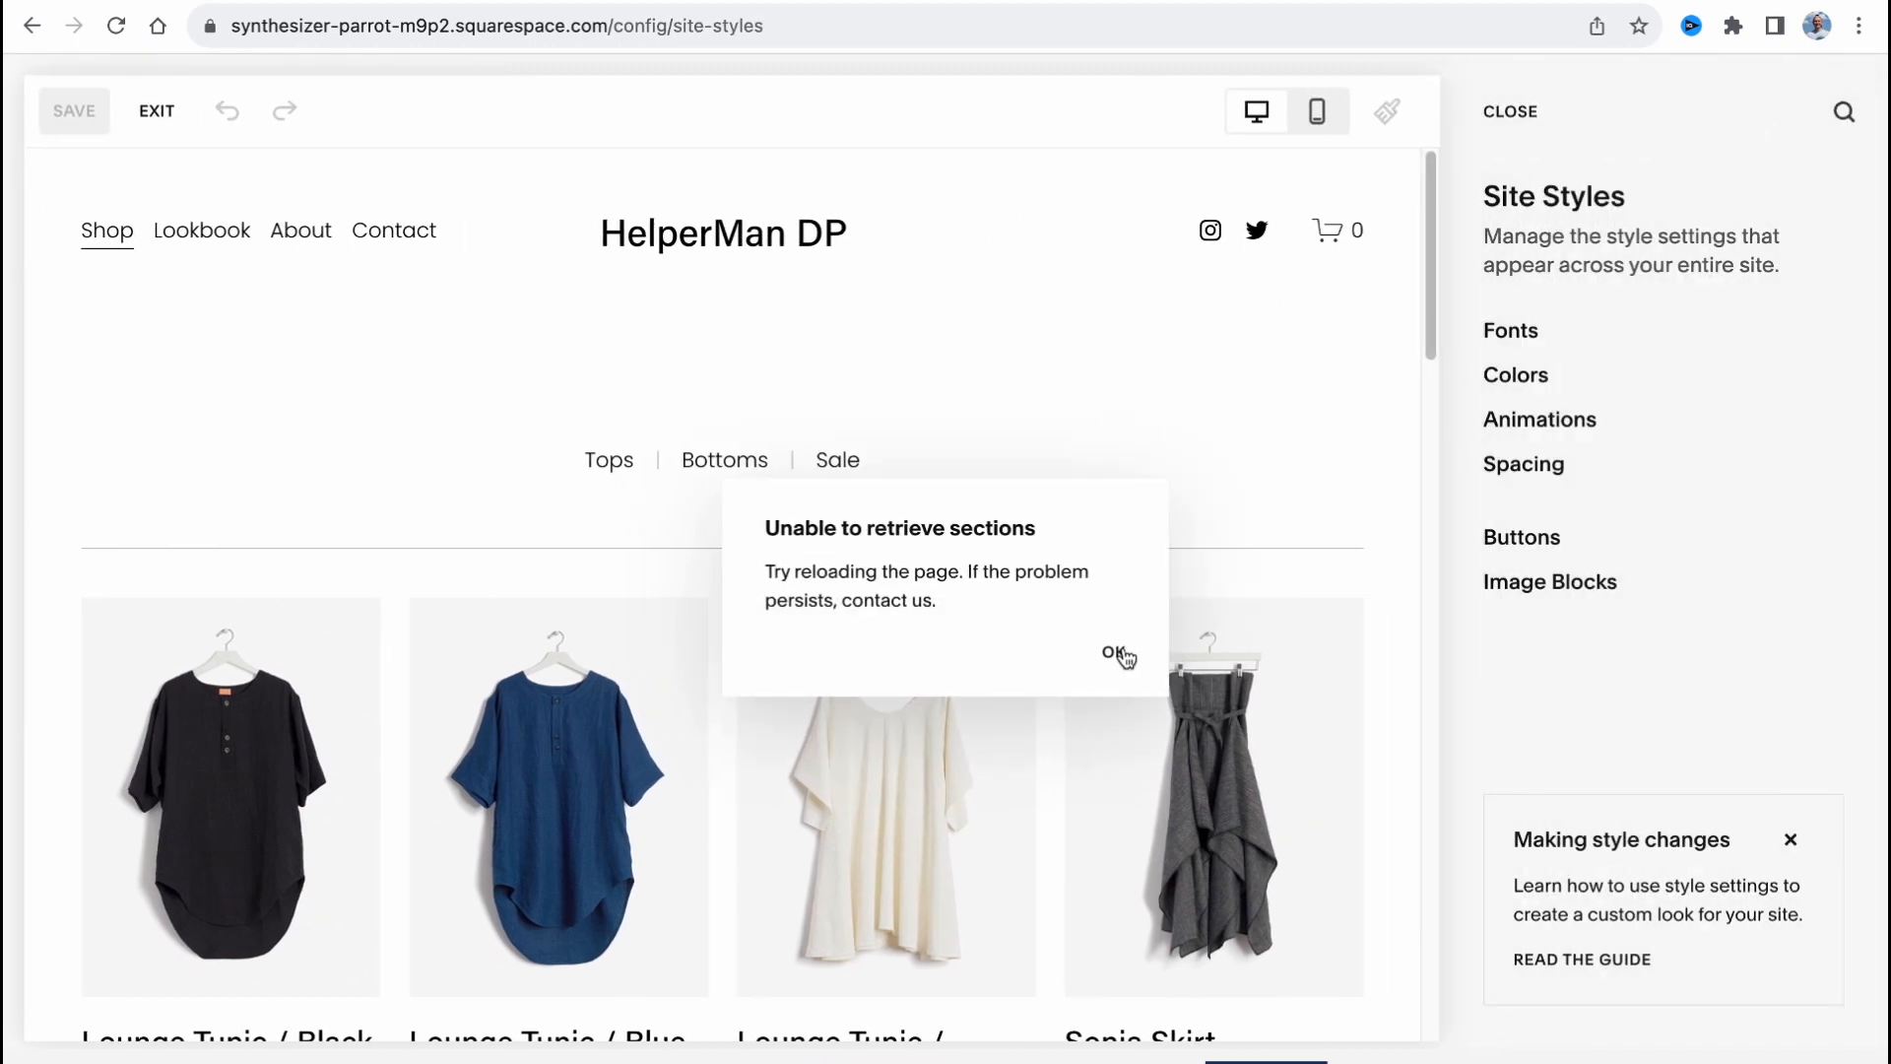
Dismiss the sections error and switch the site fonts to the Gopher pack.
{"action": "left_click", "coordinate": [1115, 652]}
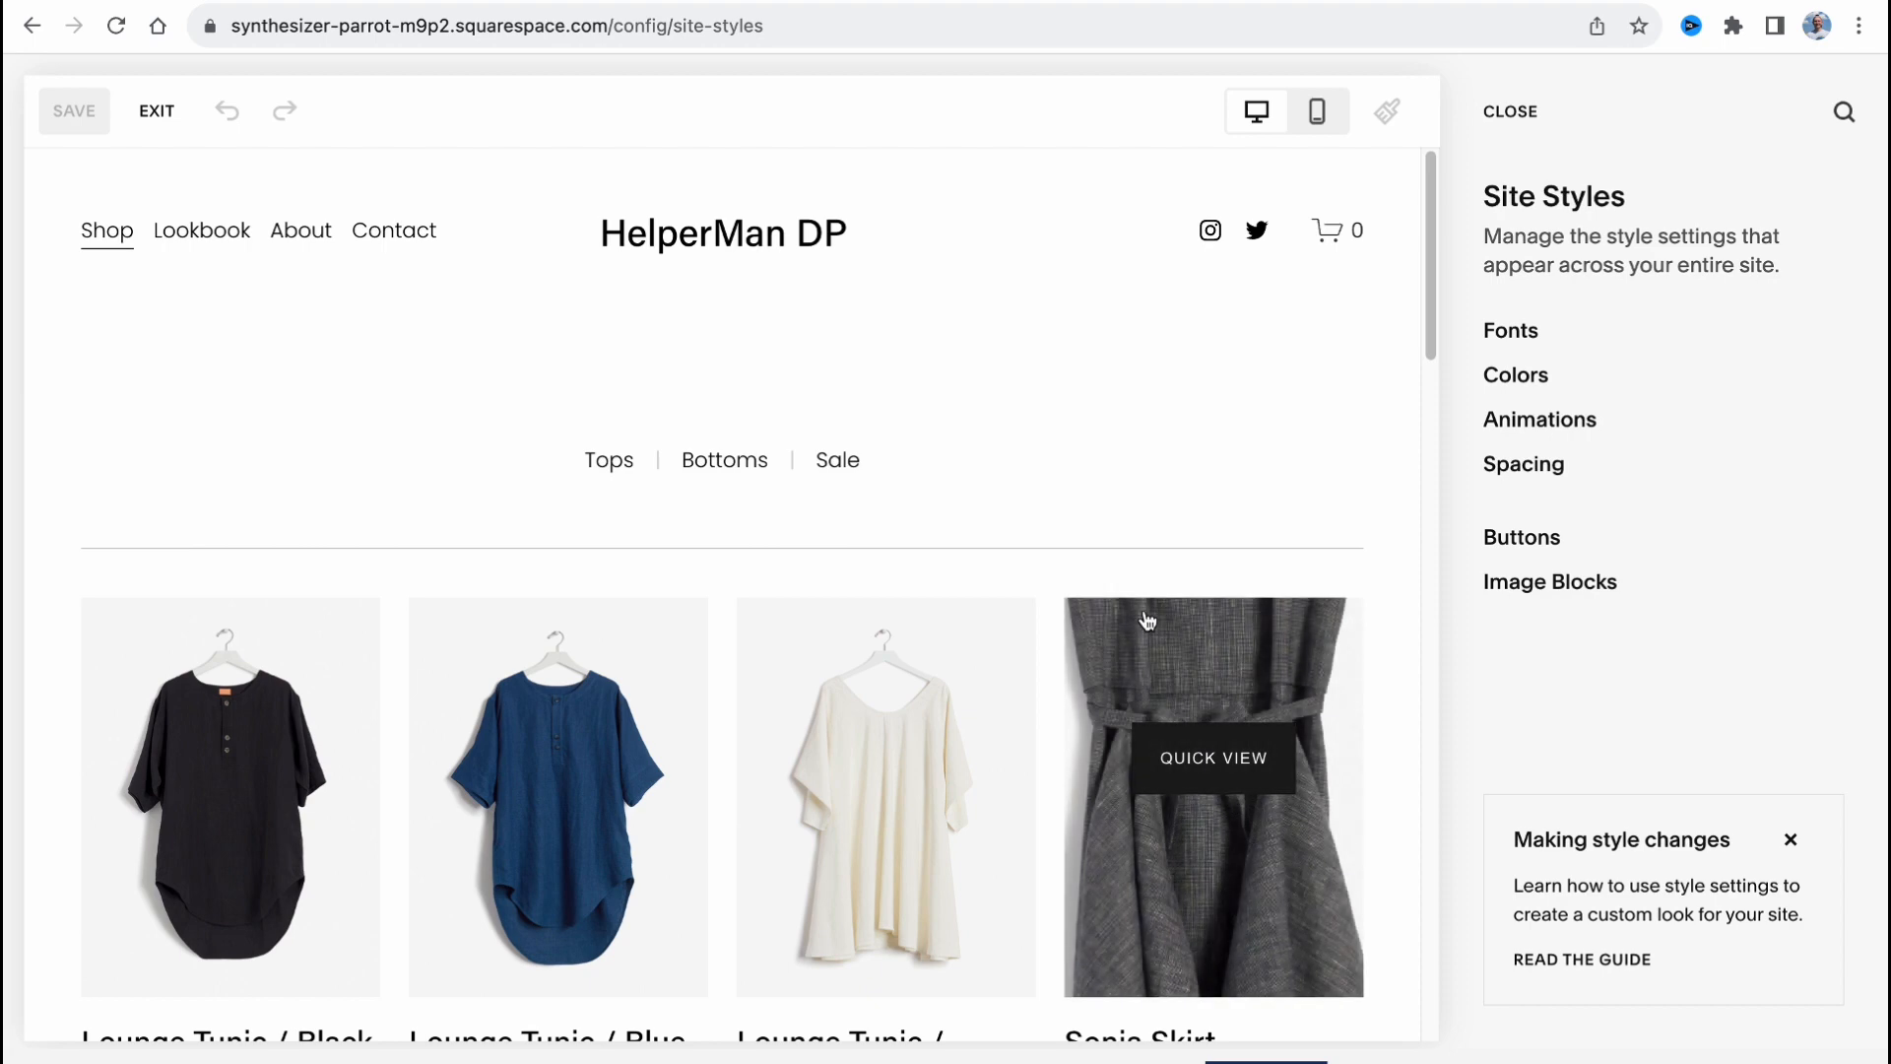
{"action": "left_click", "coordinate": [1511, 331]}
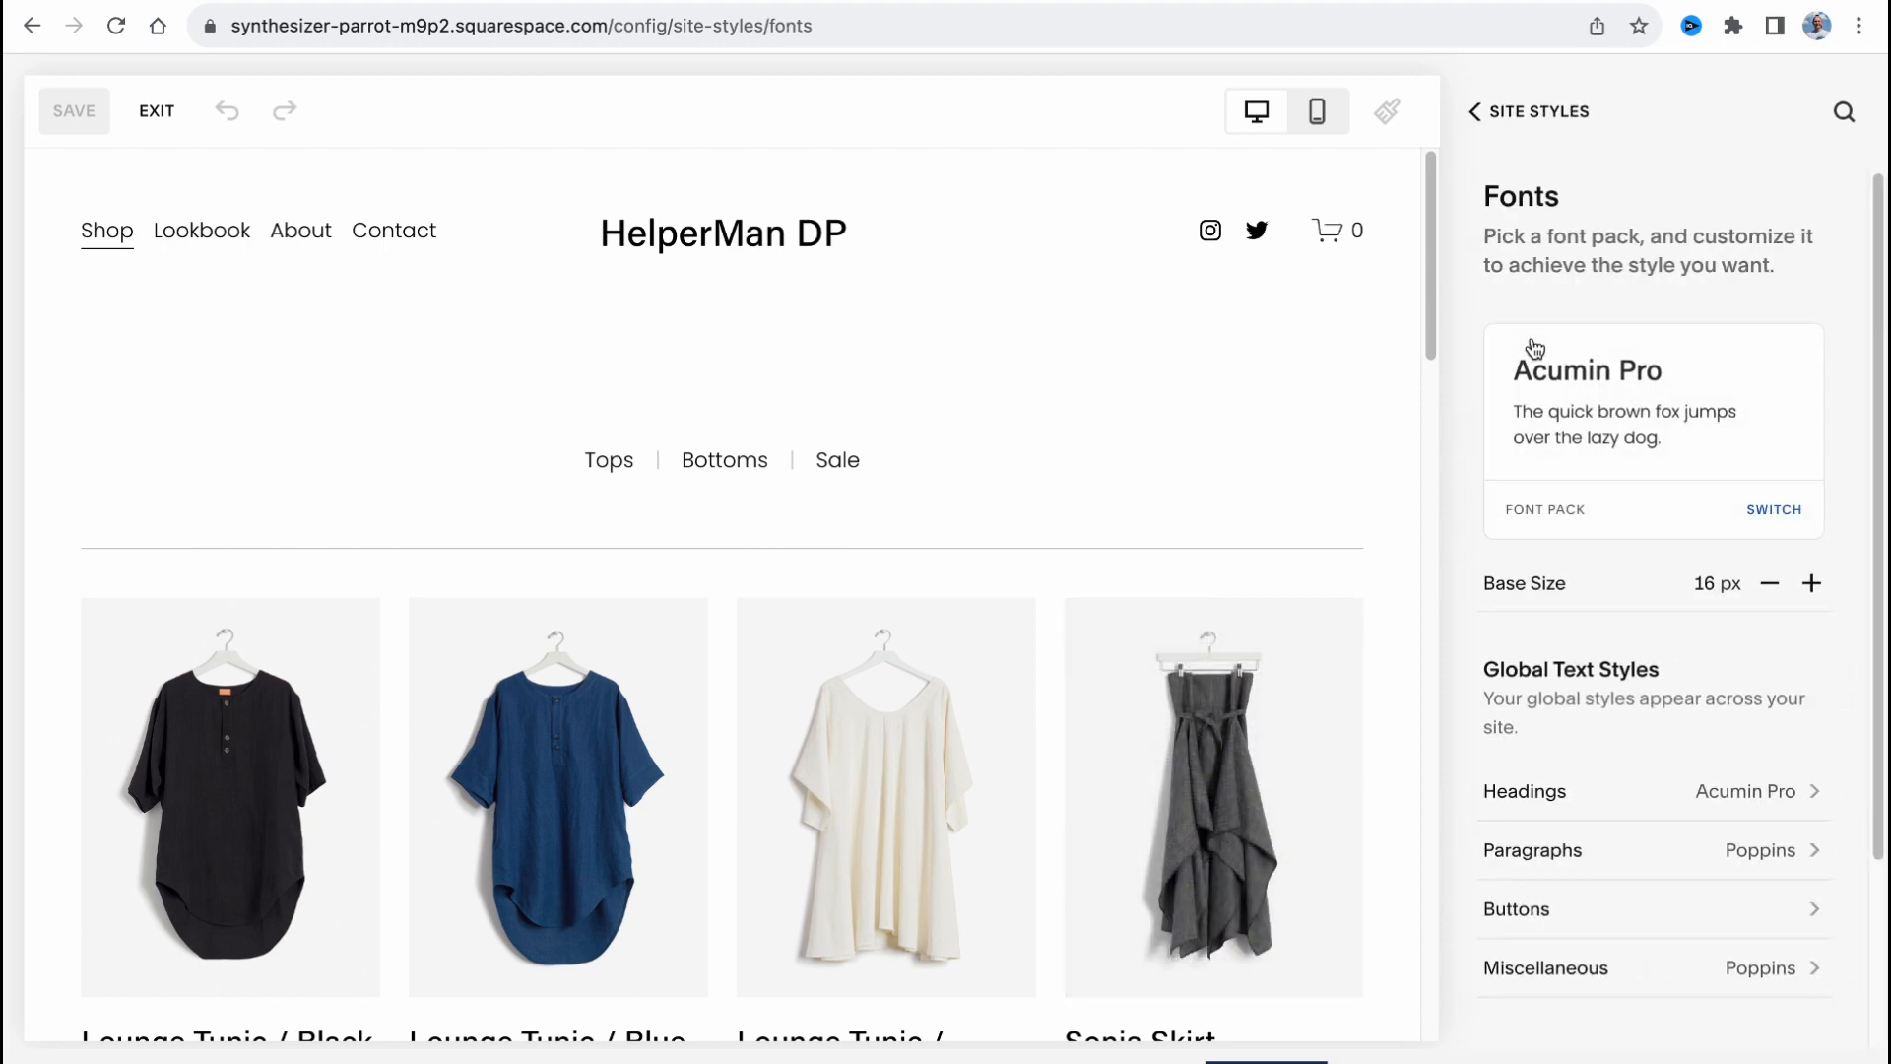
{"action": "left_click", "coordinate": [1773, 508]}
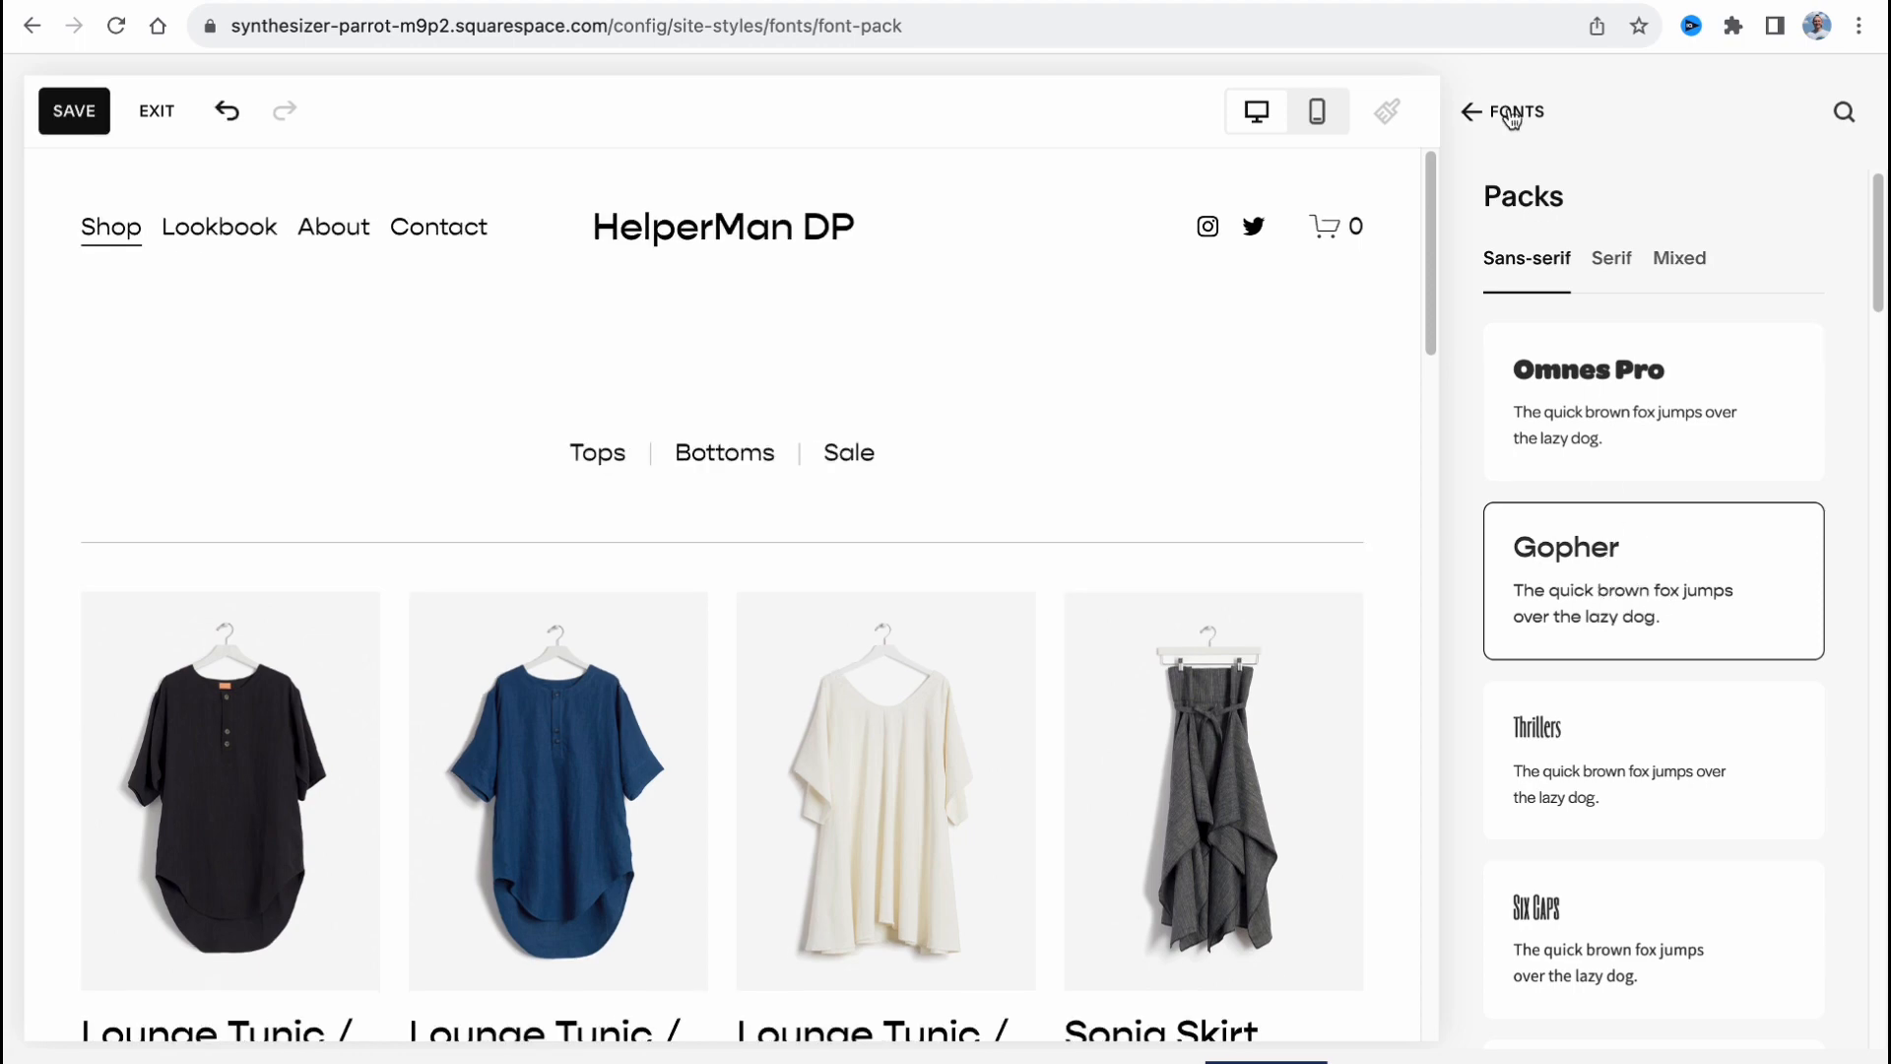
{"action": "left_click", "coordinate": [1470, 110]}
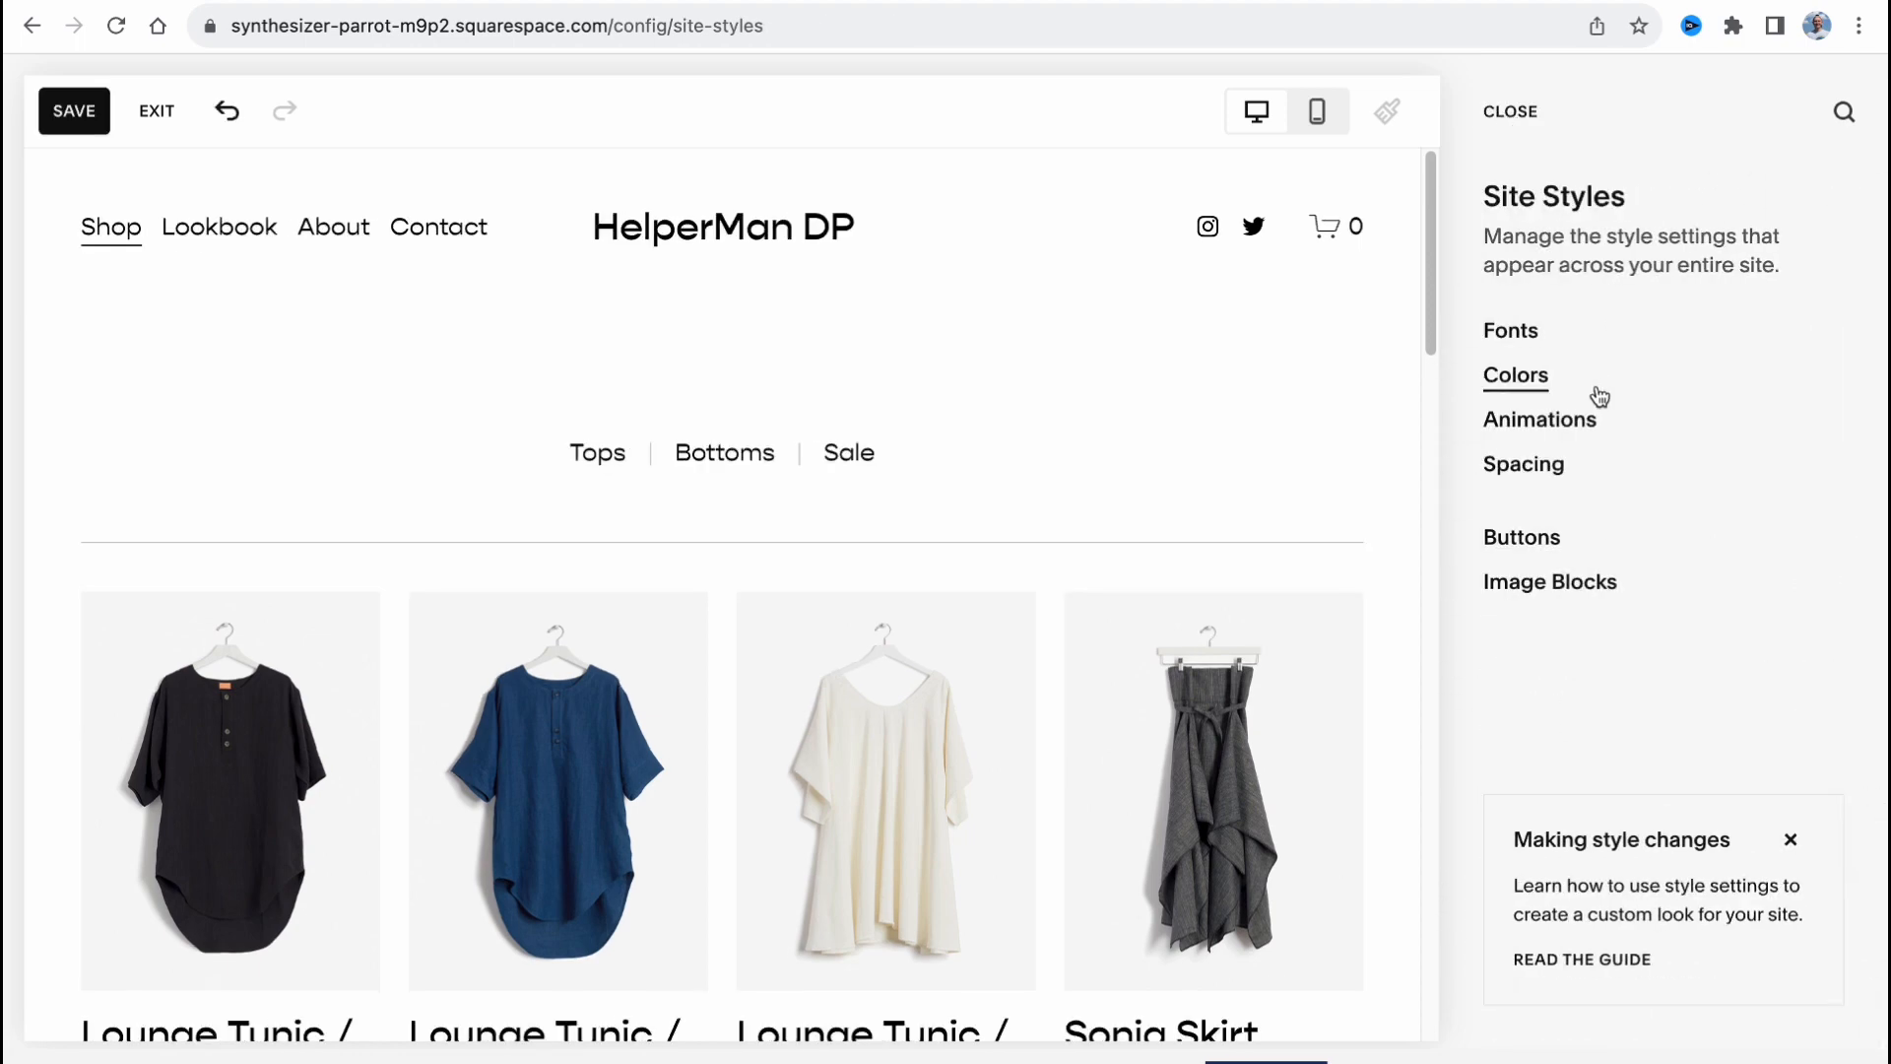
Apply the yellow, orange and crimson preset colour palette to the site.
{"action": "left_click", "coordinate": [1515, 374]}
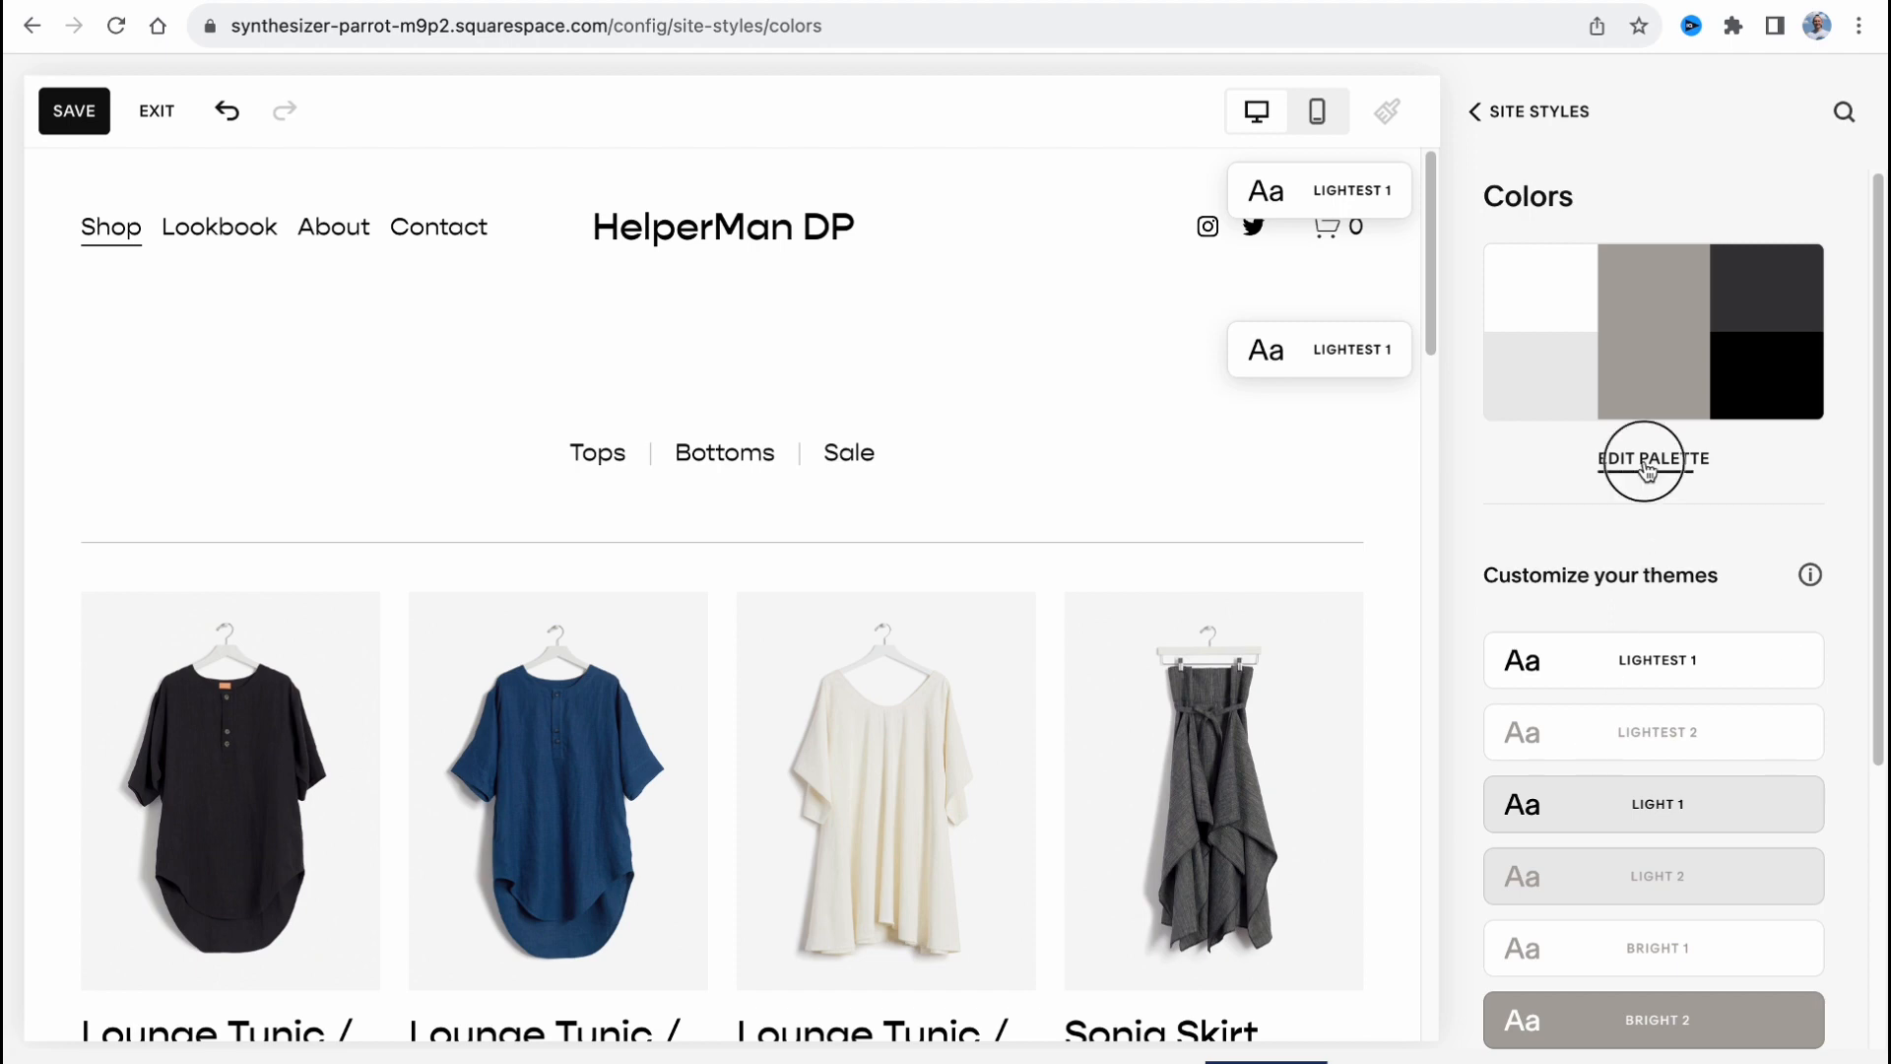
{"action": "left_click", "coordinate": [1652, 459]}
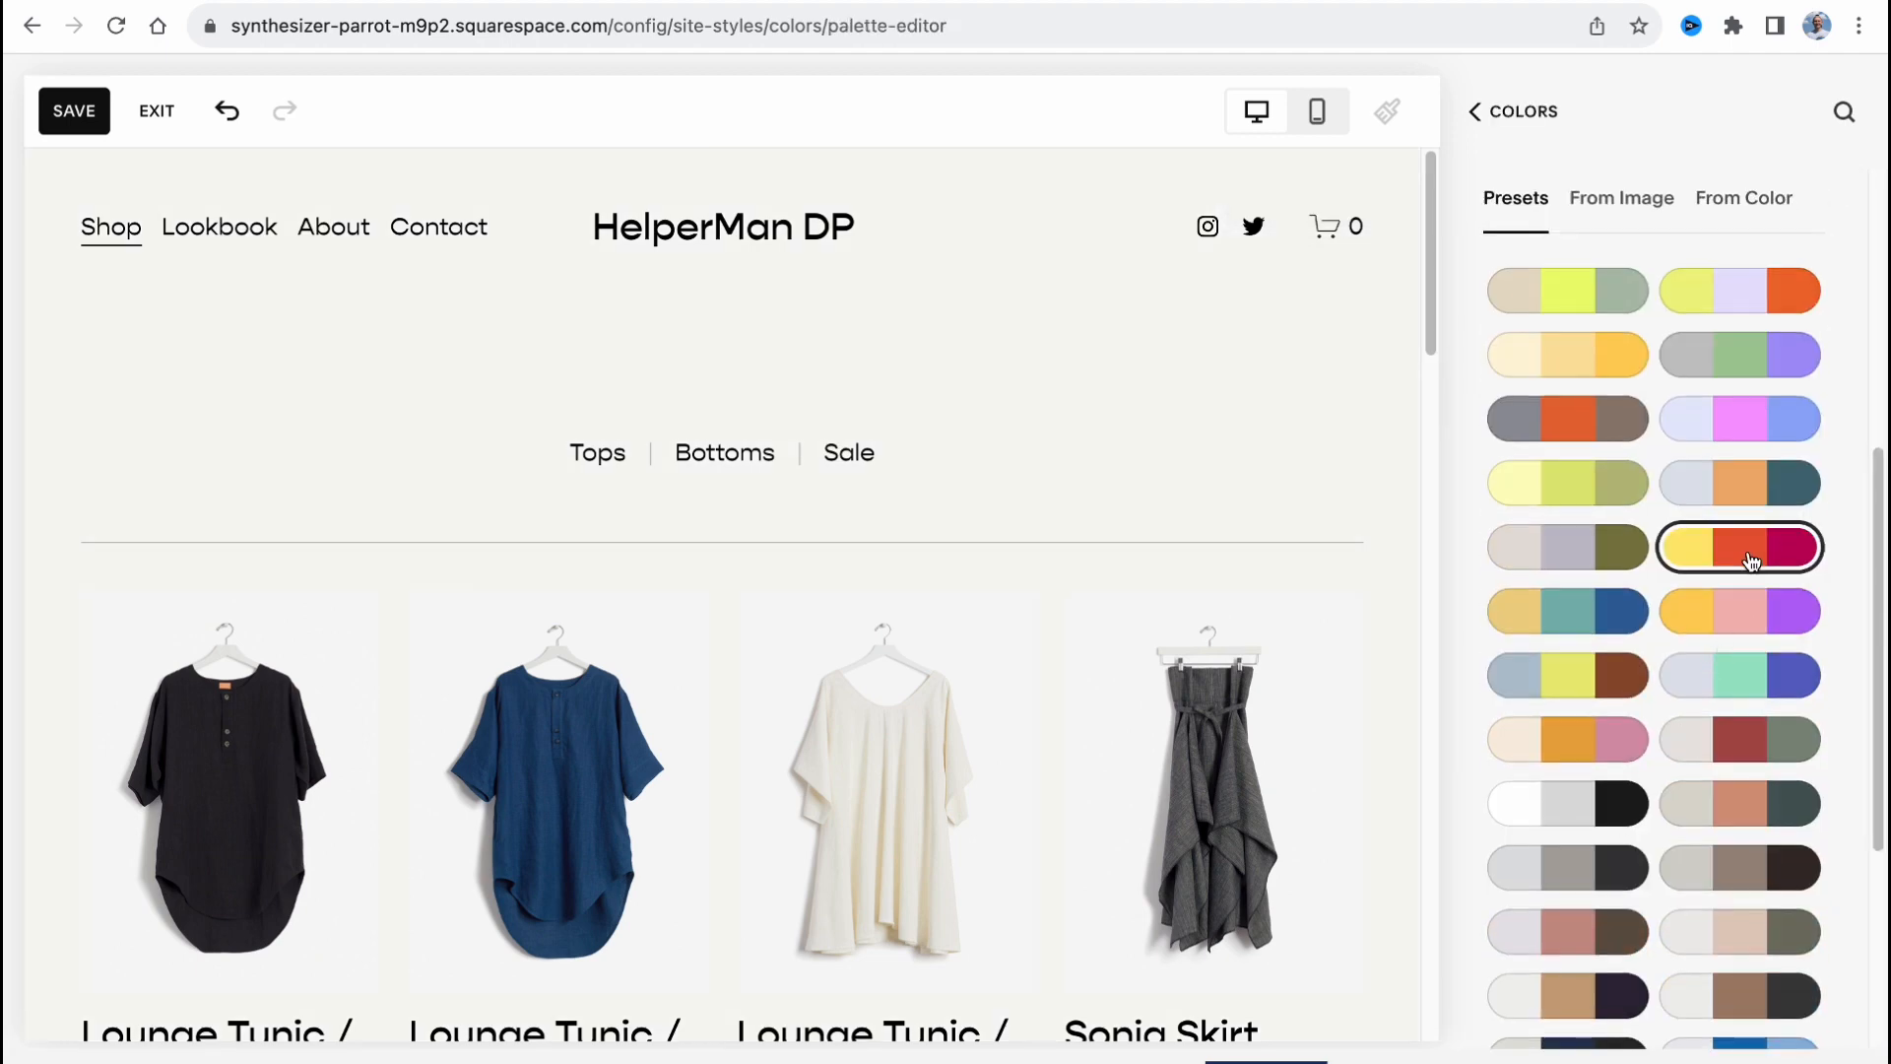
{"action": "left_click", "coordinate": [1739, 354]}
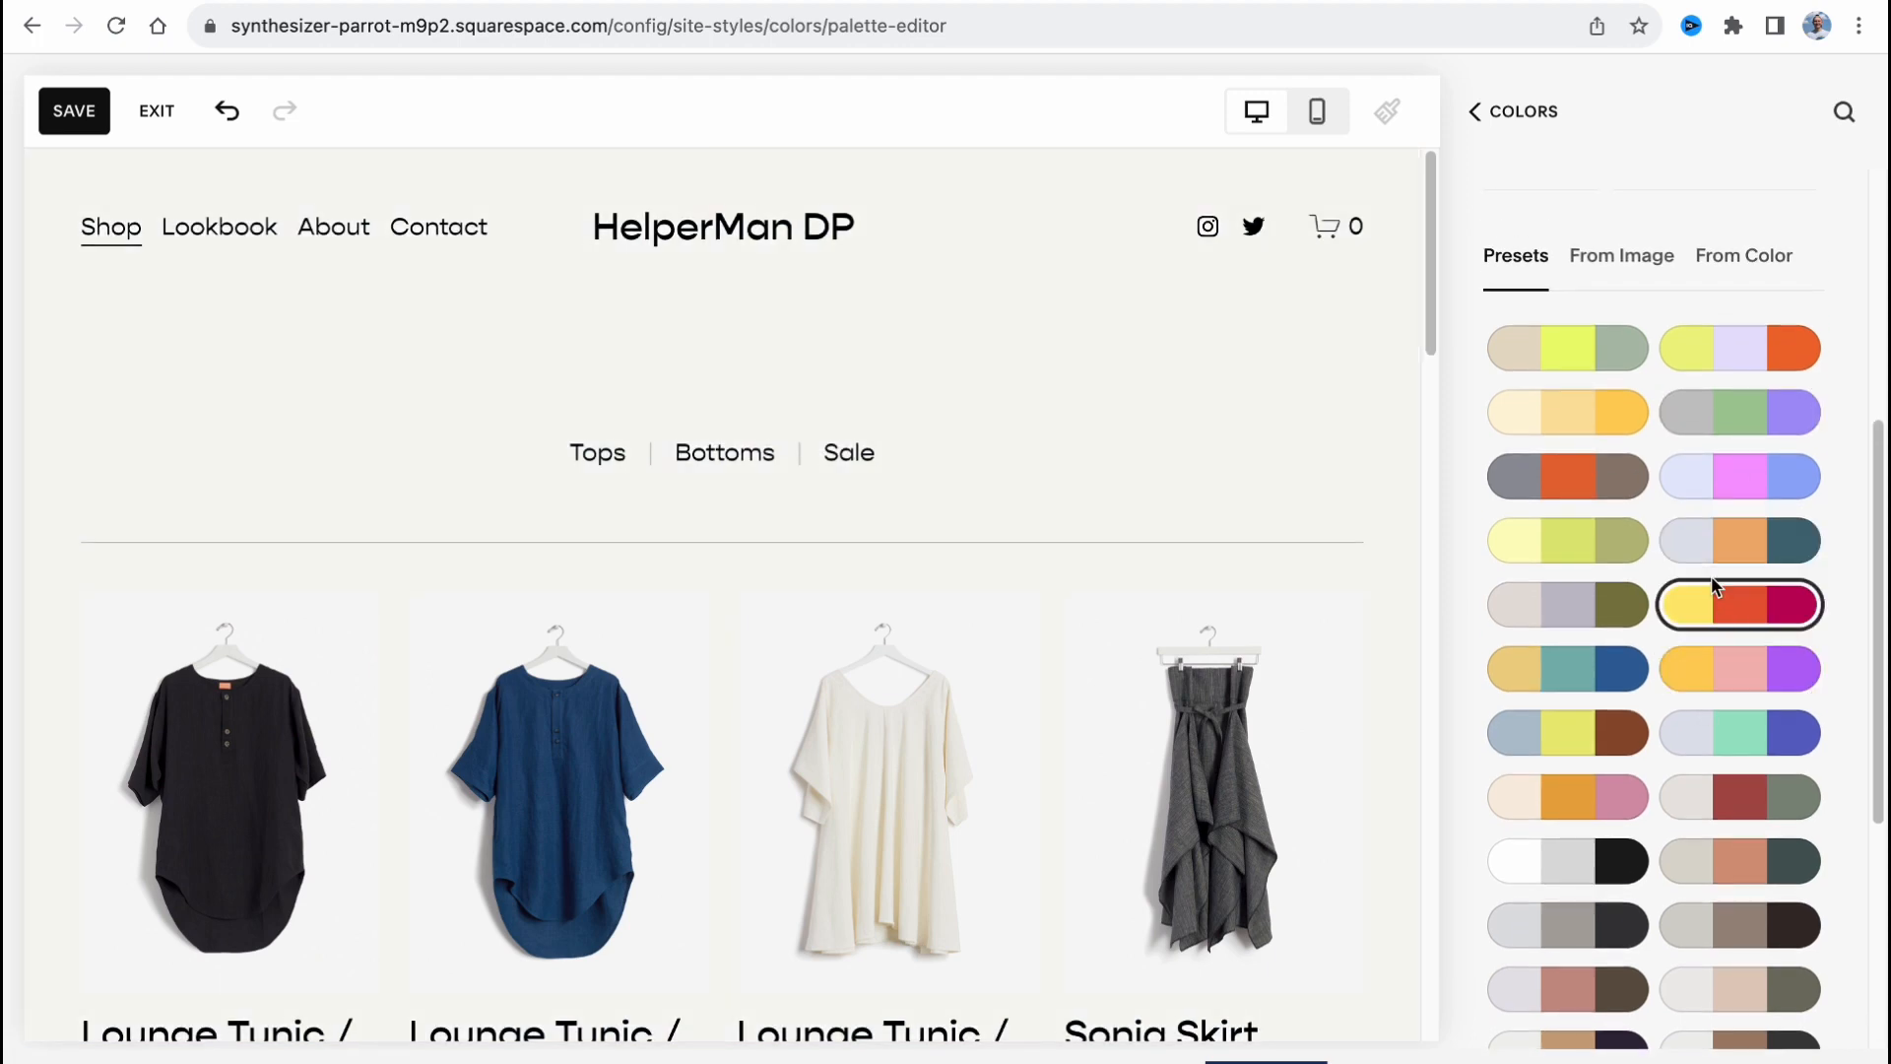
{"action": "left_click", "coordinate": [1473, 110]}
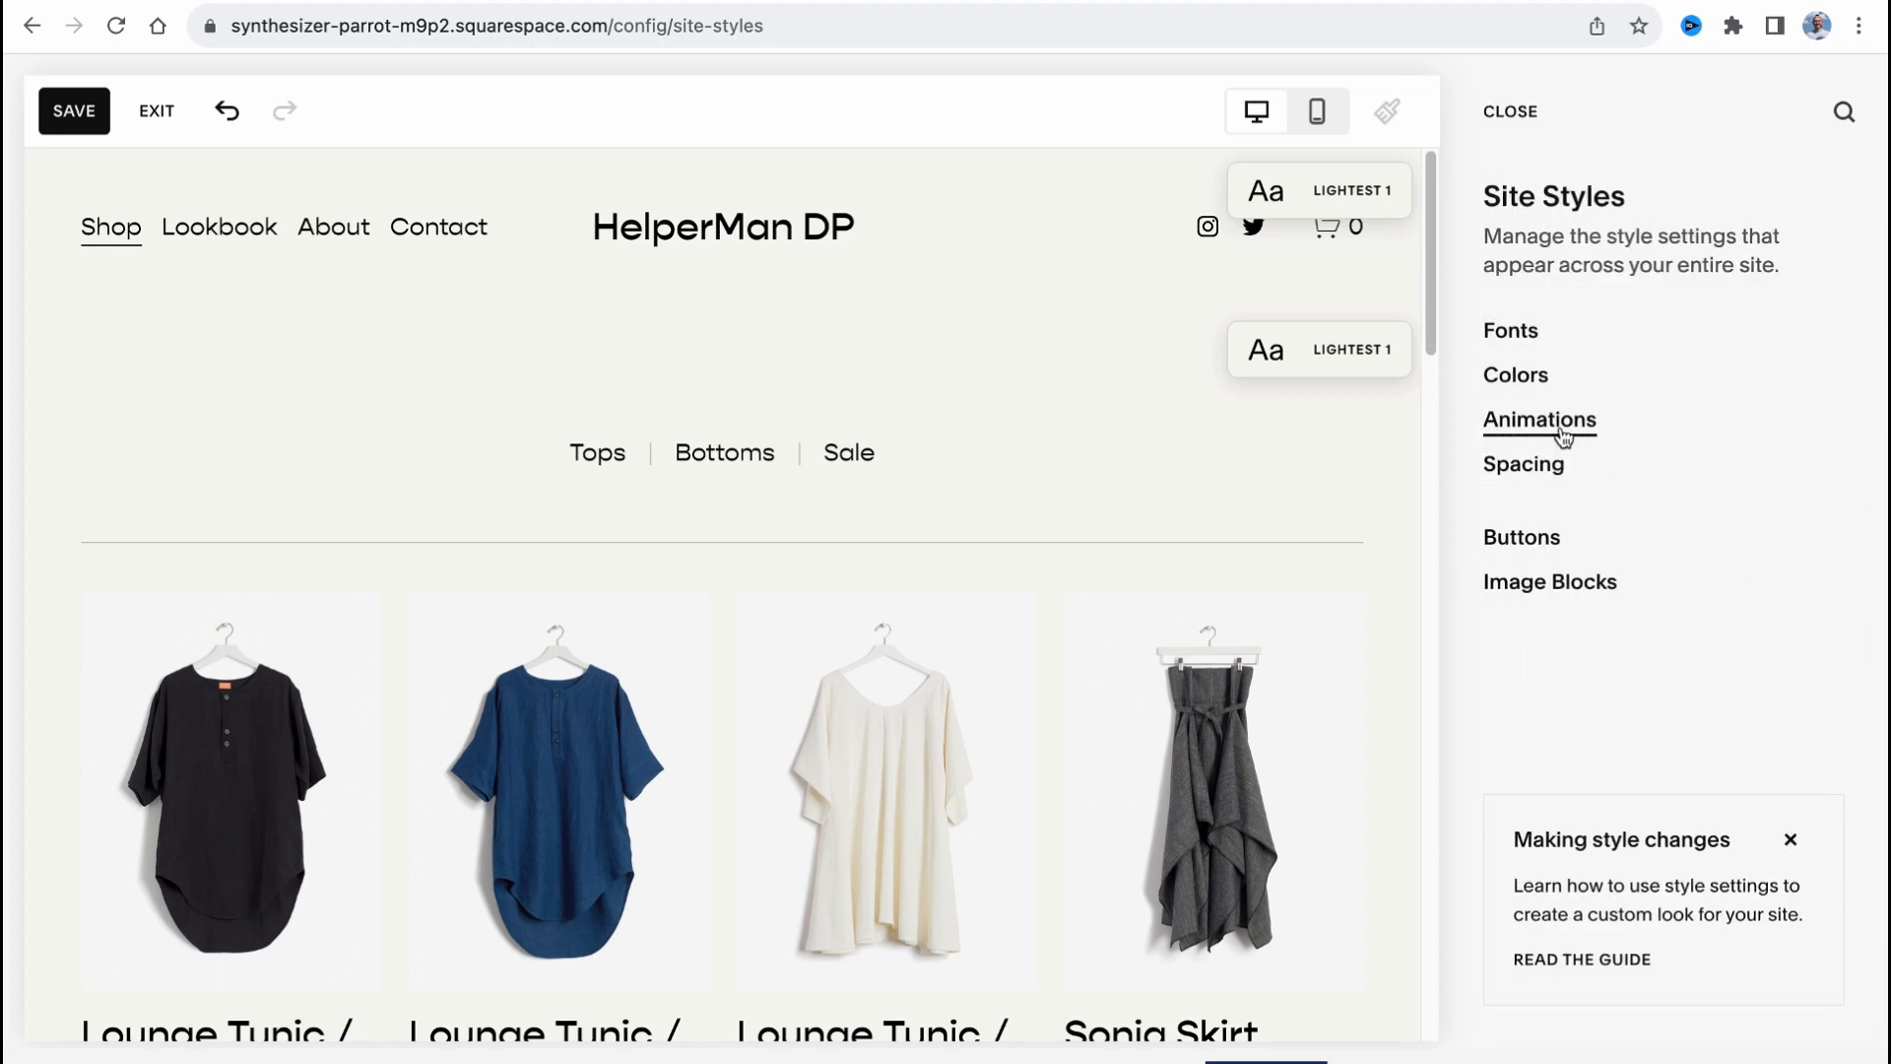
Look at the animation style options and dismiss the error shown there.
{"action": "left_click", "coordinate": [1539, 419]}
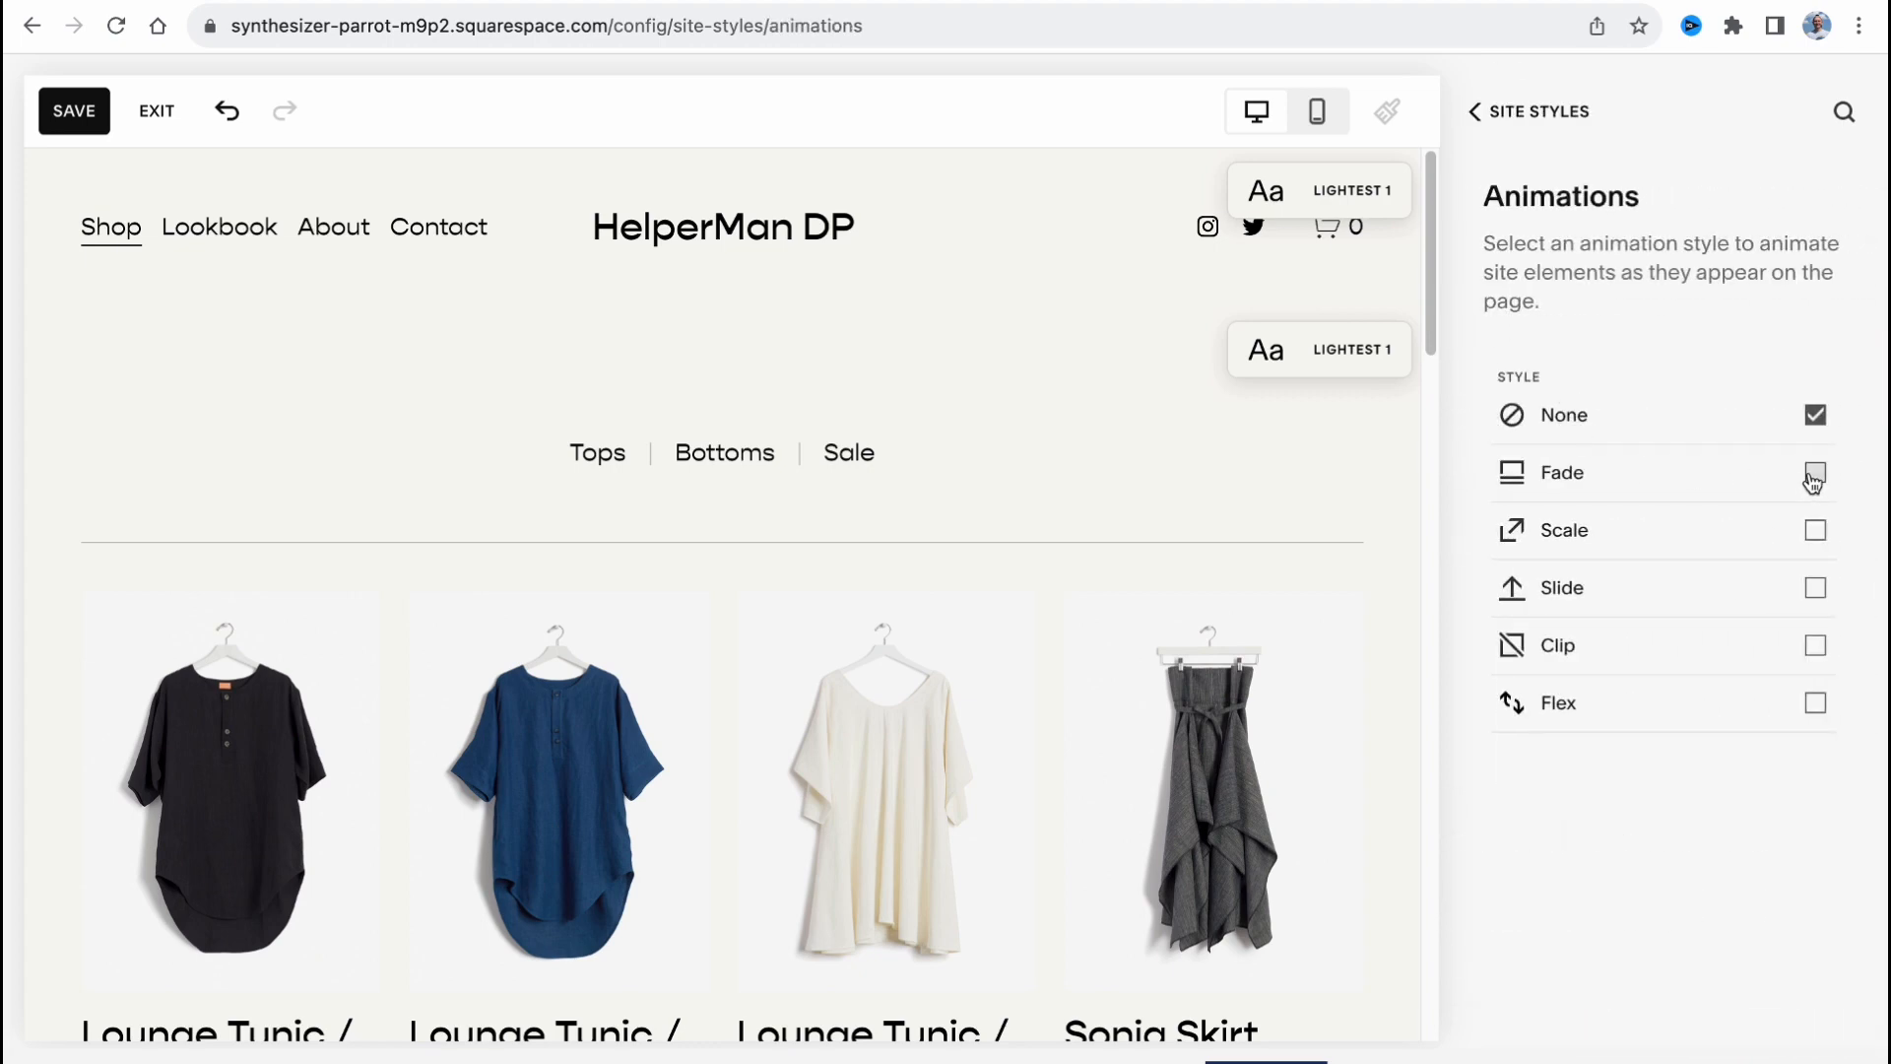
{"action": "left_click", "coordinate": [1814, 473]}
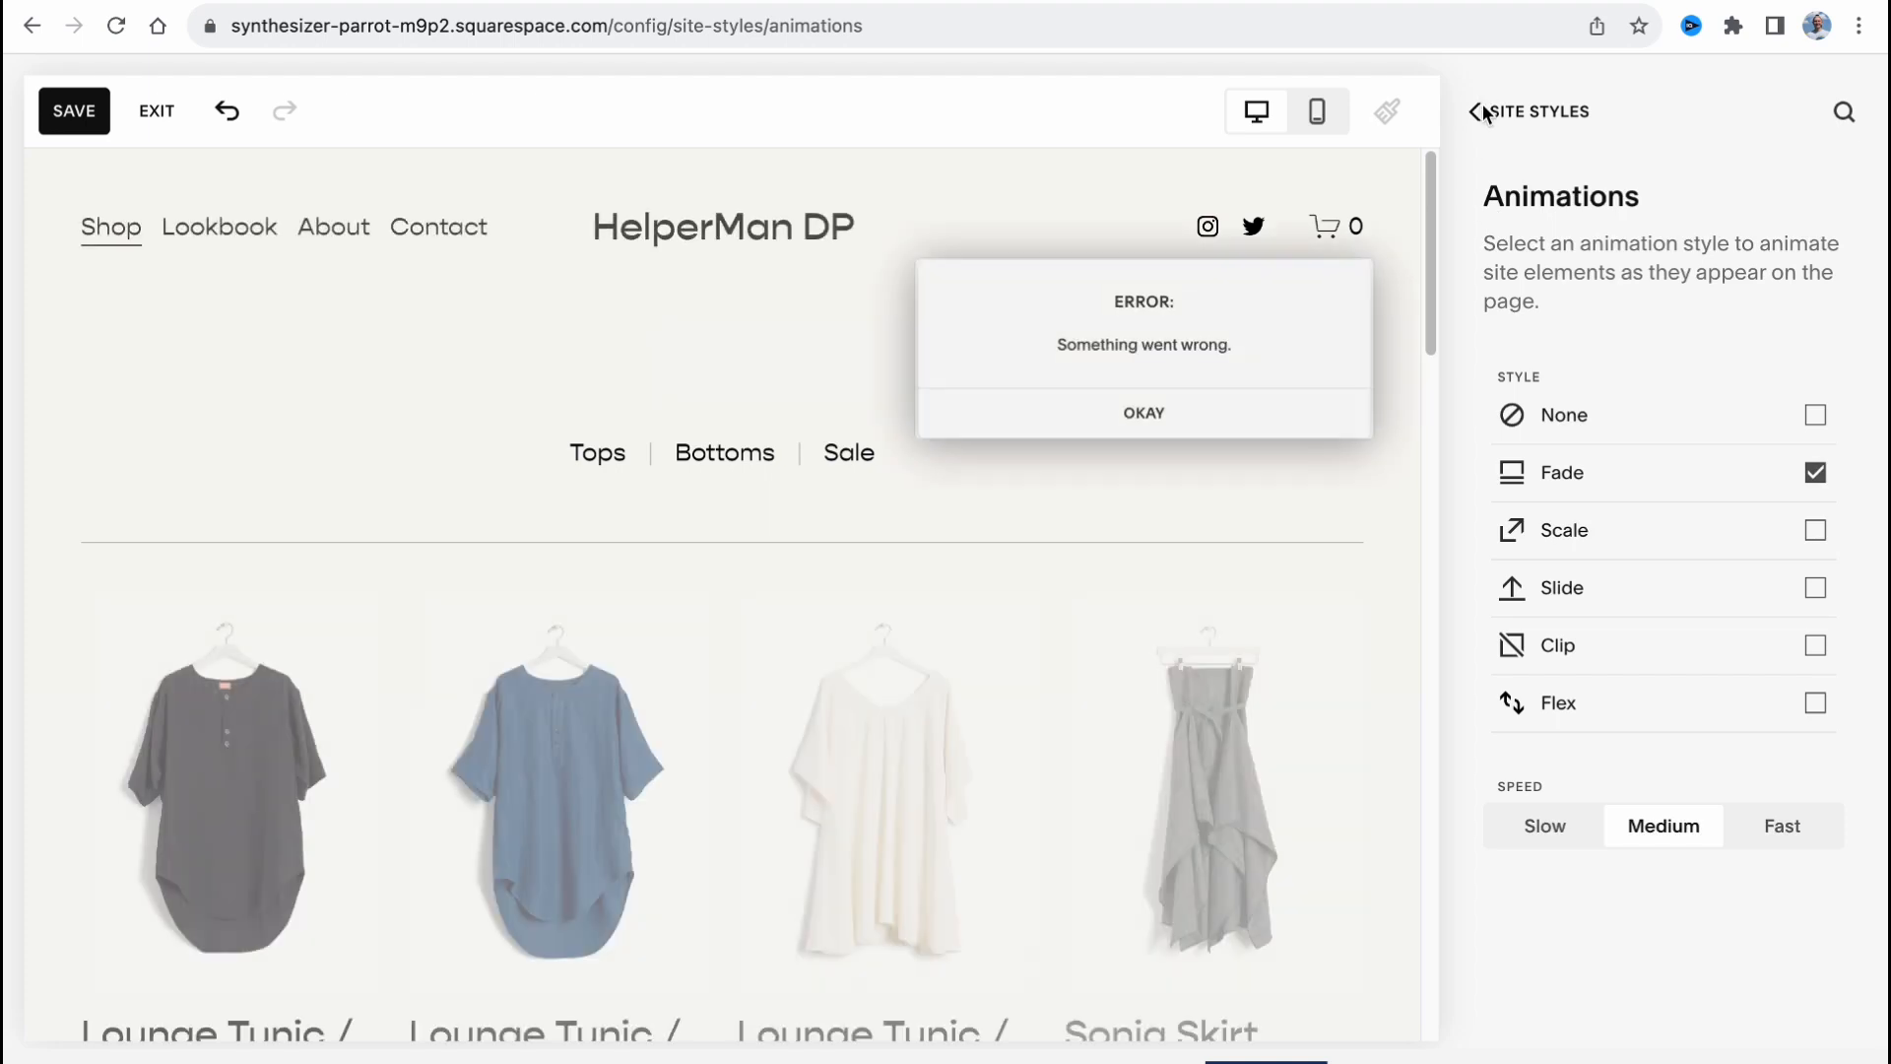
{"action": "left_click", "coordinate": [1143, 412]}
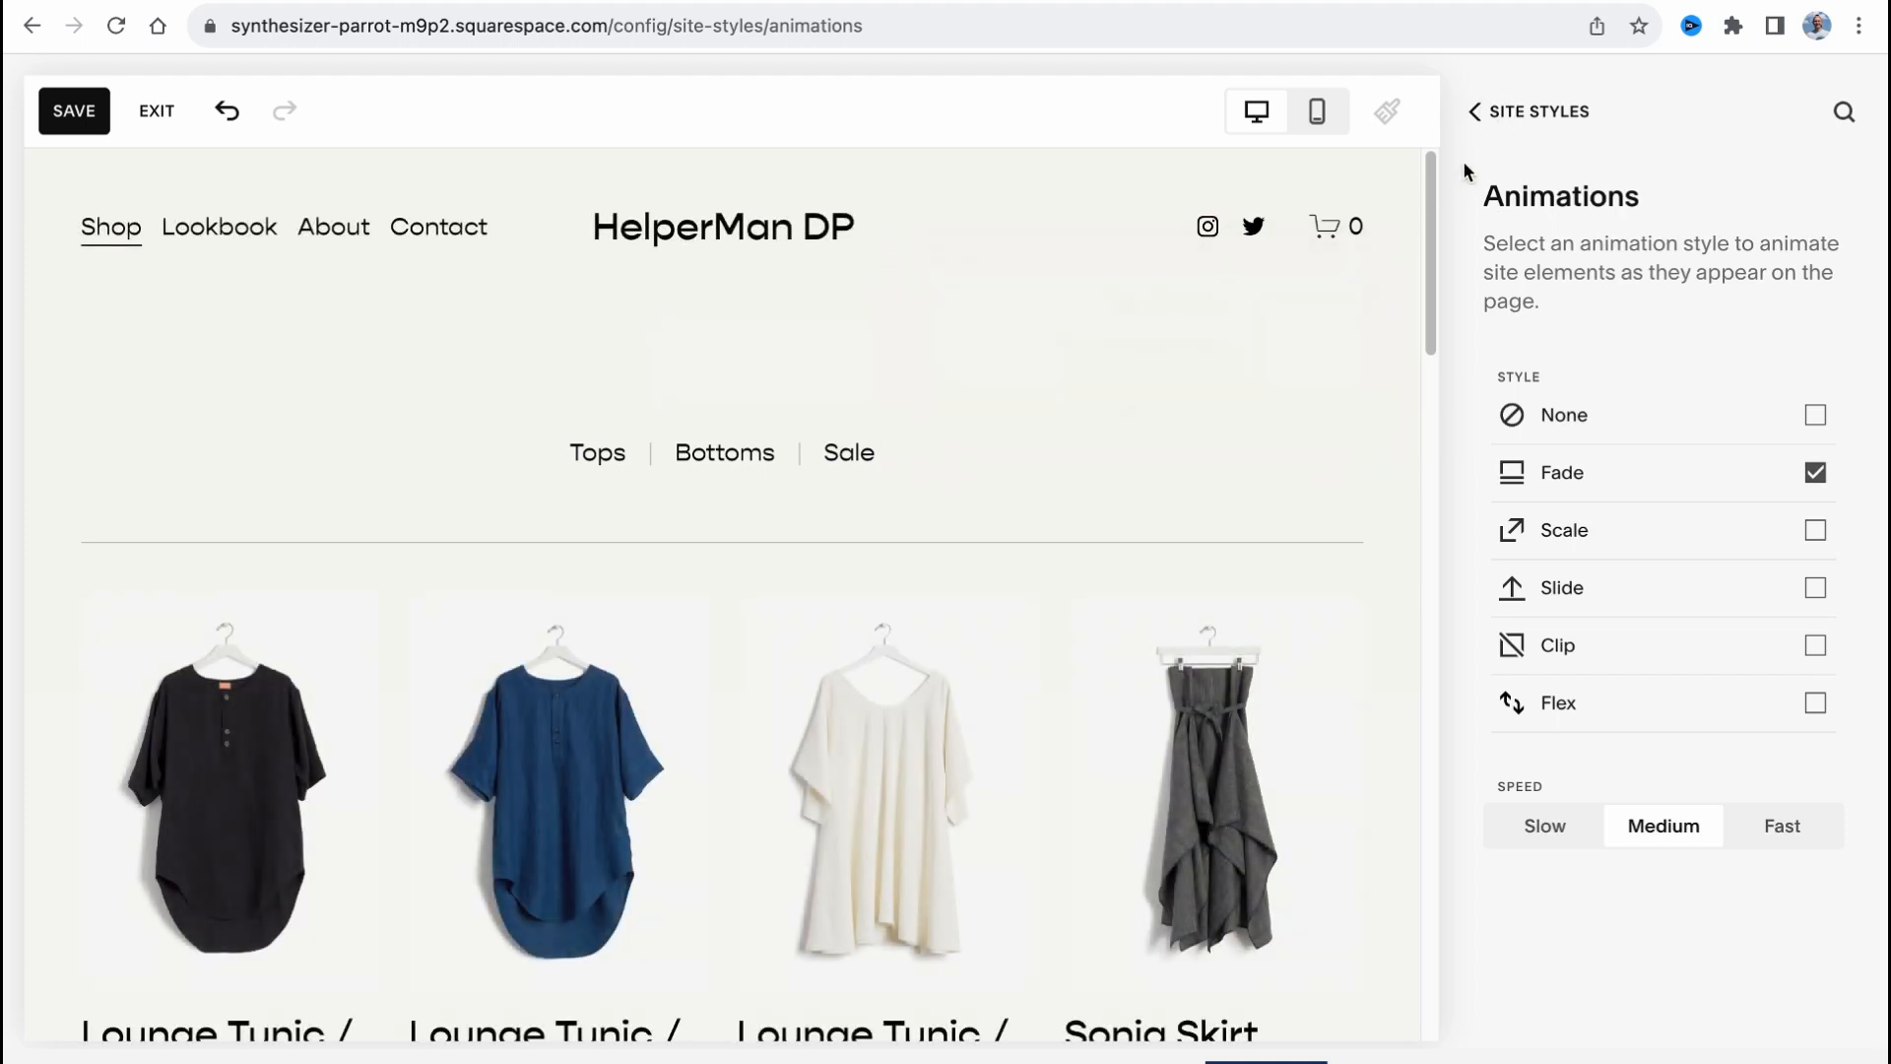
{"action": "left_click", "coordinate": [1528, 110]}
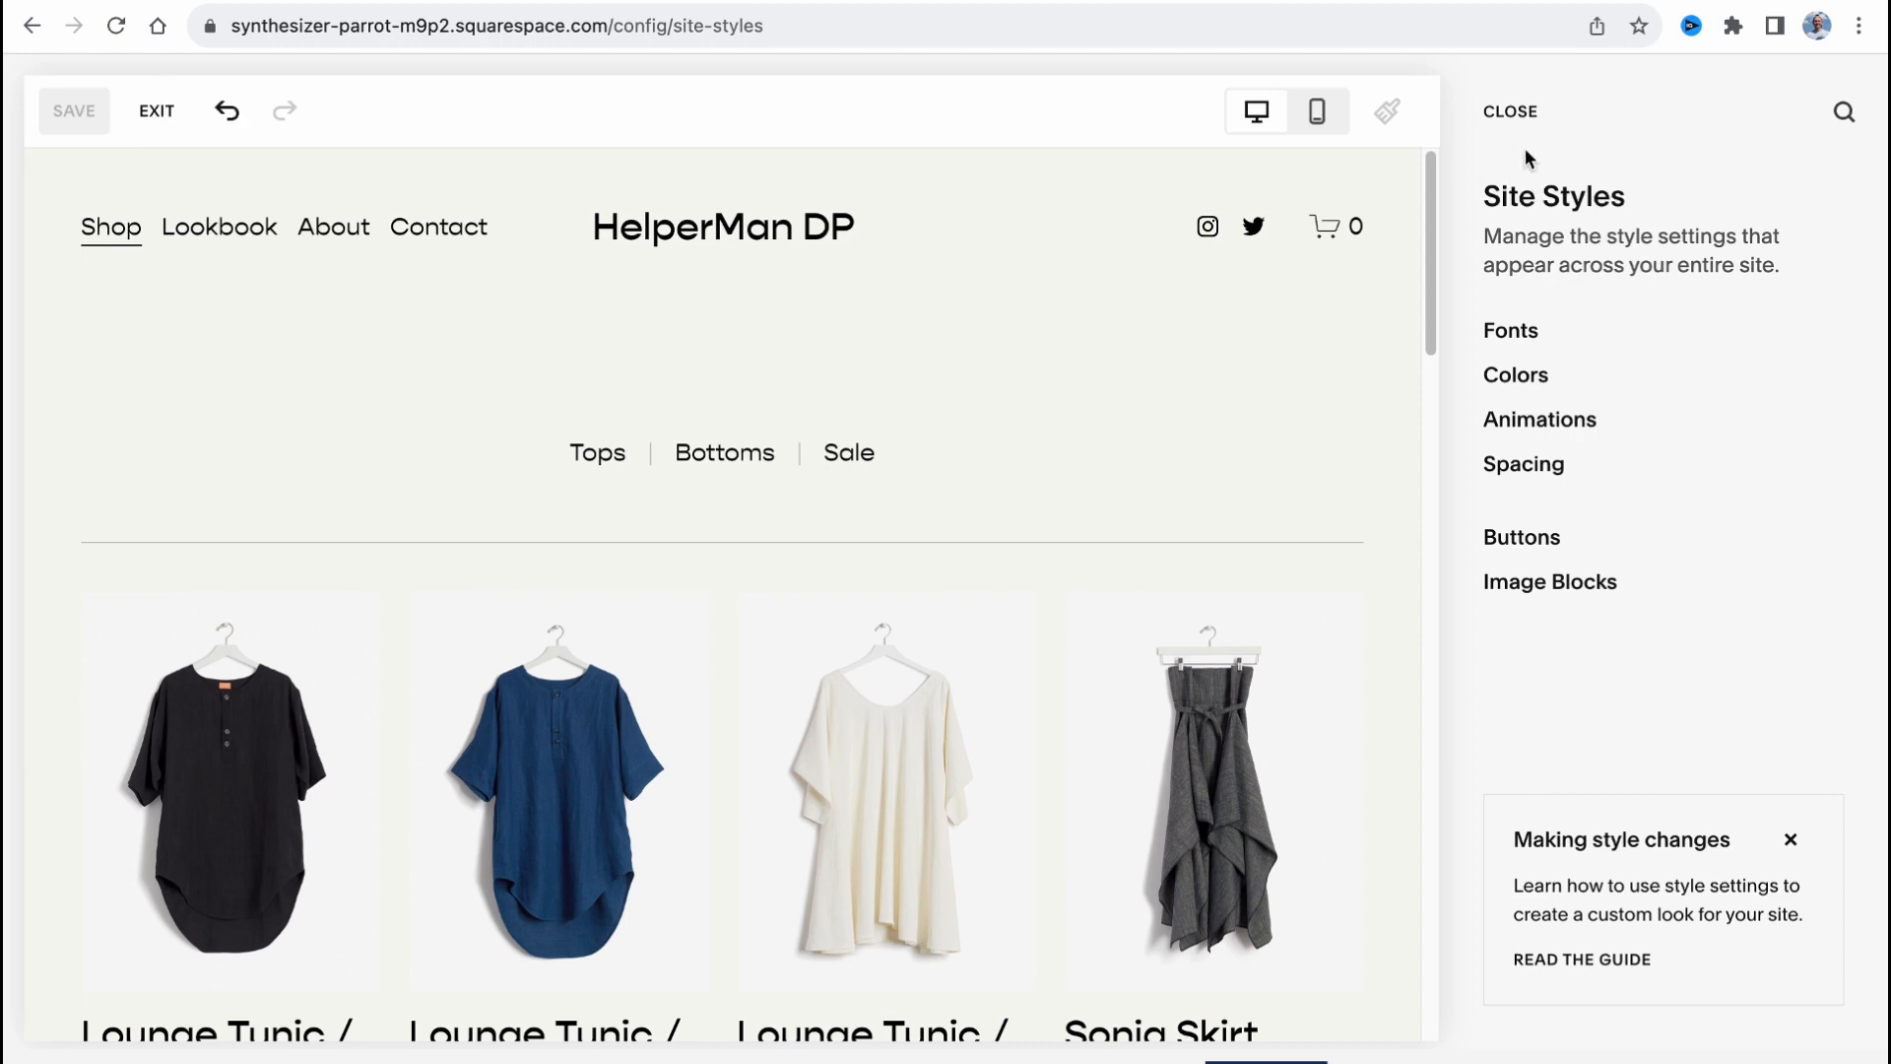
Close Site Styles, accept the couldn't-save warning and exit the editor.
{"action": "left_click", "coordinate": [1507, 110]}
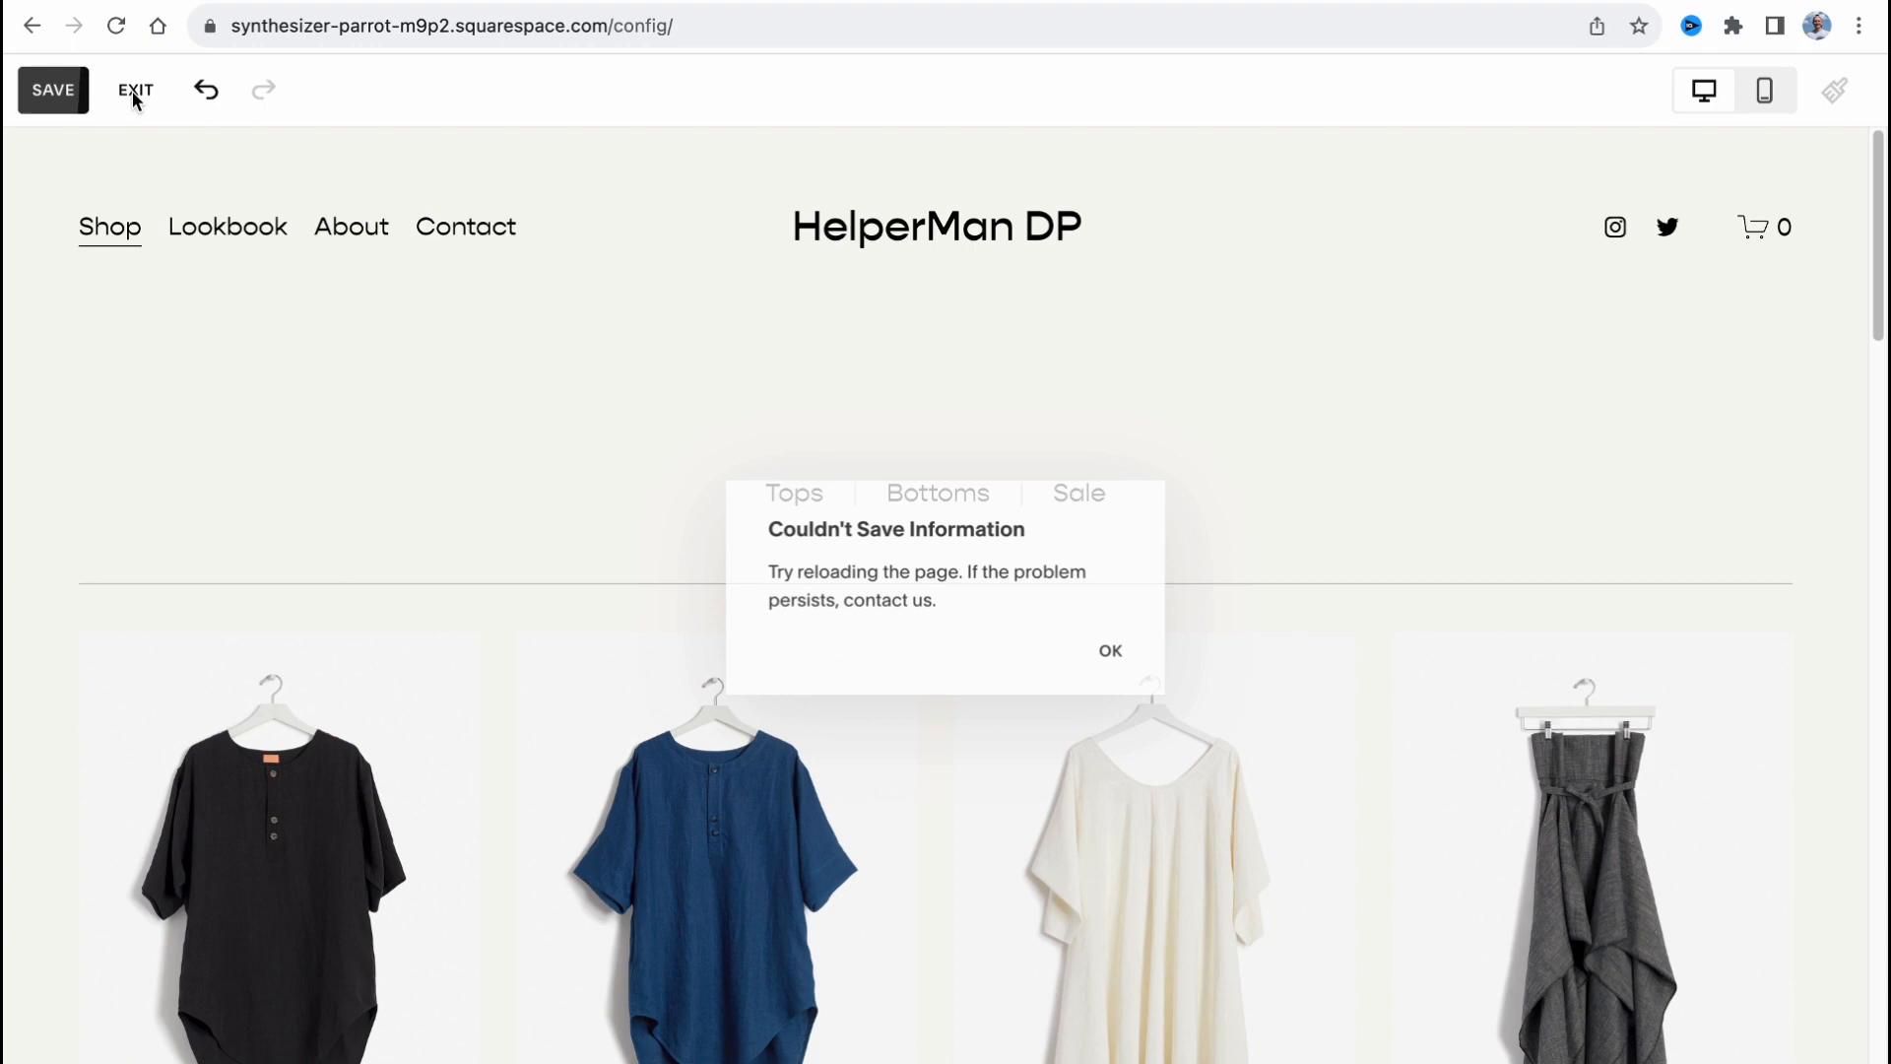
{"action": "left_click", "coordinate": [1109, 650]}
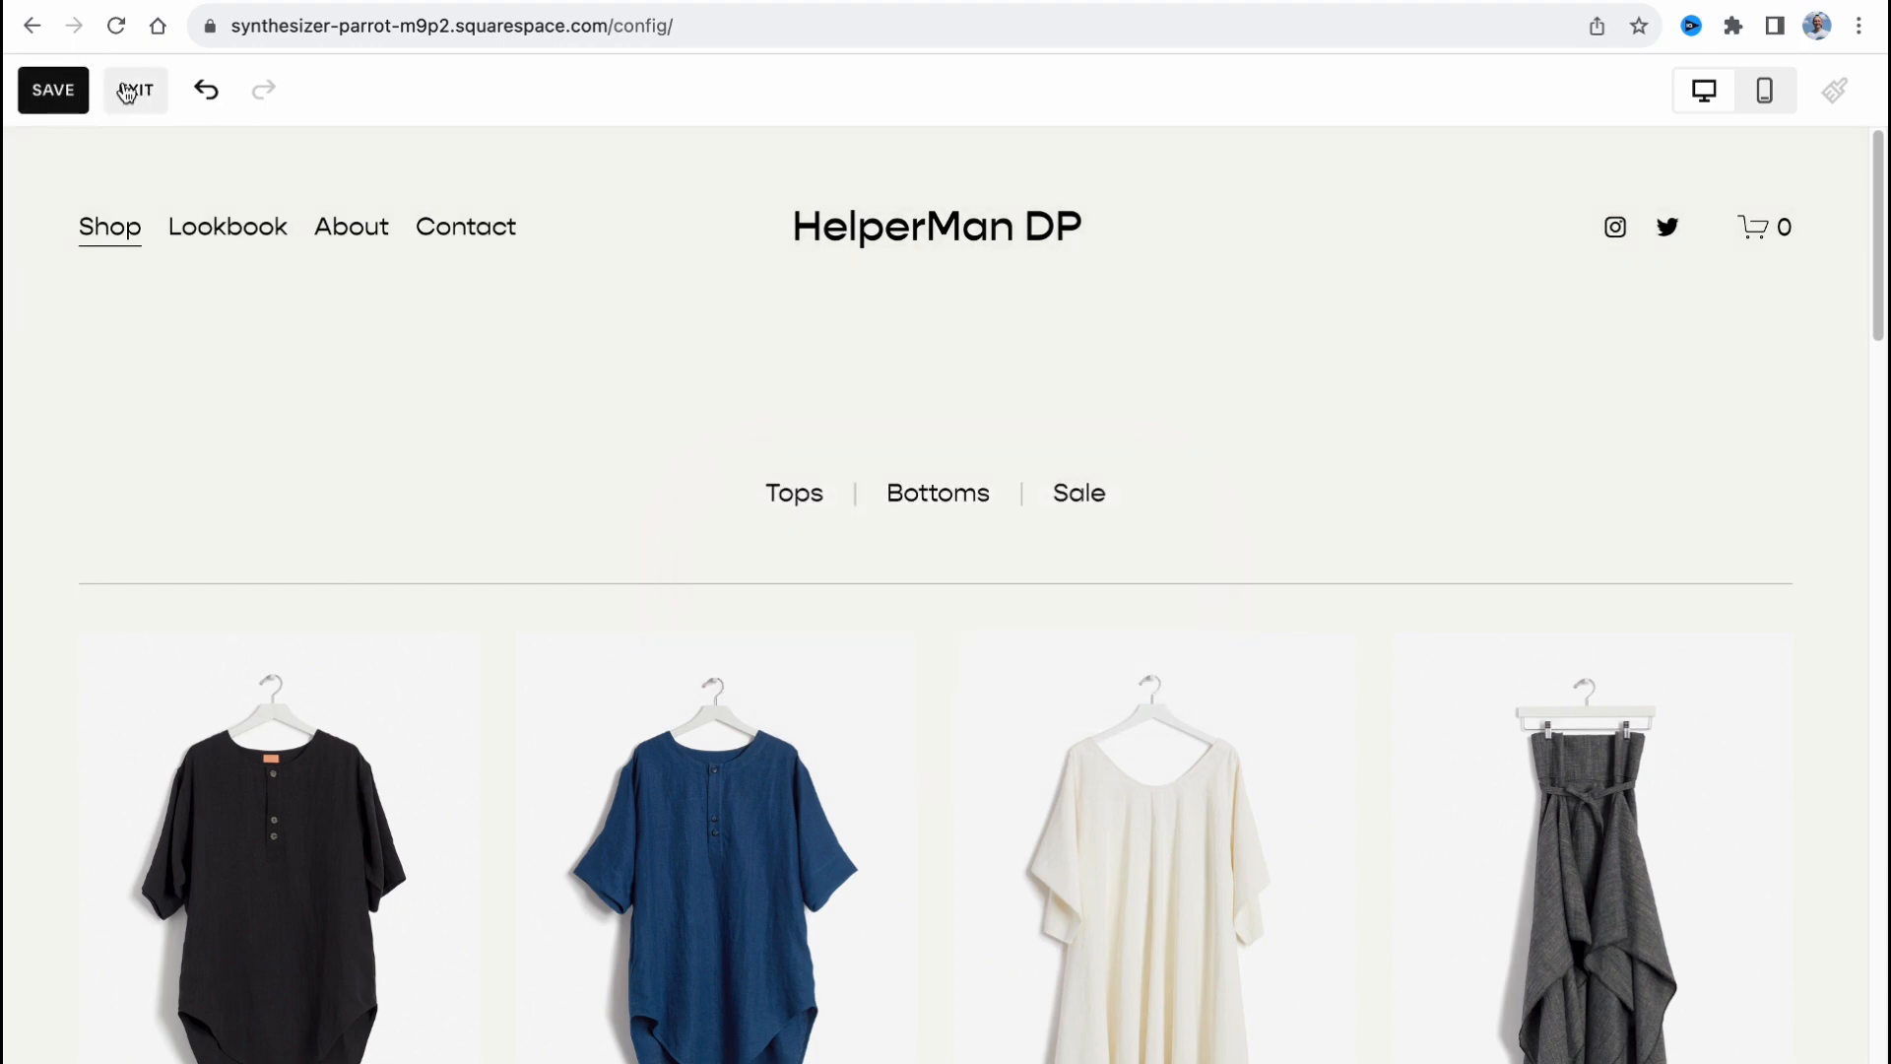
{"action": "left_click", "coordinate": [133, 89]}
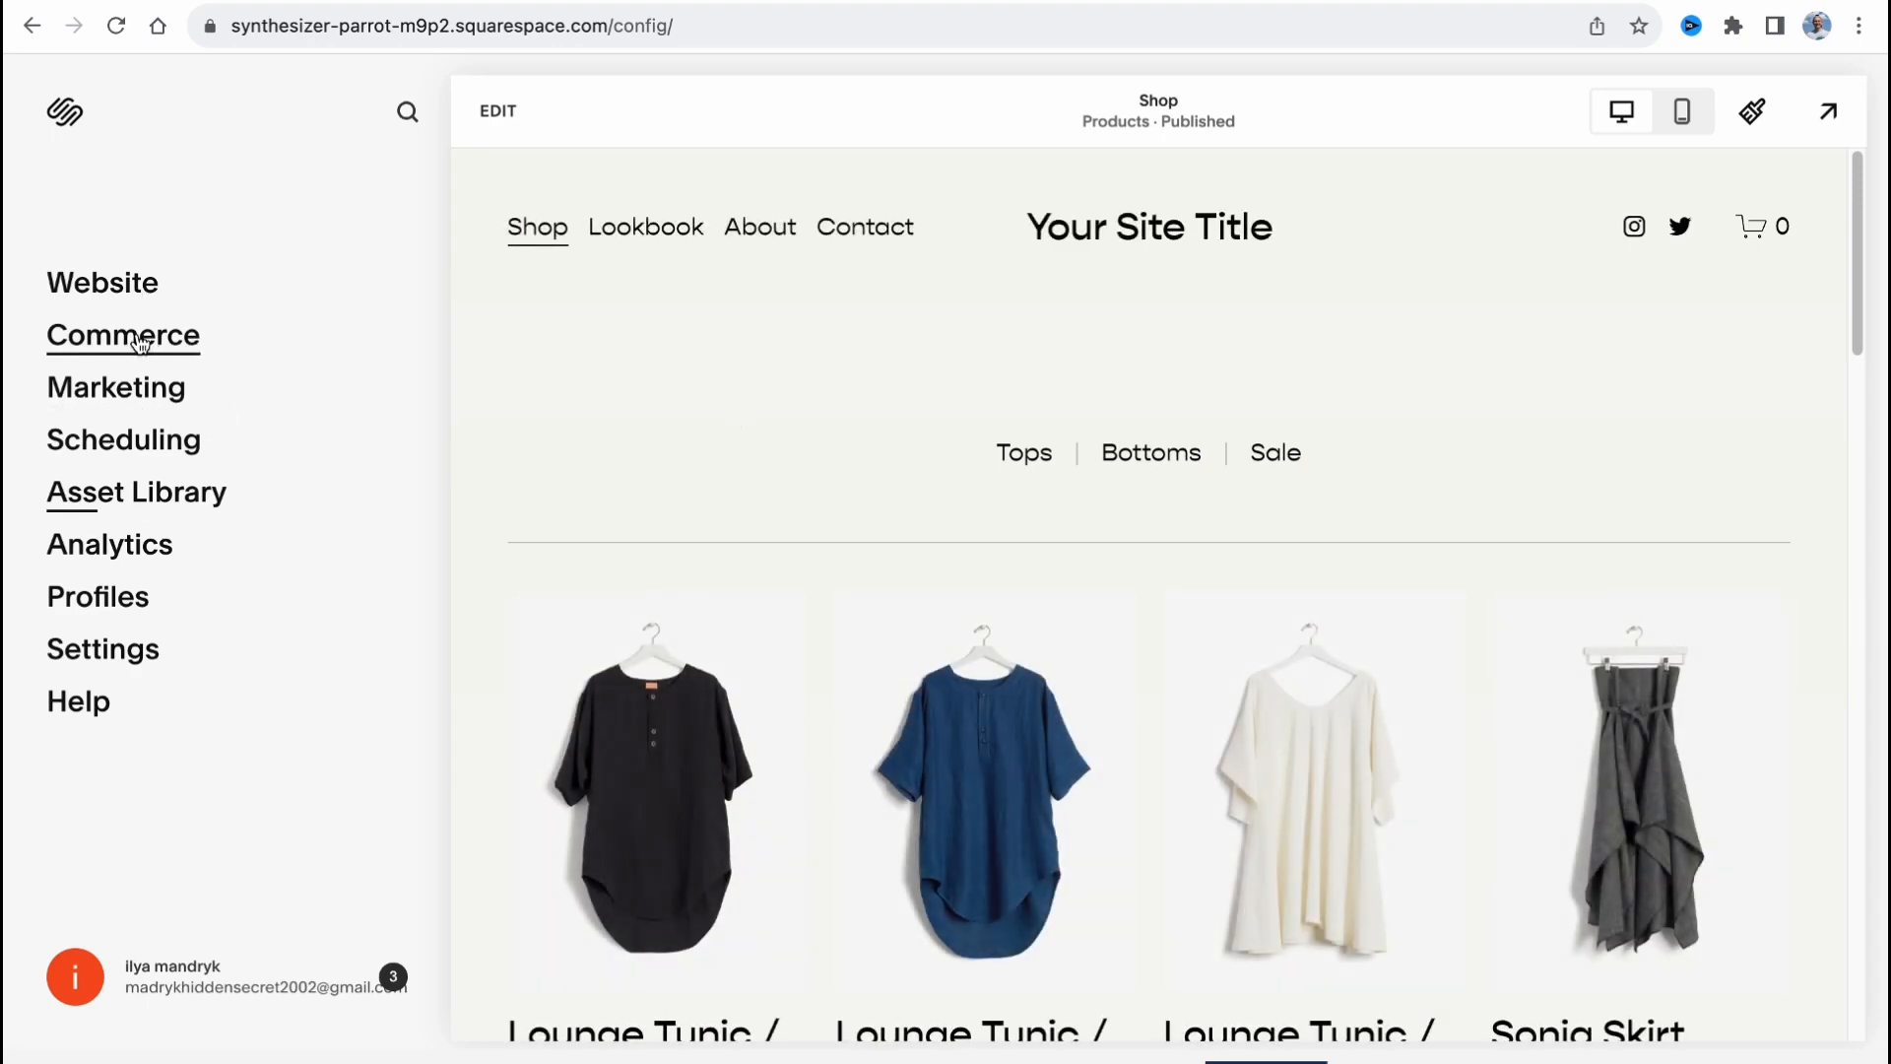
Go to the Commerce section with its store setup checklist.
{"action": "left_click", "coordinate": [122, 335]}
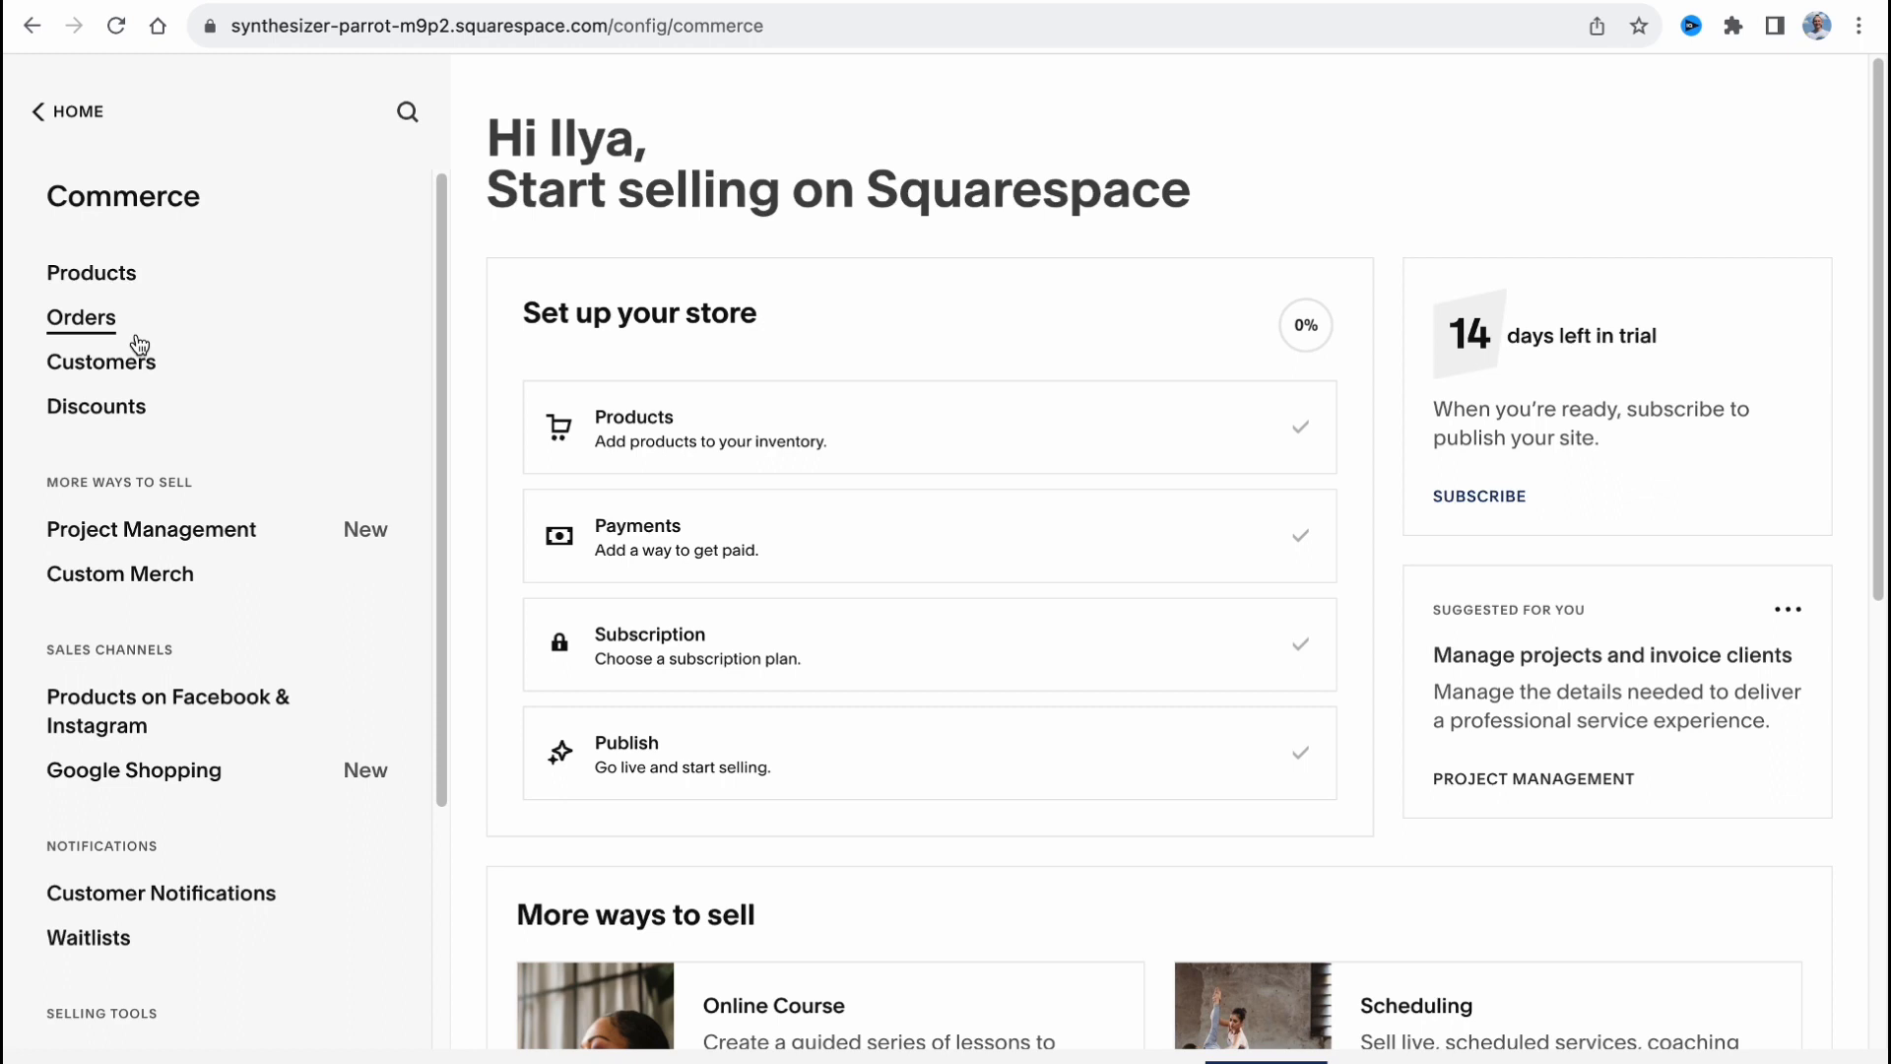
{"action": "mouse_move", "coordinate": [146, 321]}
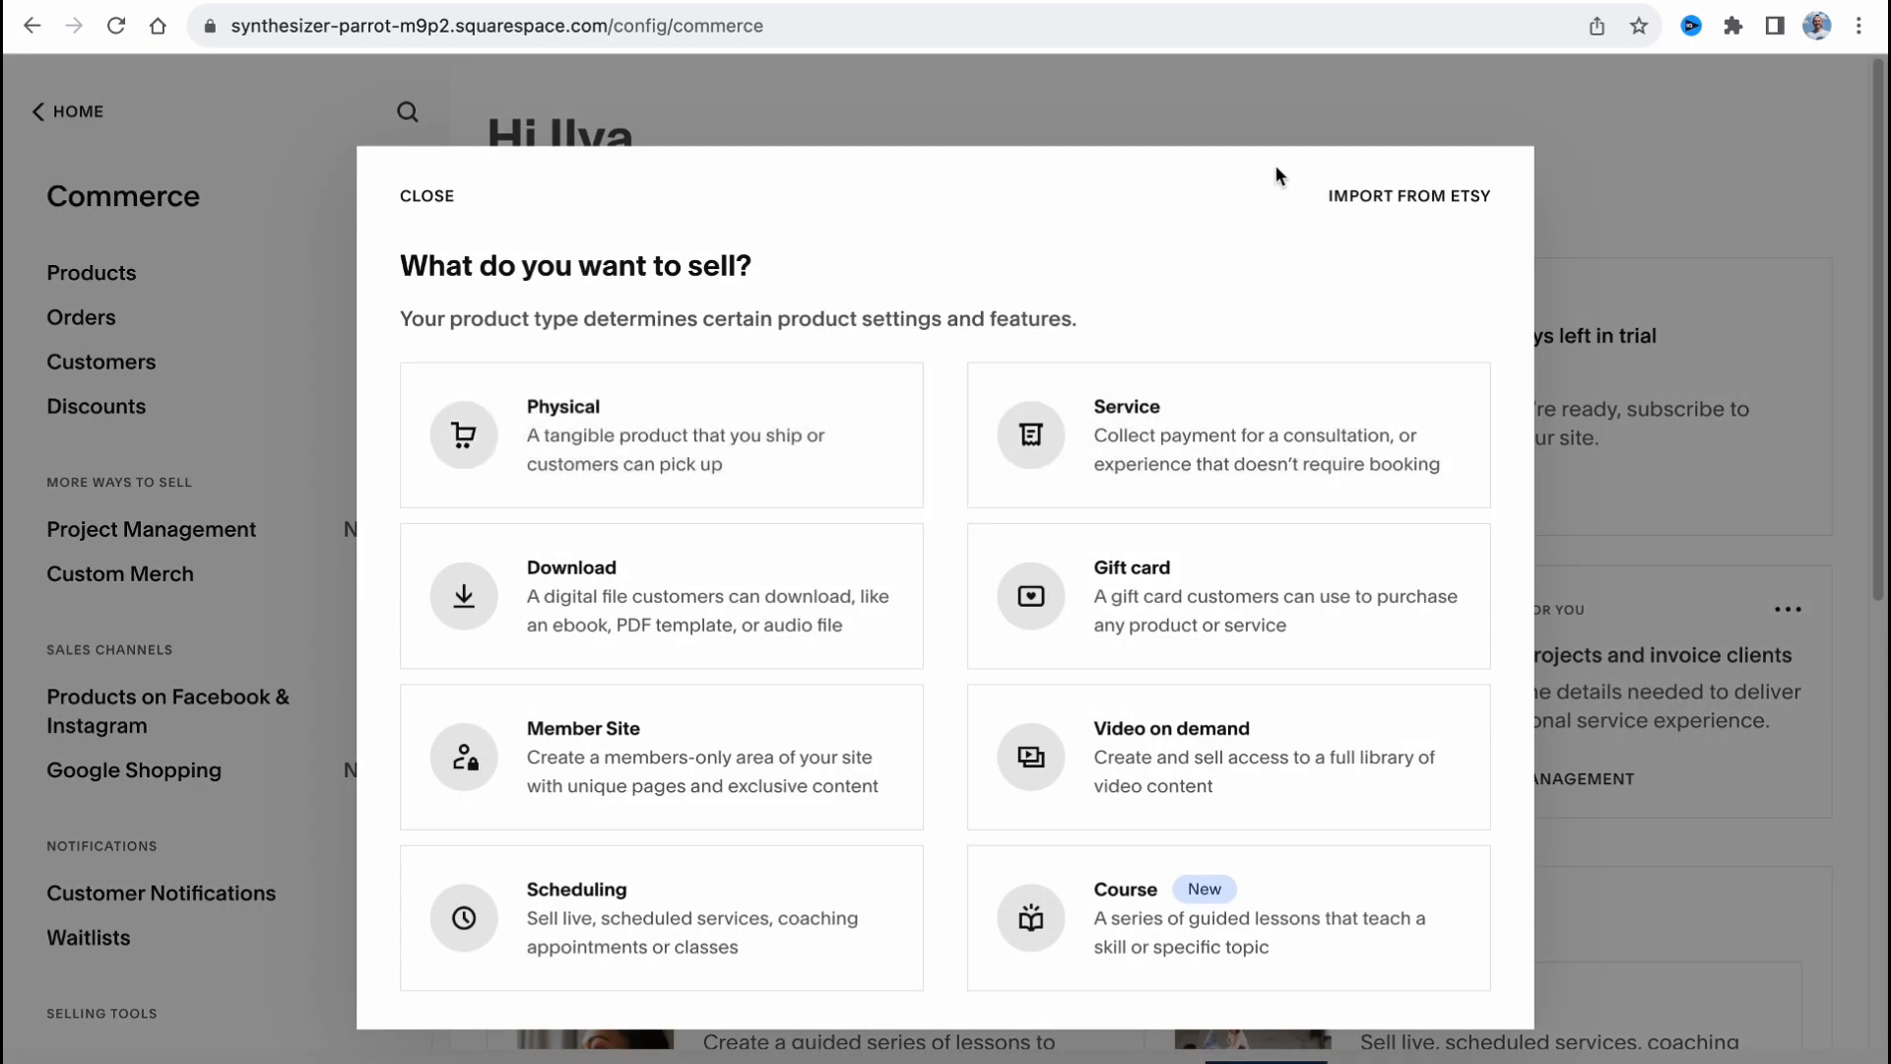
Go to the empty Products list and briefly review the Import Products options.
{"action": "left_click", "coordinate": [426, 195]}
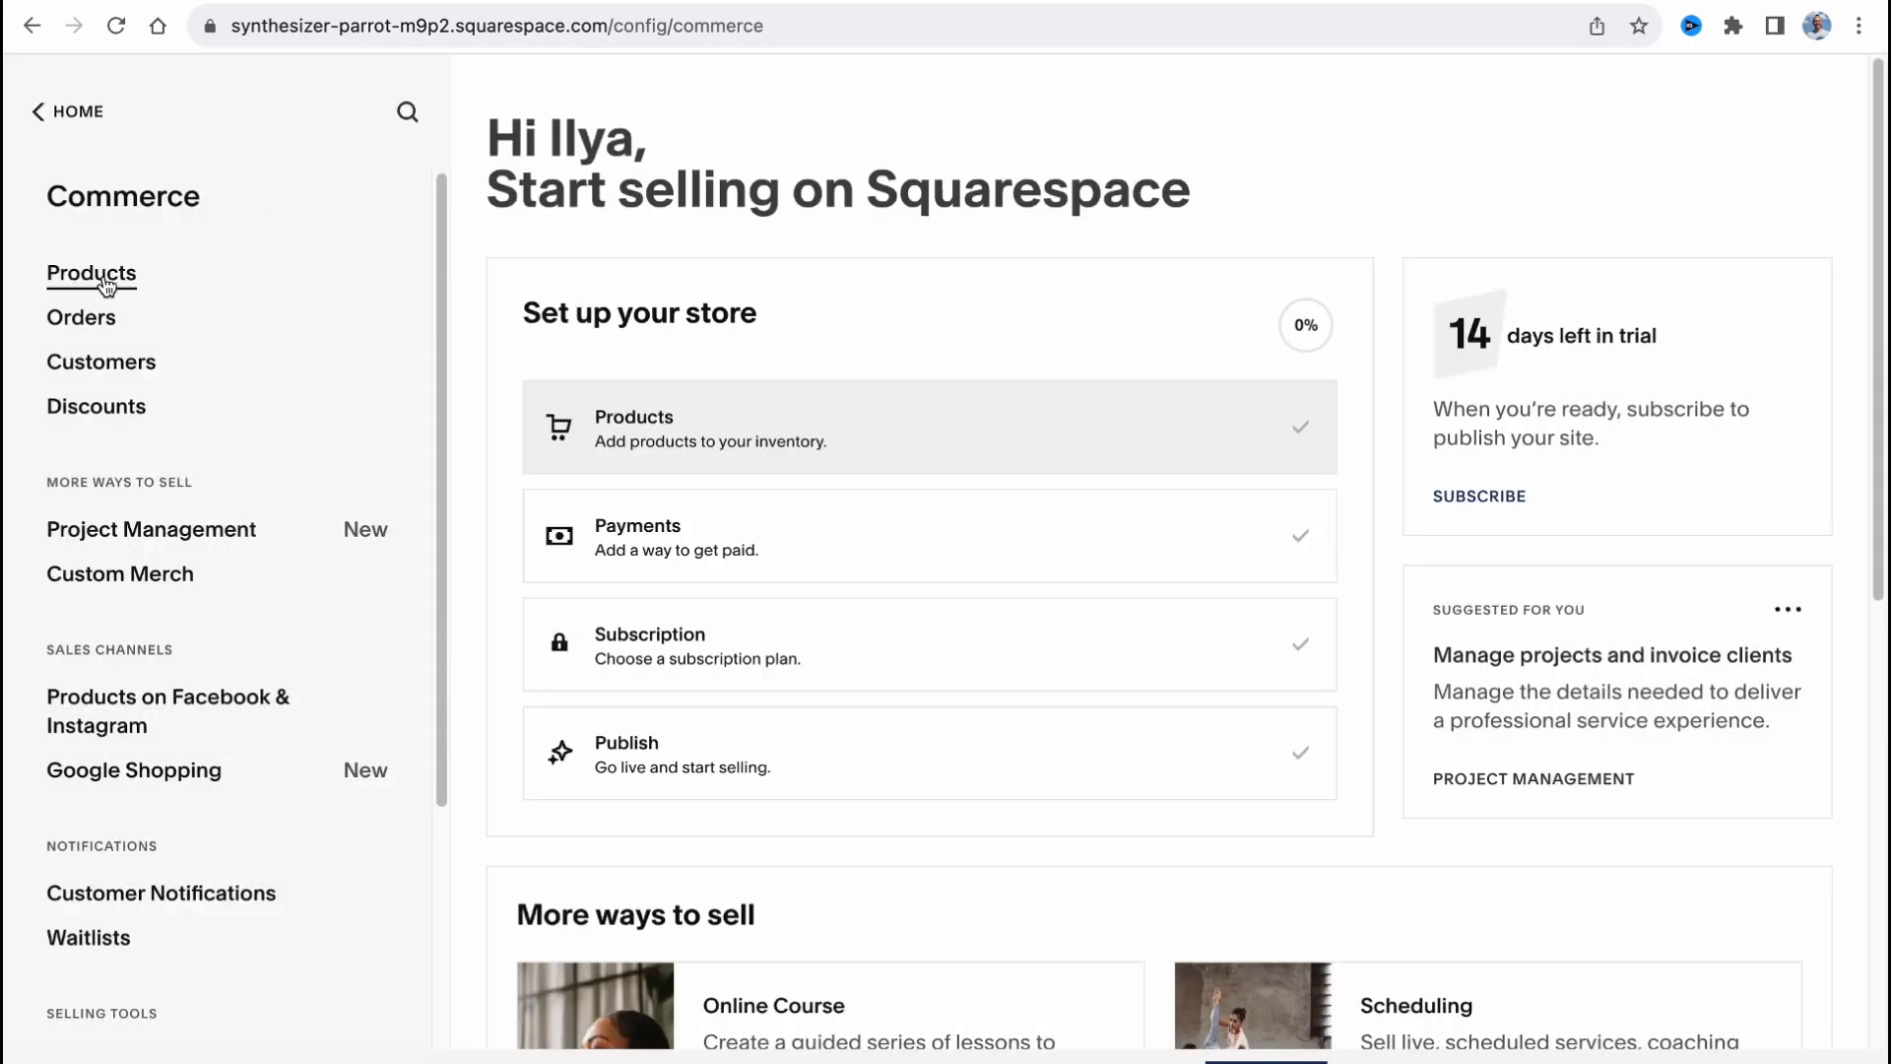
{"action": "left_click", "coordinate": [91, 274]}
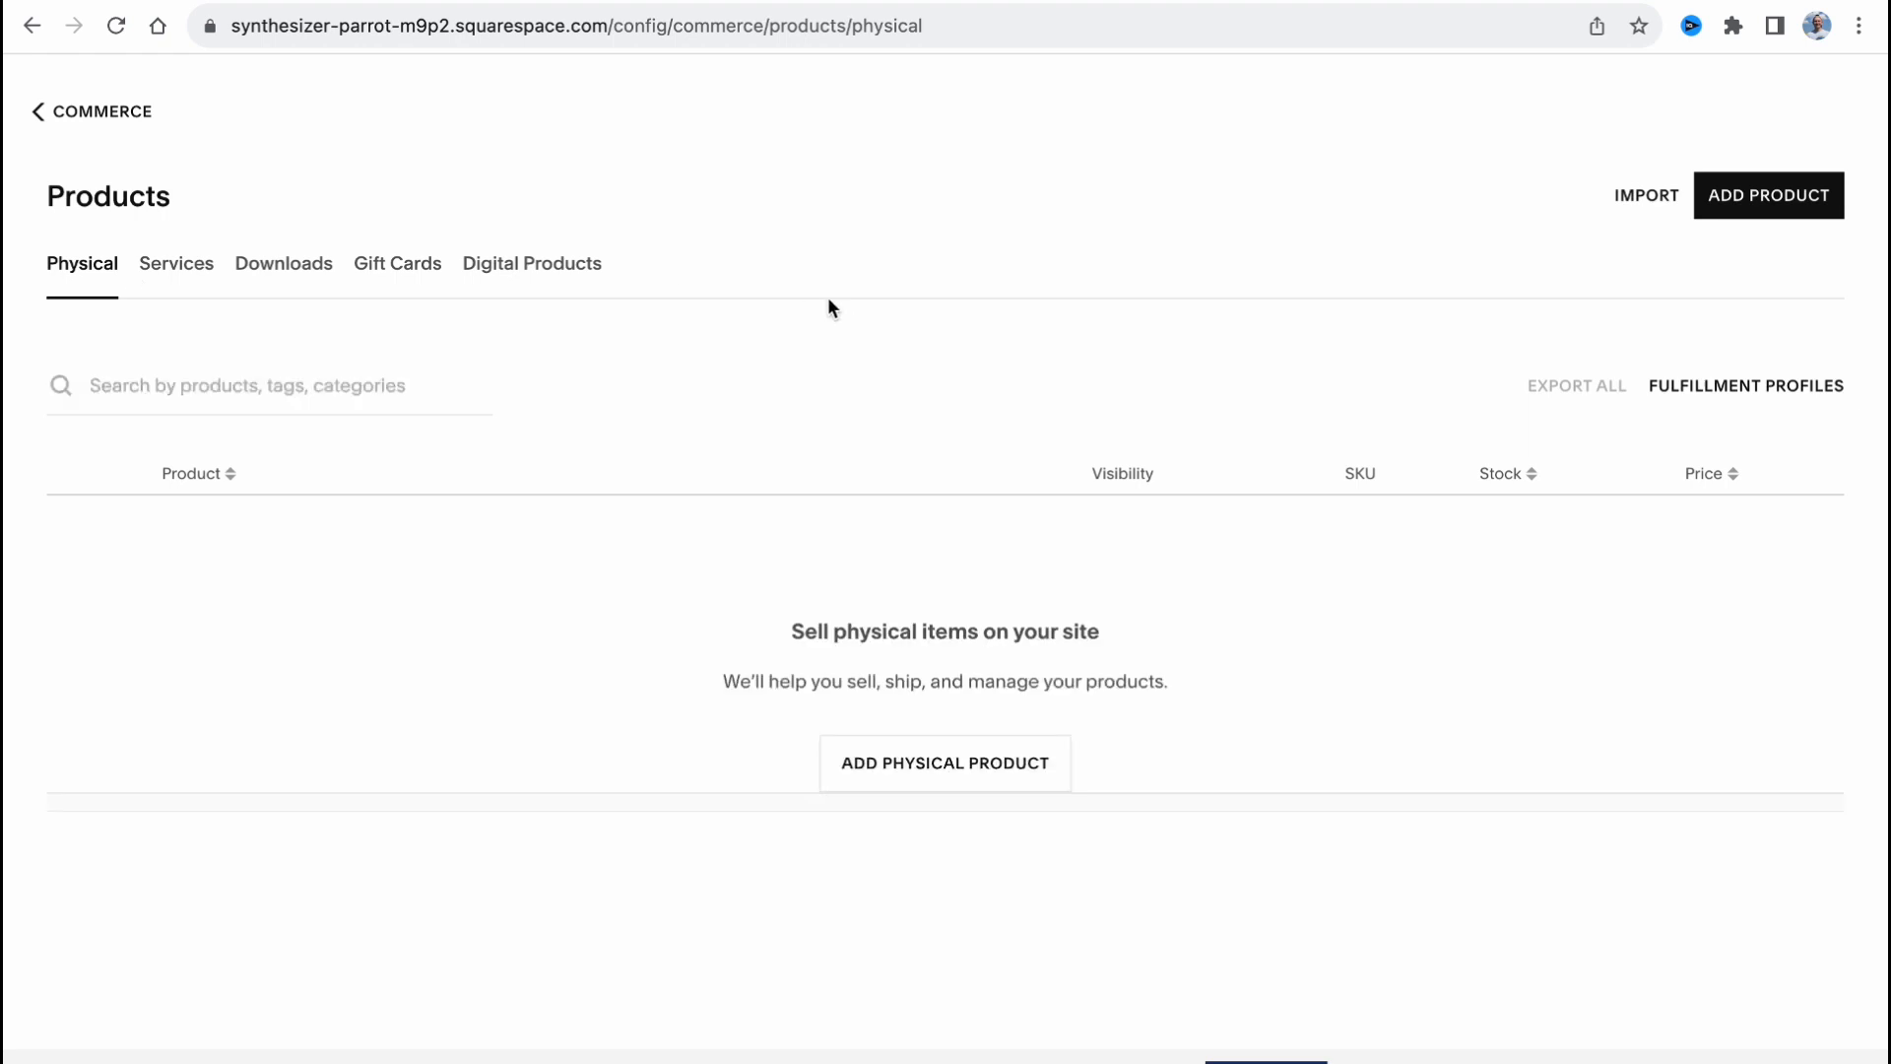
{"action": "mouse_move", "coordinate": [1717, 207]}
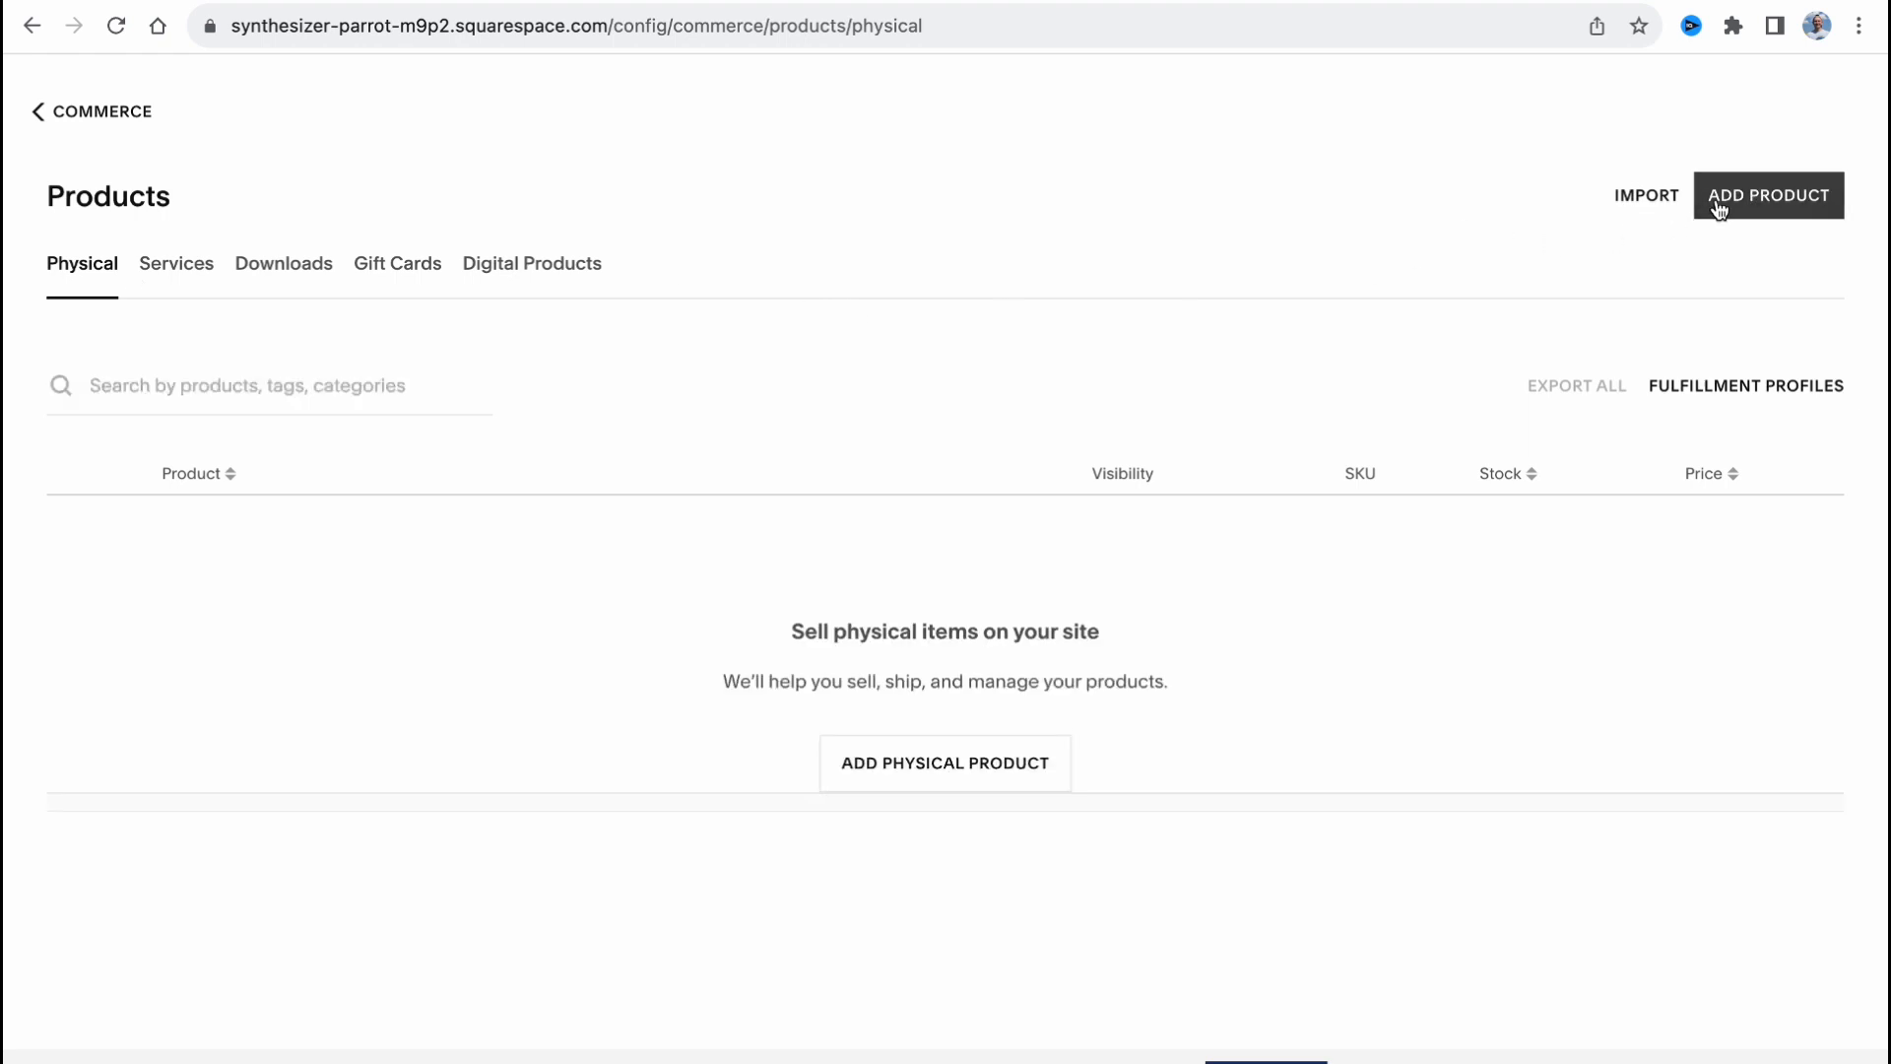
{"action": "left_click", "coordinate": [1647, 195]}
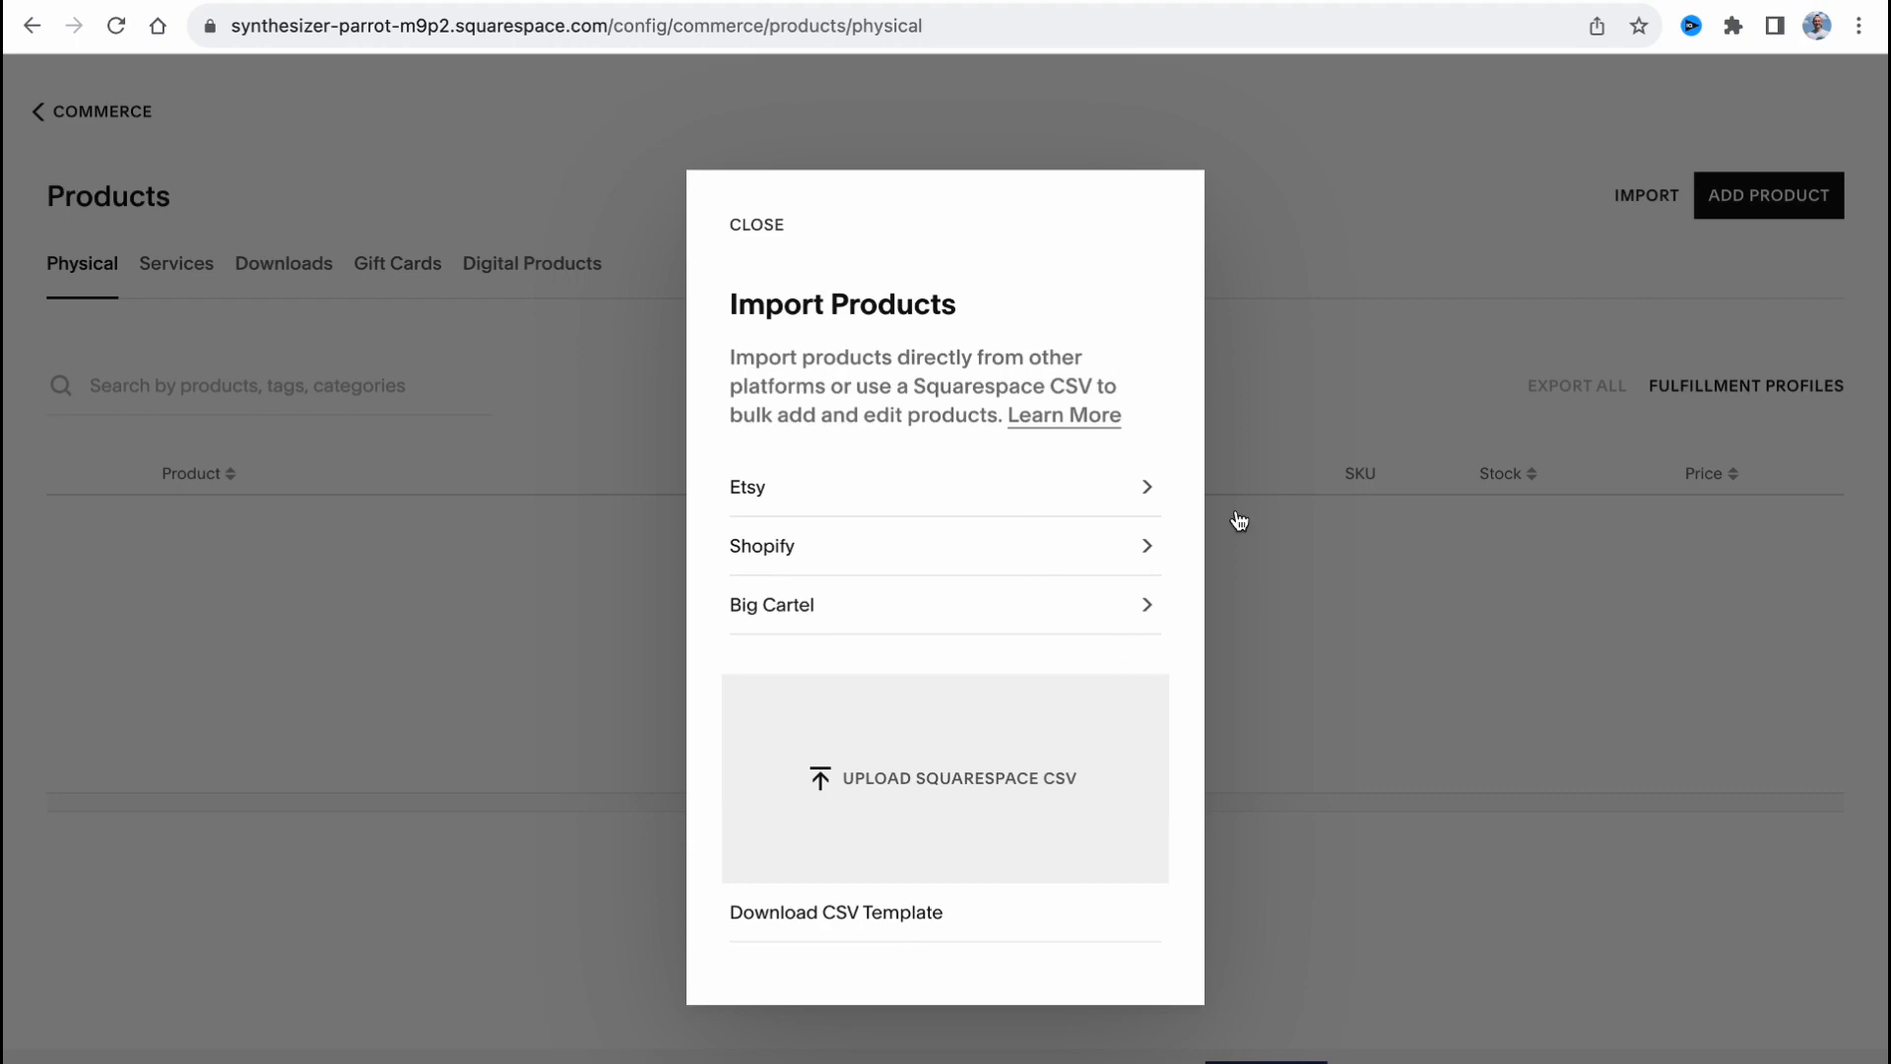
{"action": "left_click", "coordinate": [757, 224]}
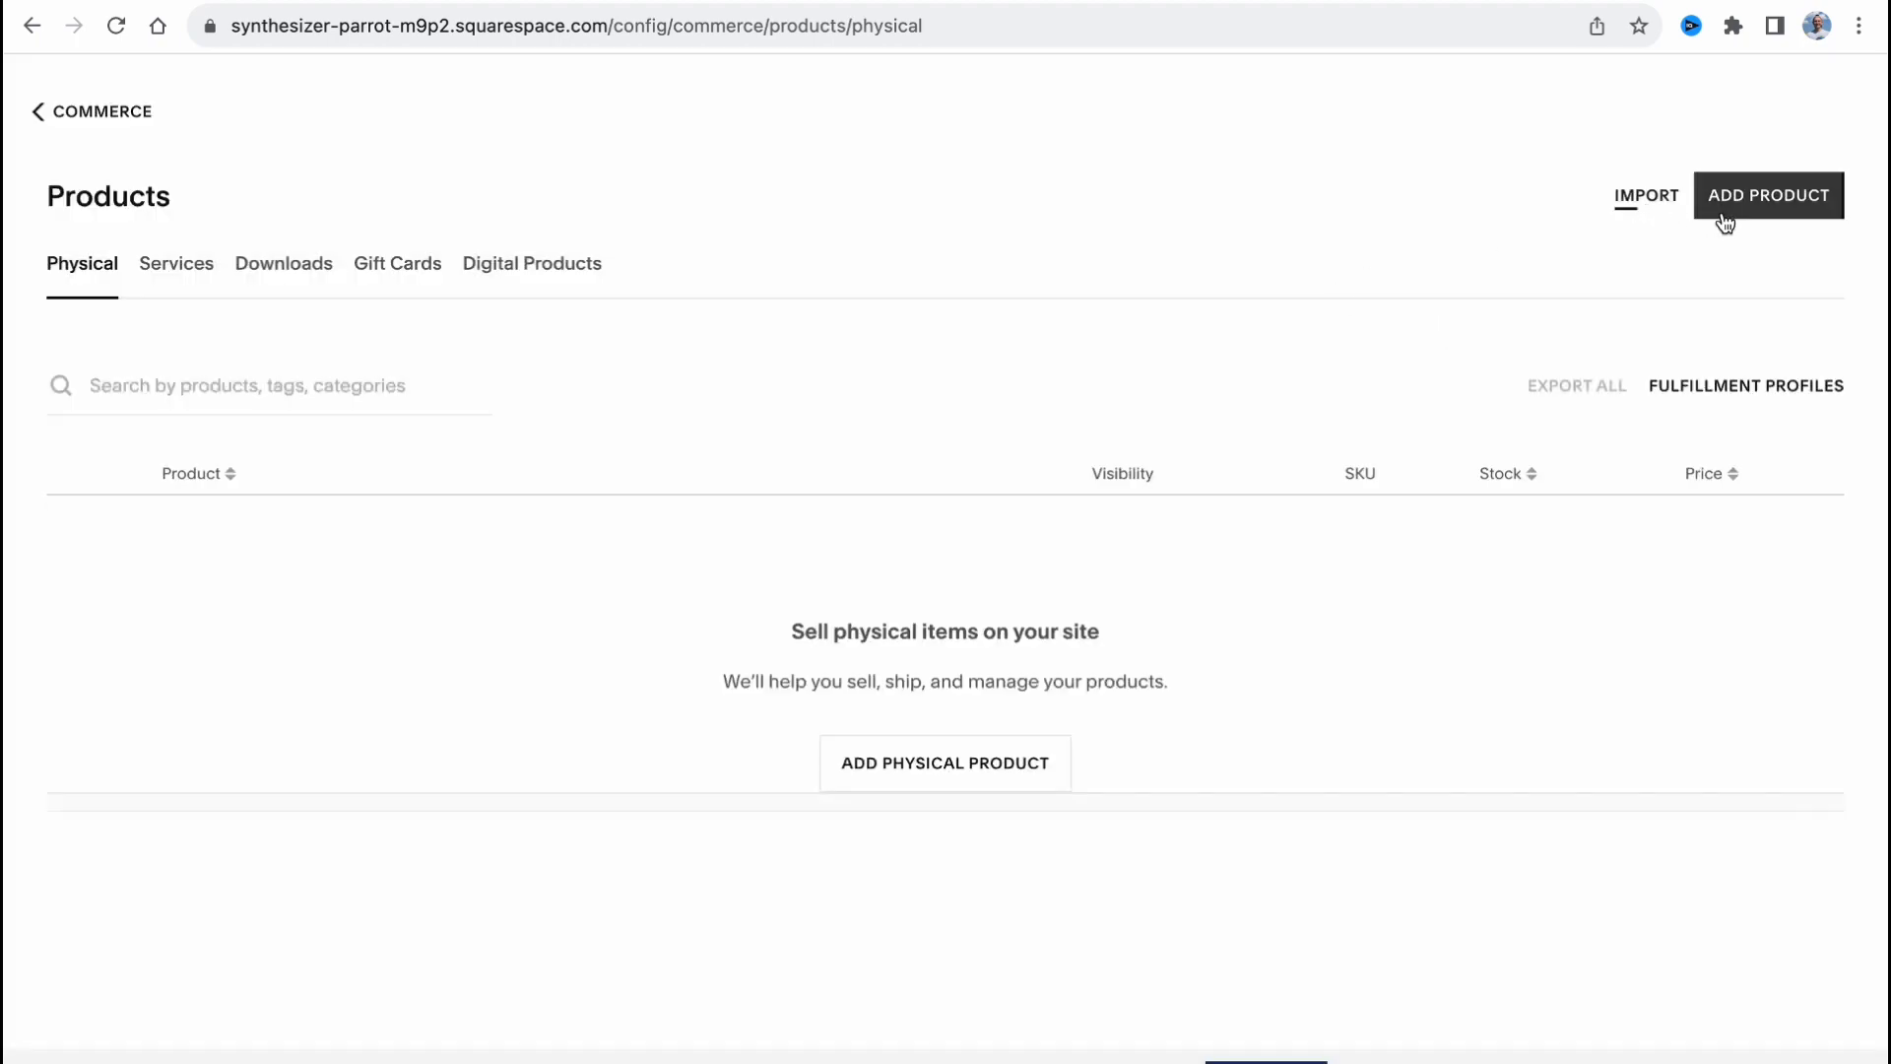
Start adding a new product, bringing up the product-type chooser.
{"action": "left_click", "coordinate": [1769, 195]}
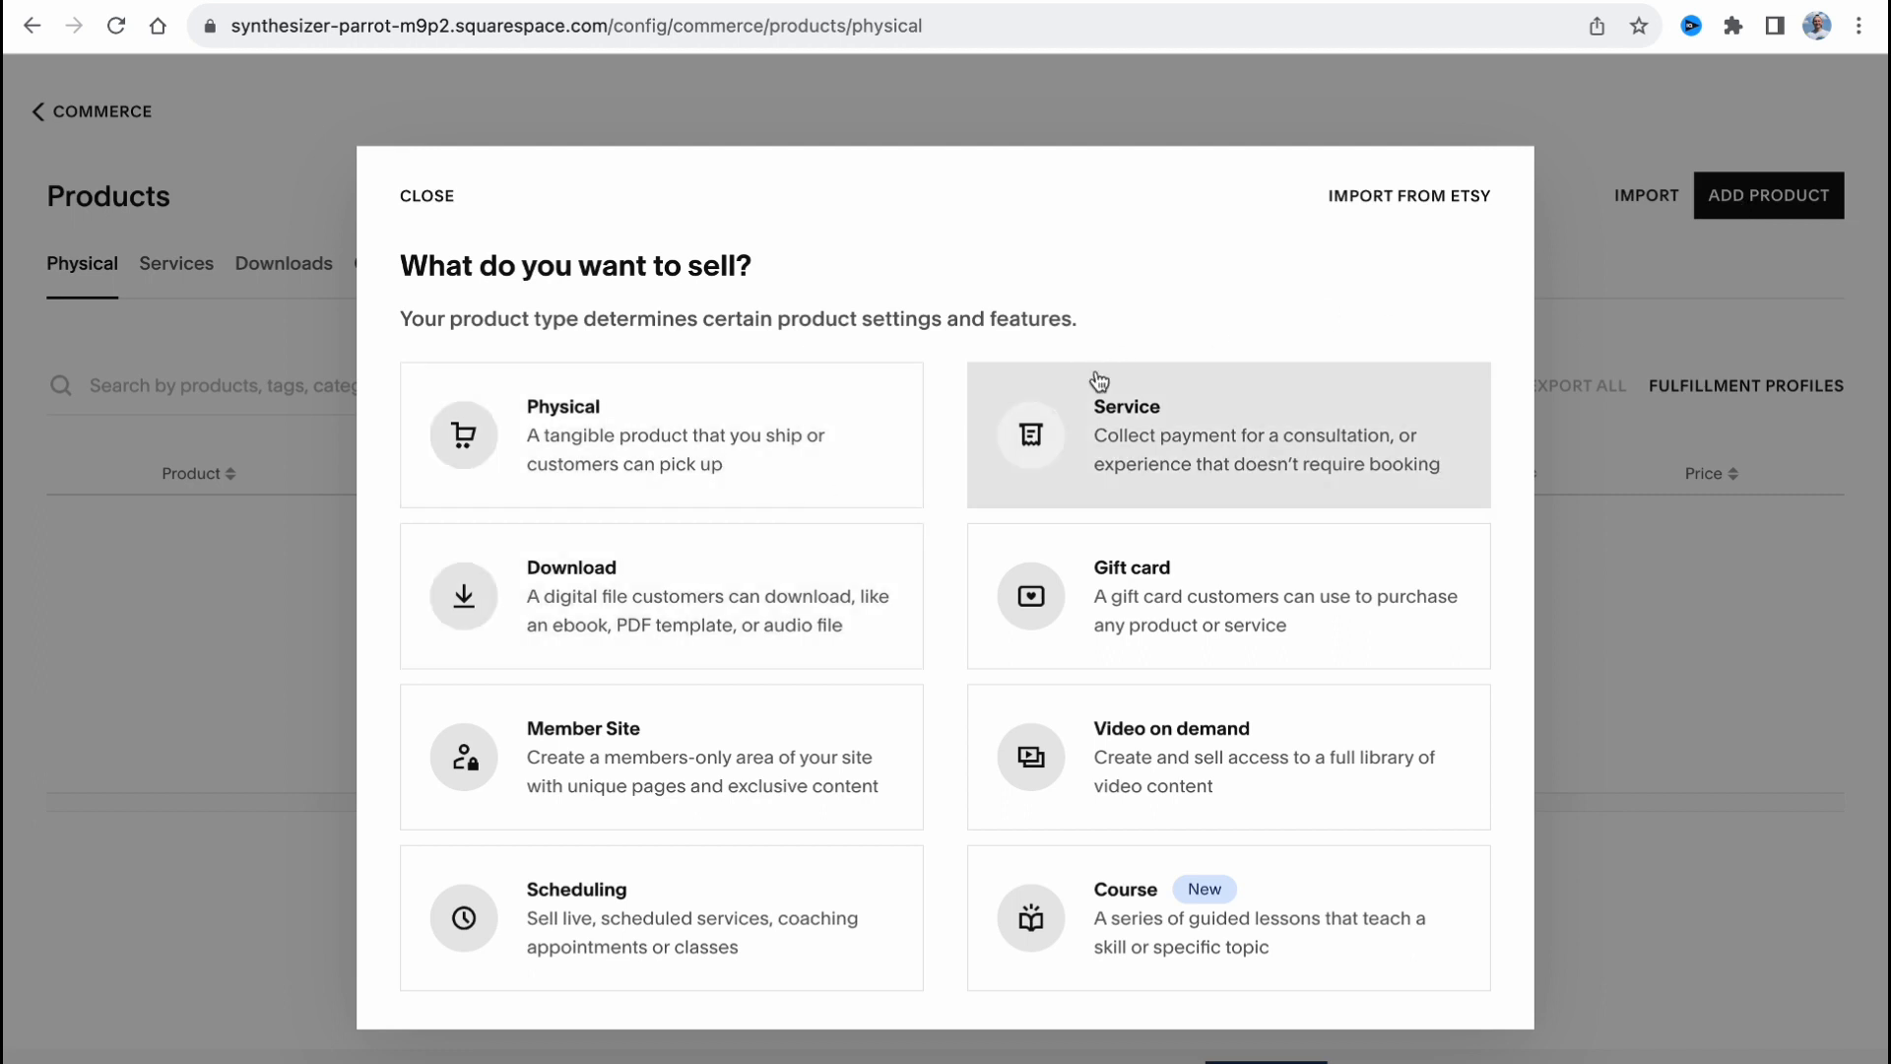
{"action": "mouse_move", "coordinate": [975, 369]}
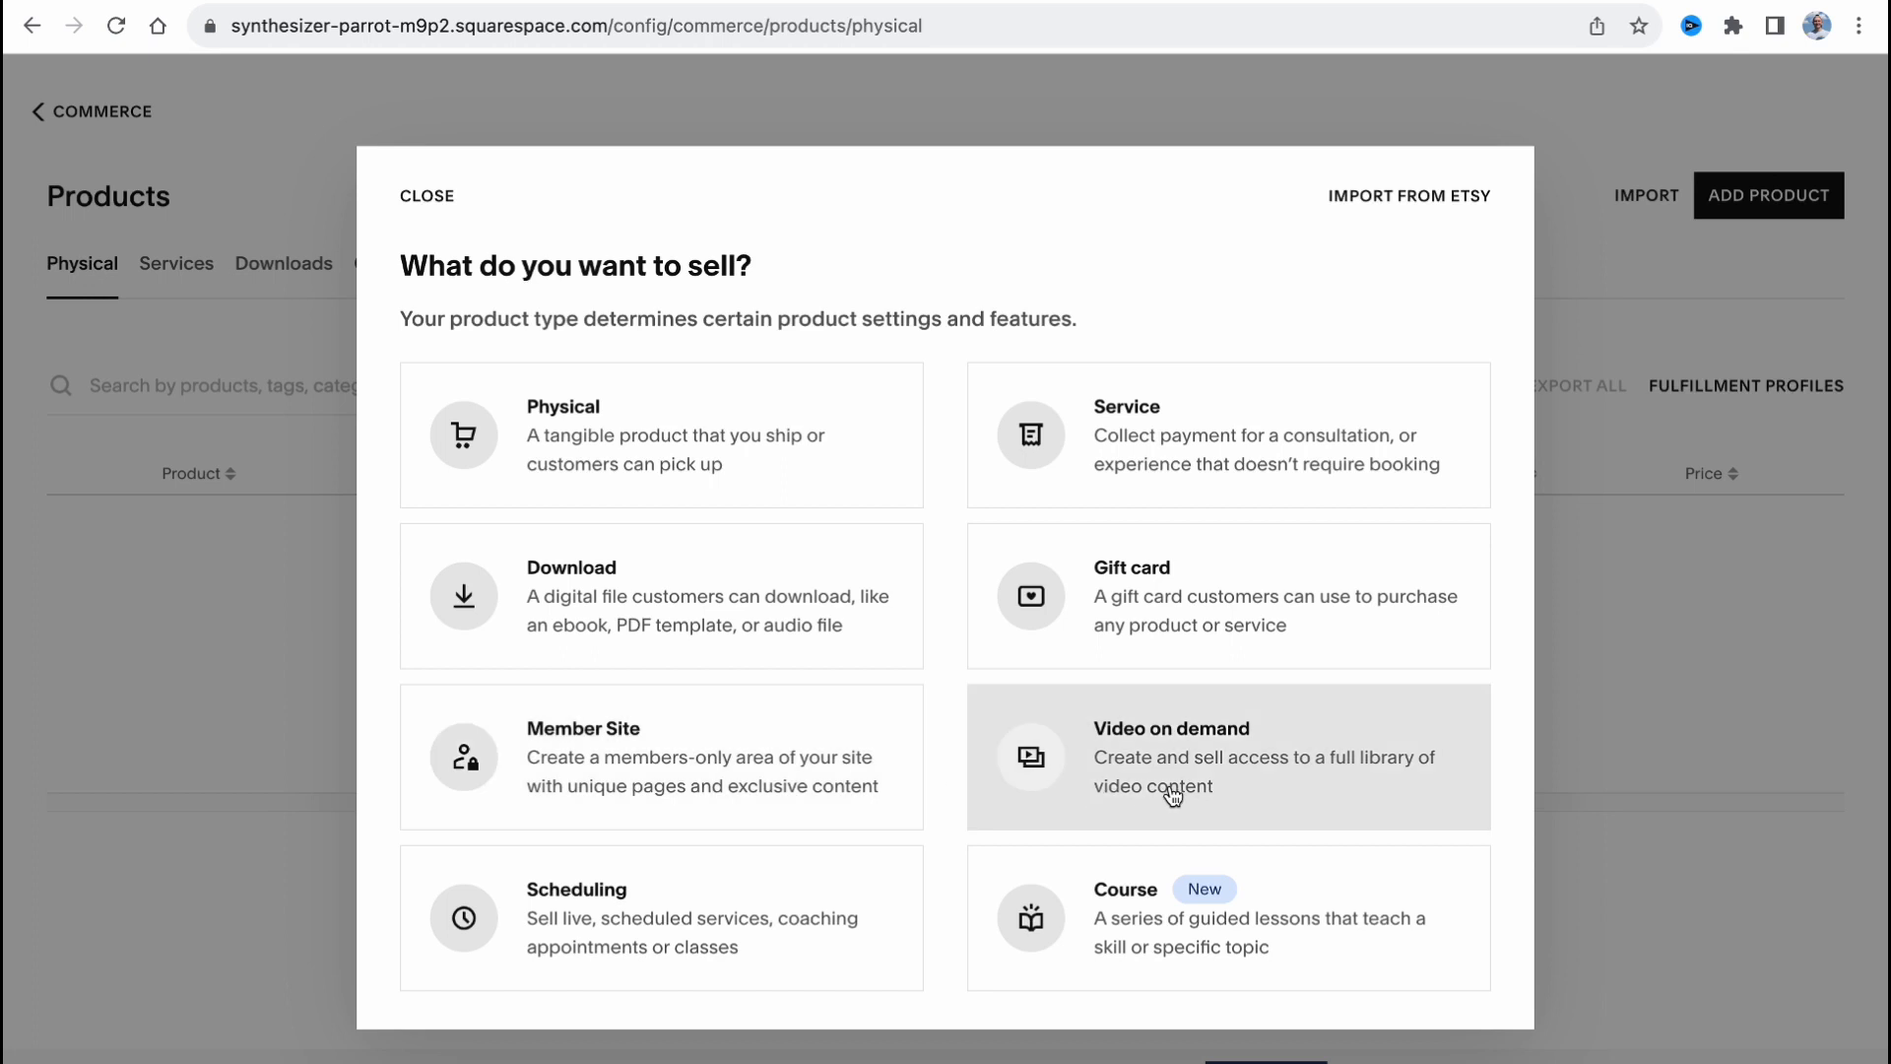
{"action": "mouse_move", "coordinate": [1115, 914]}
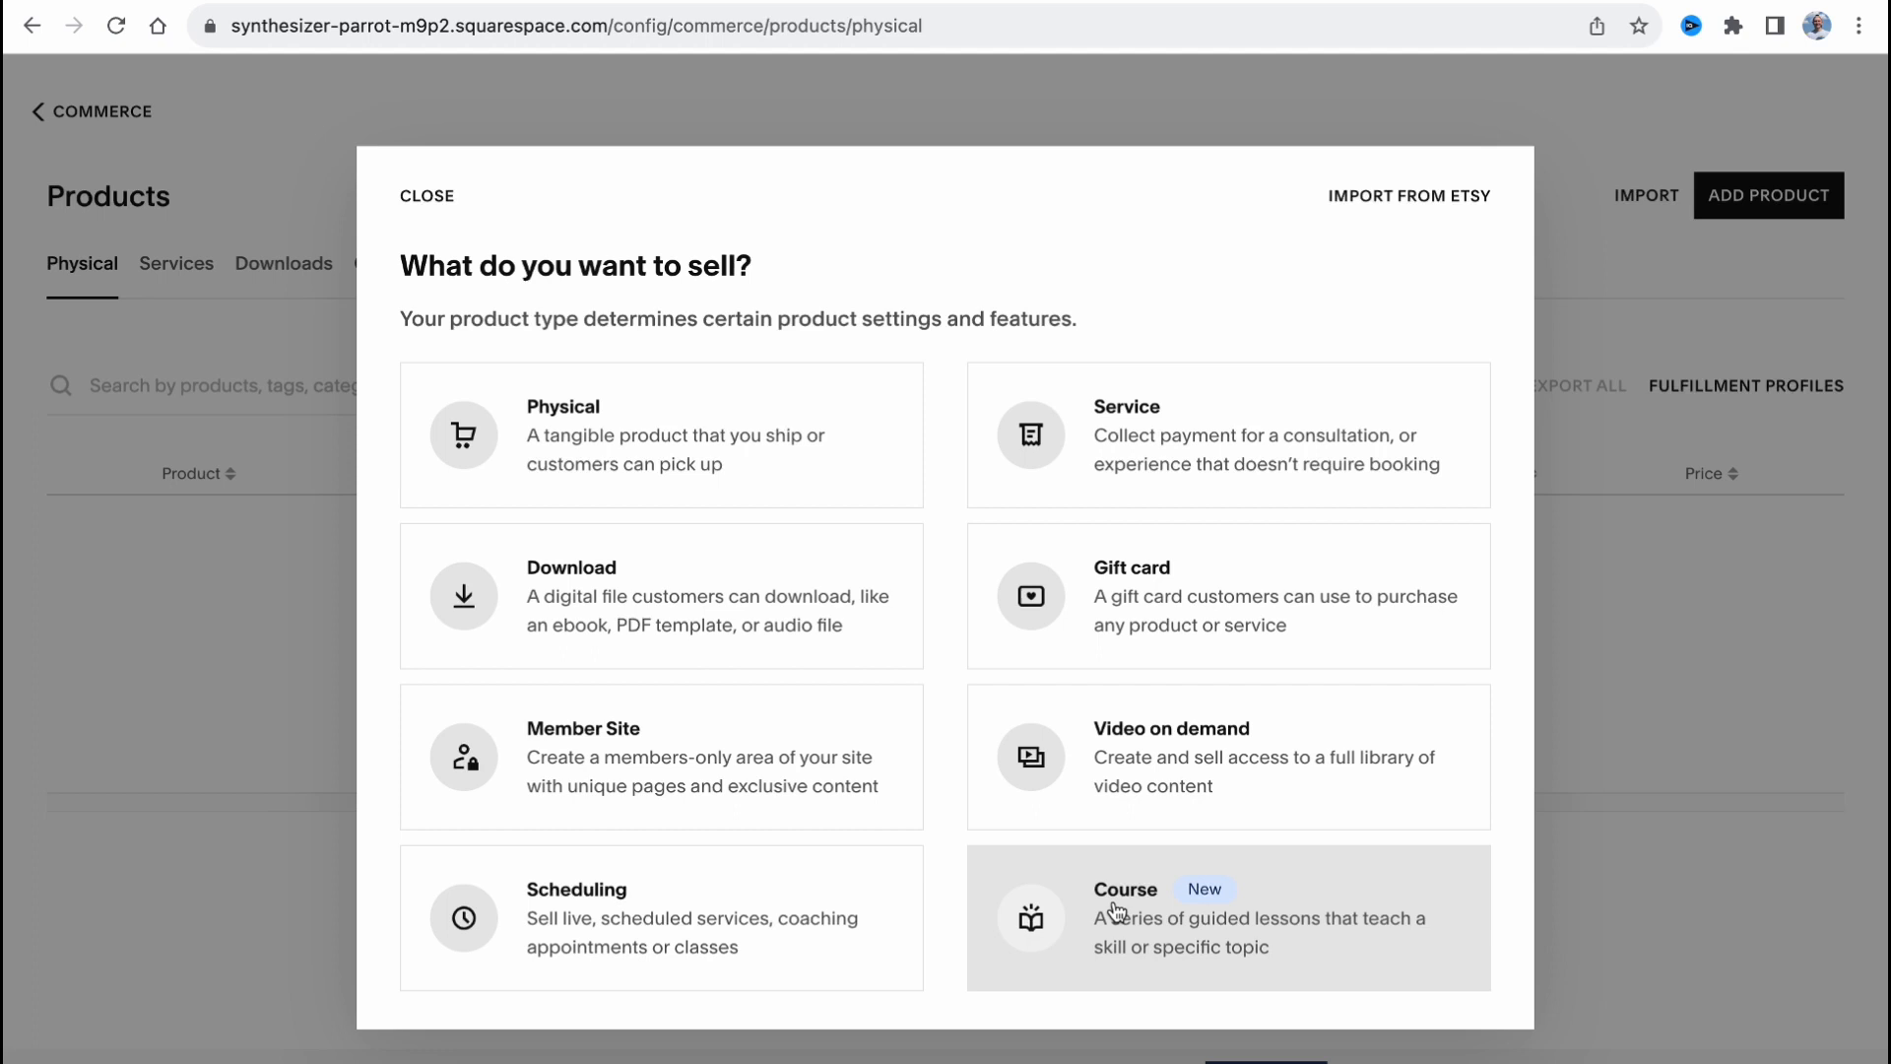
{"action": "mouse_move", "coordinate": [825, 756]}
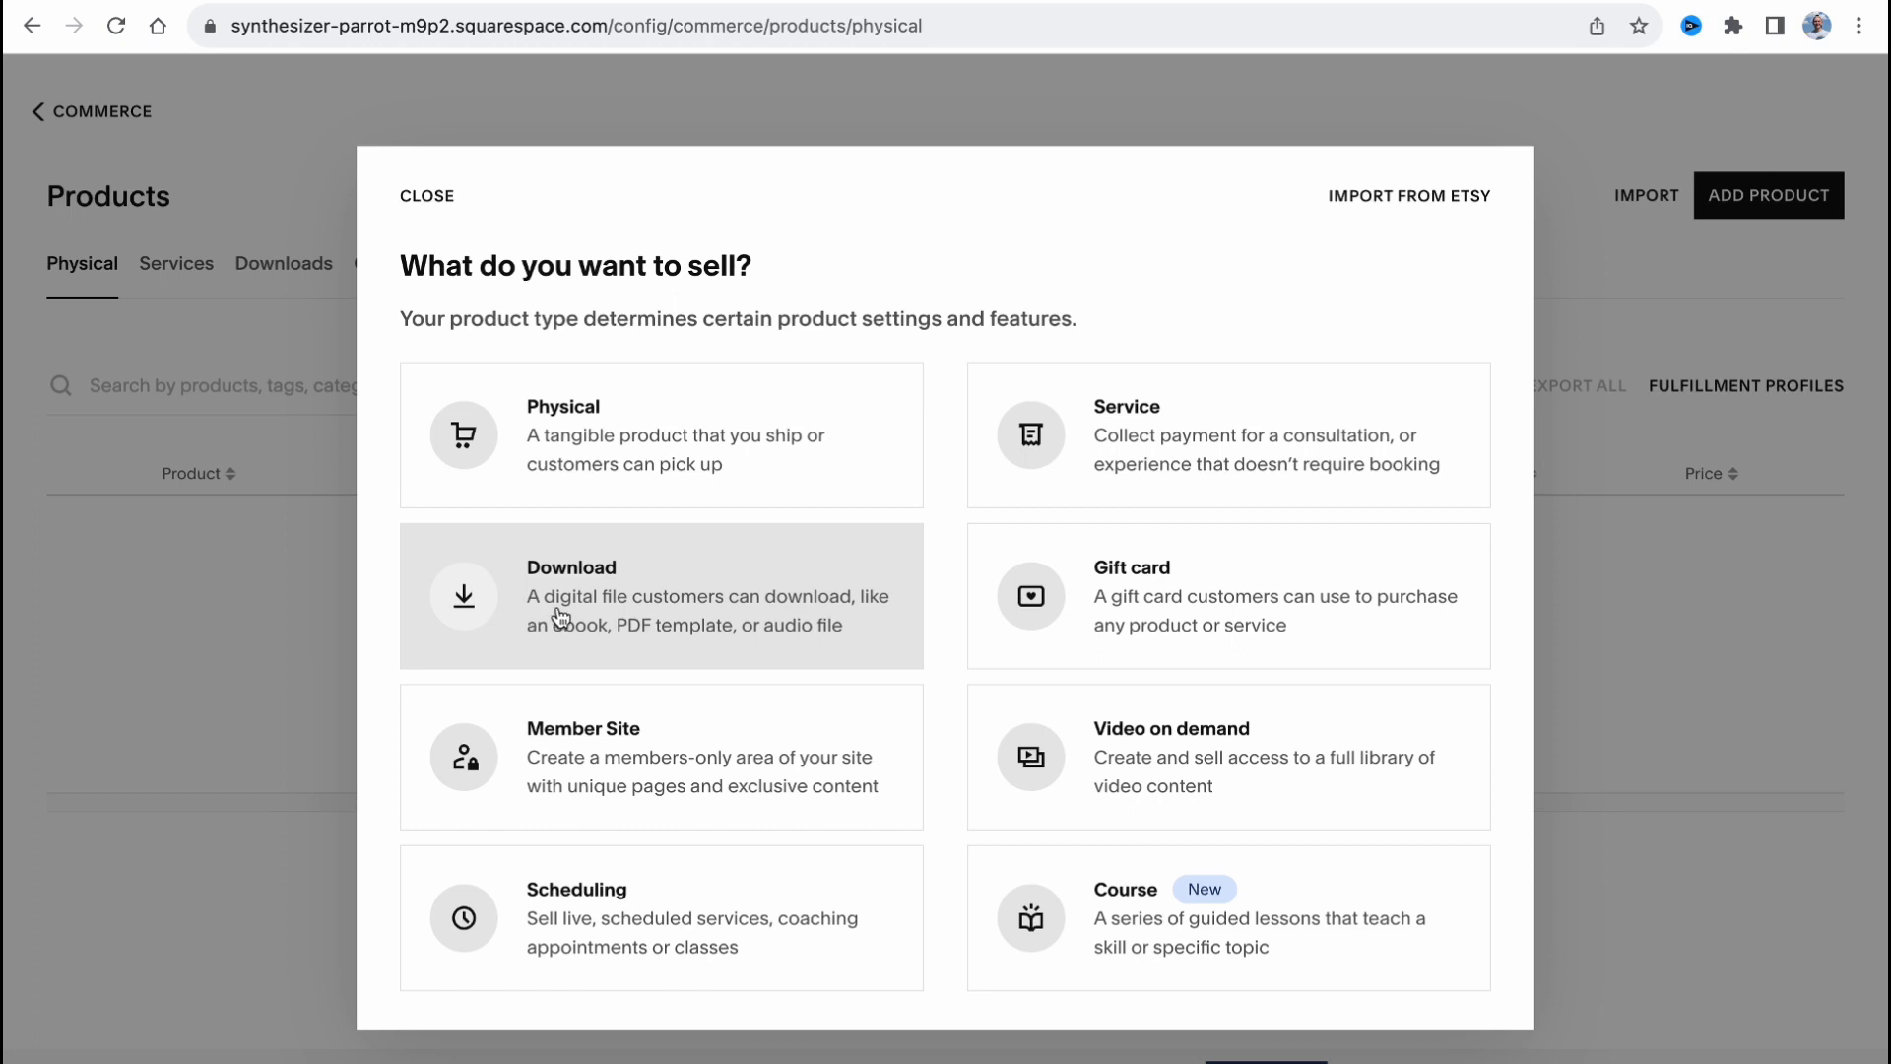
{"action": "mouse_move", "coordinate": [549, 654]}
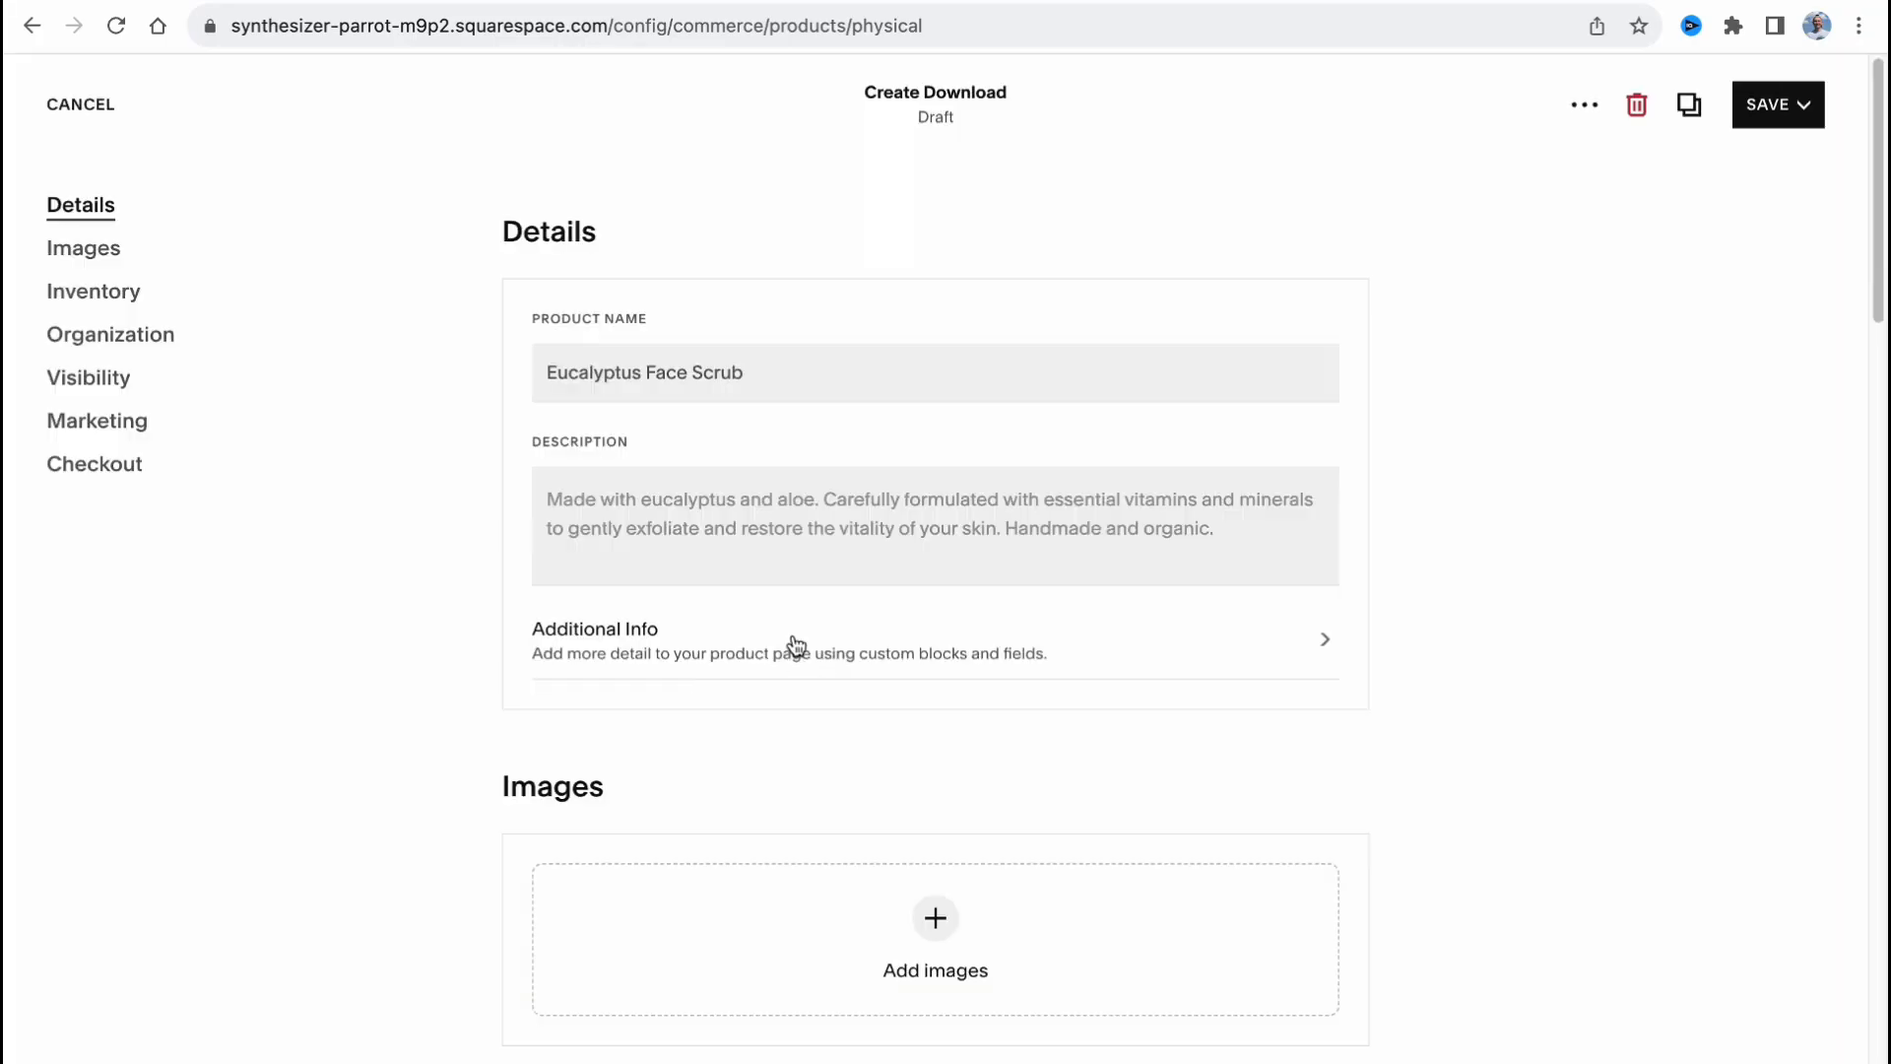
Name the download product 'HelperMan PDF for YouTube'.
{"action": "left_click", "coordinate": [644, 372]}
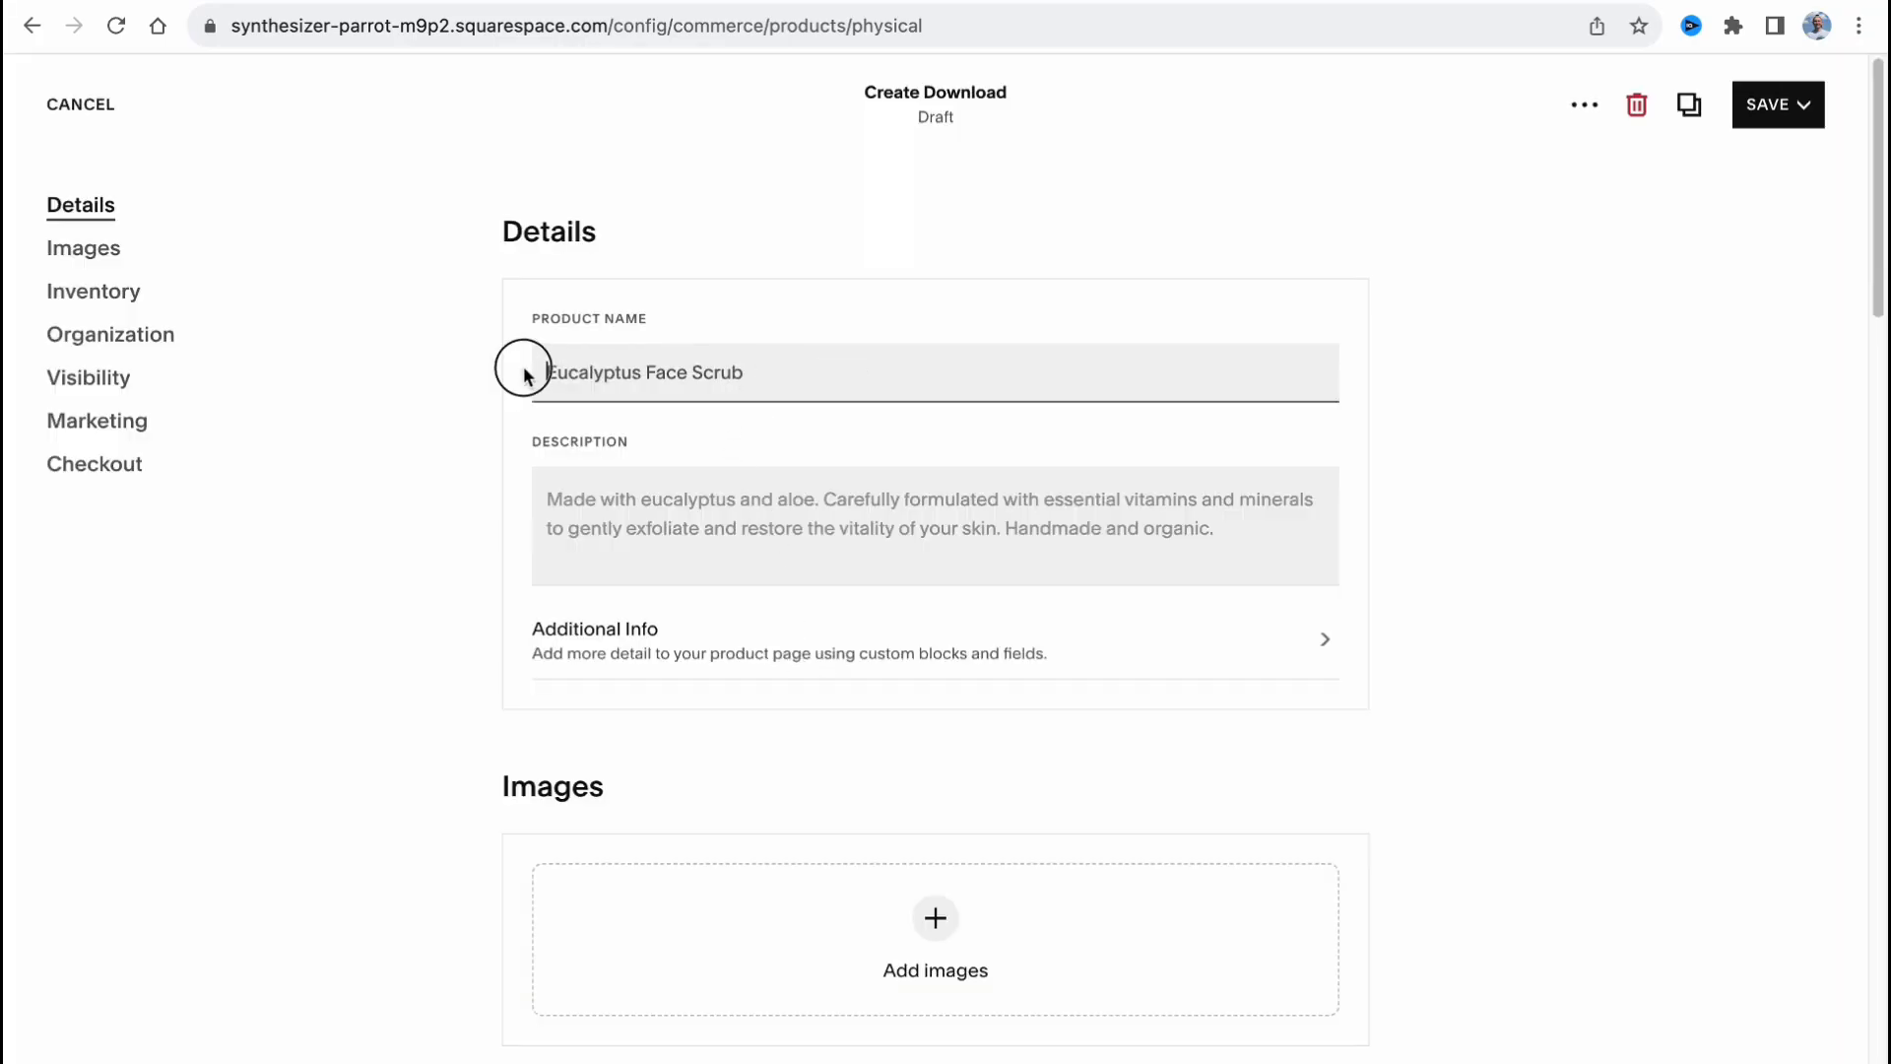
{"action": "type", "text": "H"}
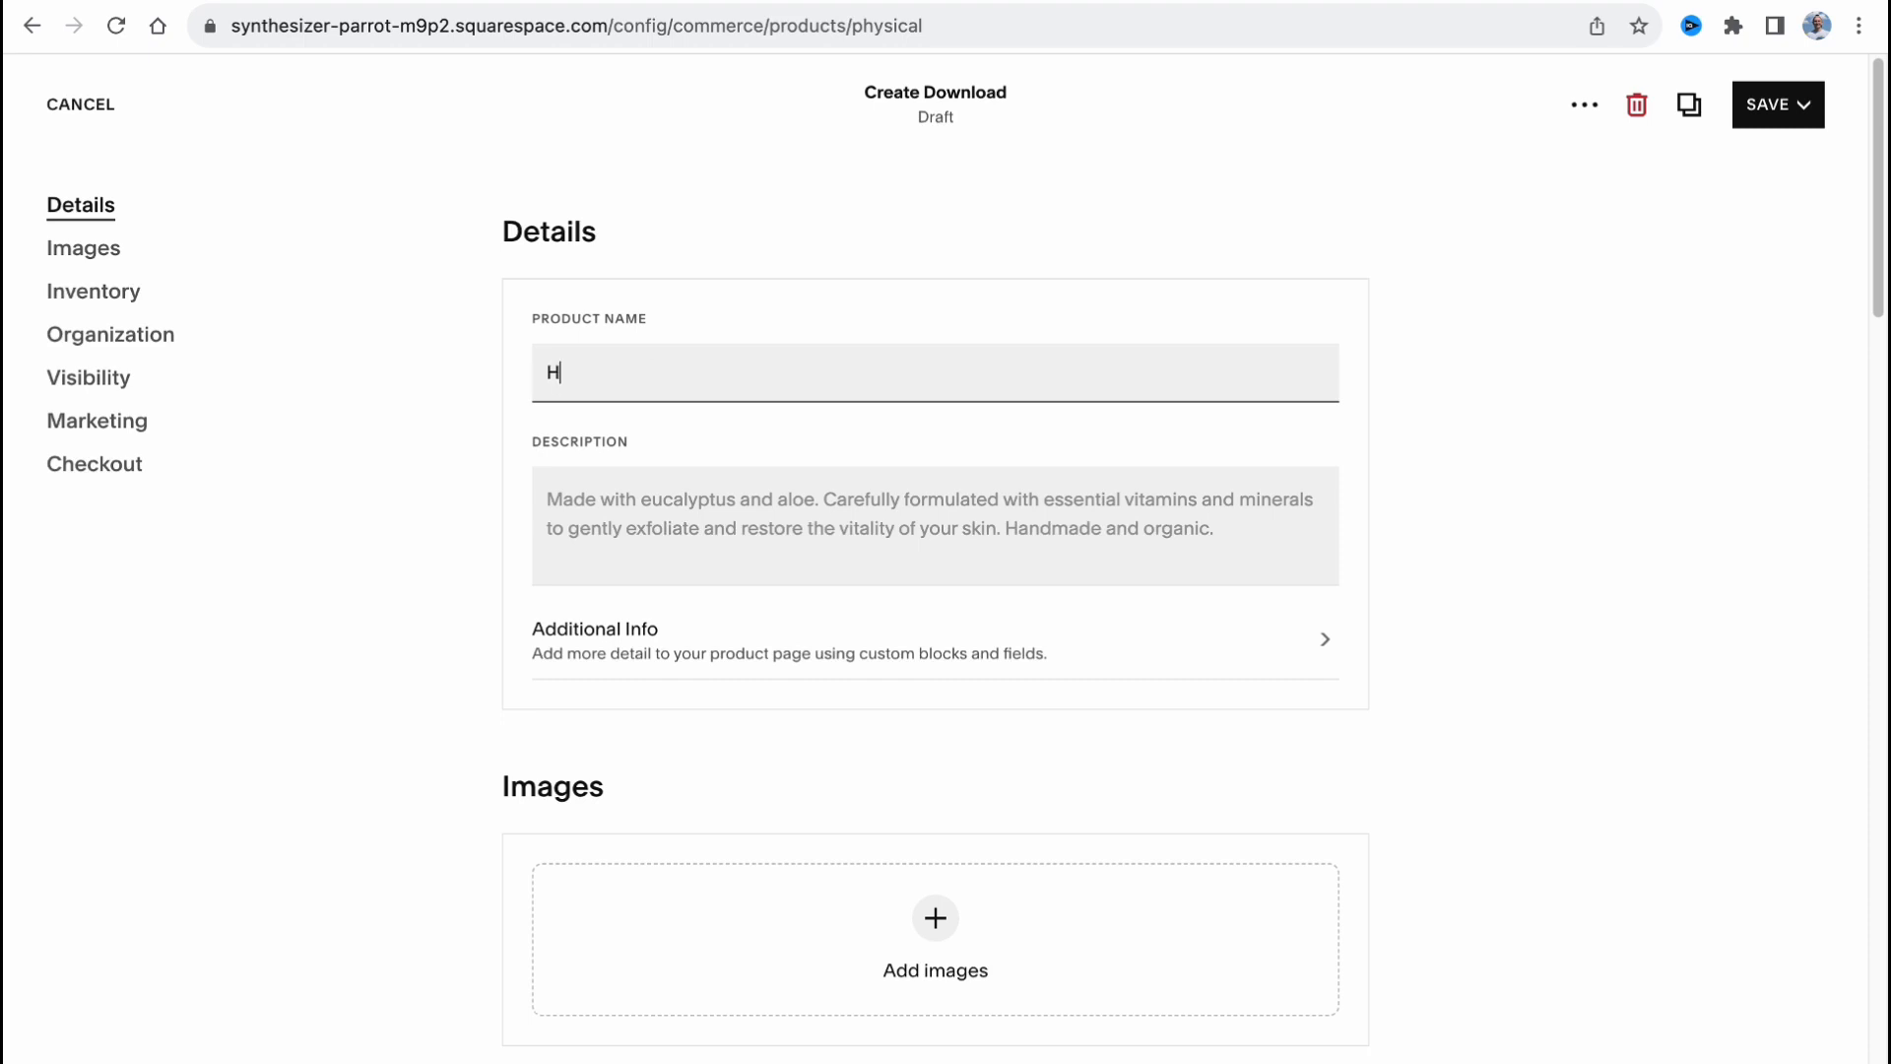
{"action": "type", "text": "elperMan"}
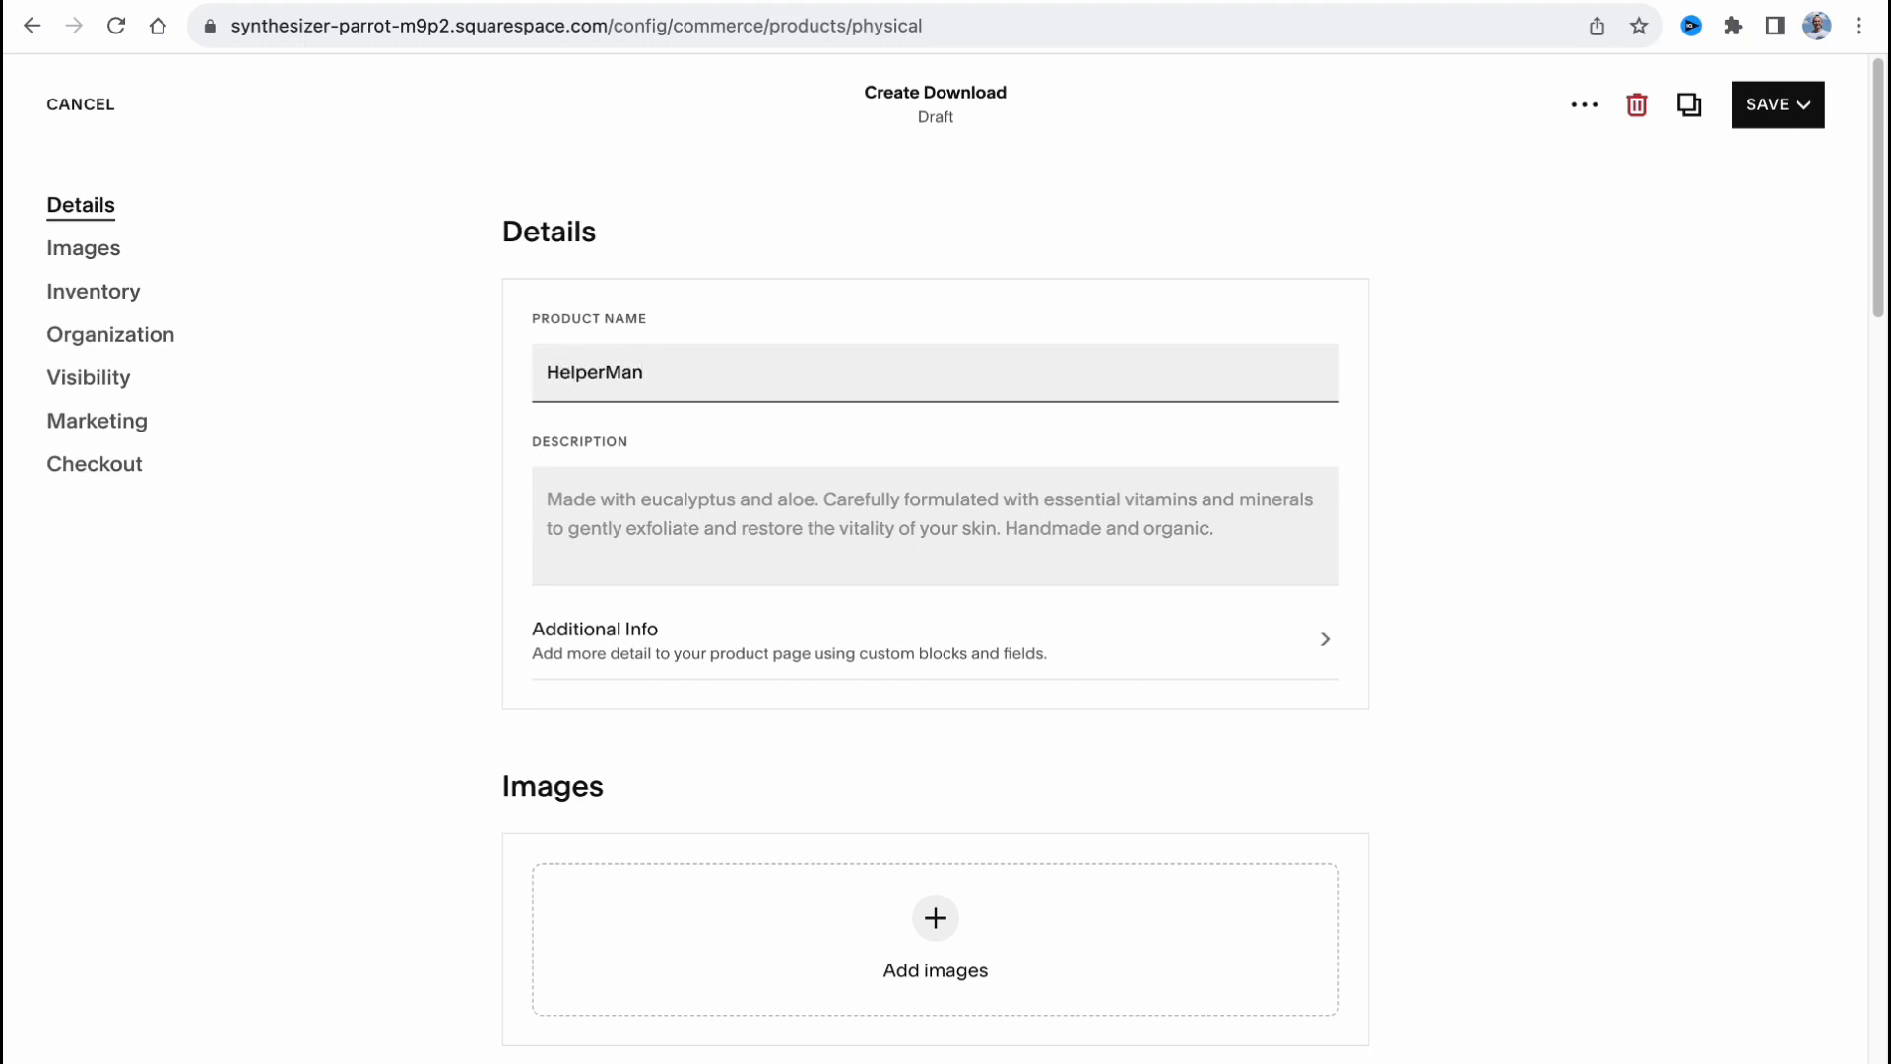
{"action": "type", "text": "PDf"}
{"action": "left_click", "coordinate": [936, 526]}
{"action": "type", "text": "YouTube"}
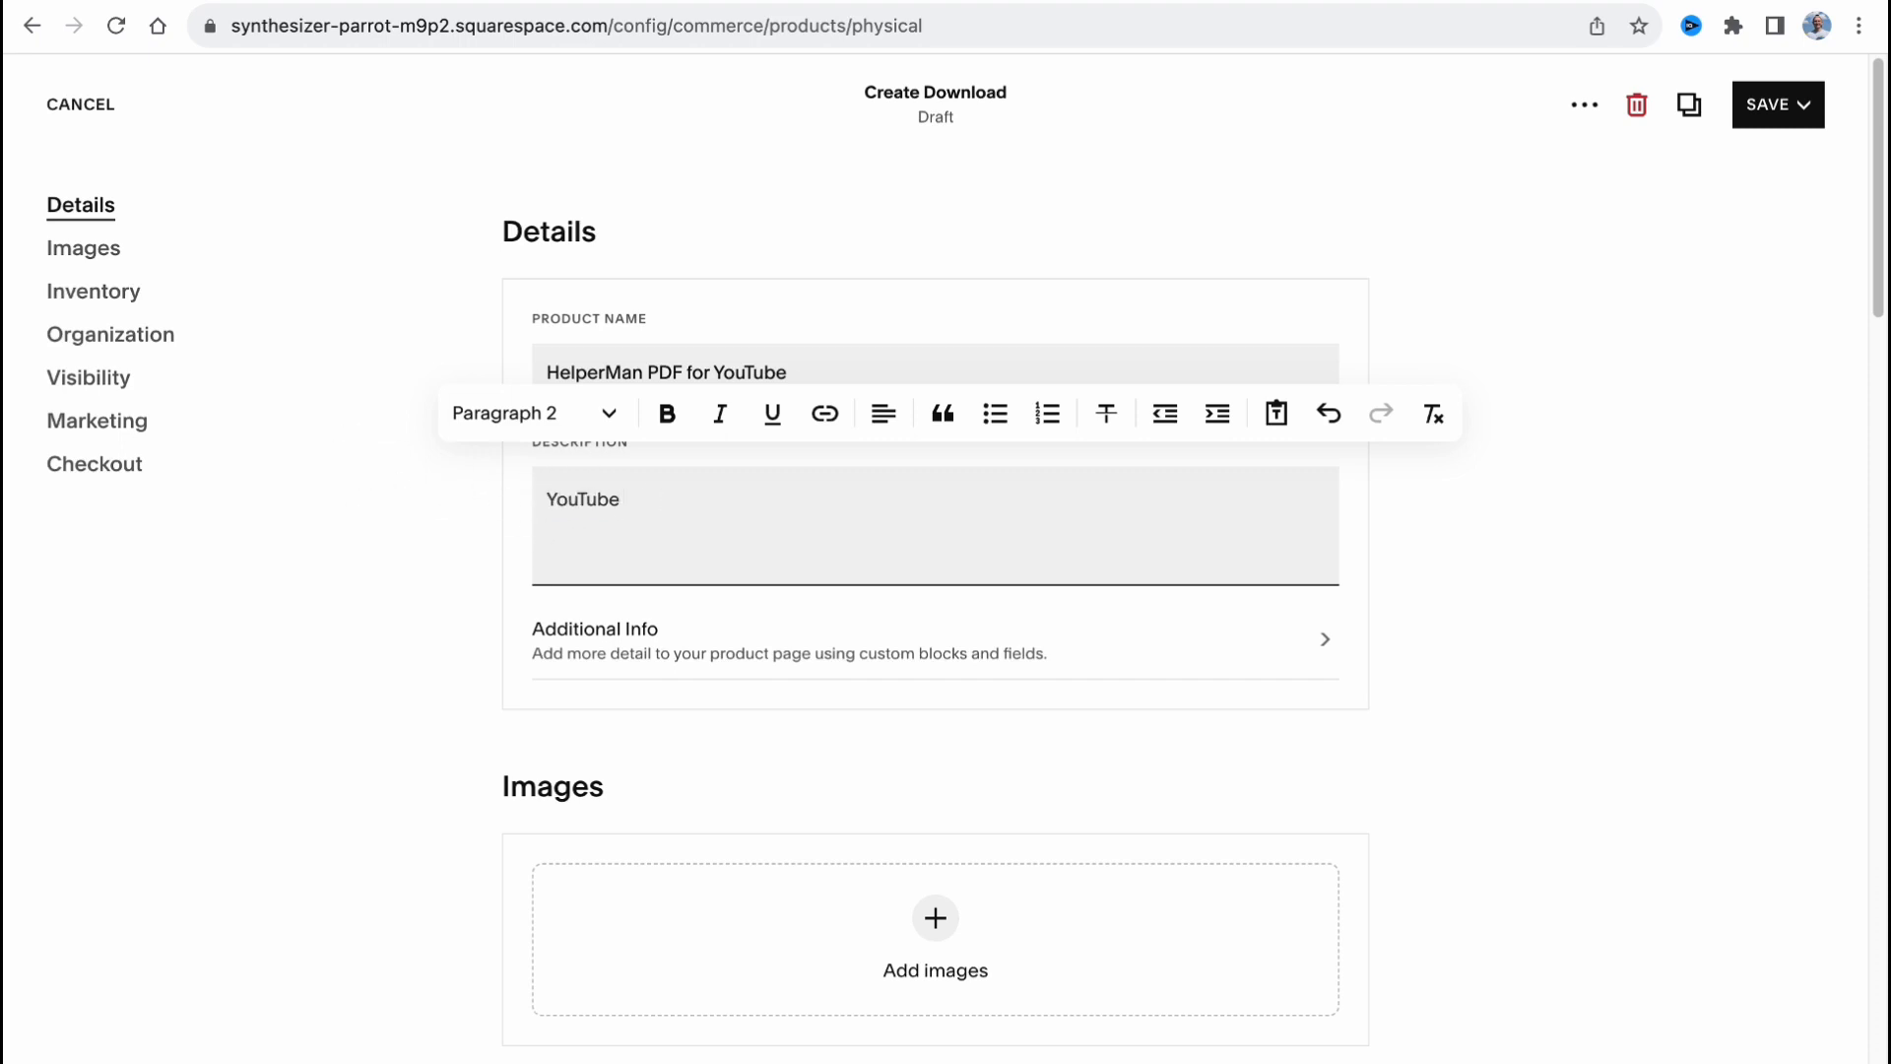
Describe the product as 'YouTube Guide Created by Me'.
{"action": "type", "text": "Guide Crea"}
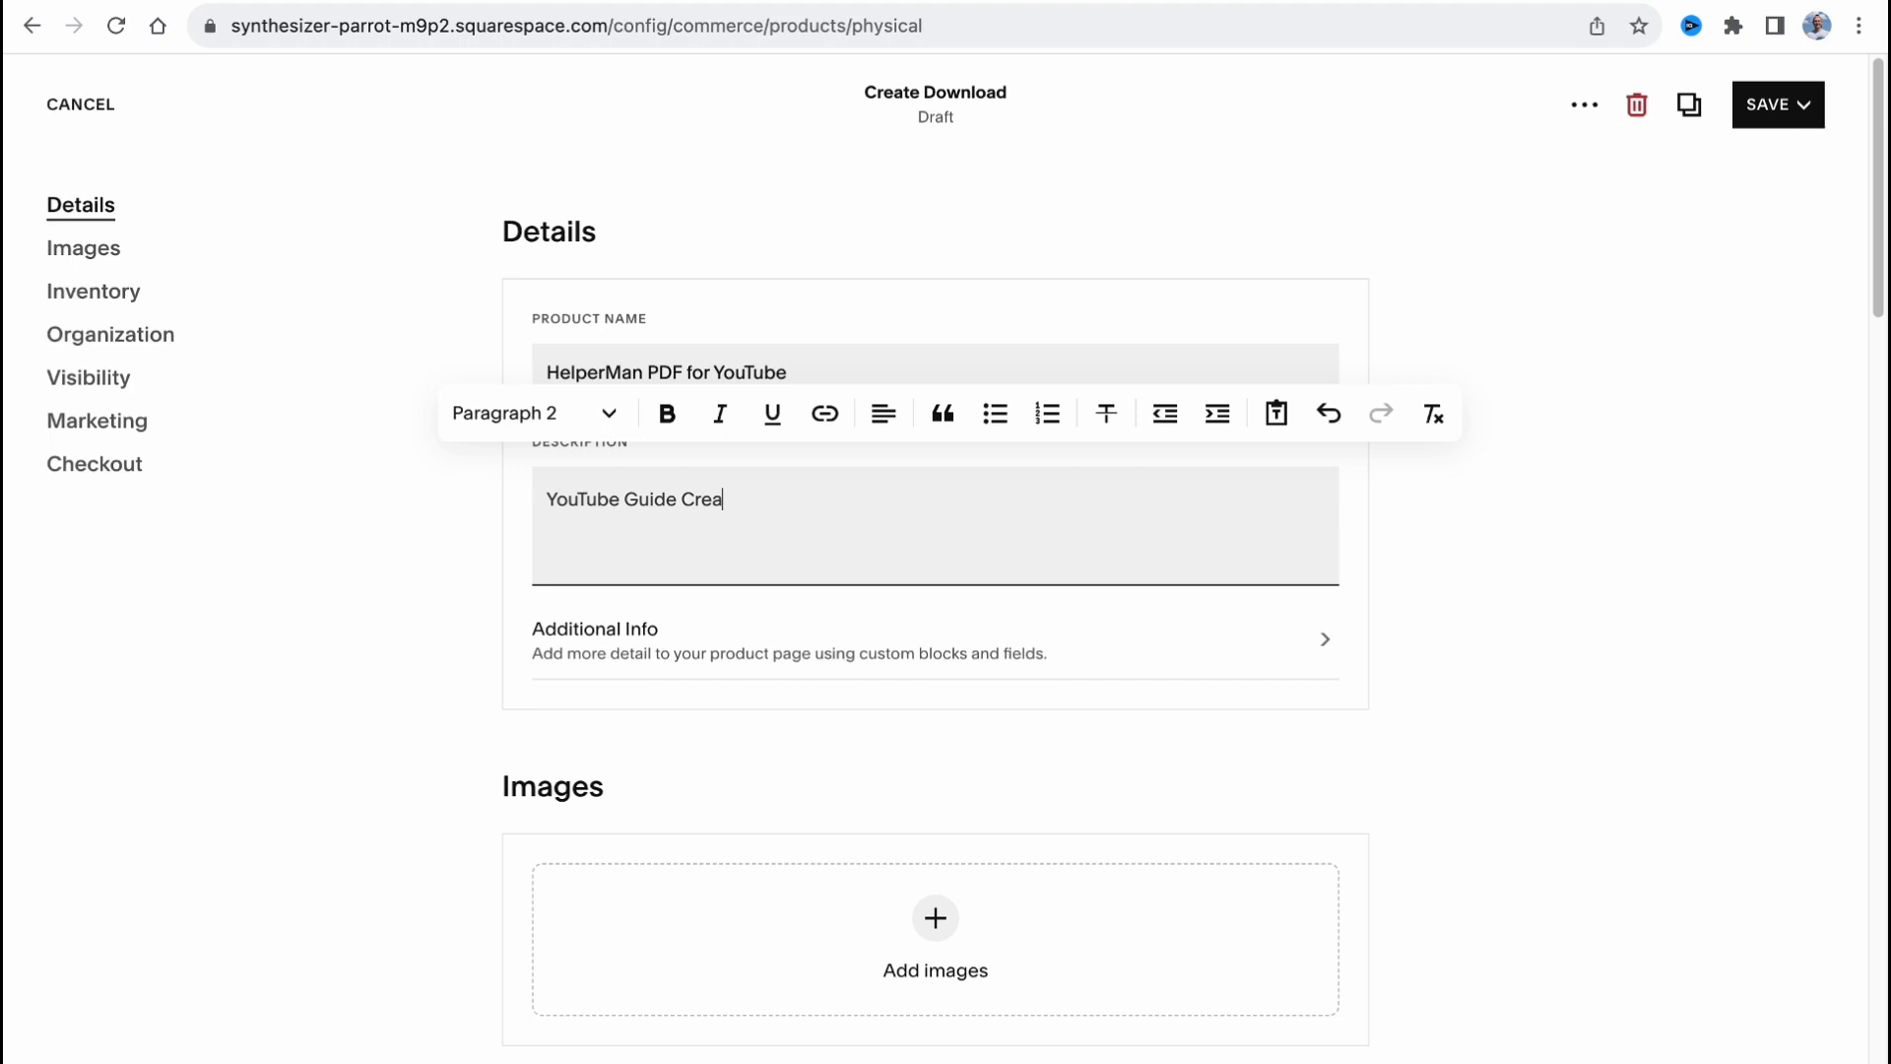
{"action": "type", "text": "ted by Me"}
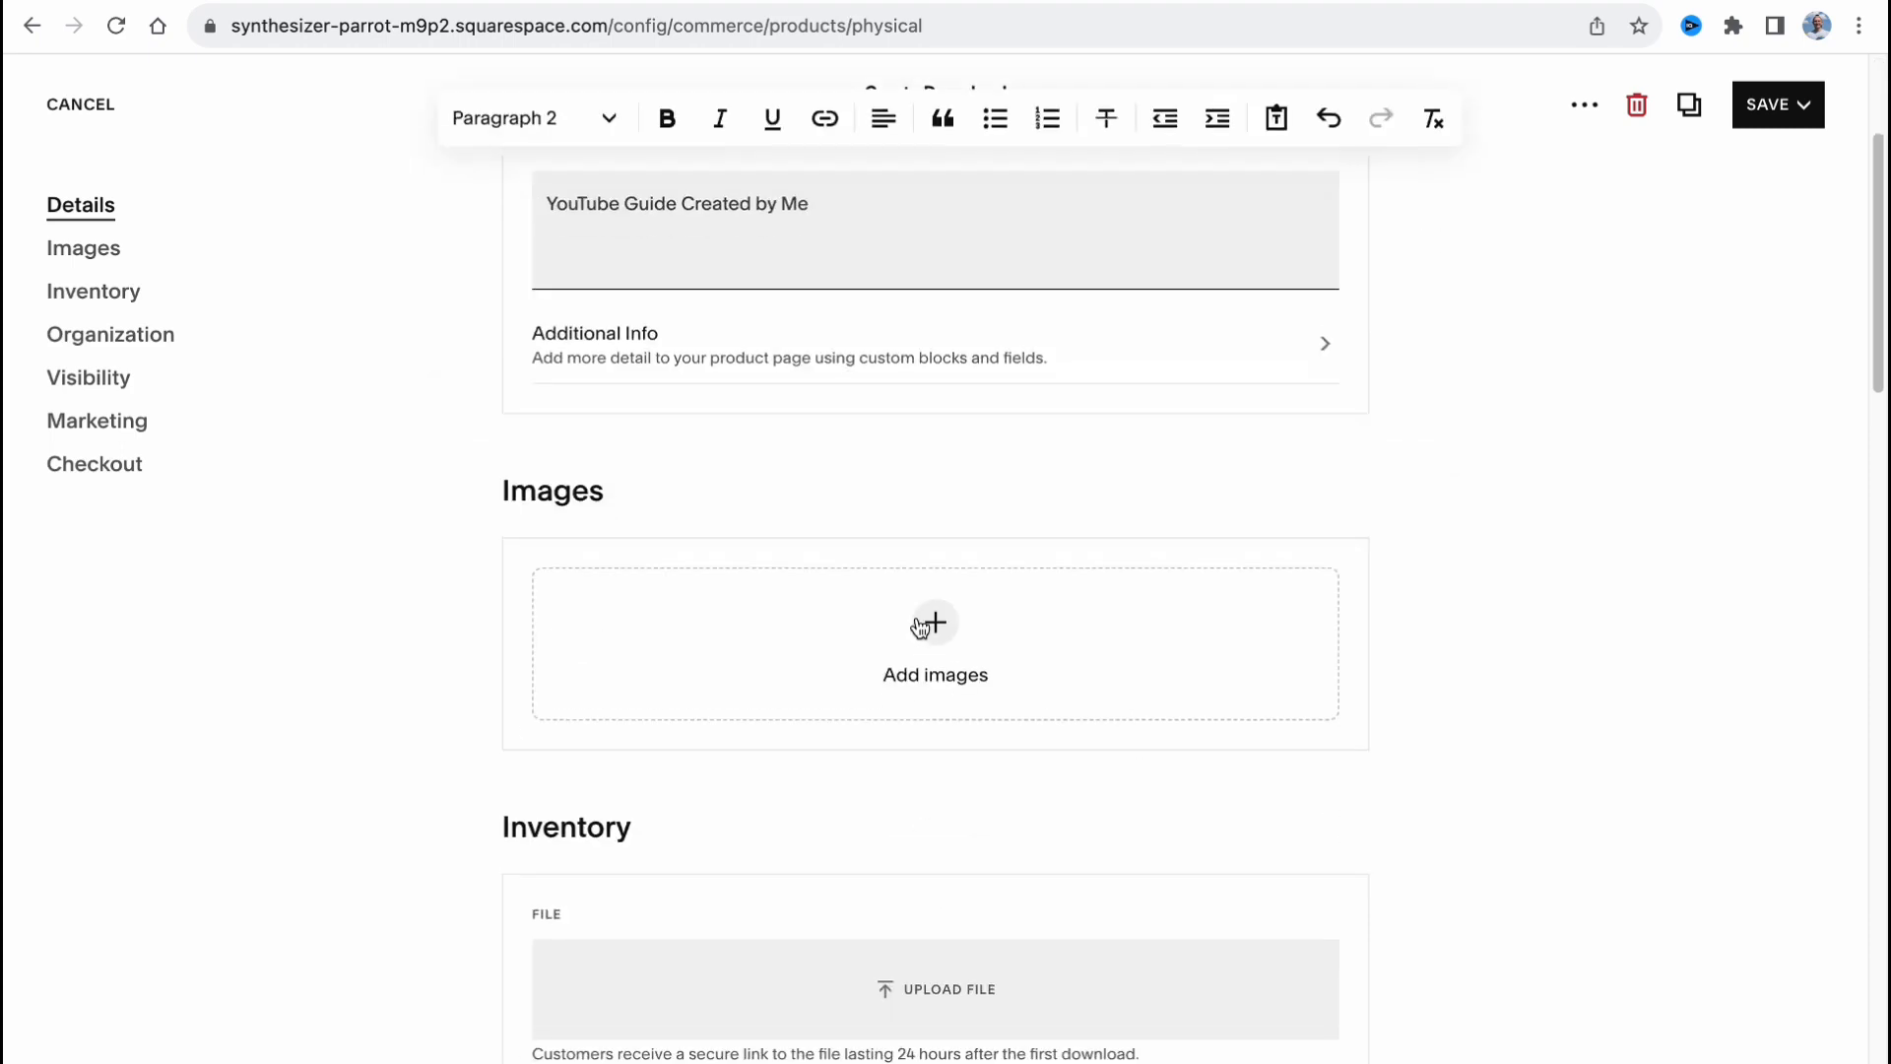
Attach СШ4.zip as the download's deliverable file, leaving the price at $0.00.
{"action": "scroll", "scroll_direction": "down", "scroll_amount": 3}
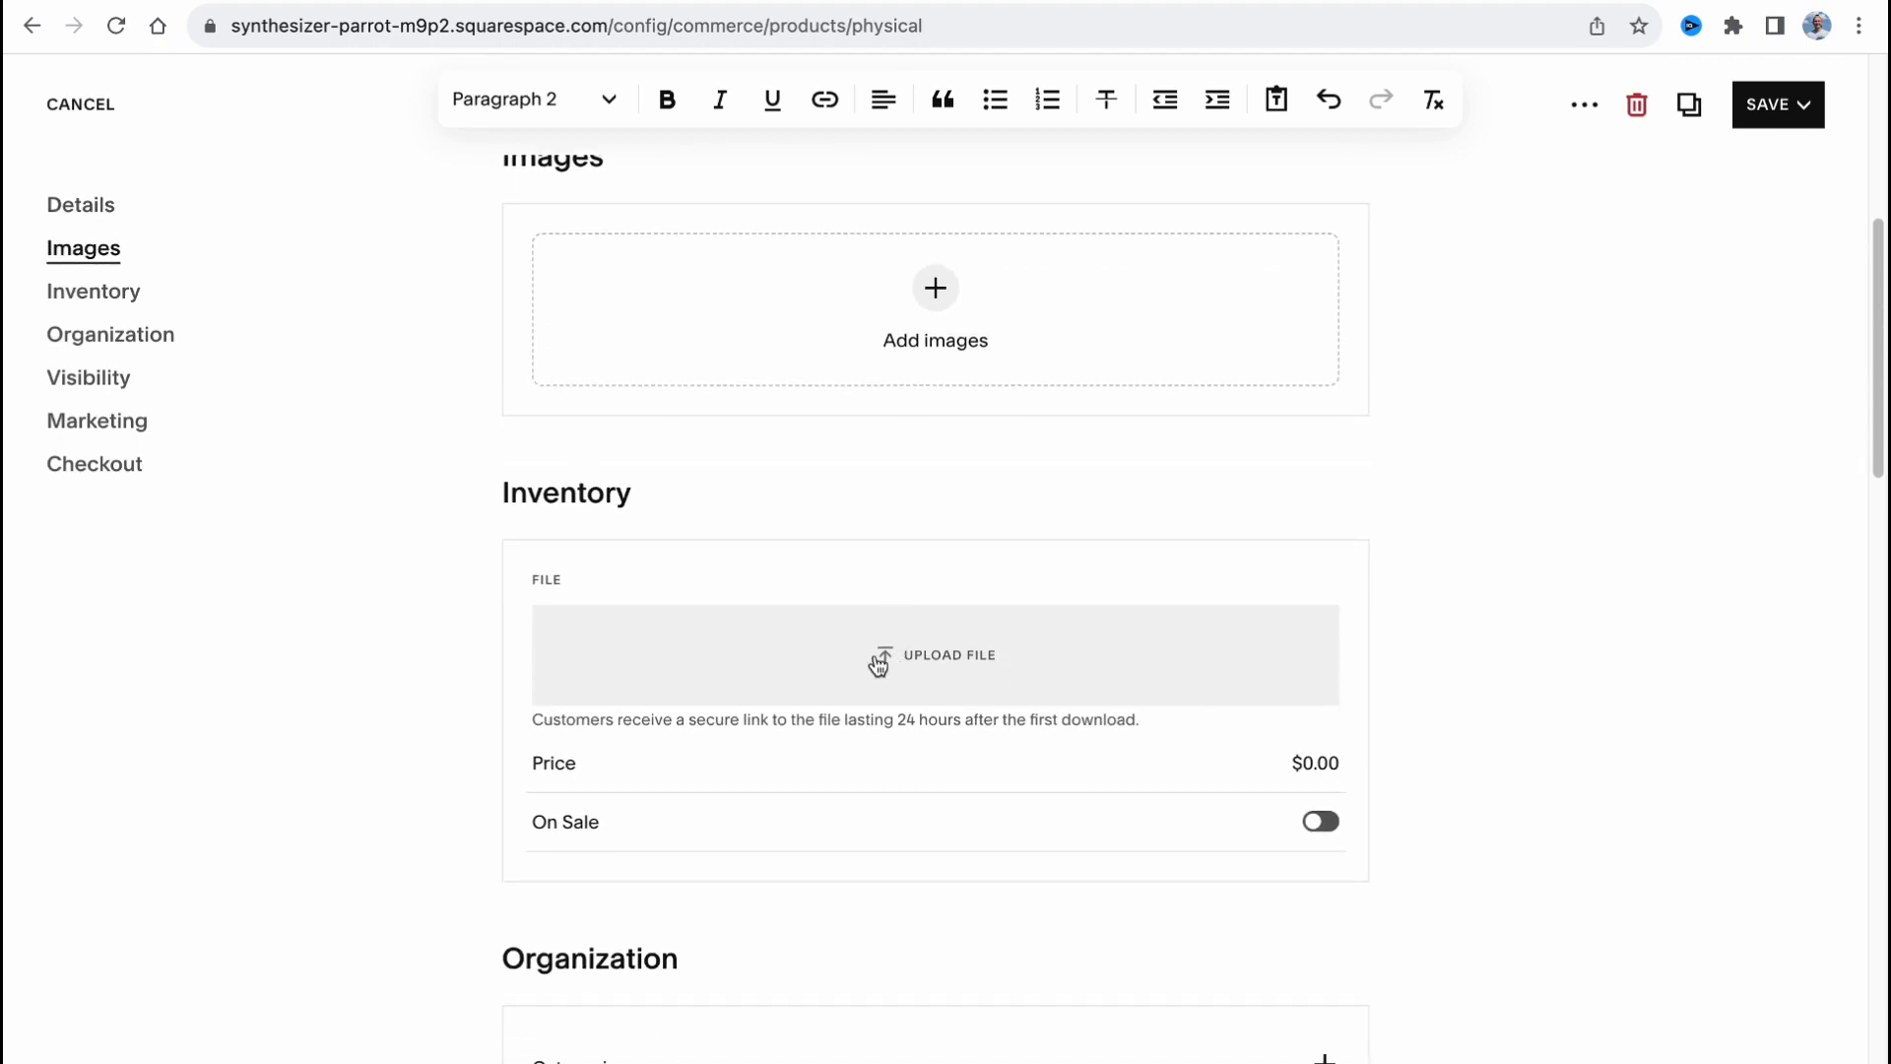
{"action": "left_click", "coordinate": [933, 653]}
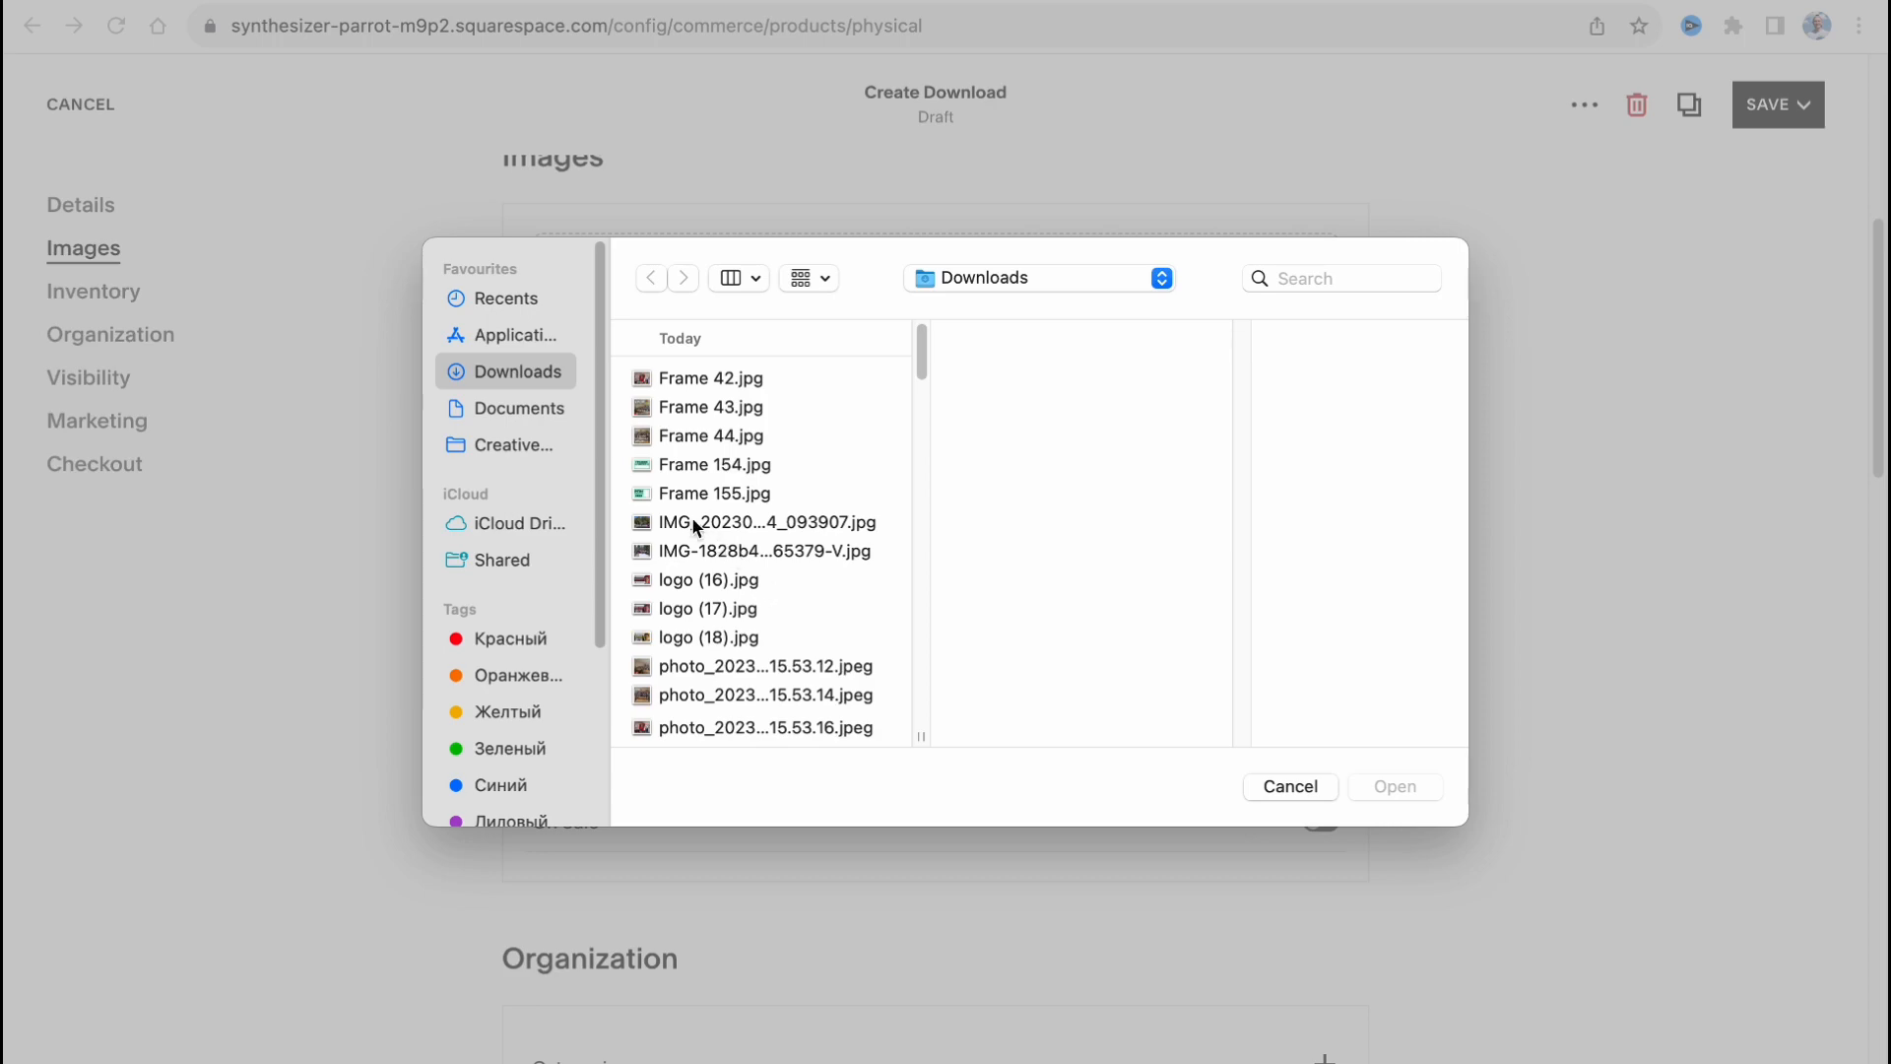
{"action": "scroll", "scroll_direction": "down", "scroll_amount": 3}
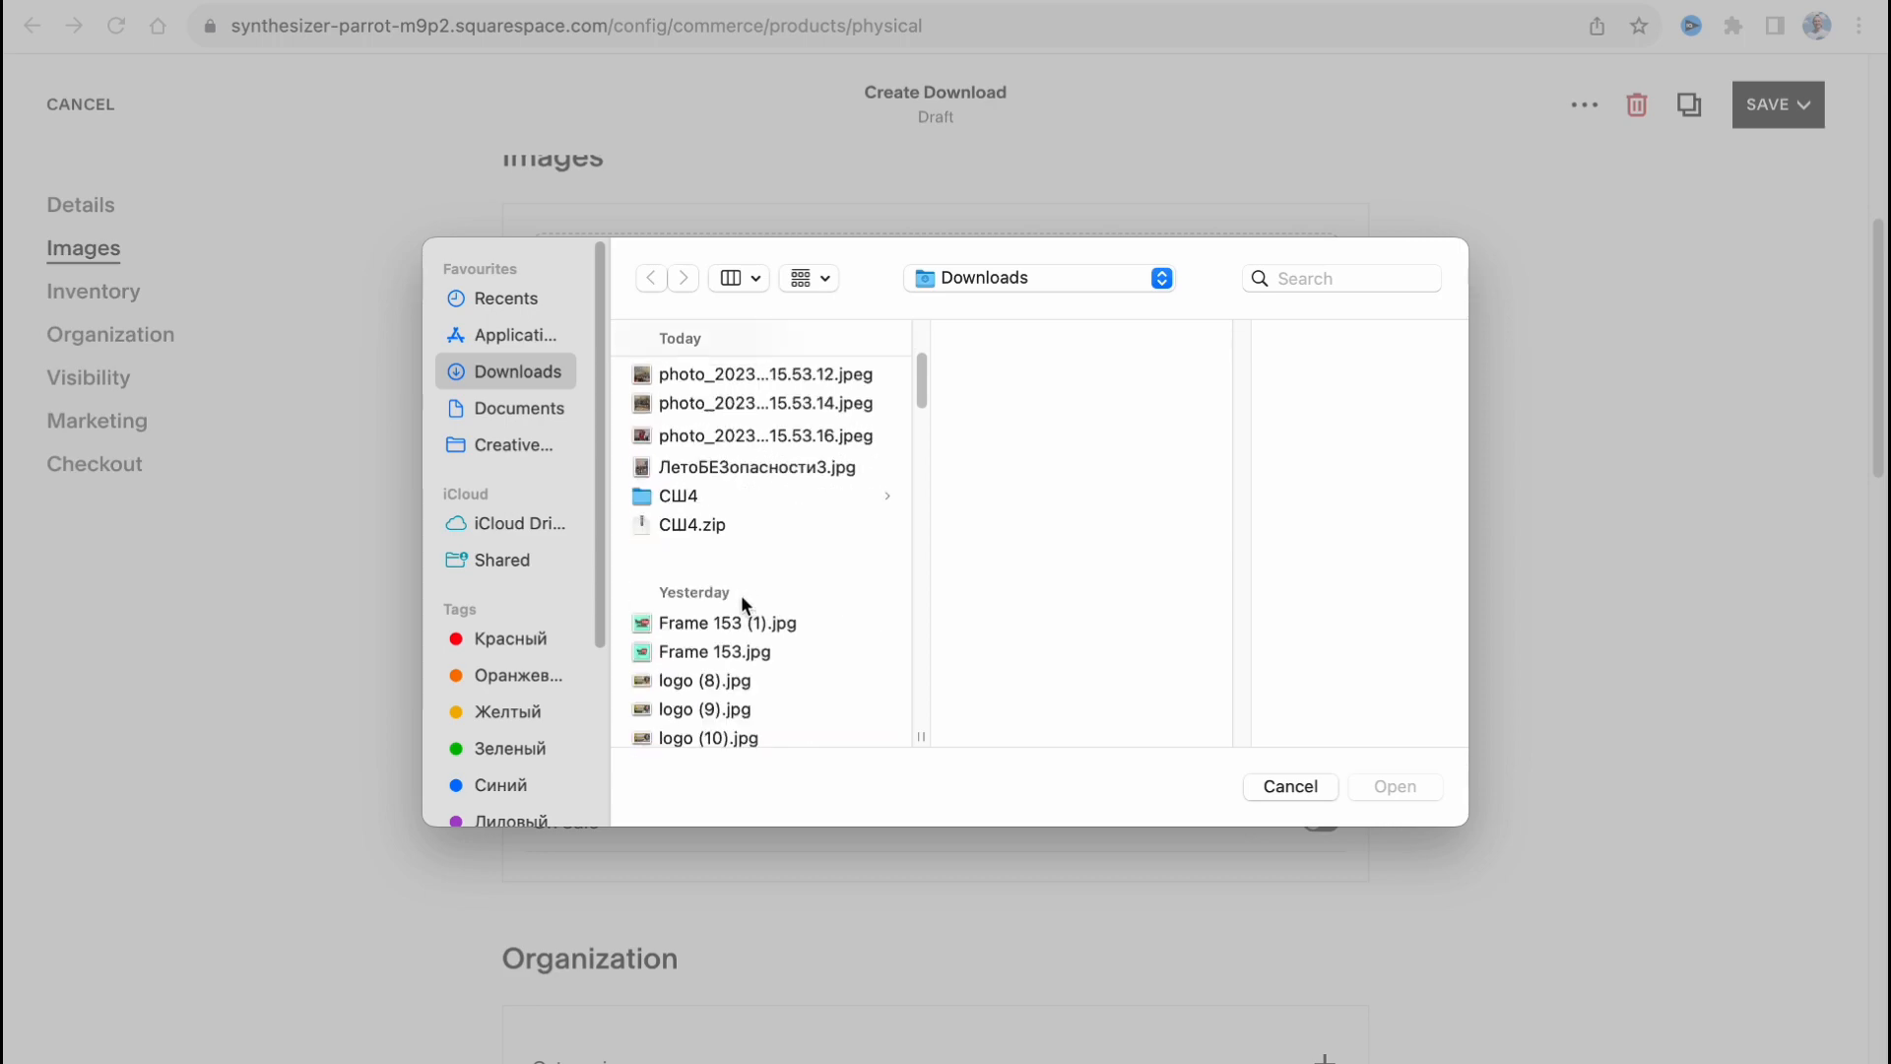
{"action": "left_click", "coordinate": [1288, 786]}
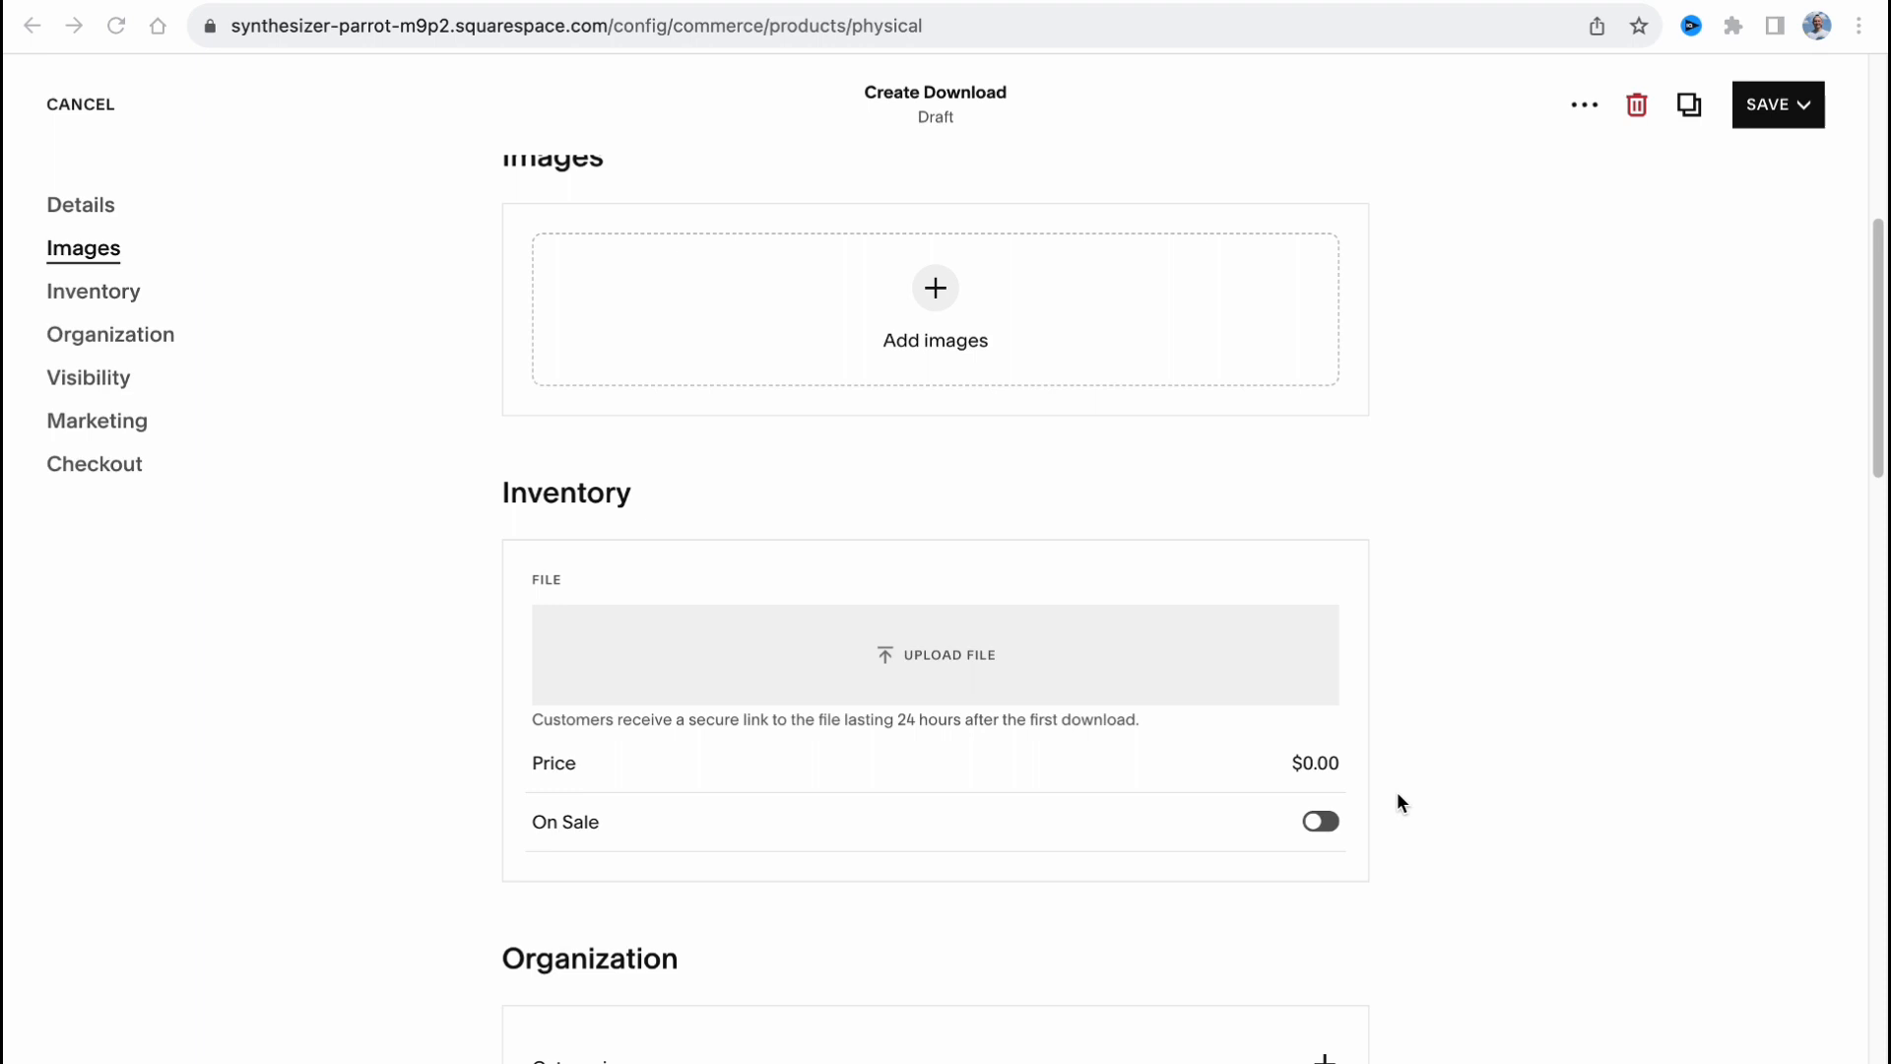
{"action": "left_click", "coordinate": [934, 654]}
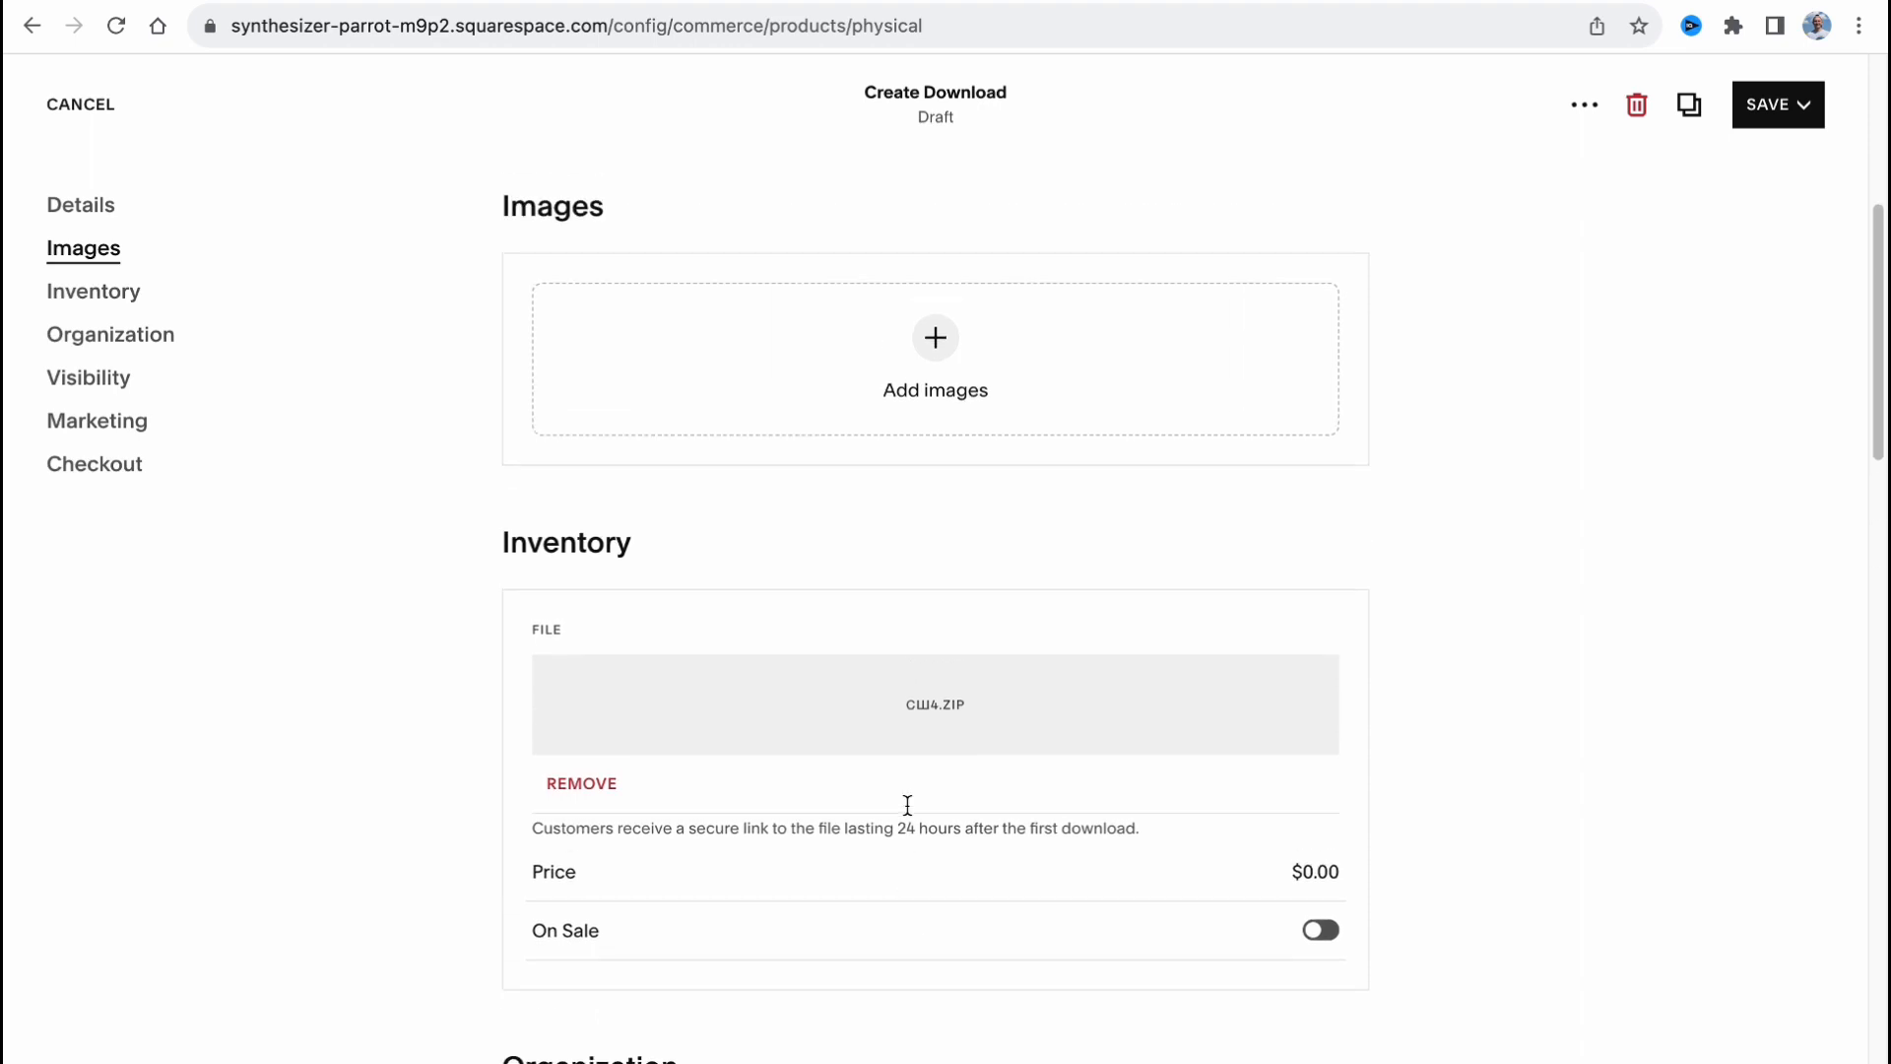
Price the download at $9.99 and mark it on sale for $5.99.
{"action": "left_click", "coordinate": [1314, 870]}
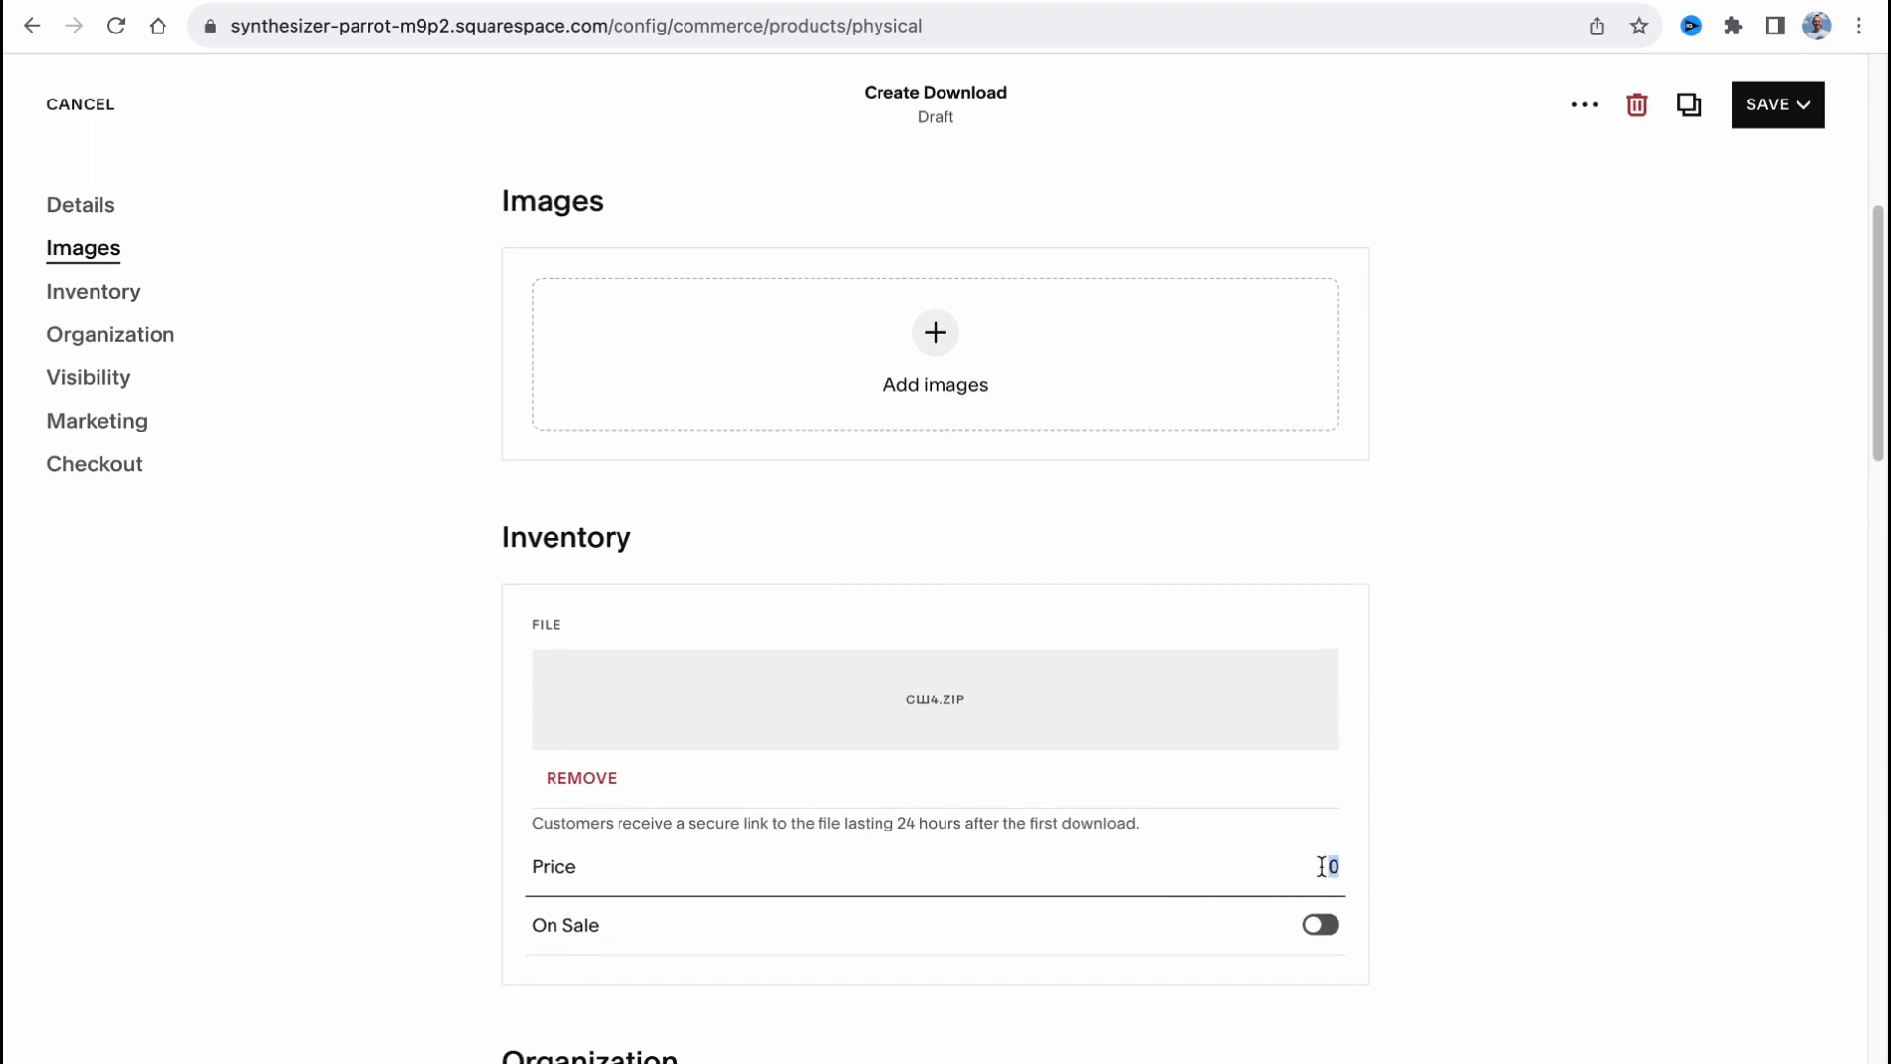
{"action": "type", "text": "9.99"}
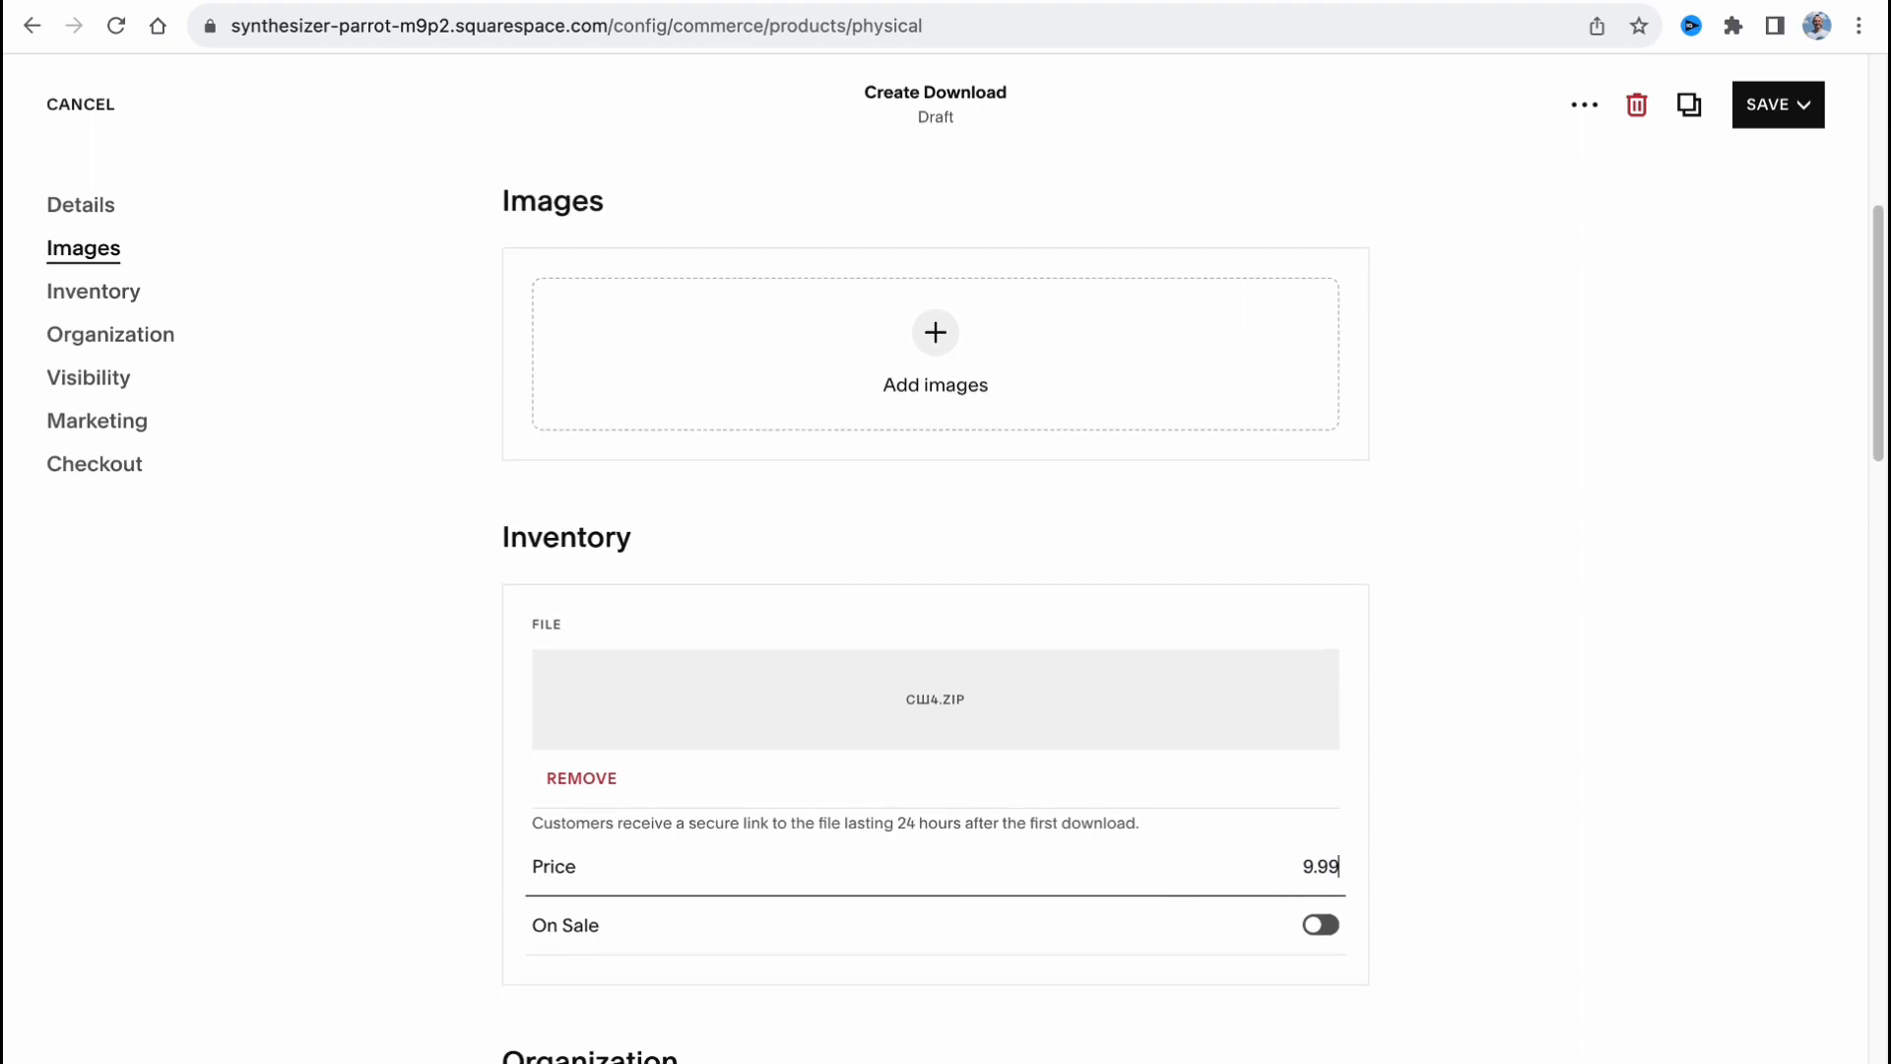
{"action": "scroll", "scroll_direction": "down", "scroll_amount": 3}
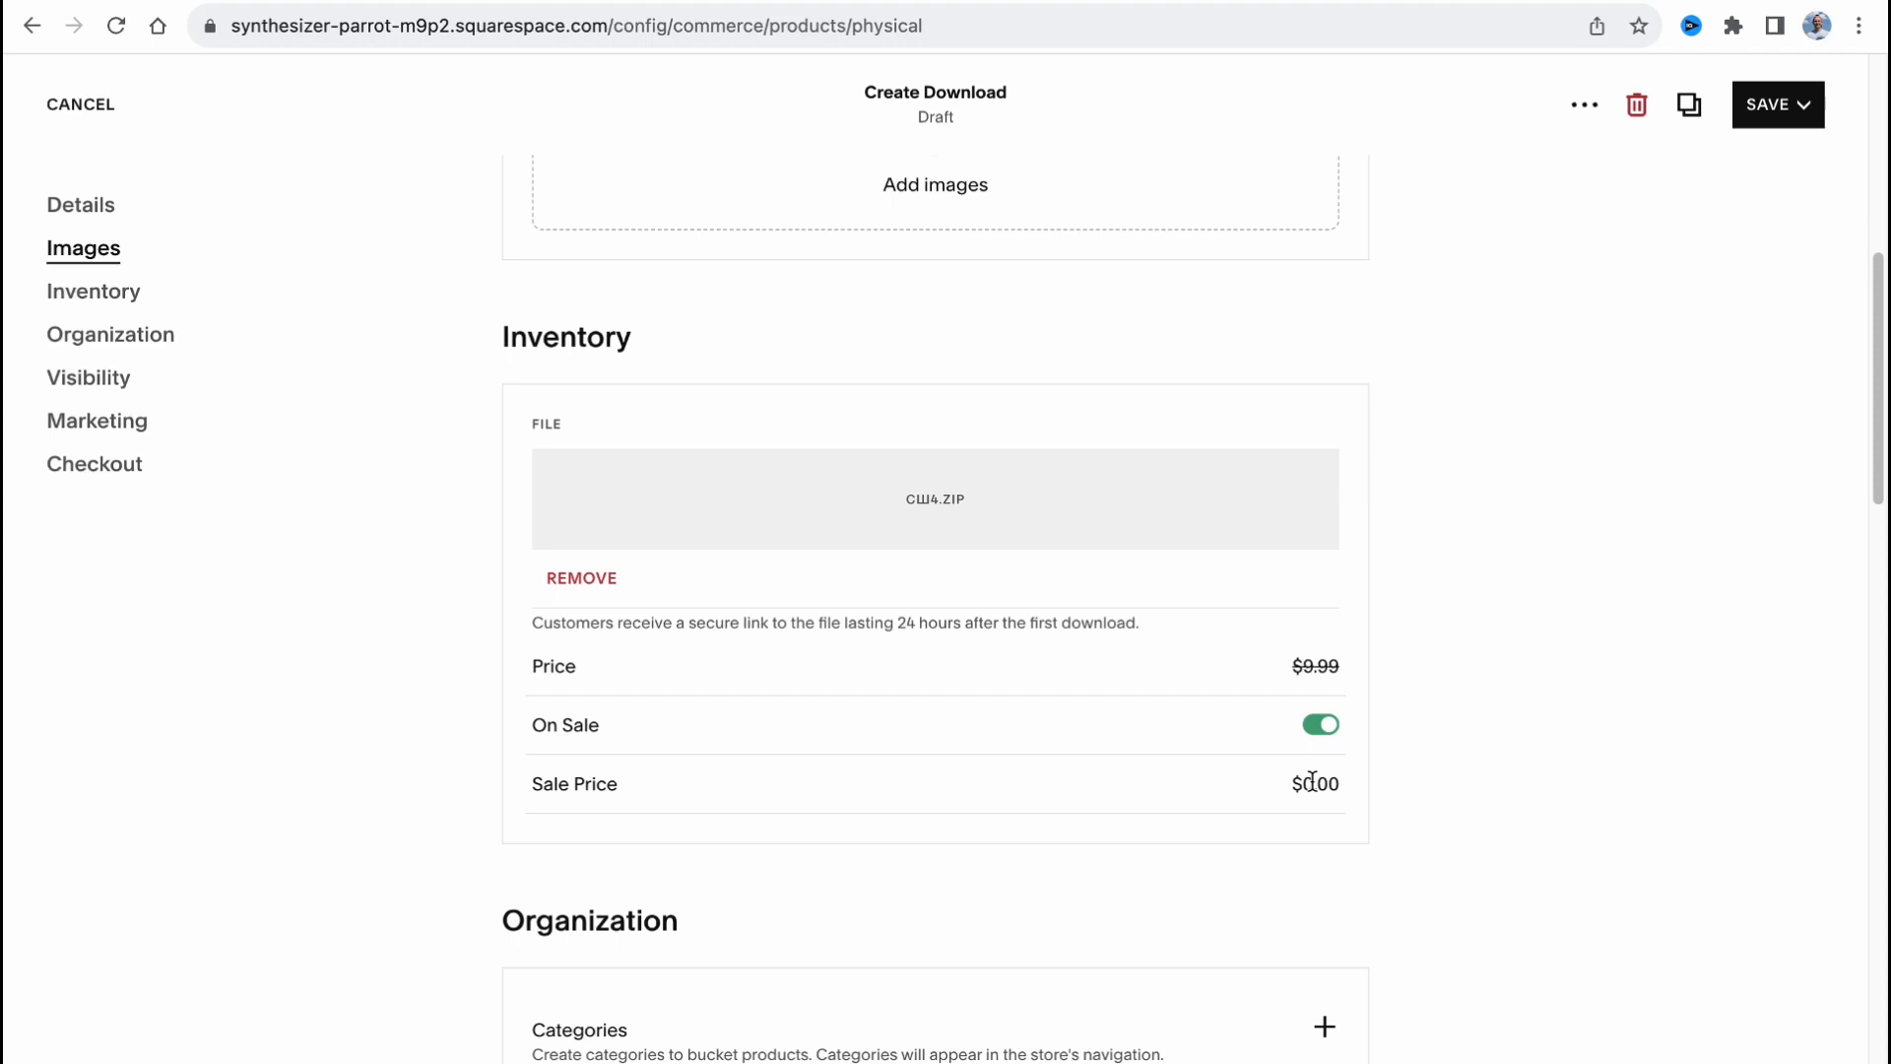
{"action": "type", "text": "5.99"}
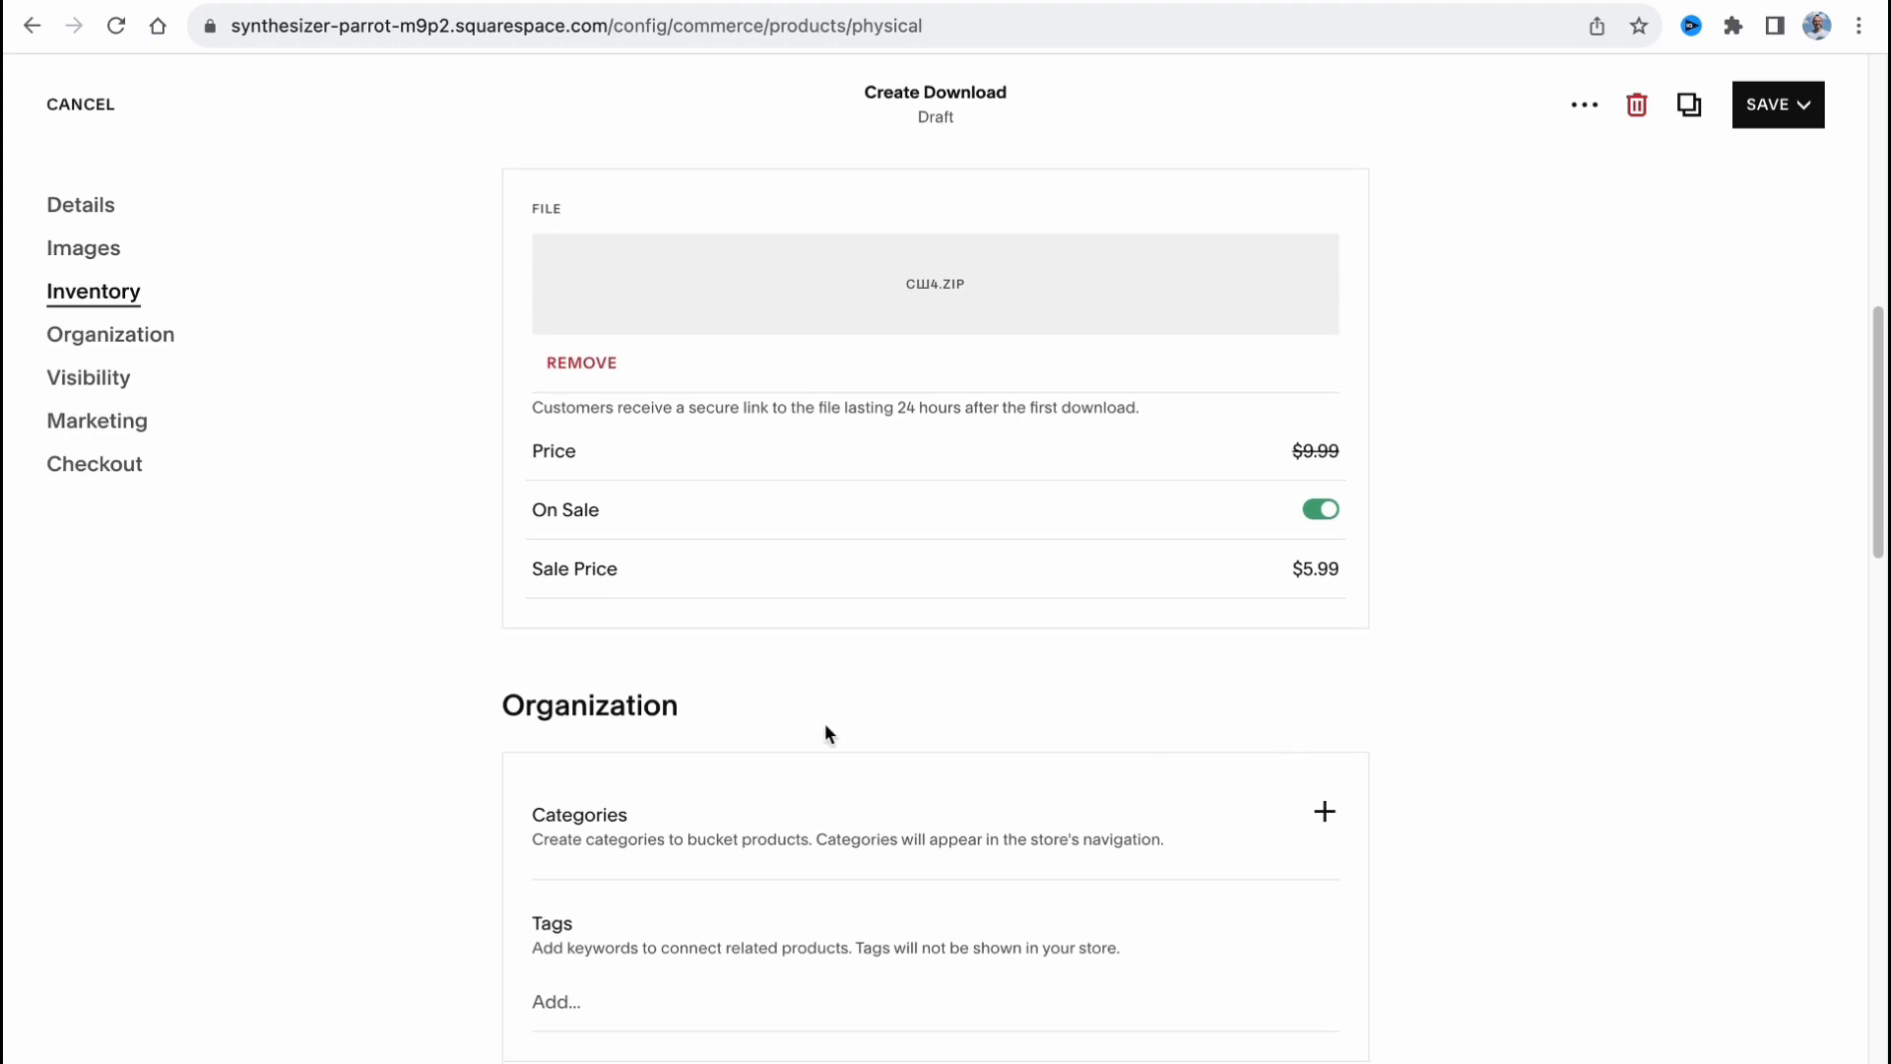
{"action": "mouse_move", "coordinate": [565, 860]}
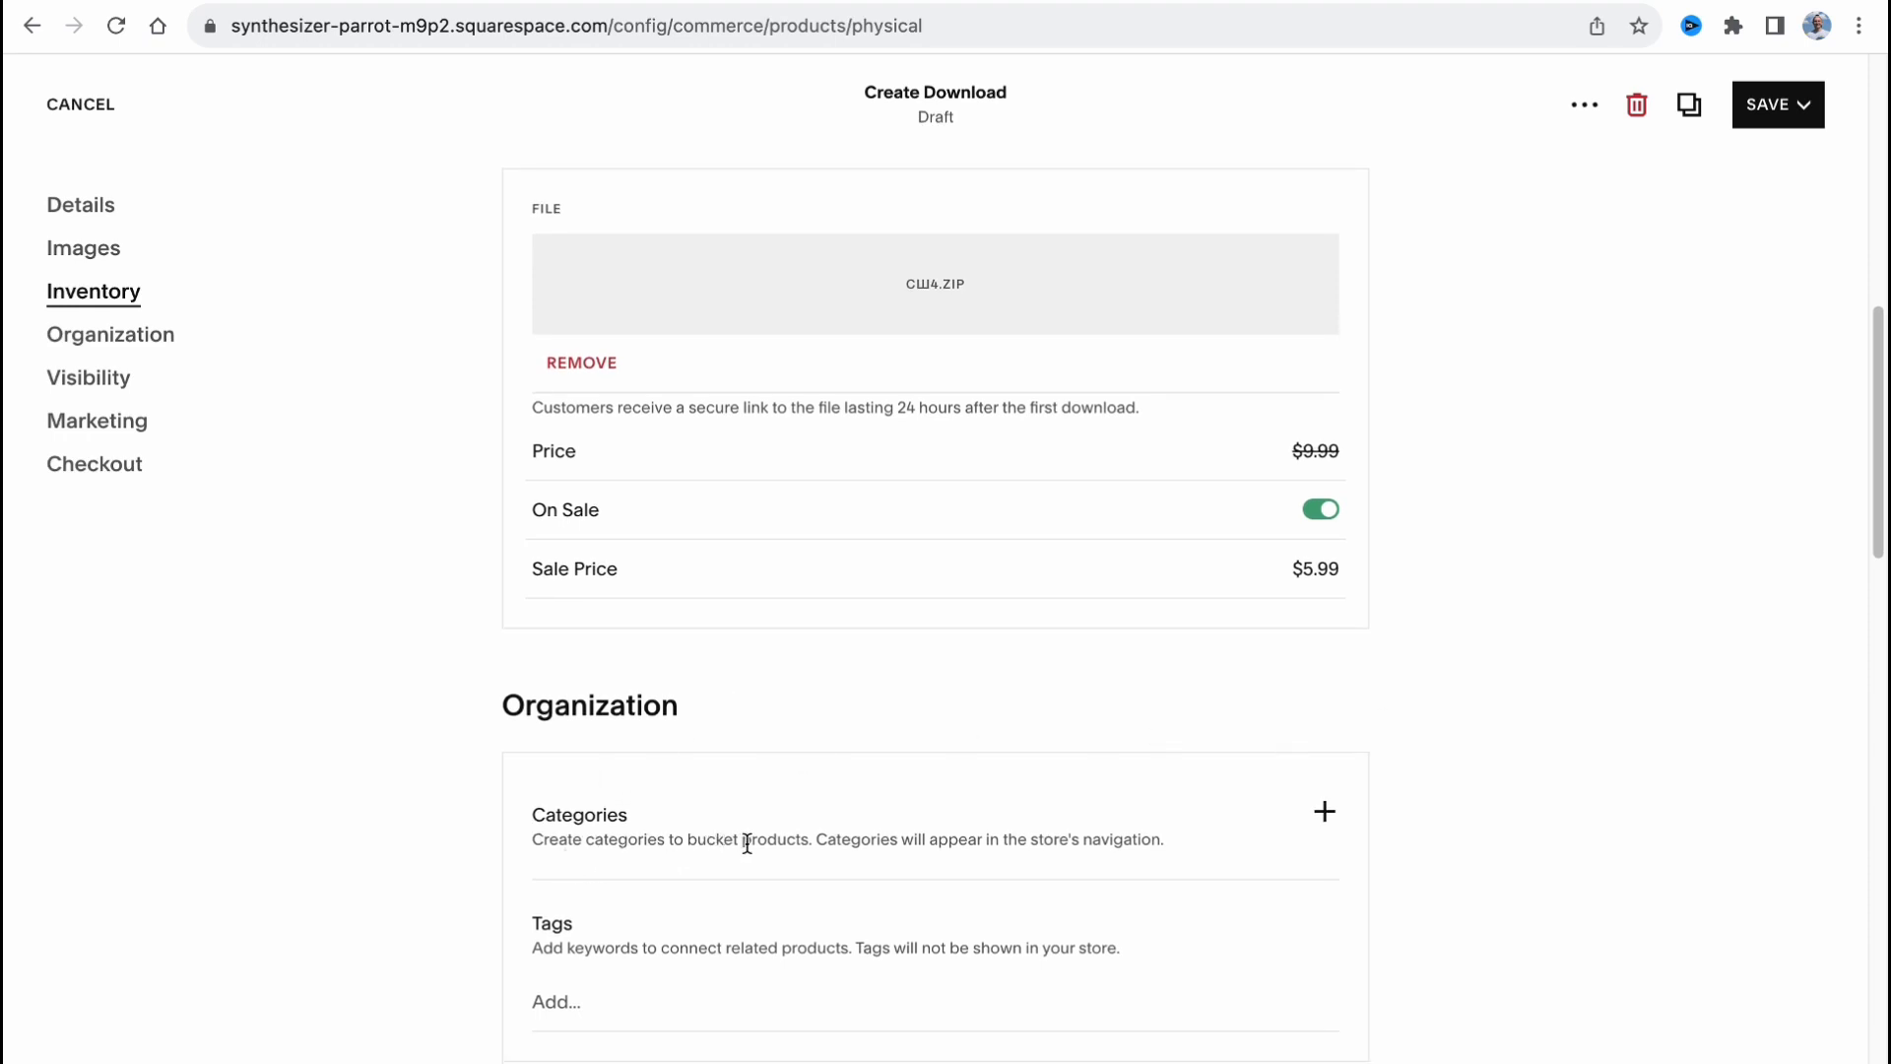
{"action": "scroll", "scroll_direction": "down", "scroll_amount": 3}
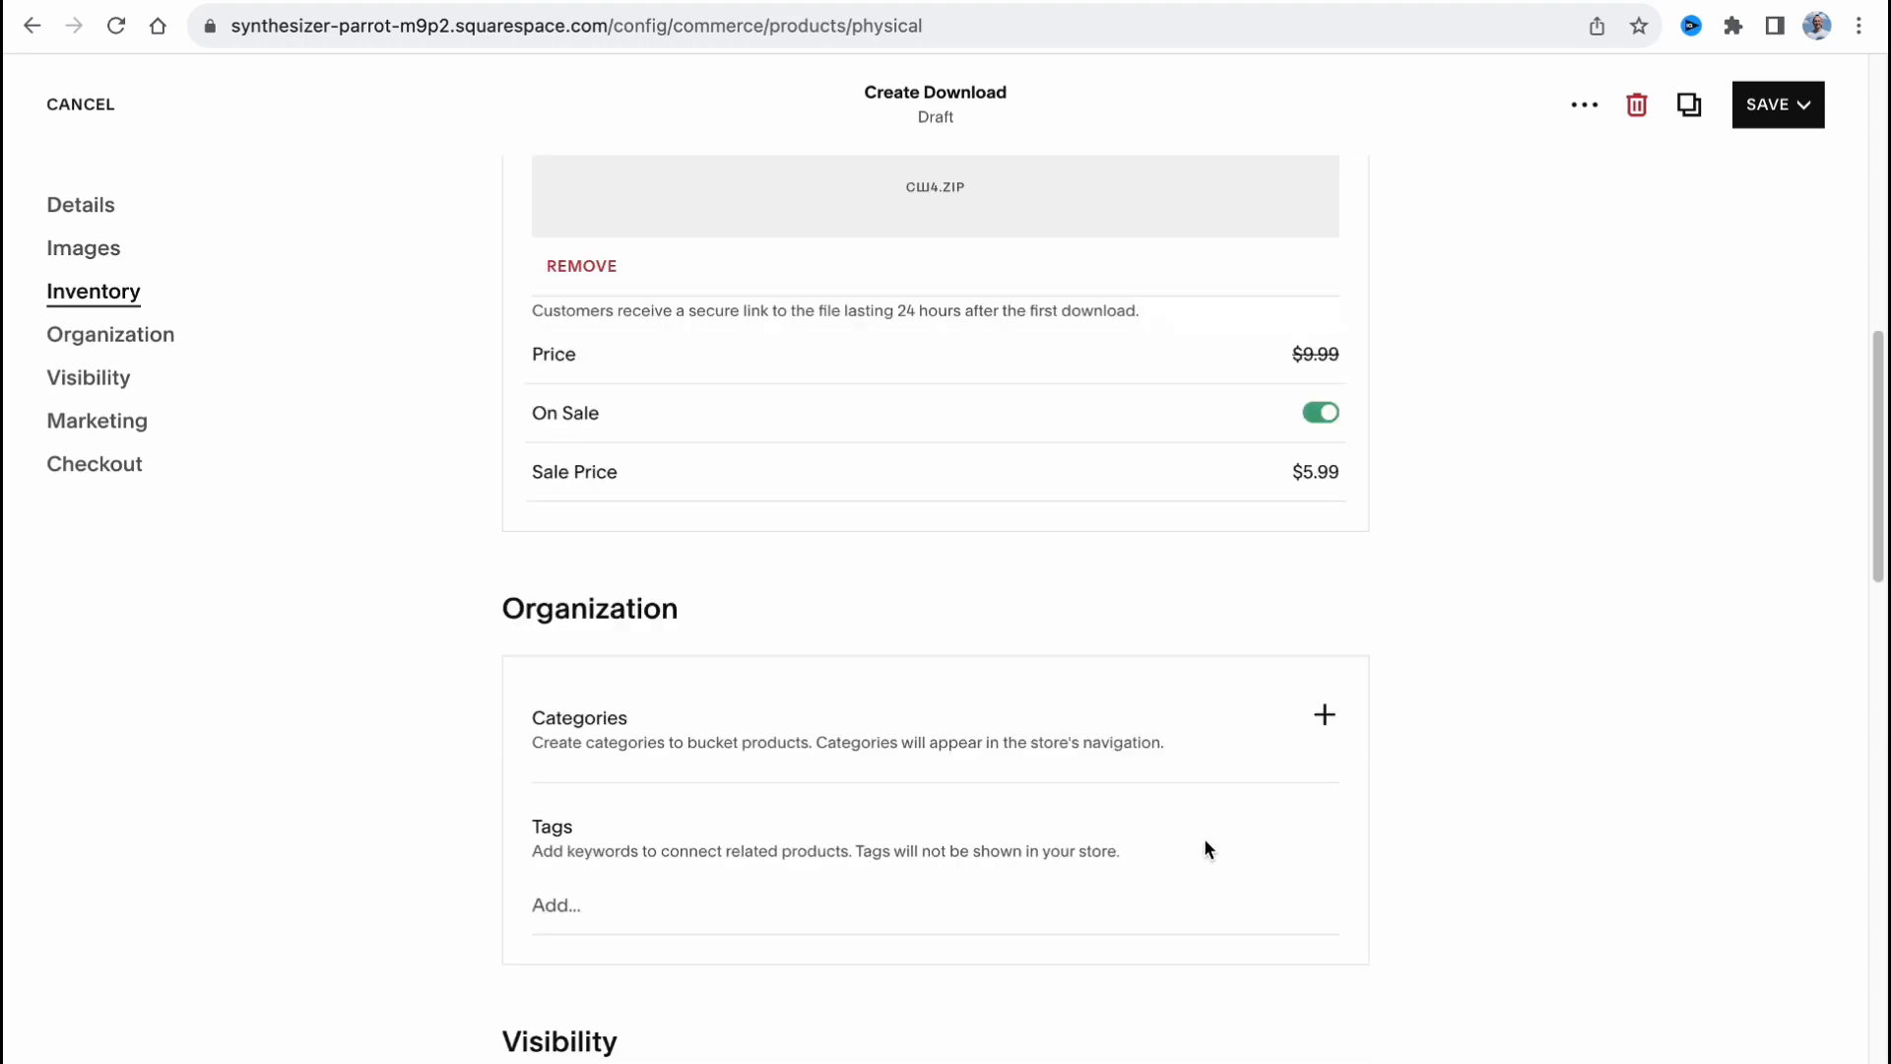
{"action": "scroll", "scroll_direction": "down", "scroll_amount": 3}
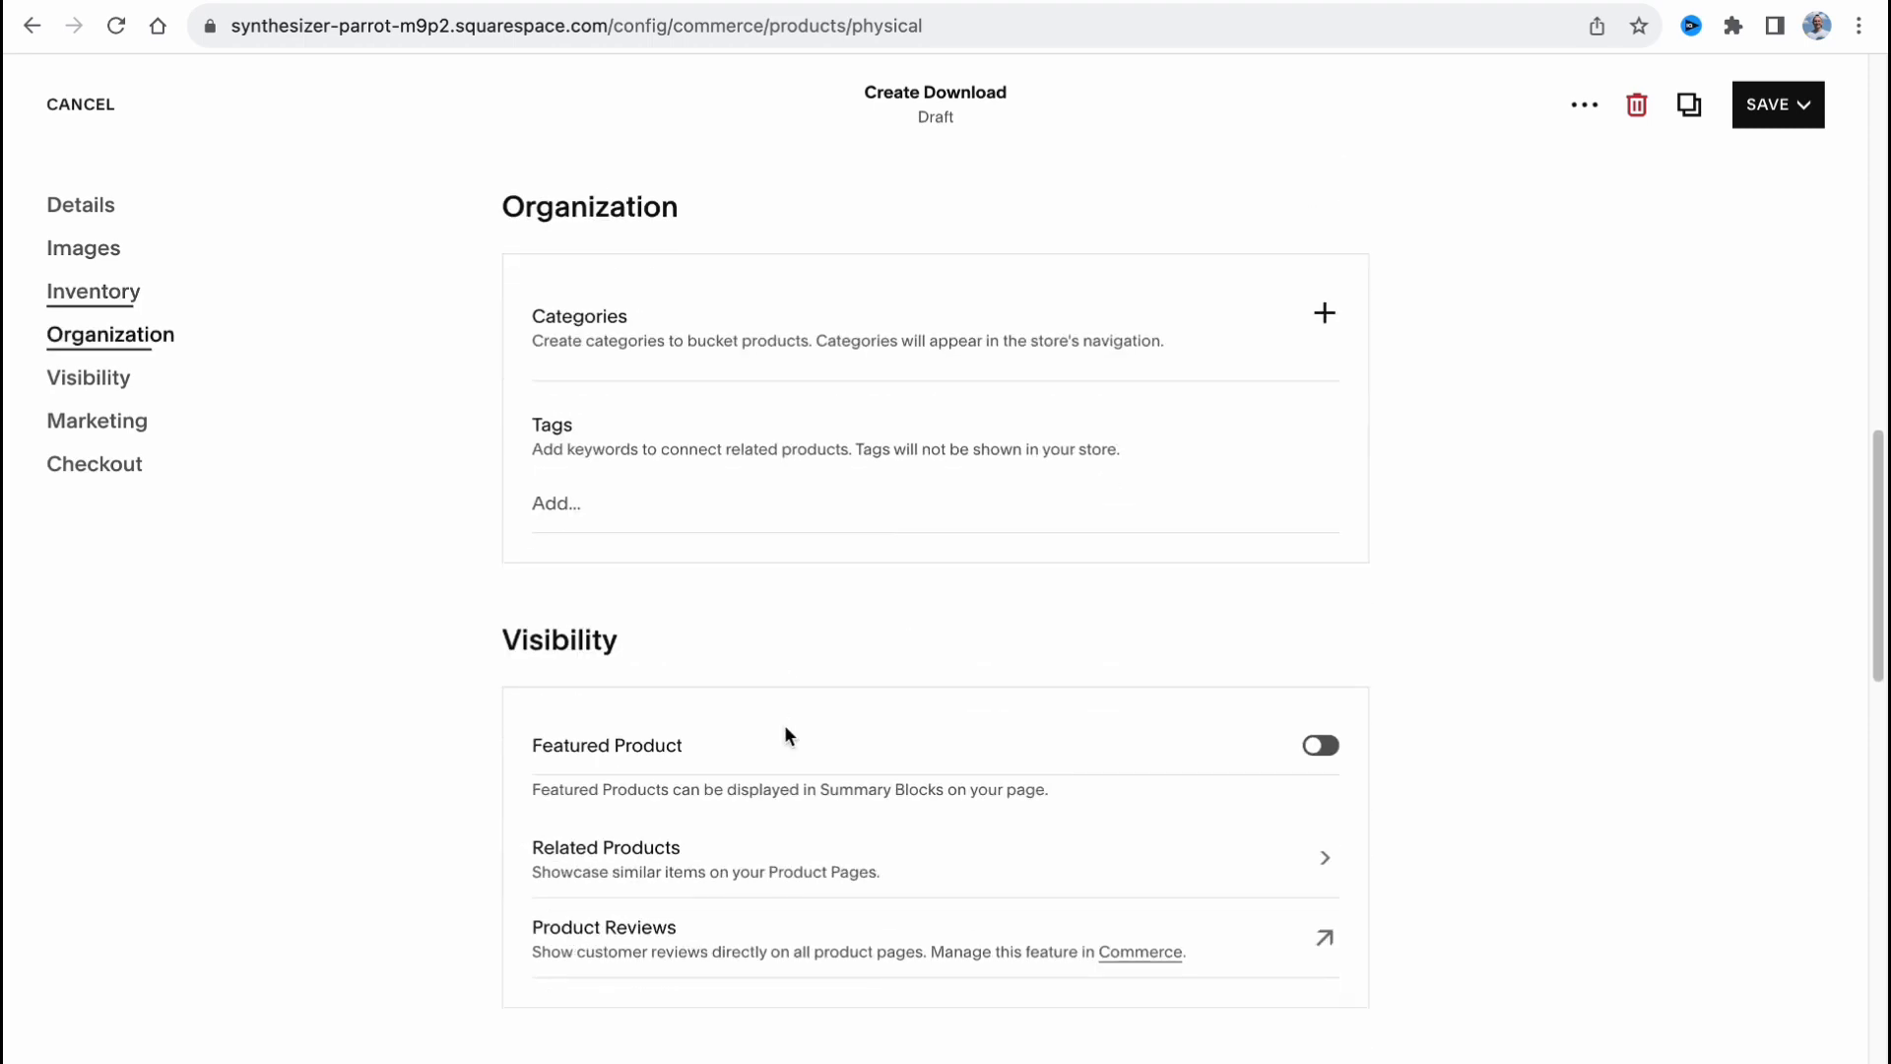
{"action": "scroll", "scroll_direction": "down", "scroll_amount": 3}
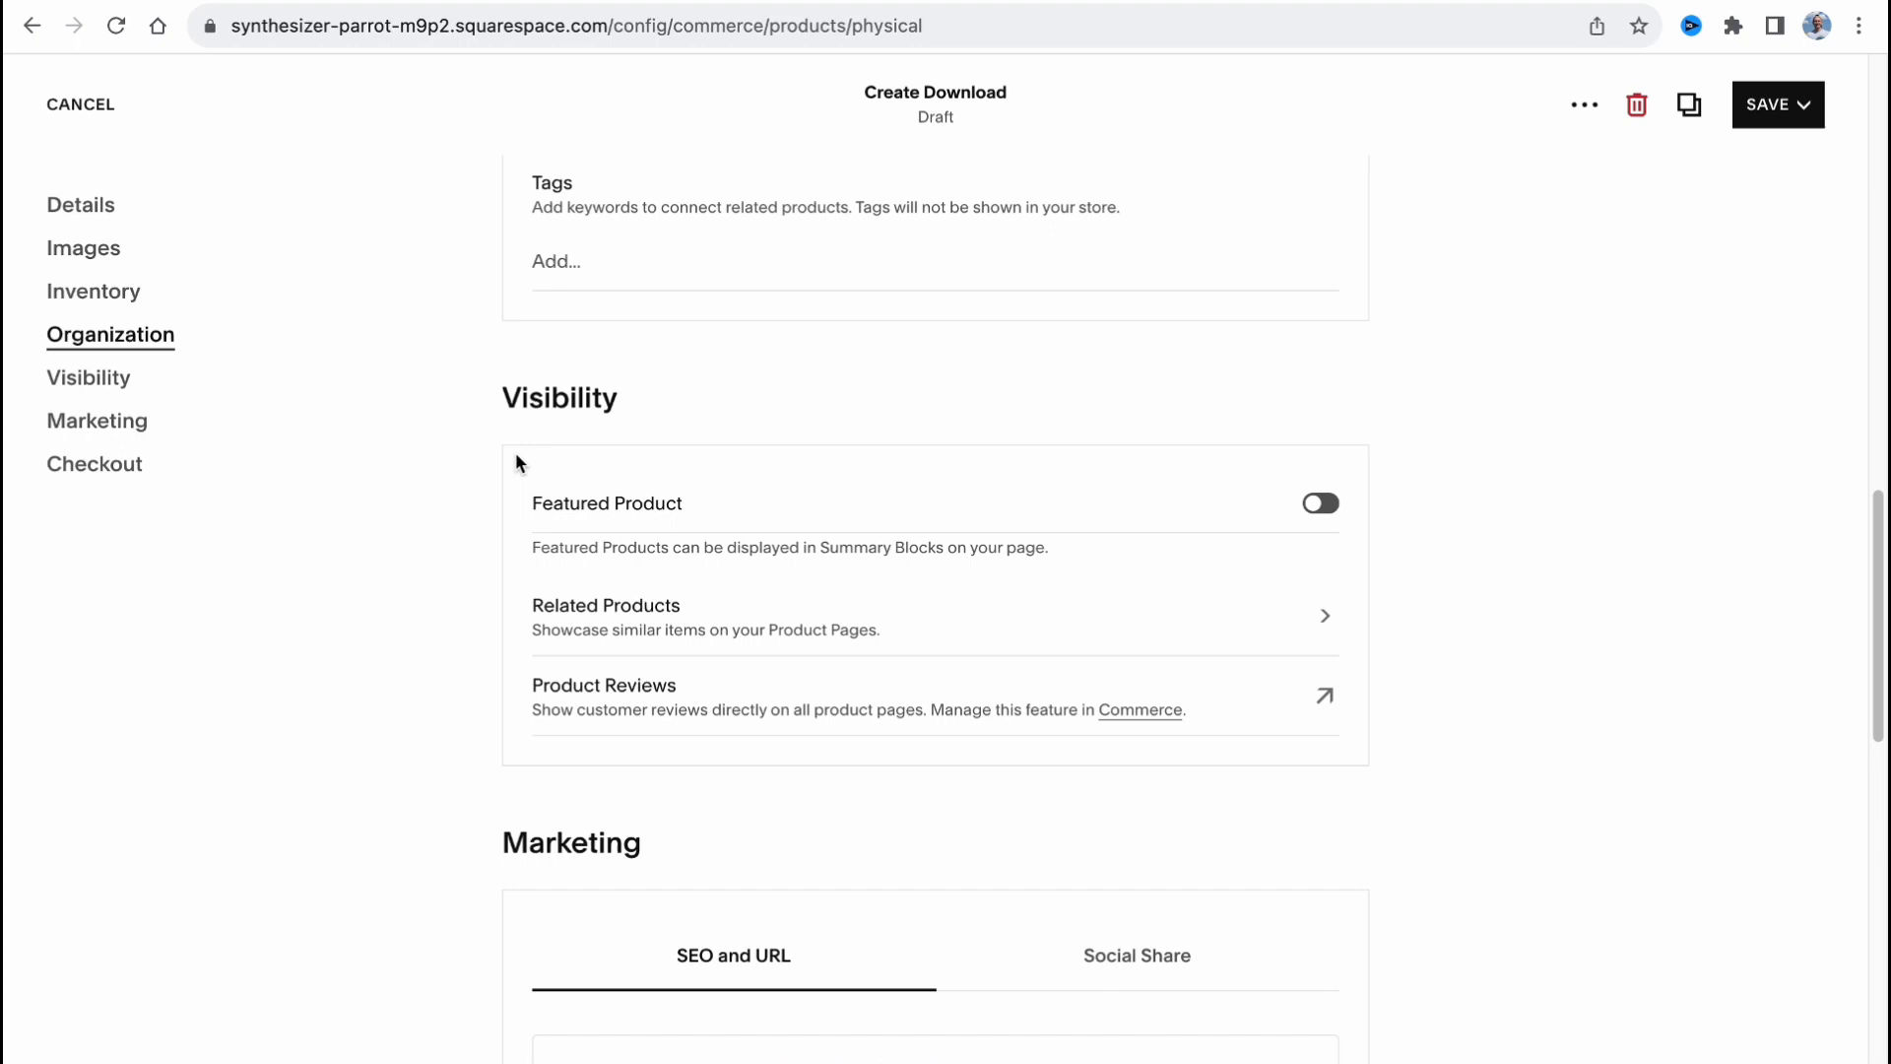
{"action": "mouse_move", "coordinate": [579, 613]}
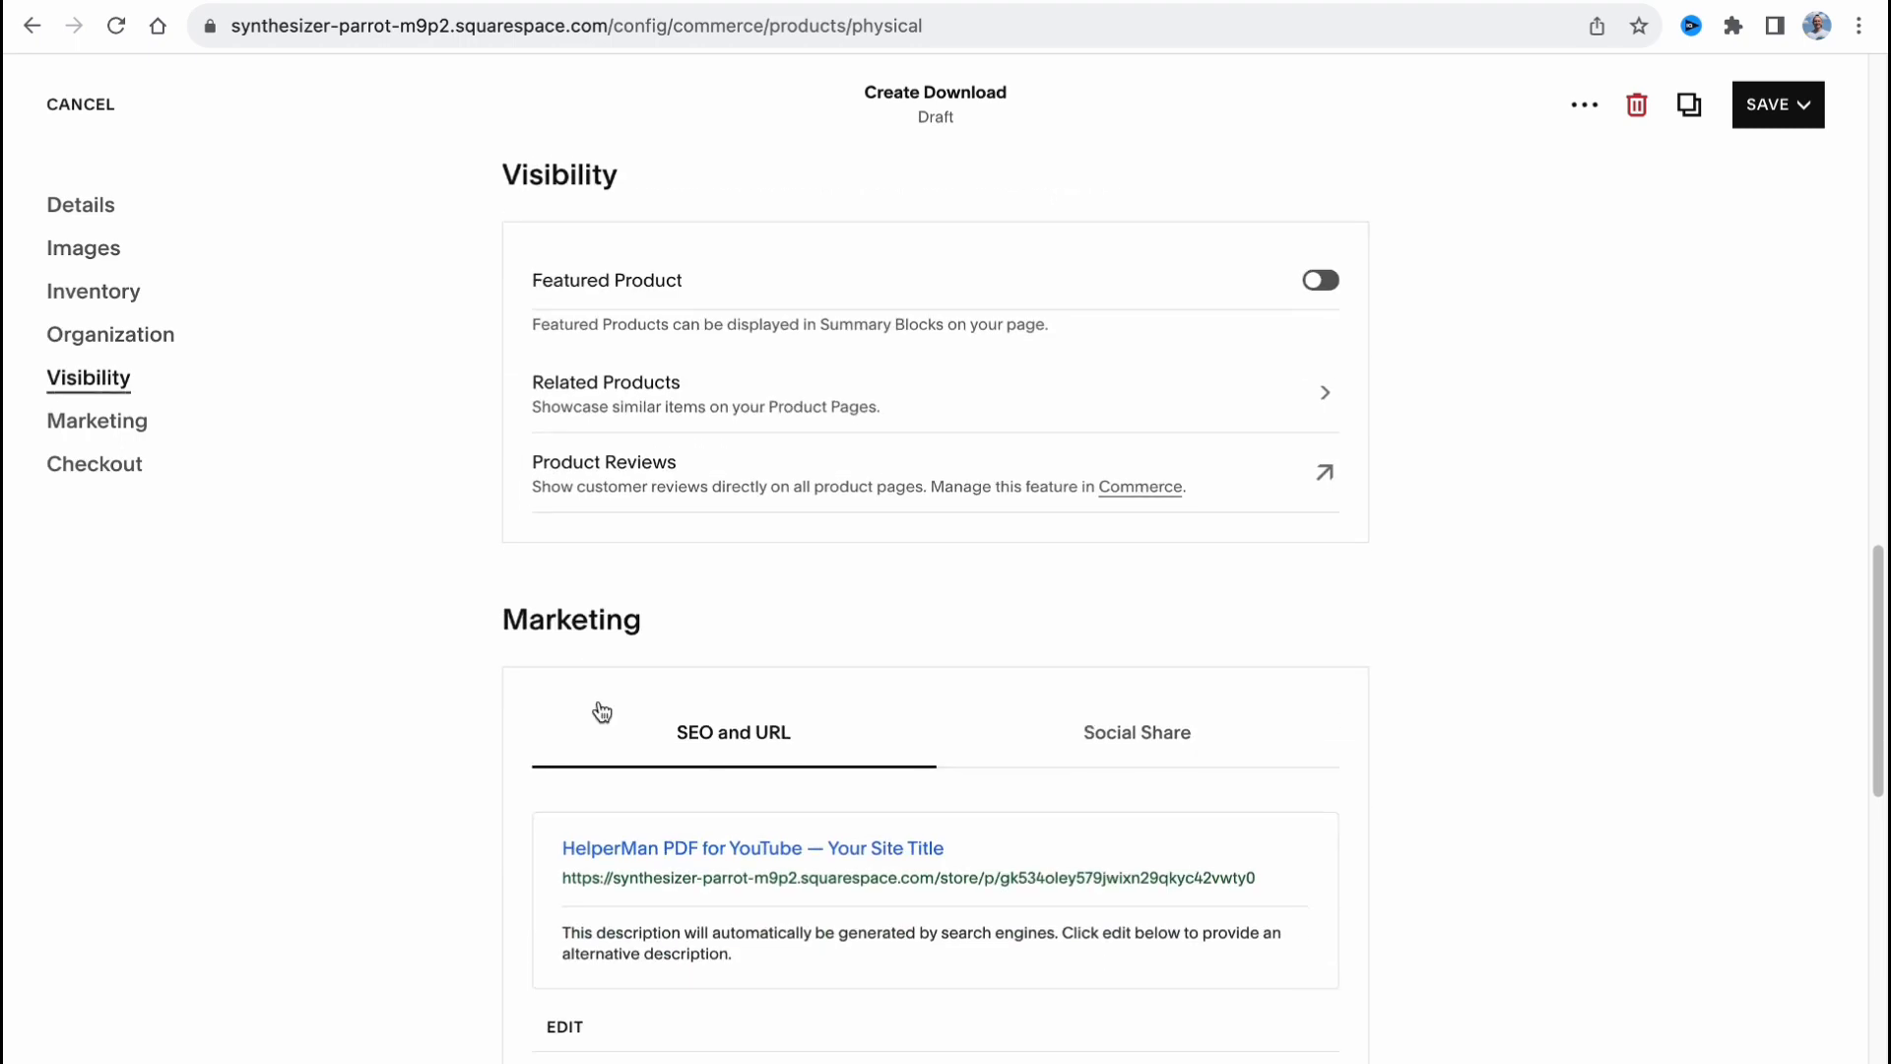
{"action": "scroll", "scroll_direction": "down", "scroll_amount": 3}
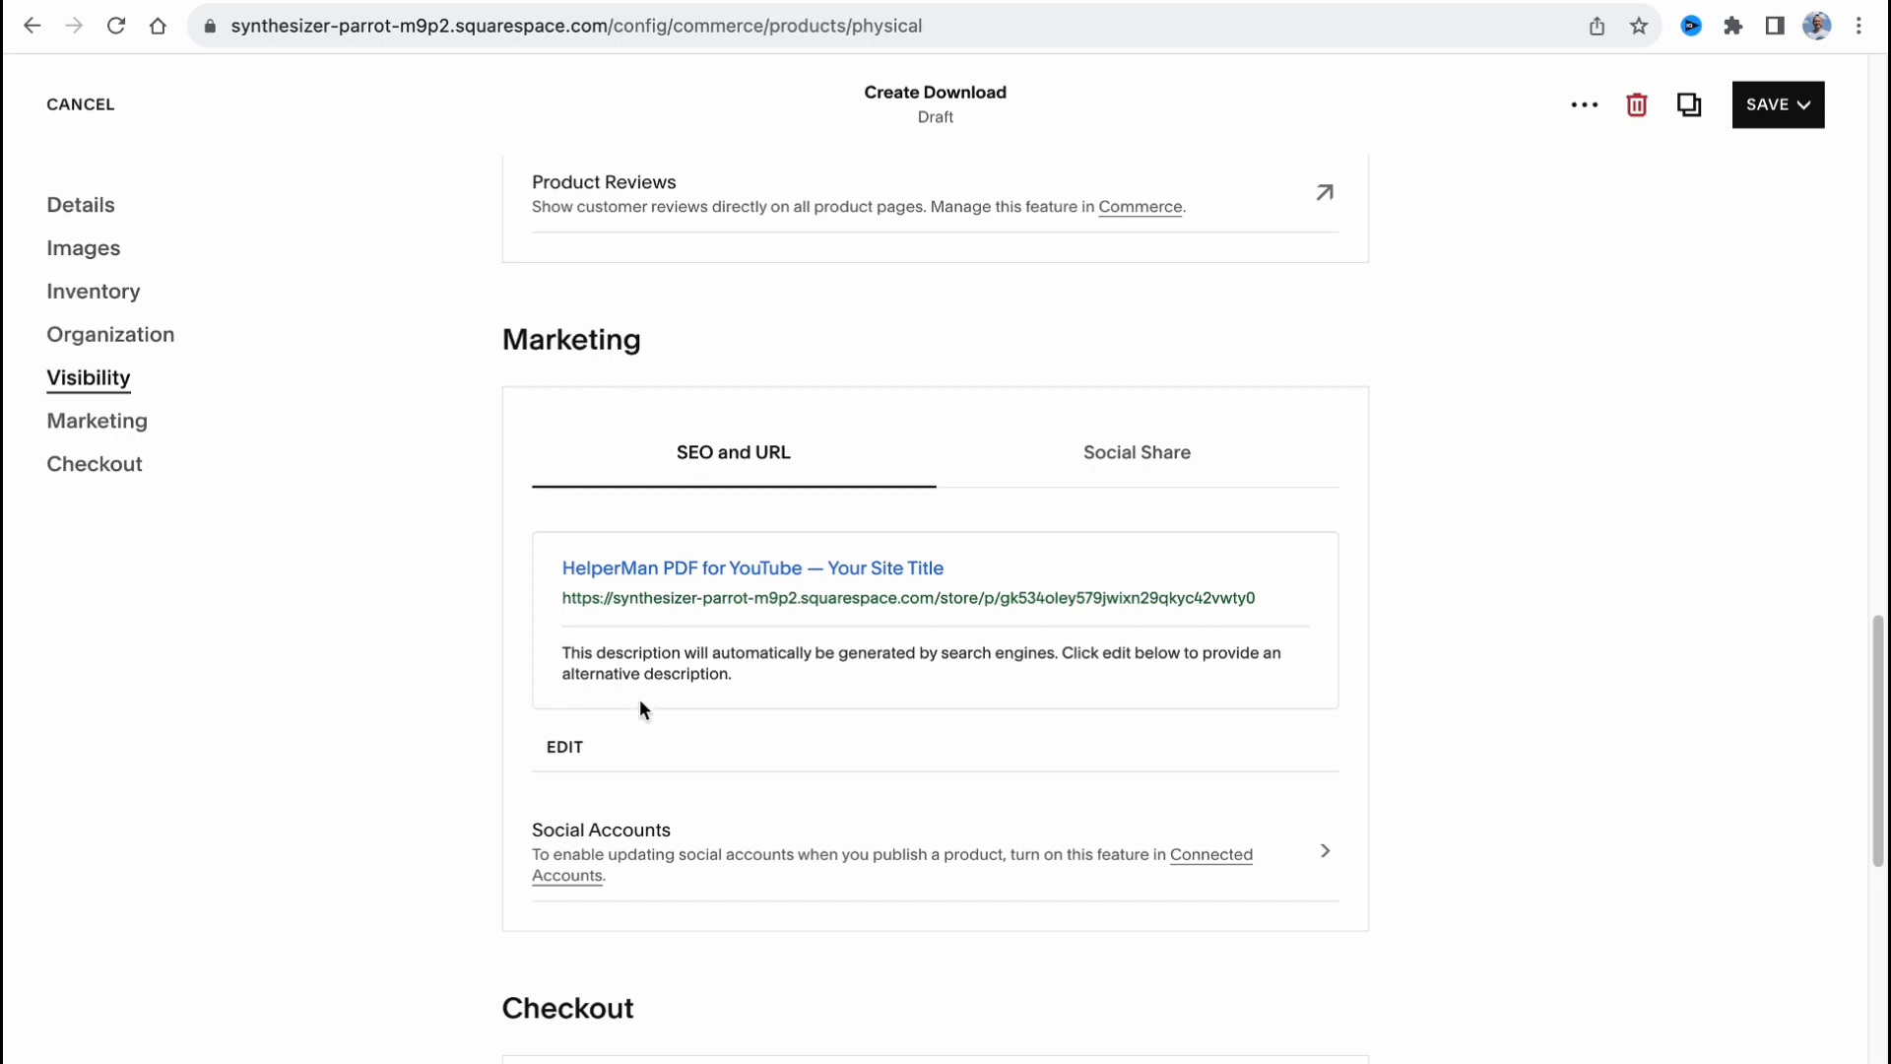
{"action": "left_click", "coordinate": [563, 744]}
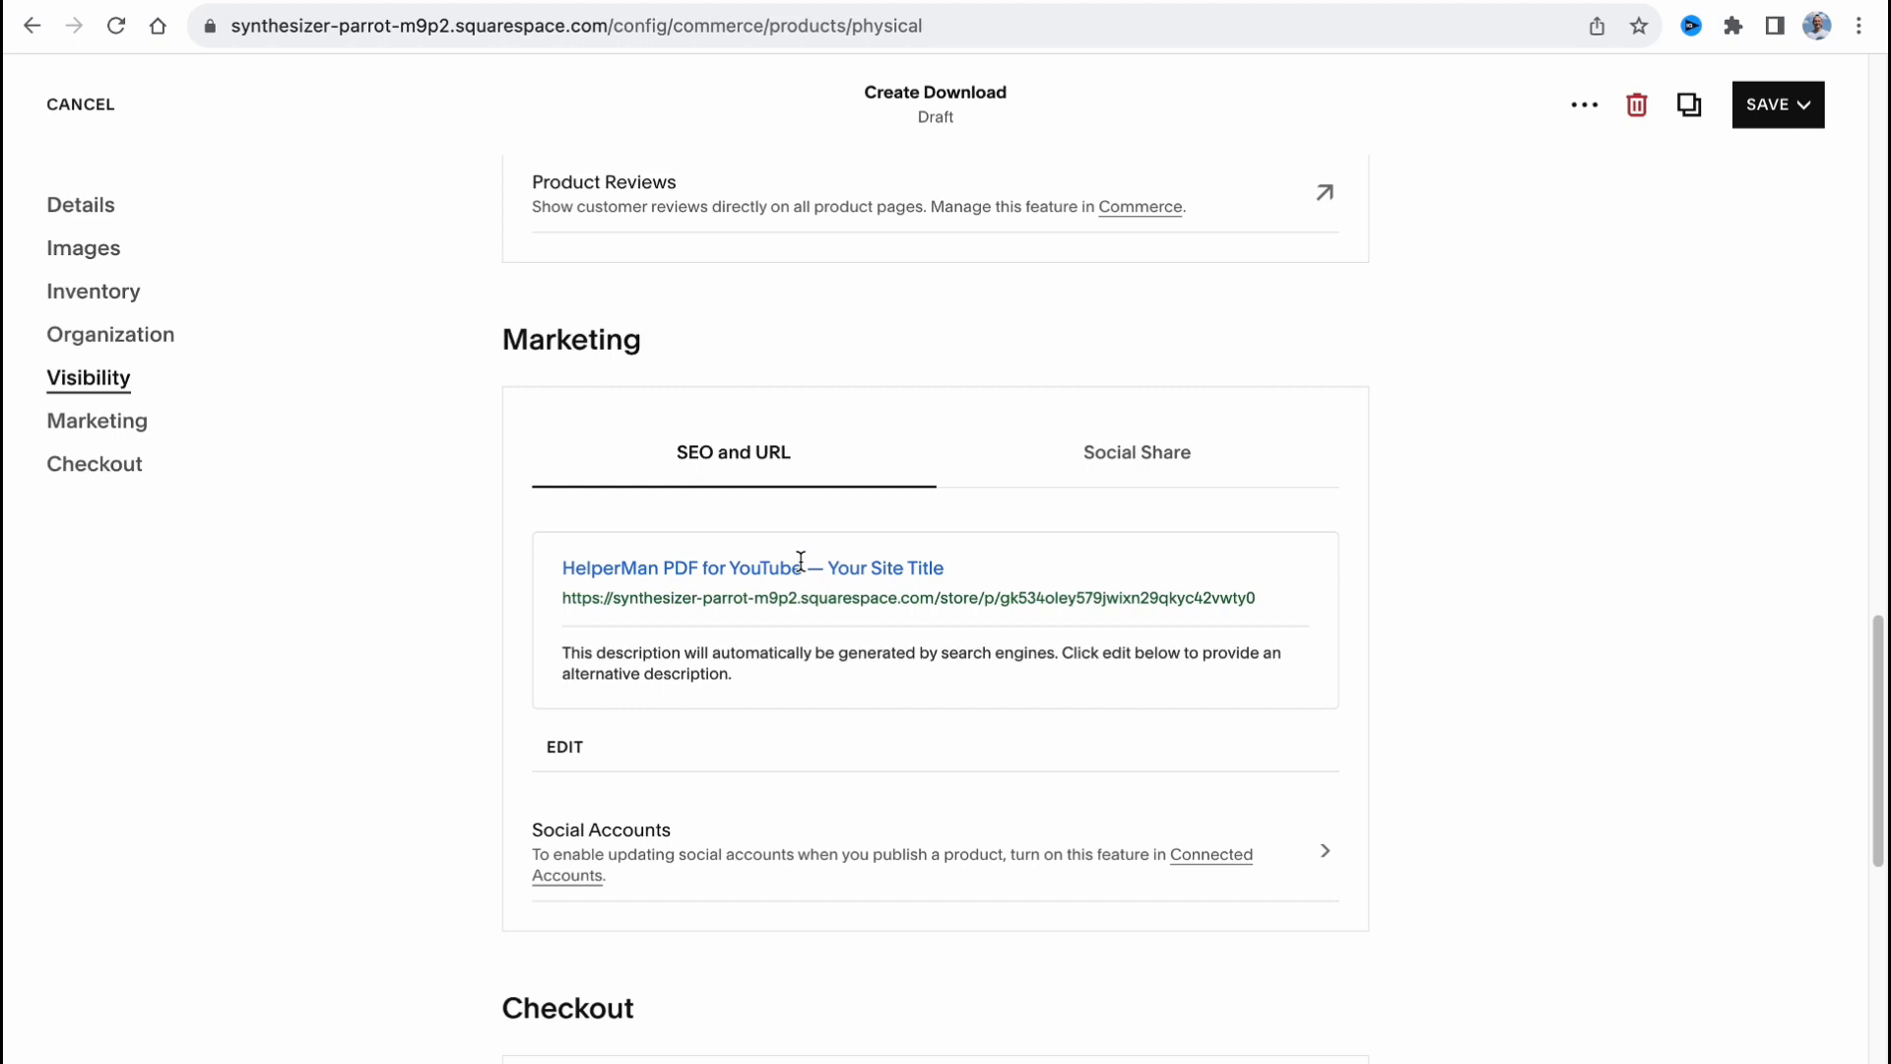
{"action": "scroll", "scroll_direction": "down", "scroll_amount": 3}
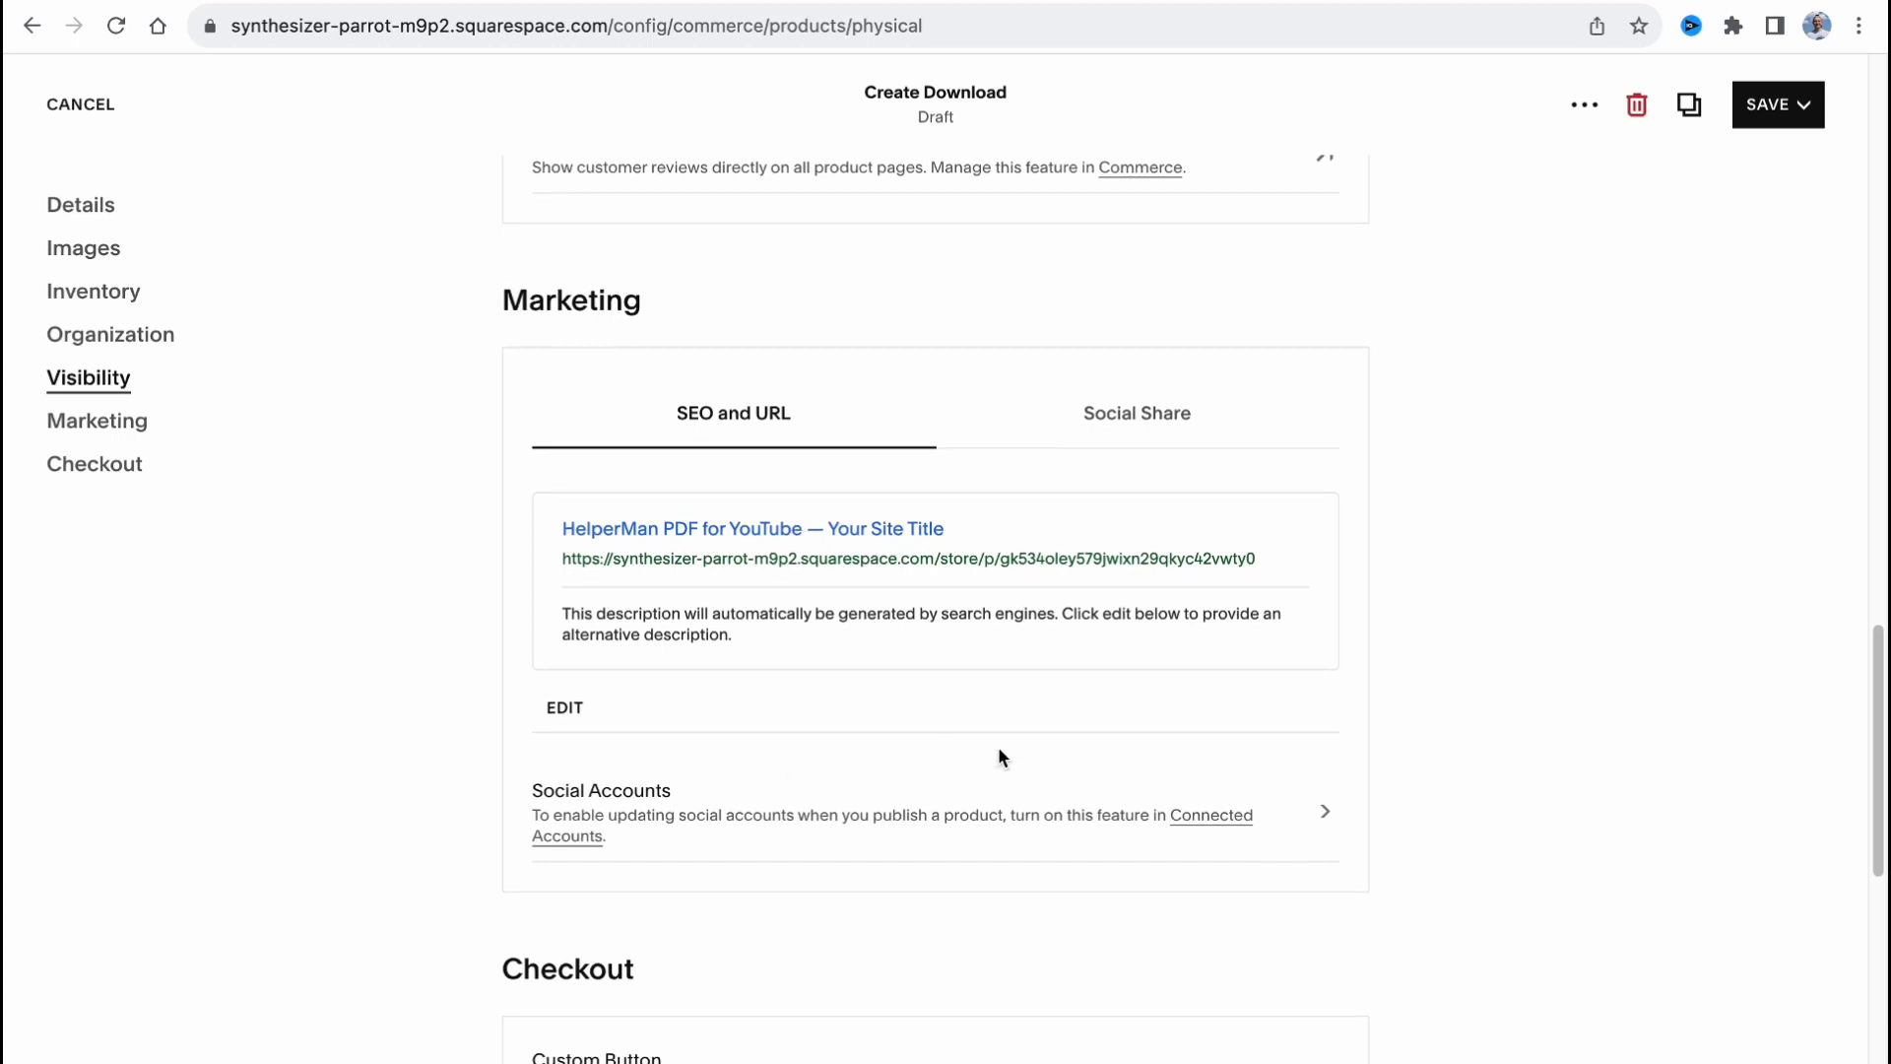
{"action": "scroll", "scroll_direction": "down", "scroll_amount": 3}
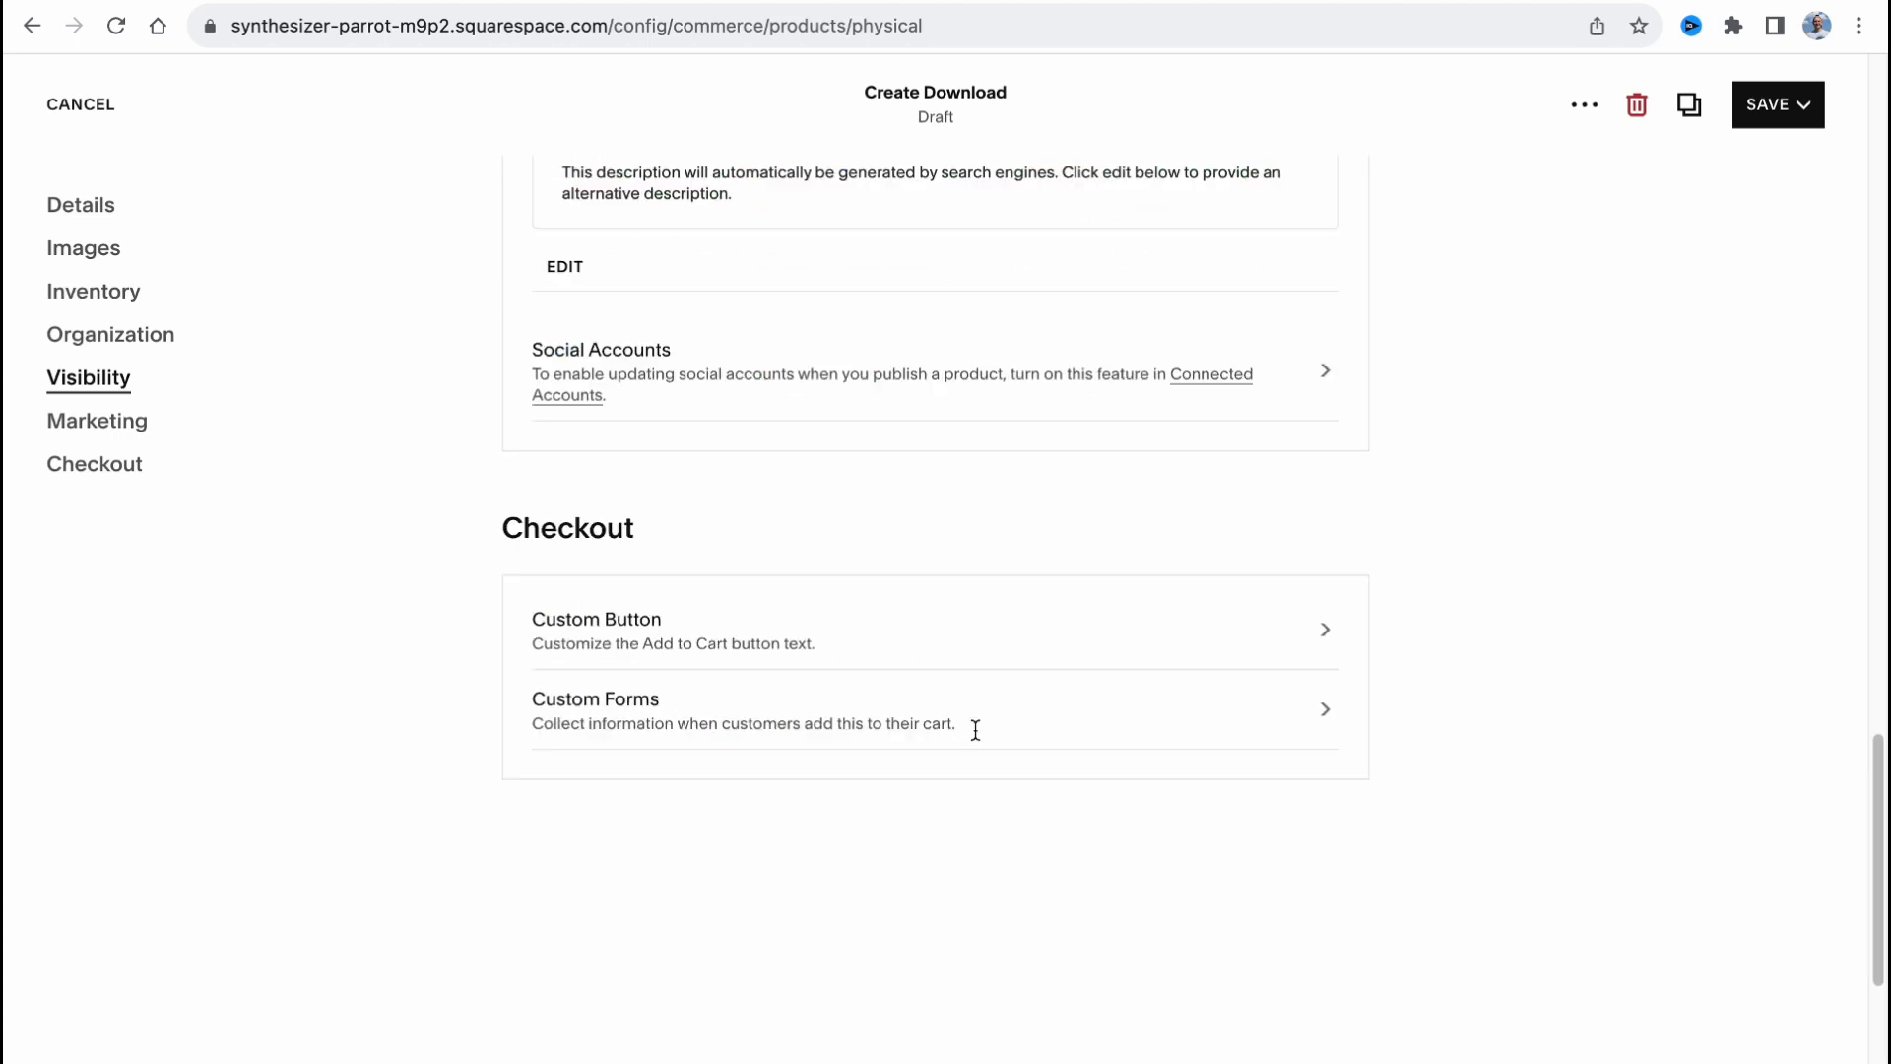
{"action": "left_click", "coordinate": [99, 421]}
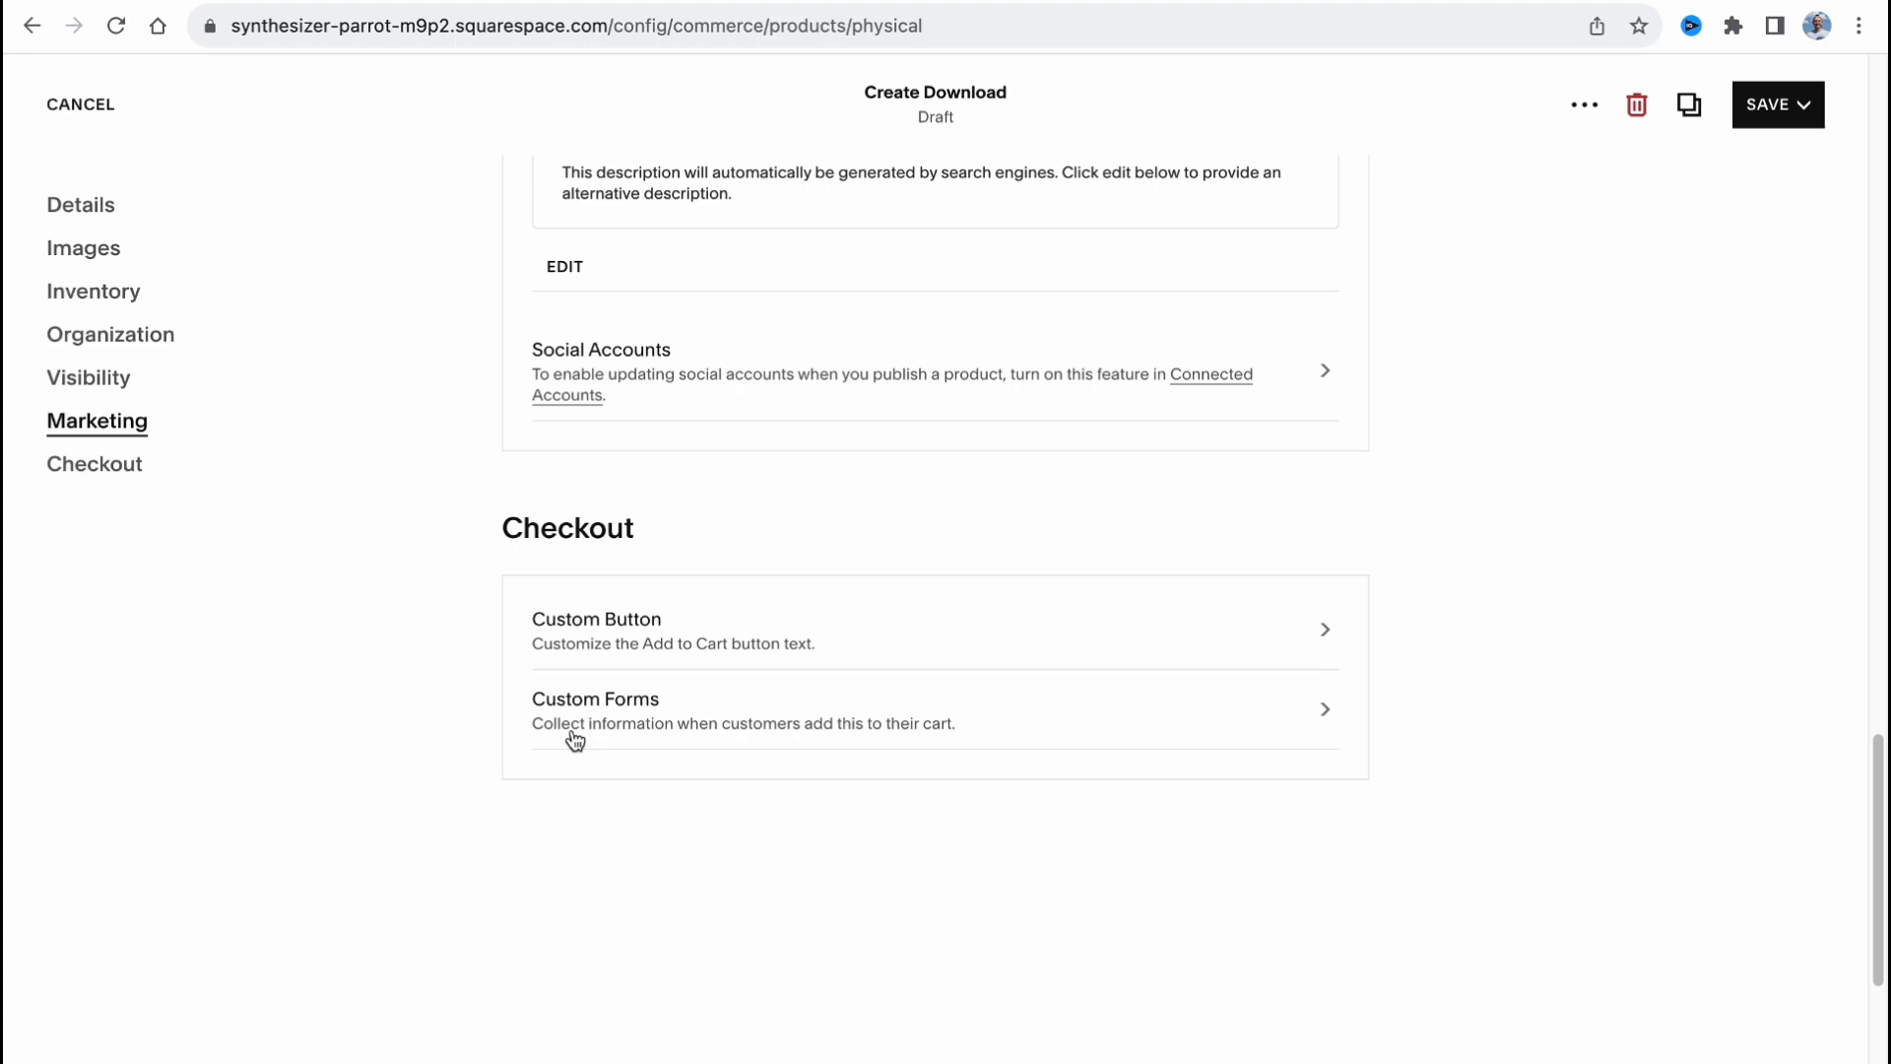
{"action": "mouse_move", "coordinate": [1765, 113]}
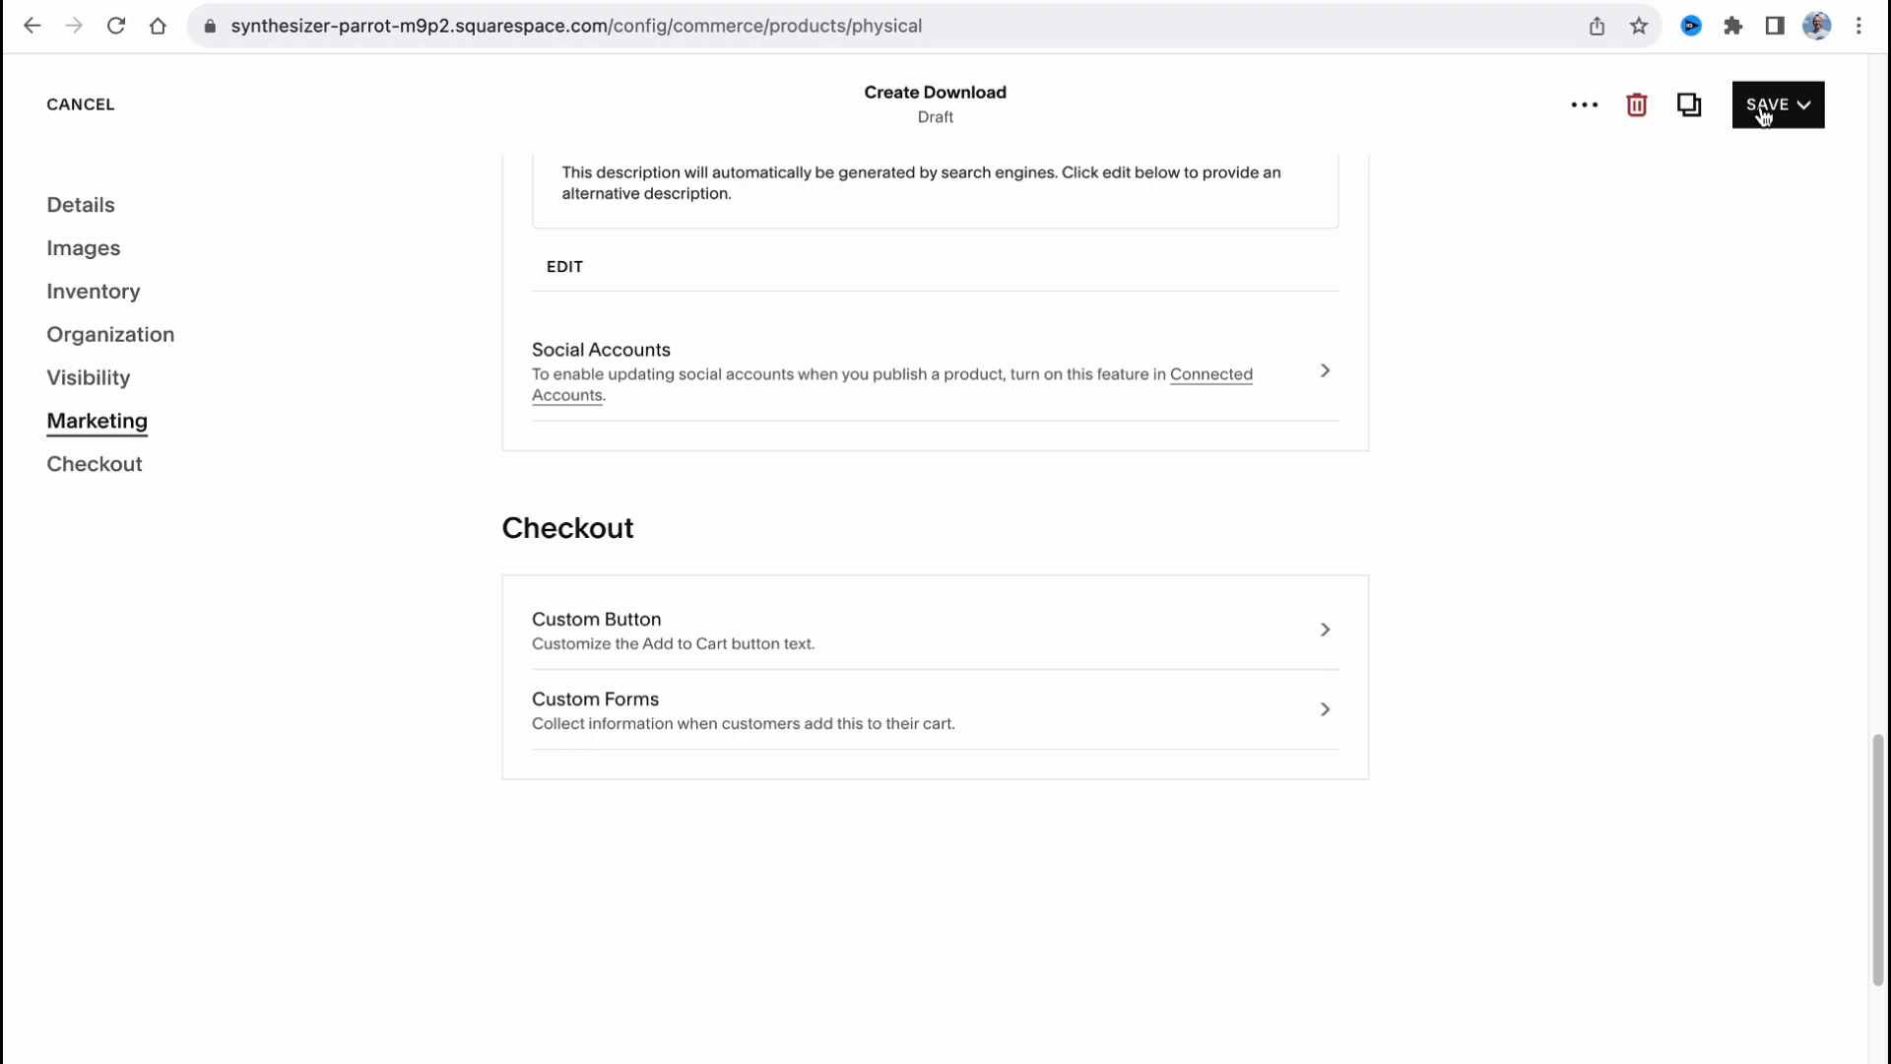
Save the download, then review the Services, Downloads and Gift Cards product lists.
{"action": "left_click", "coordinate": [1776, 105]}
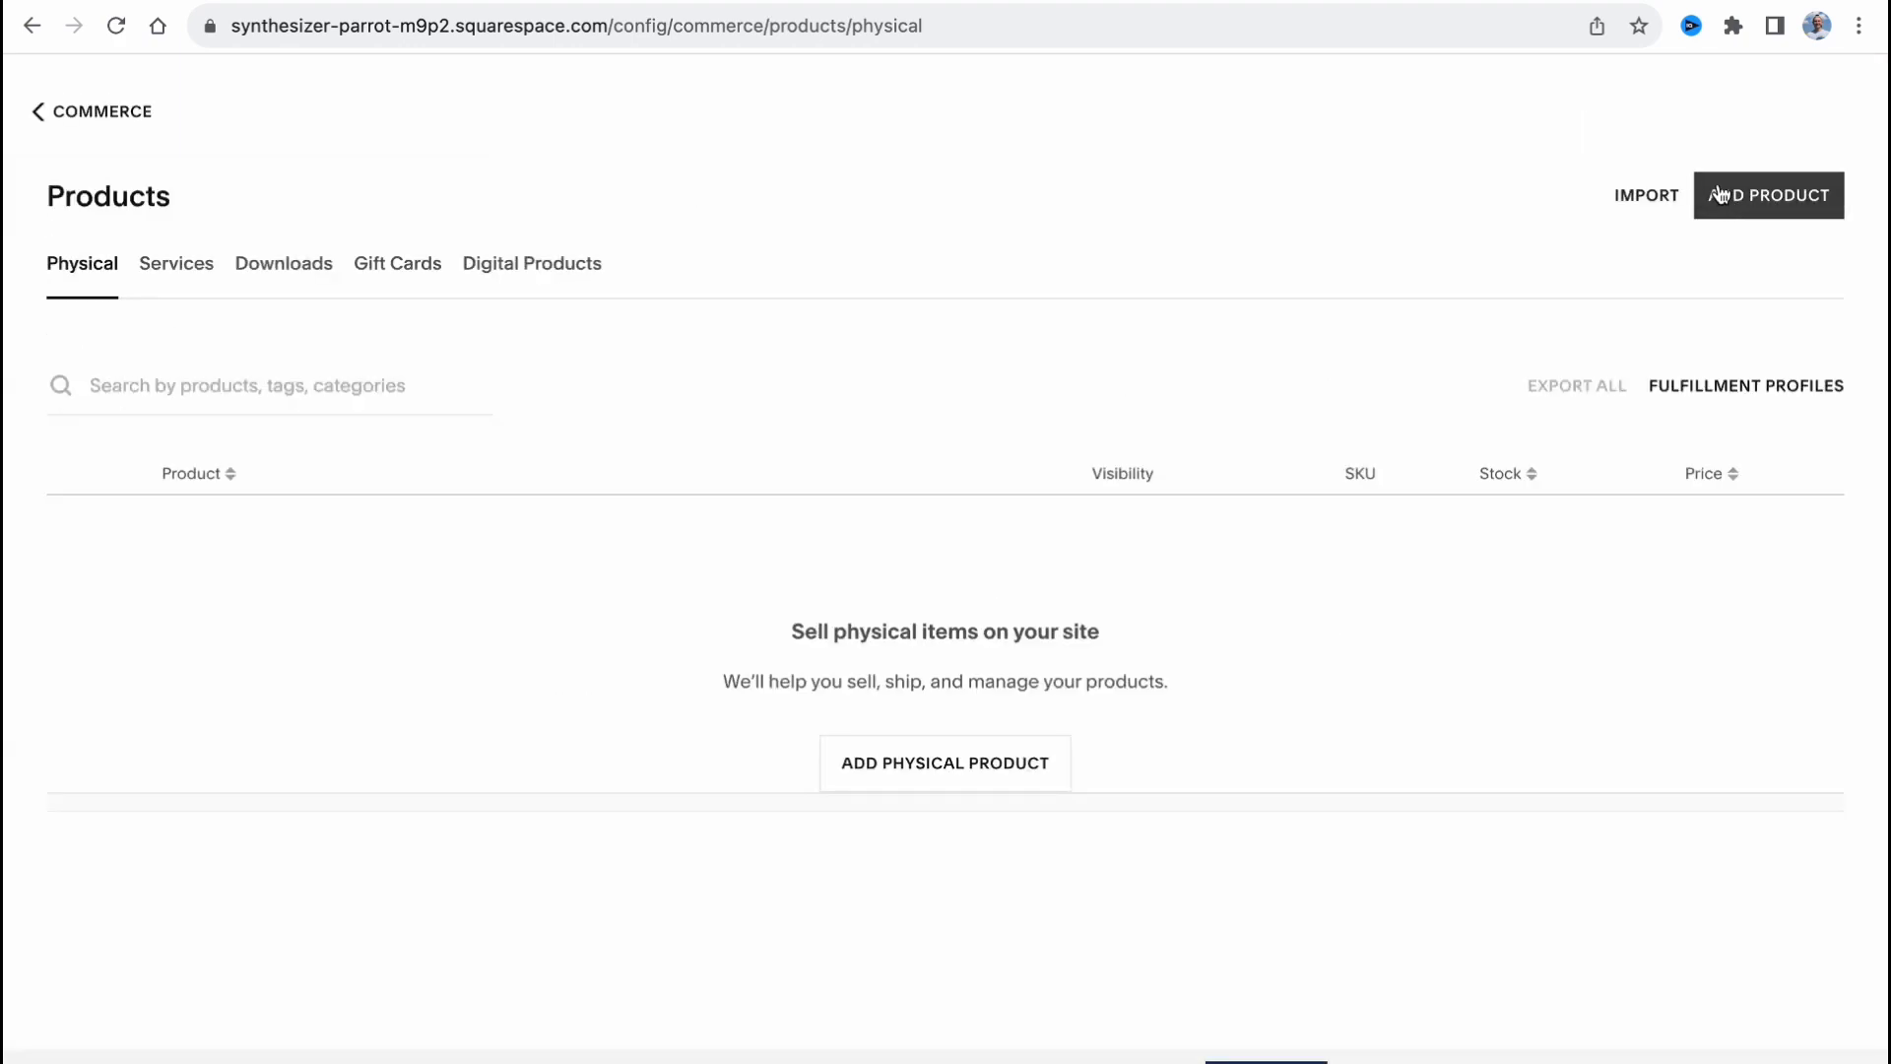
{"action": "mouse_move", "coordinate": [441, 302]}
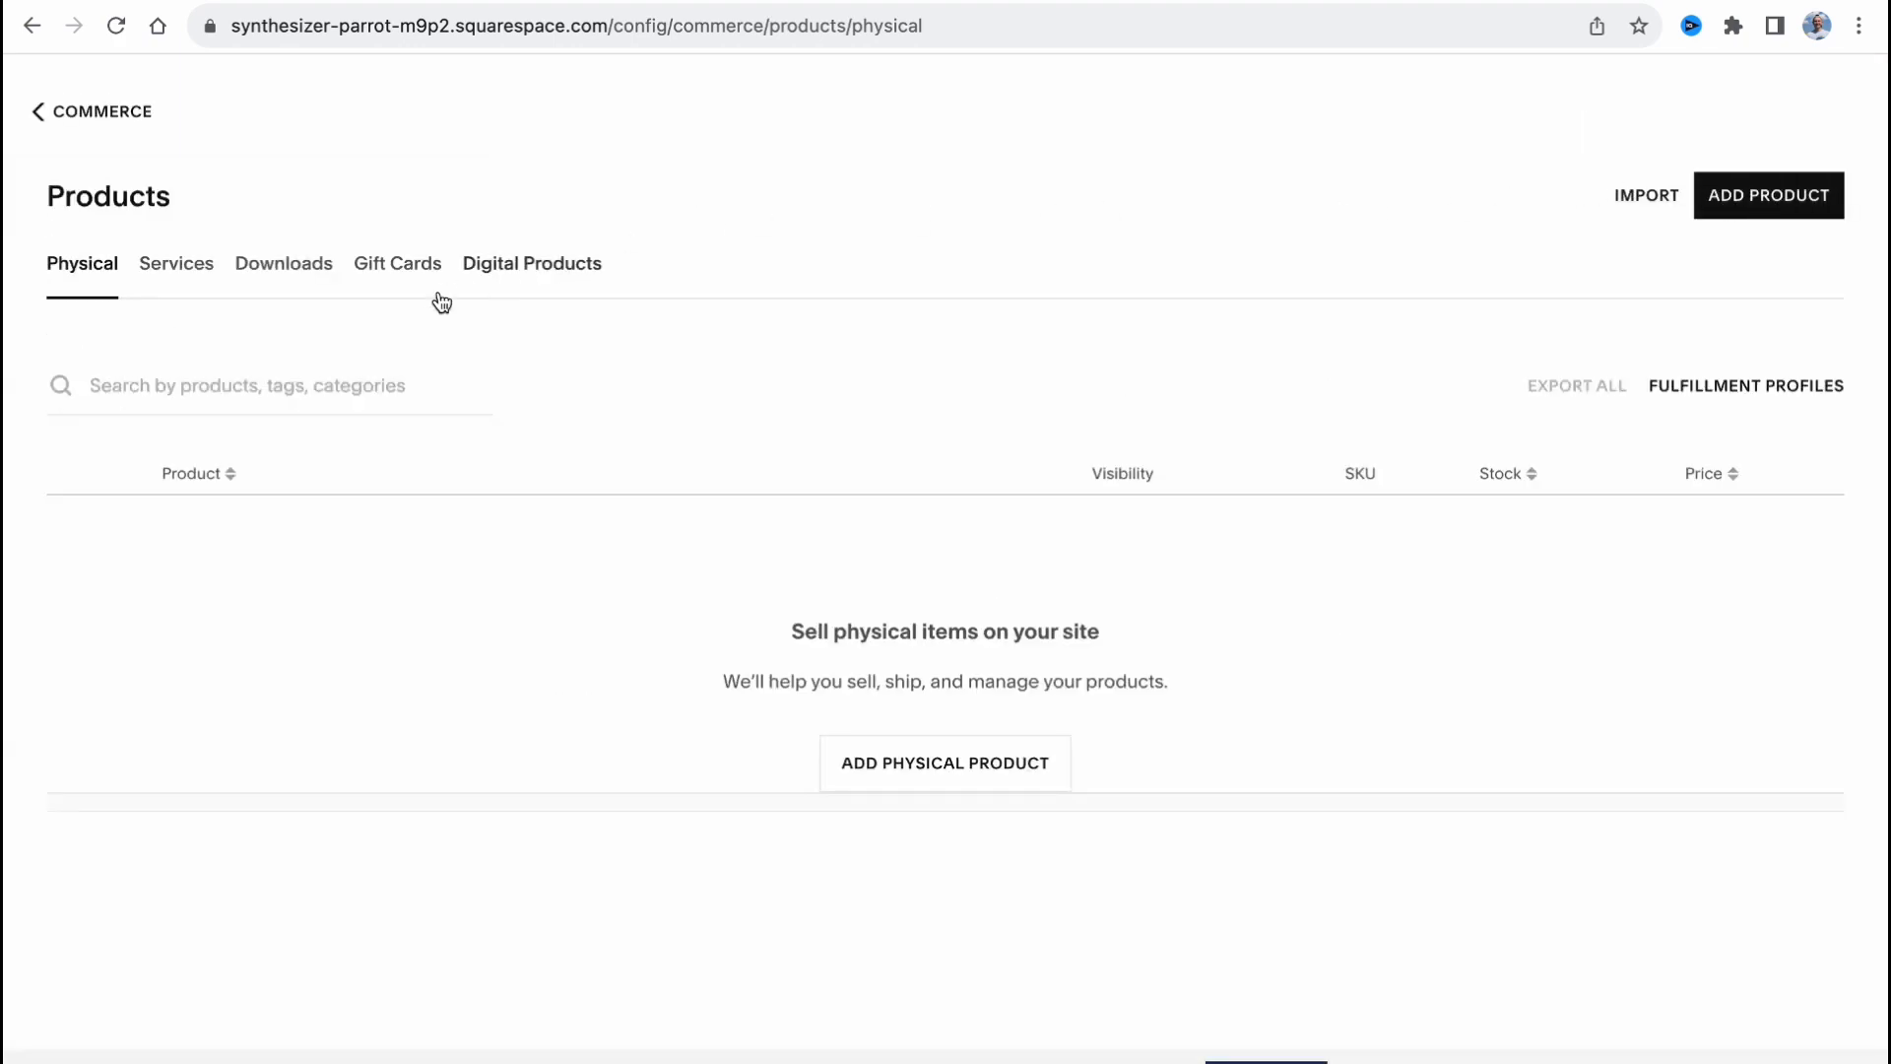
{"action": "left_click", "coordinate": [175, 262]}
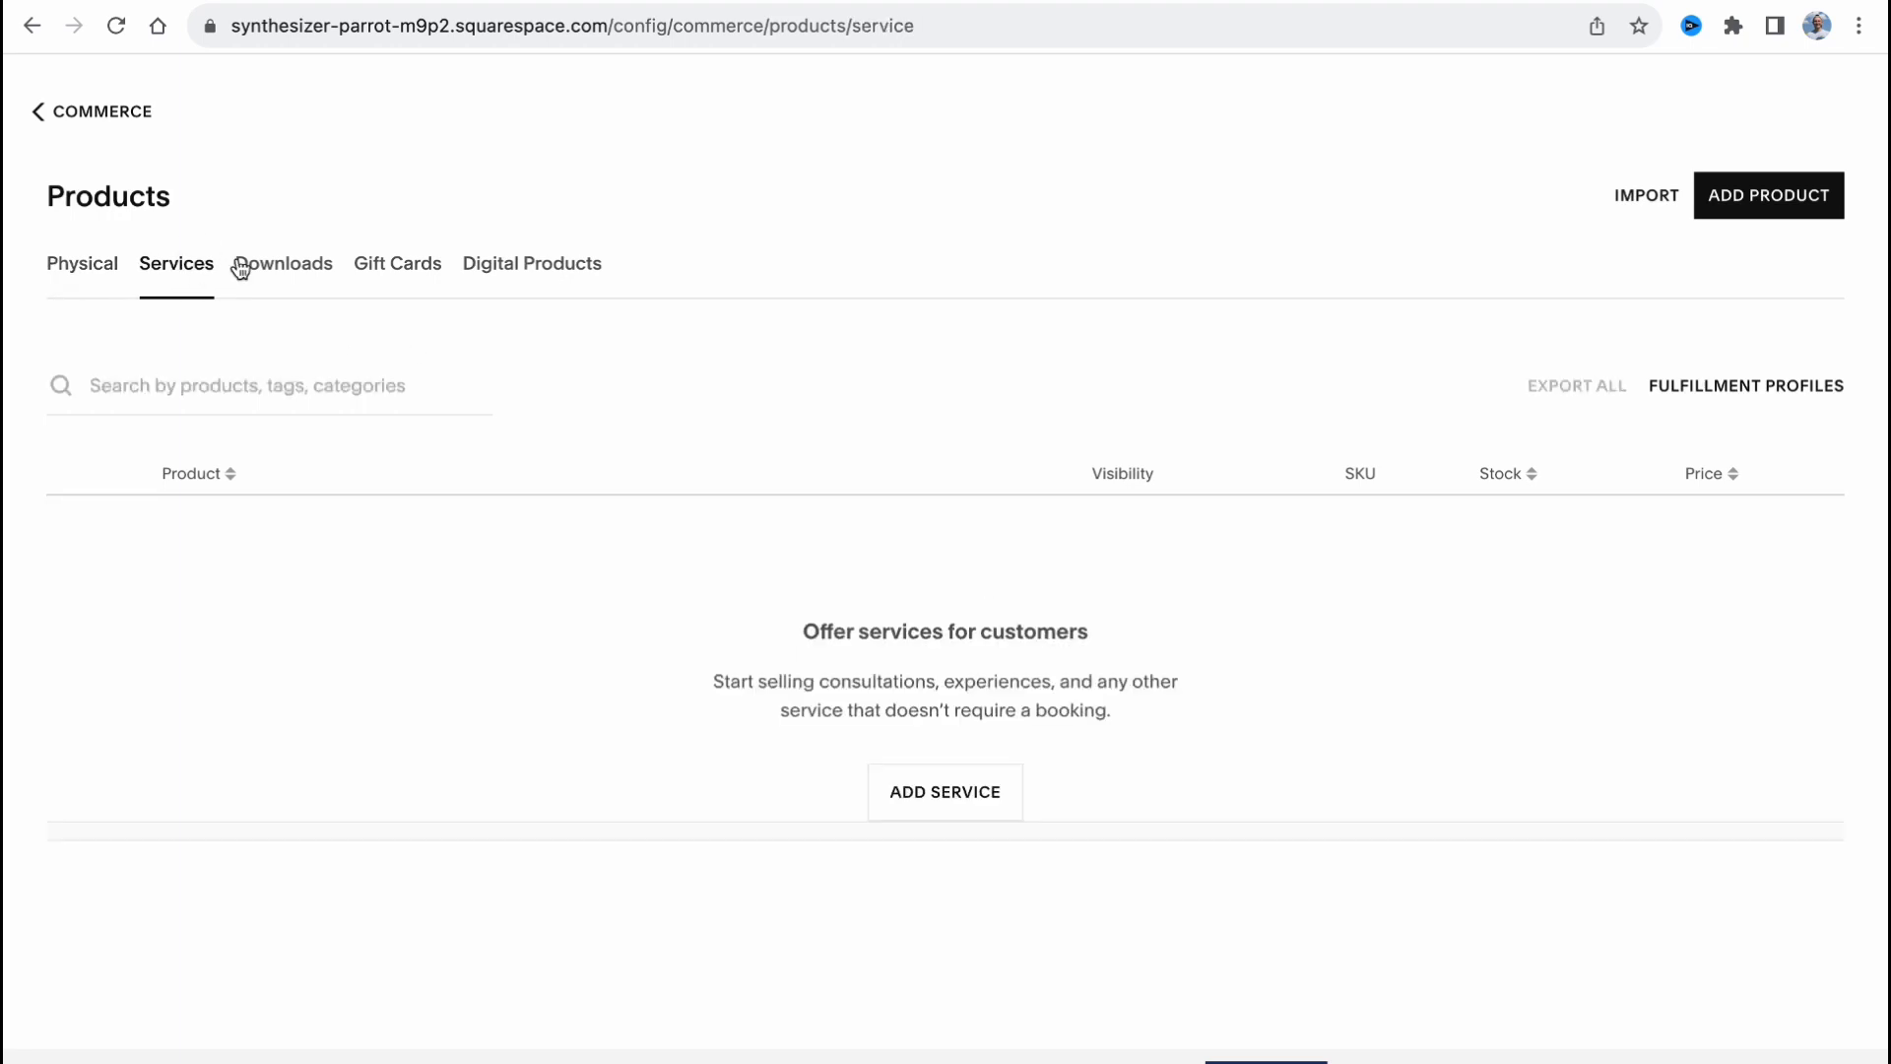
{"action": "left_click", "coordinate": [284, 262]}
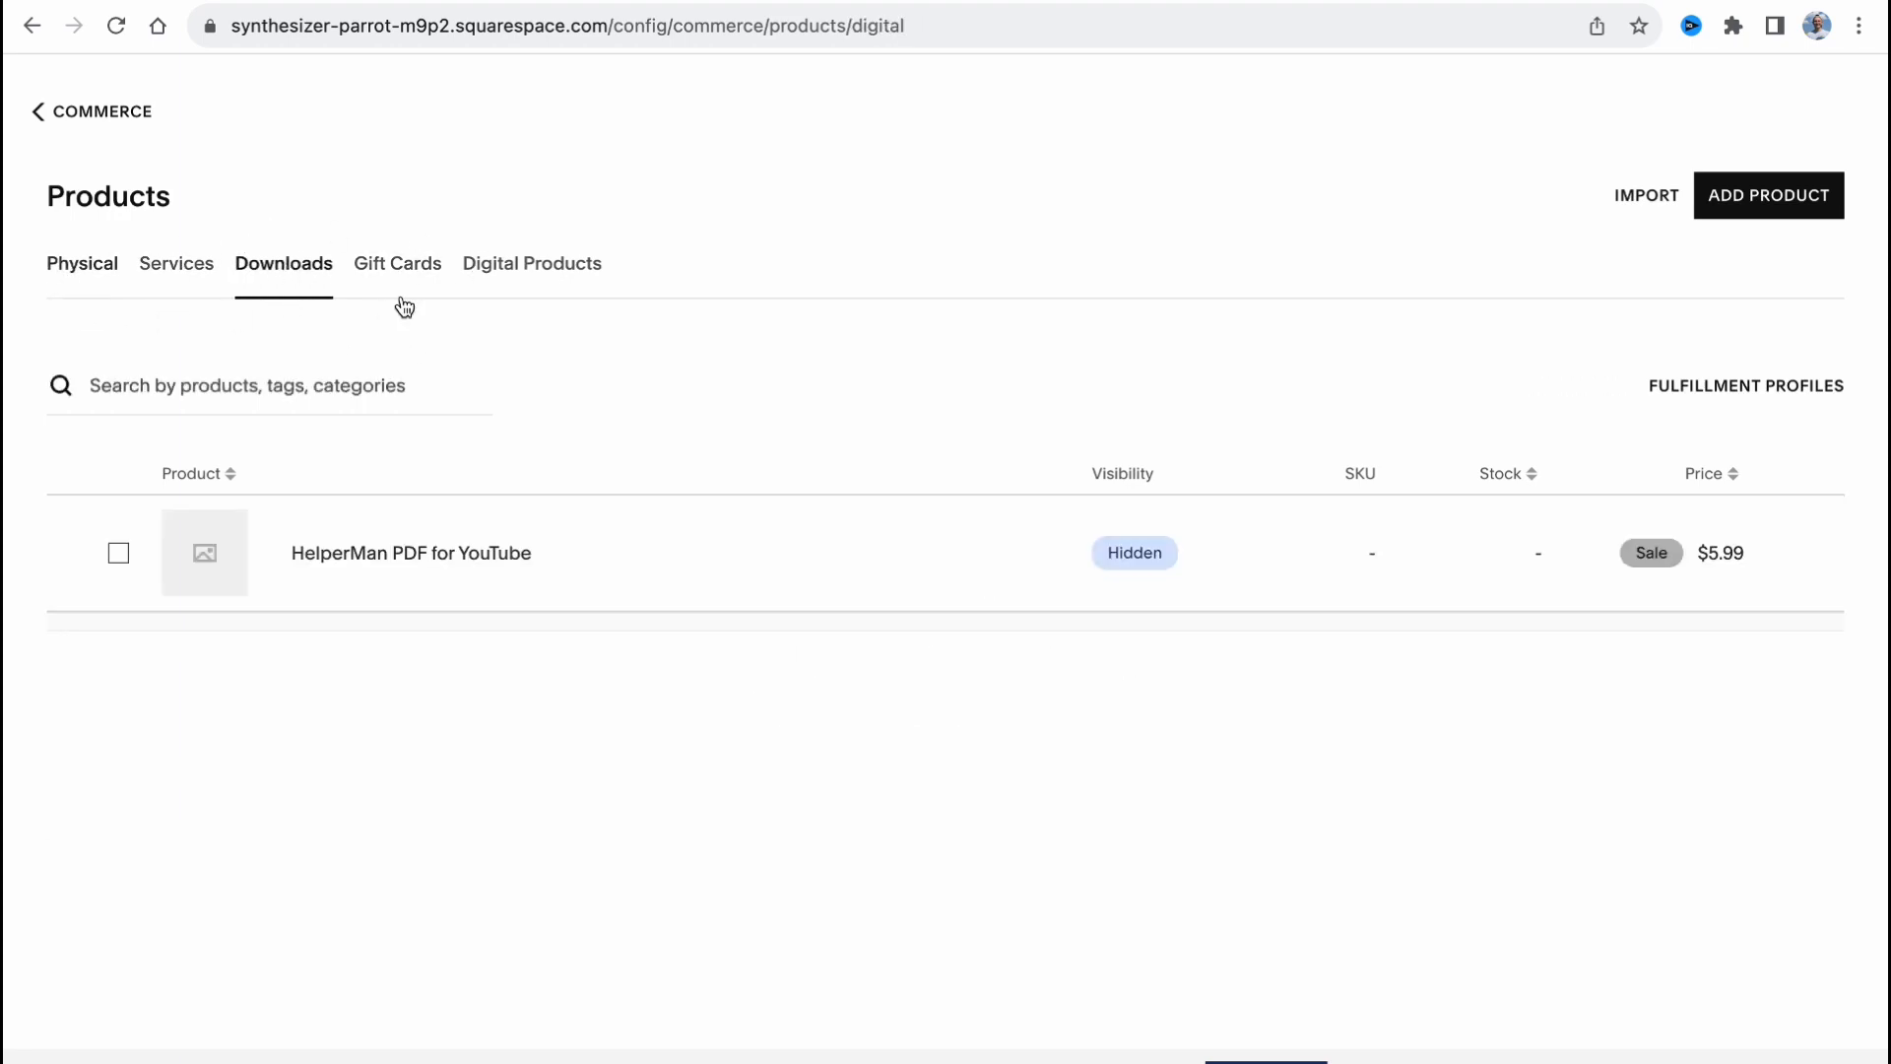
{"action": "left_click", "coordinate": [396, 262]}
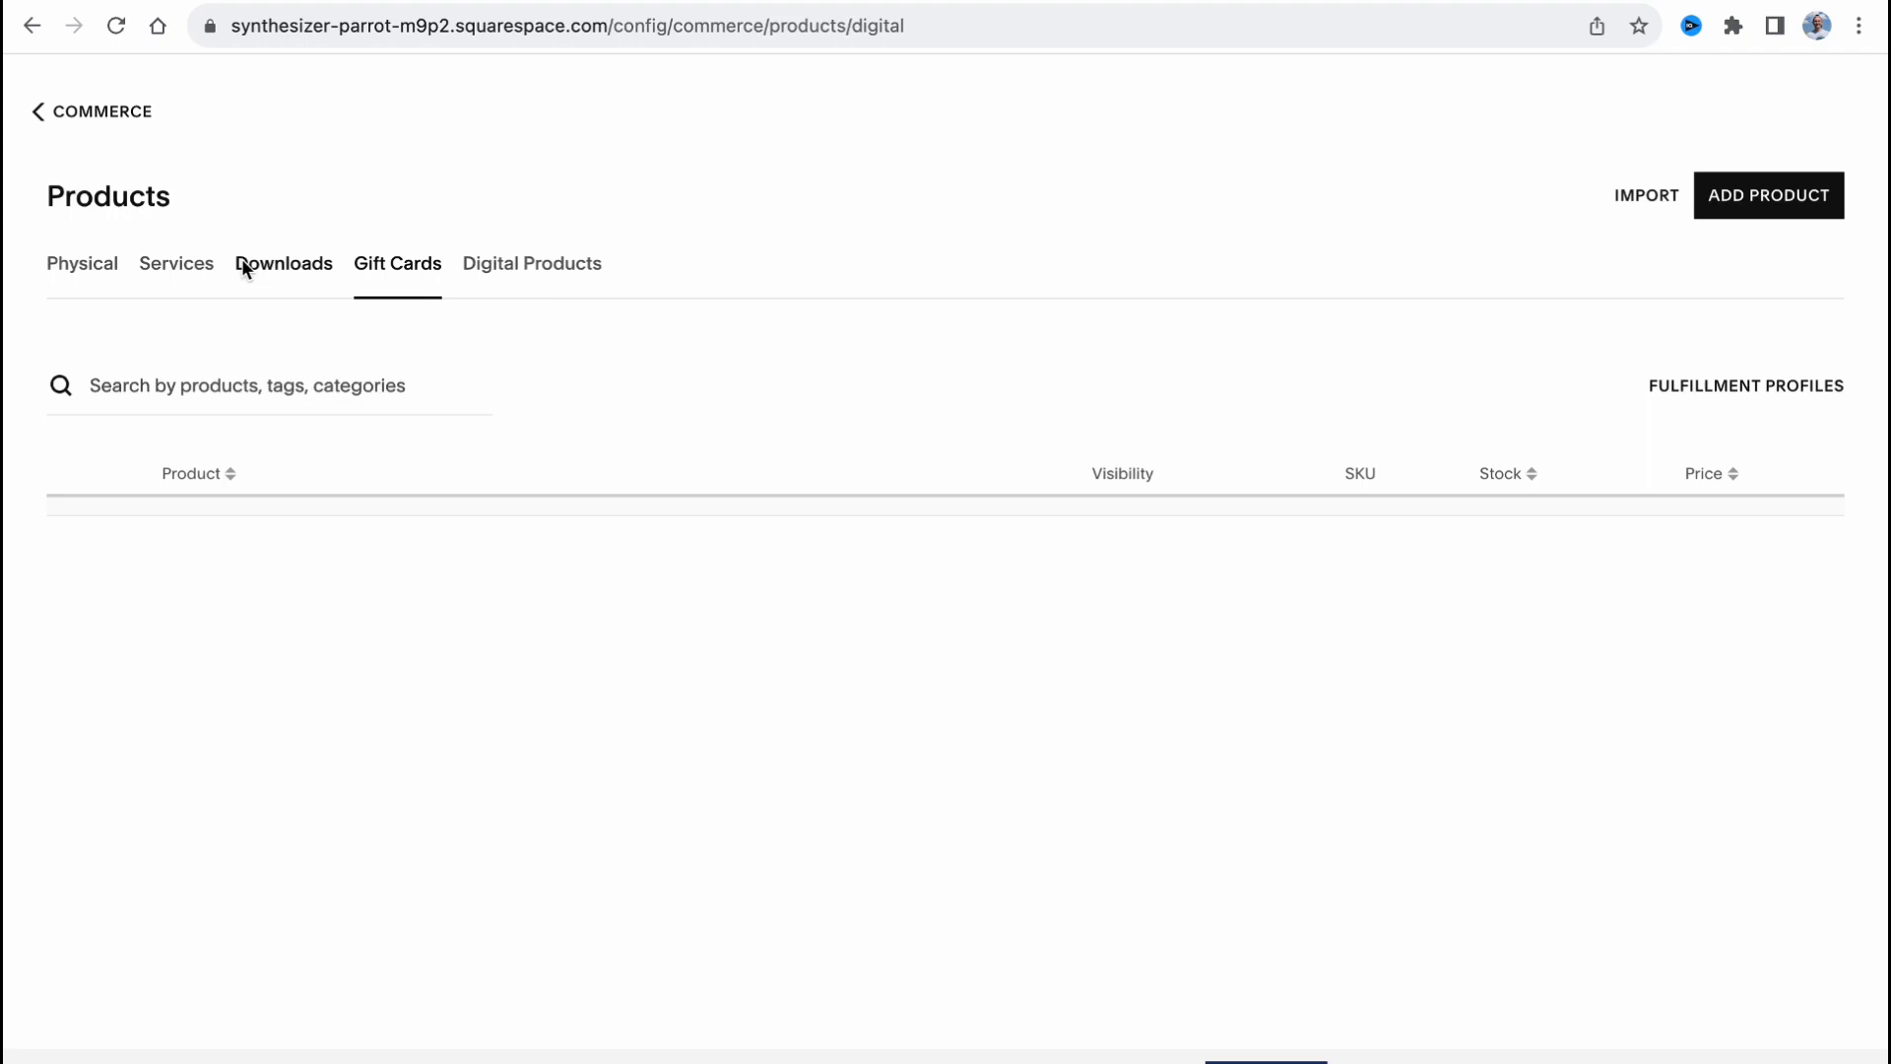
{"action": "left_click", "coordinate": [283, 262]}
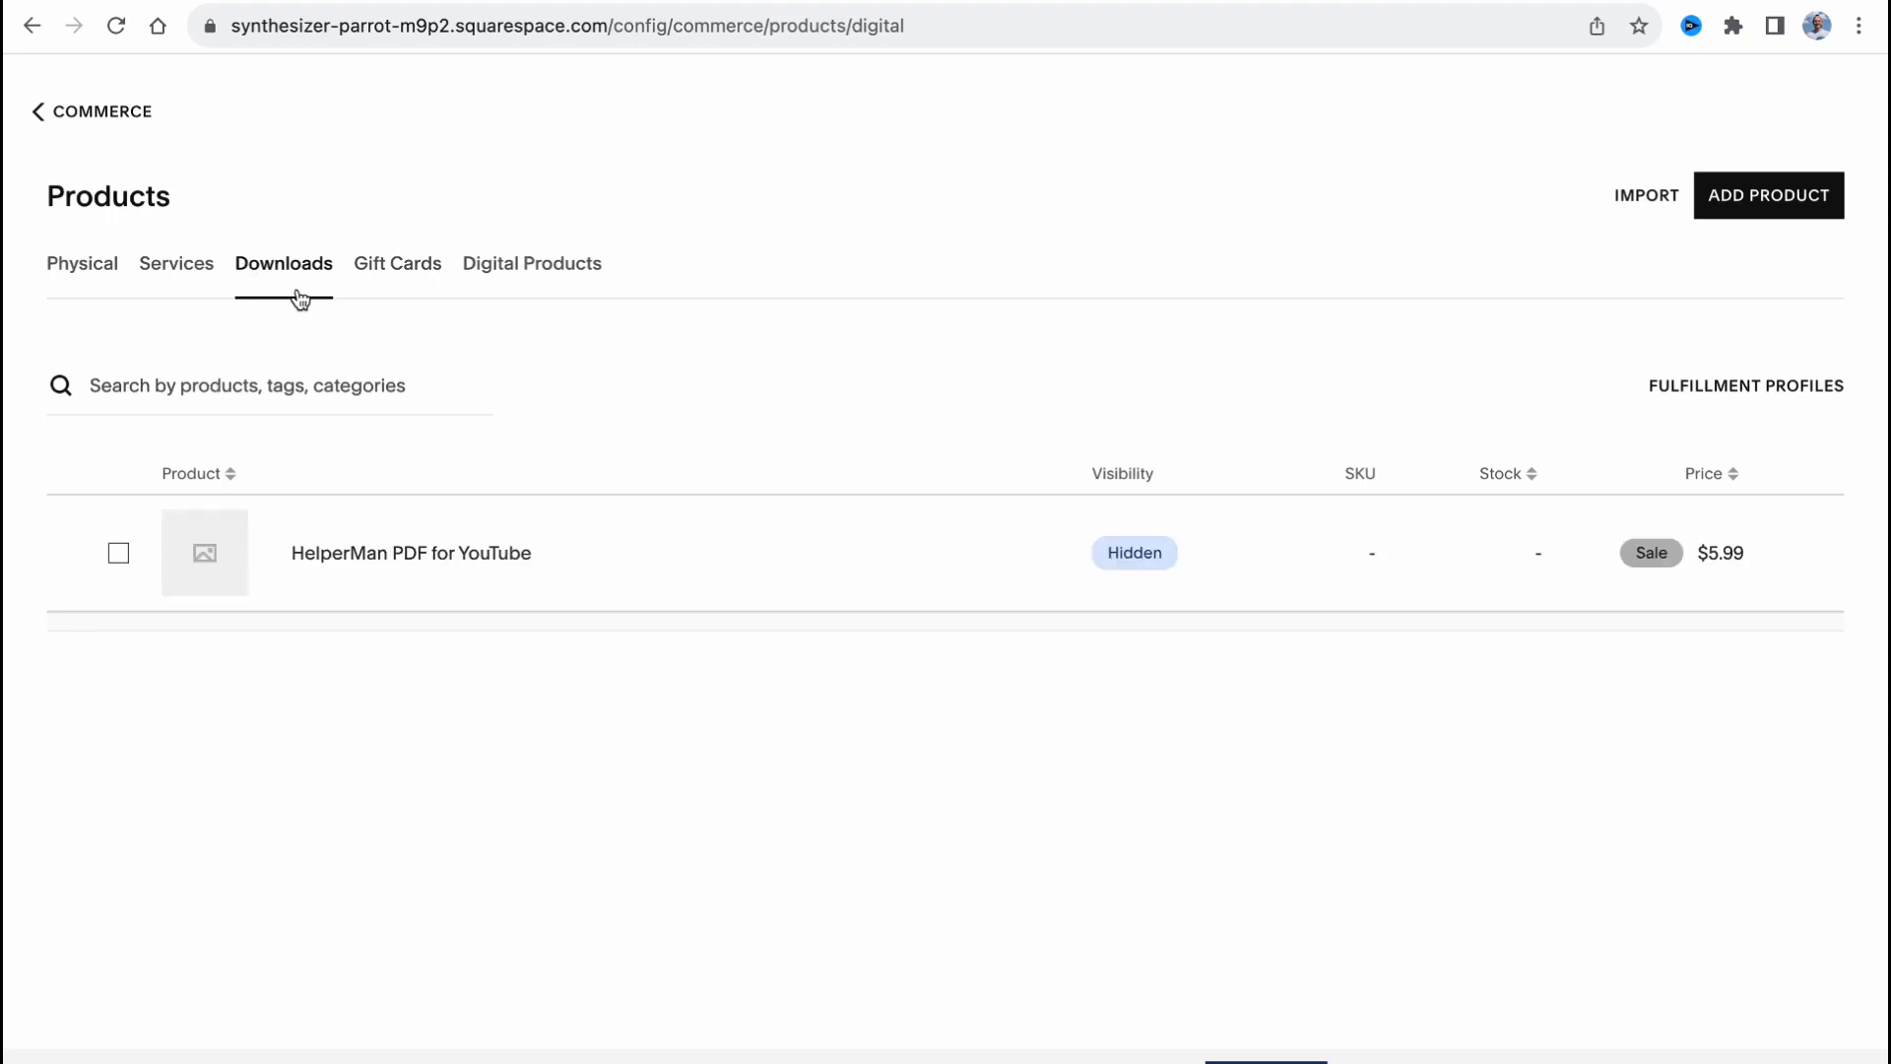
{"action": "mouse_move", "coordinate": [87, 882]}
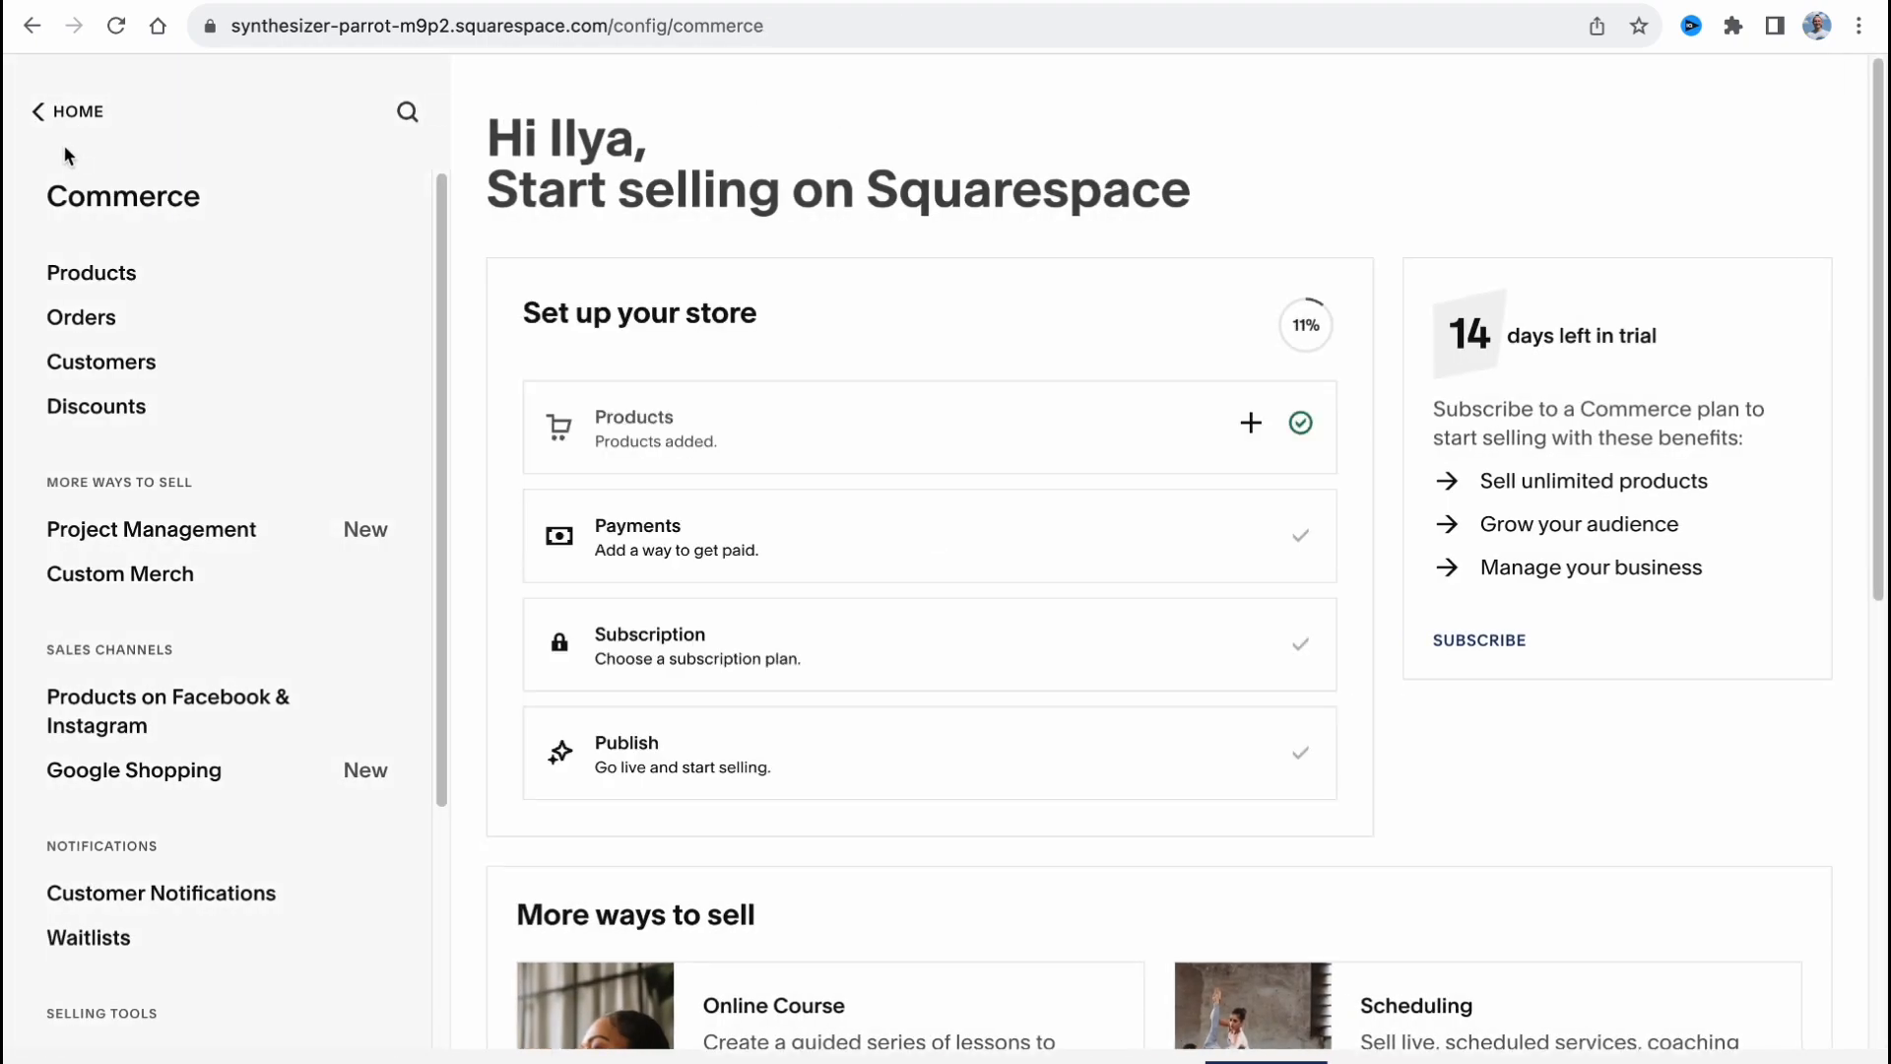
{"action": "mouse_move", "coordinate": [80, 317]}
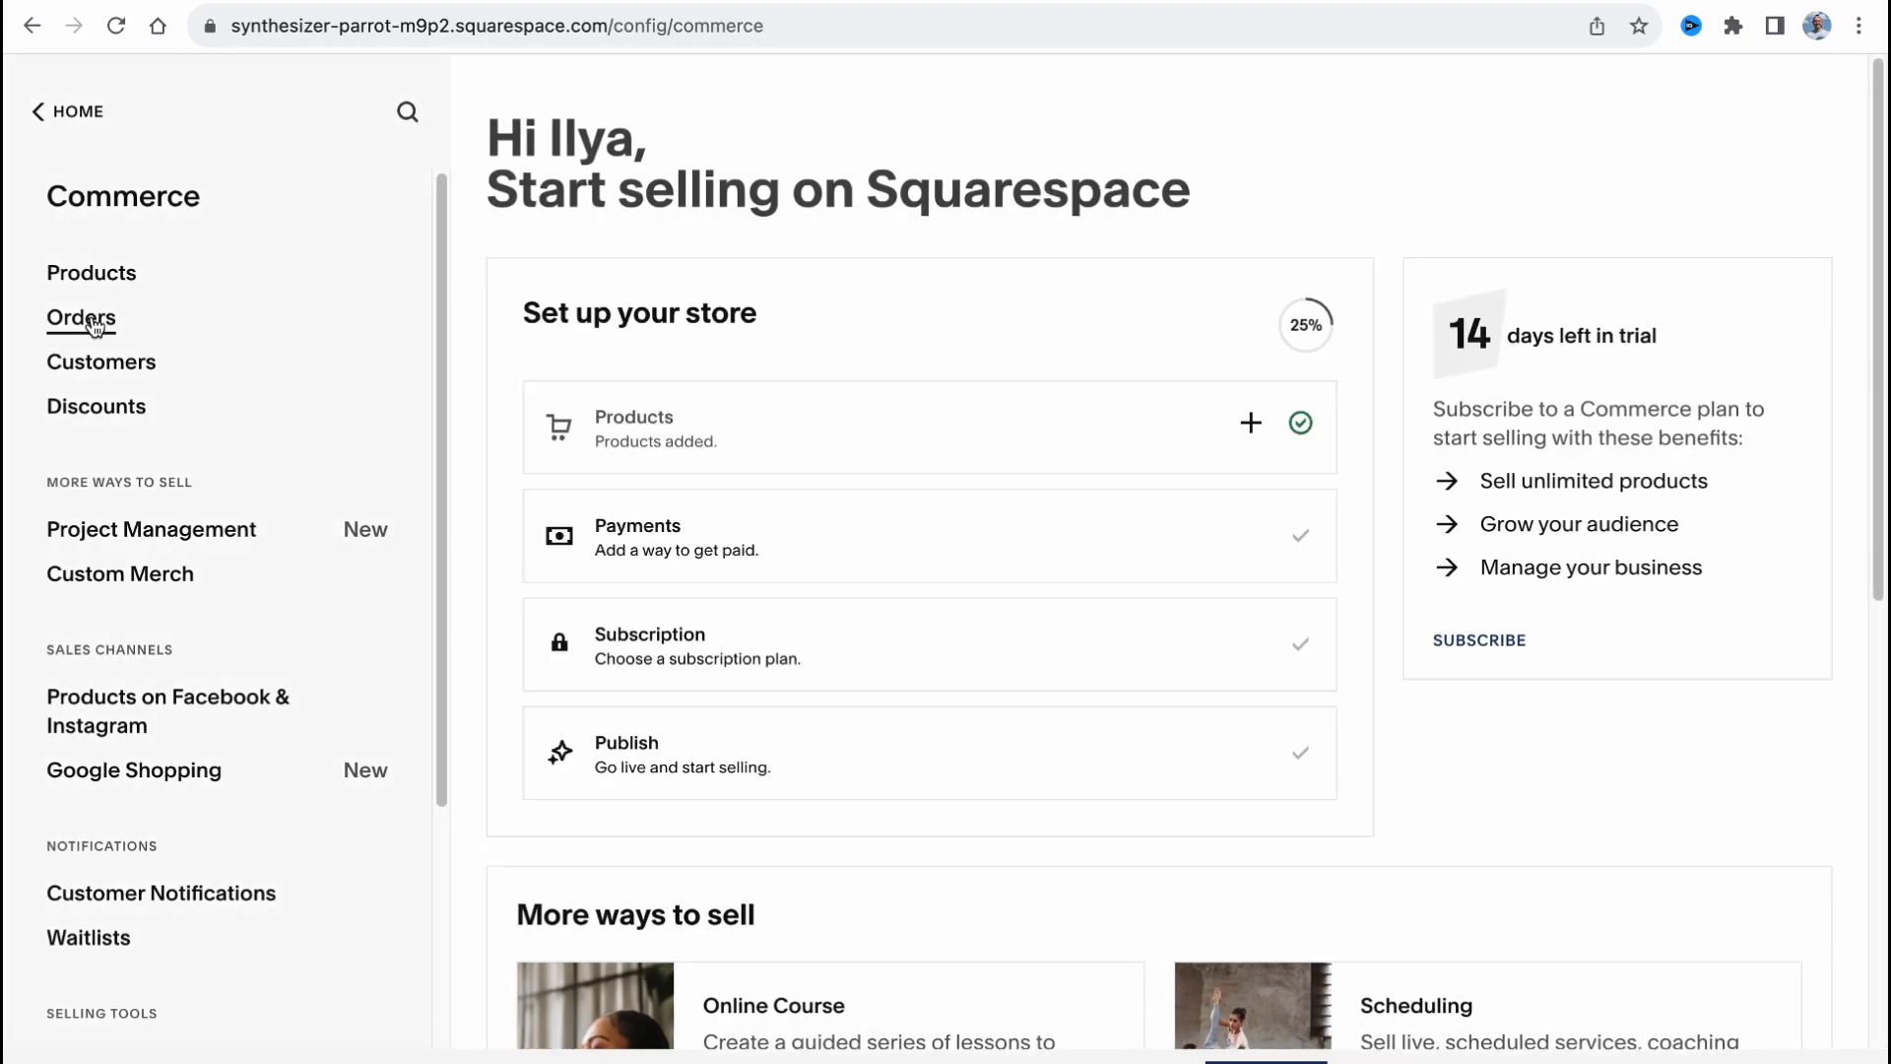
Review the empty Orders and Customers lists, then reach the Store Payments settings.
{"action": "left_click", "coordinate": [67, 110]}
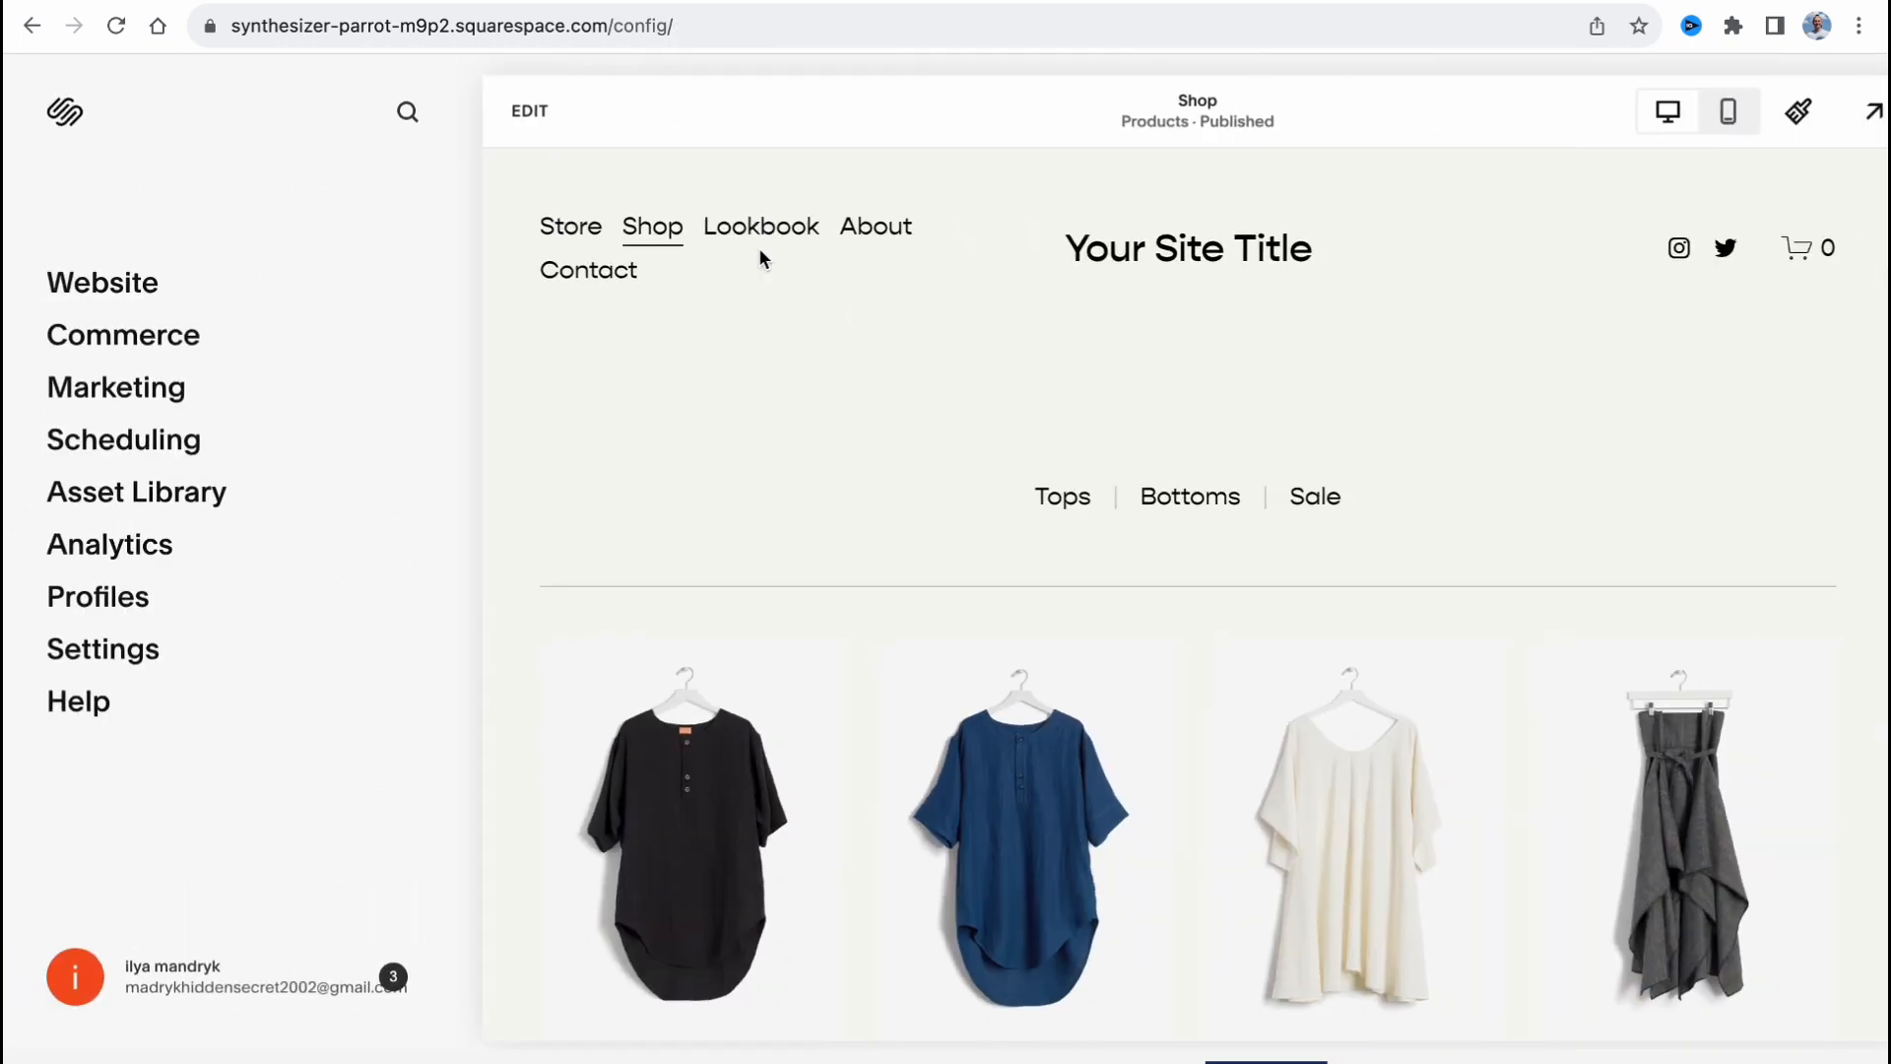
{"action": "left_click", "coordinate": [122, 335]}
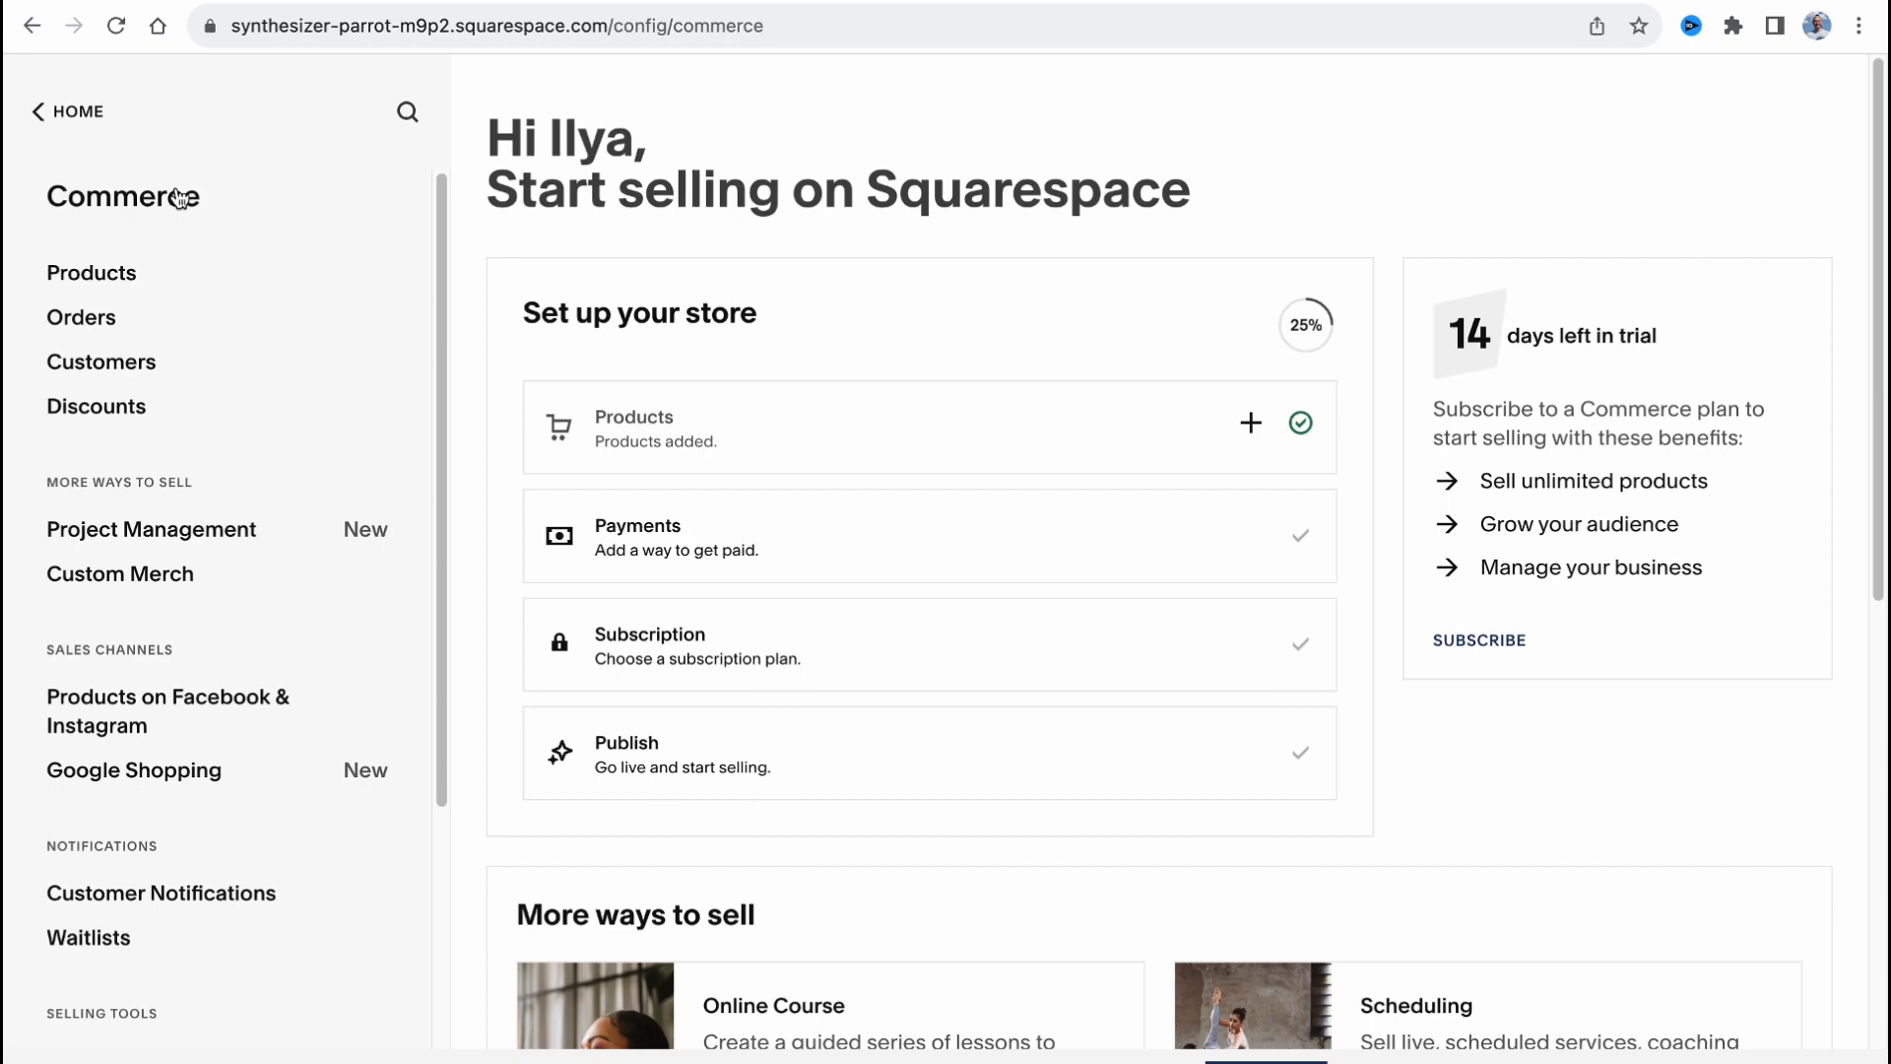
{"action": "left_click", "coordinate": [81, 317]}
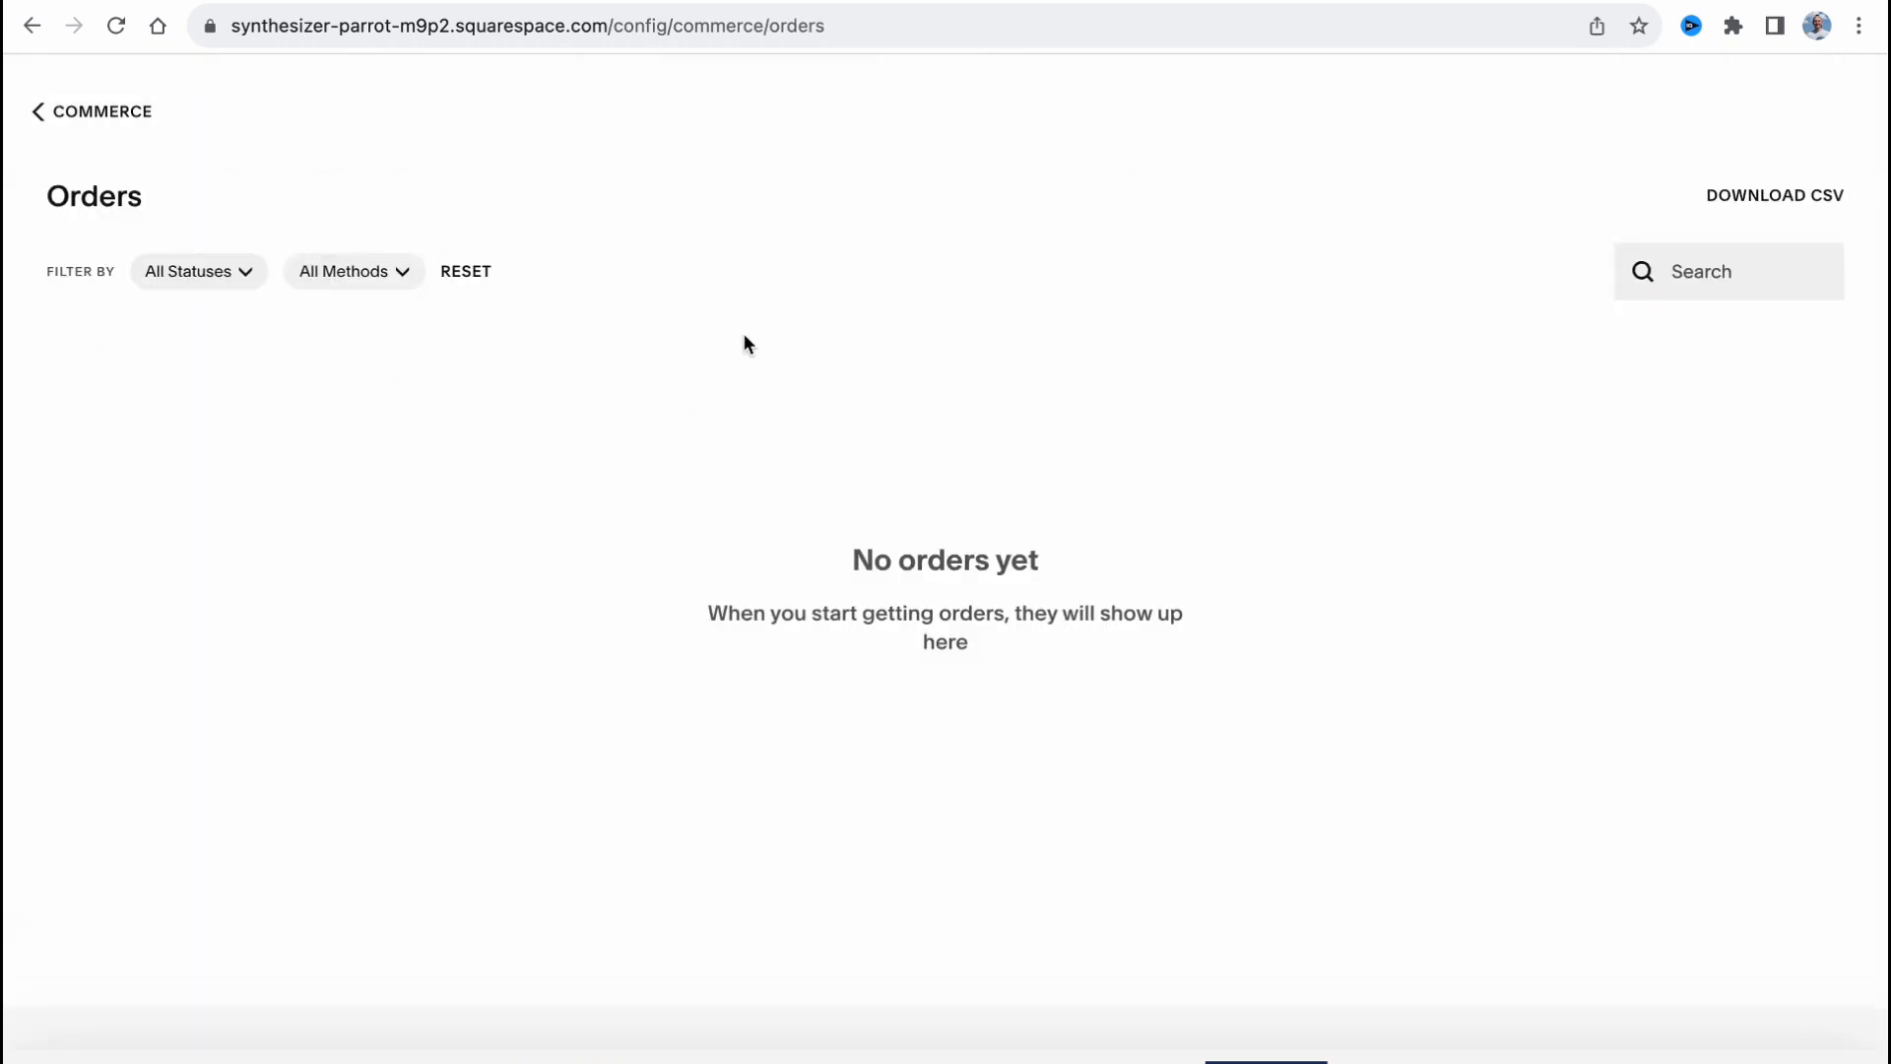
{"action": "left_click", "coordinate": [35, 110]}
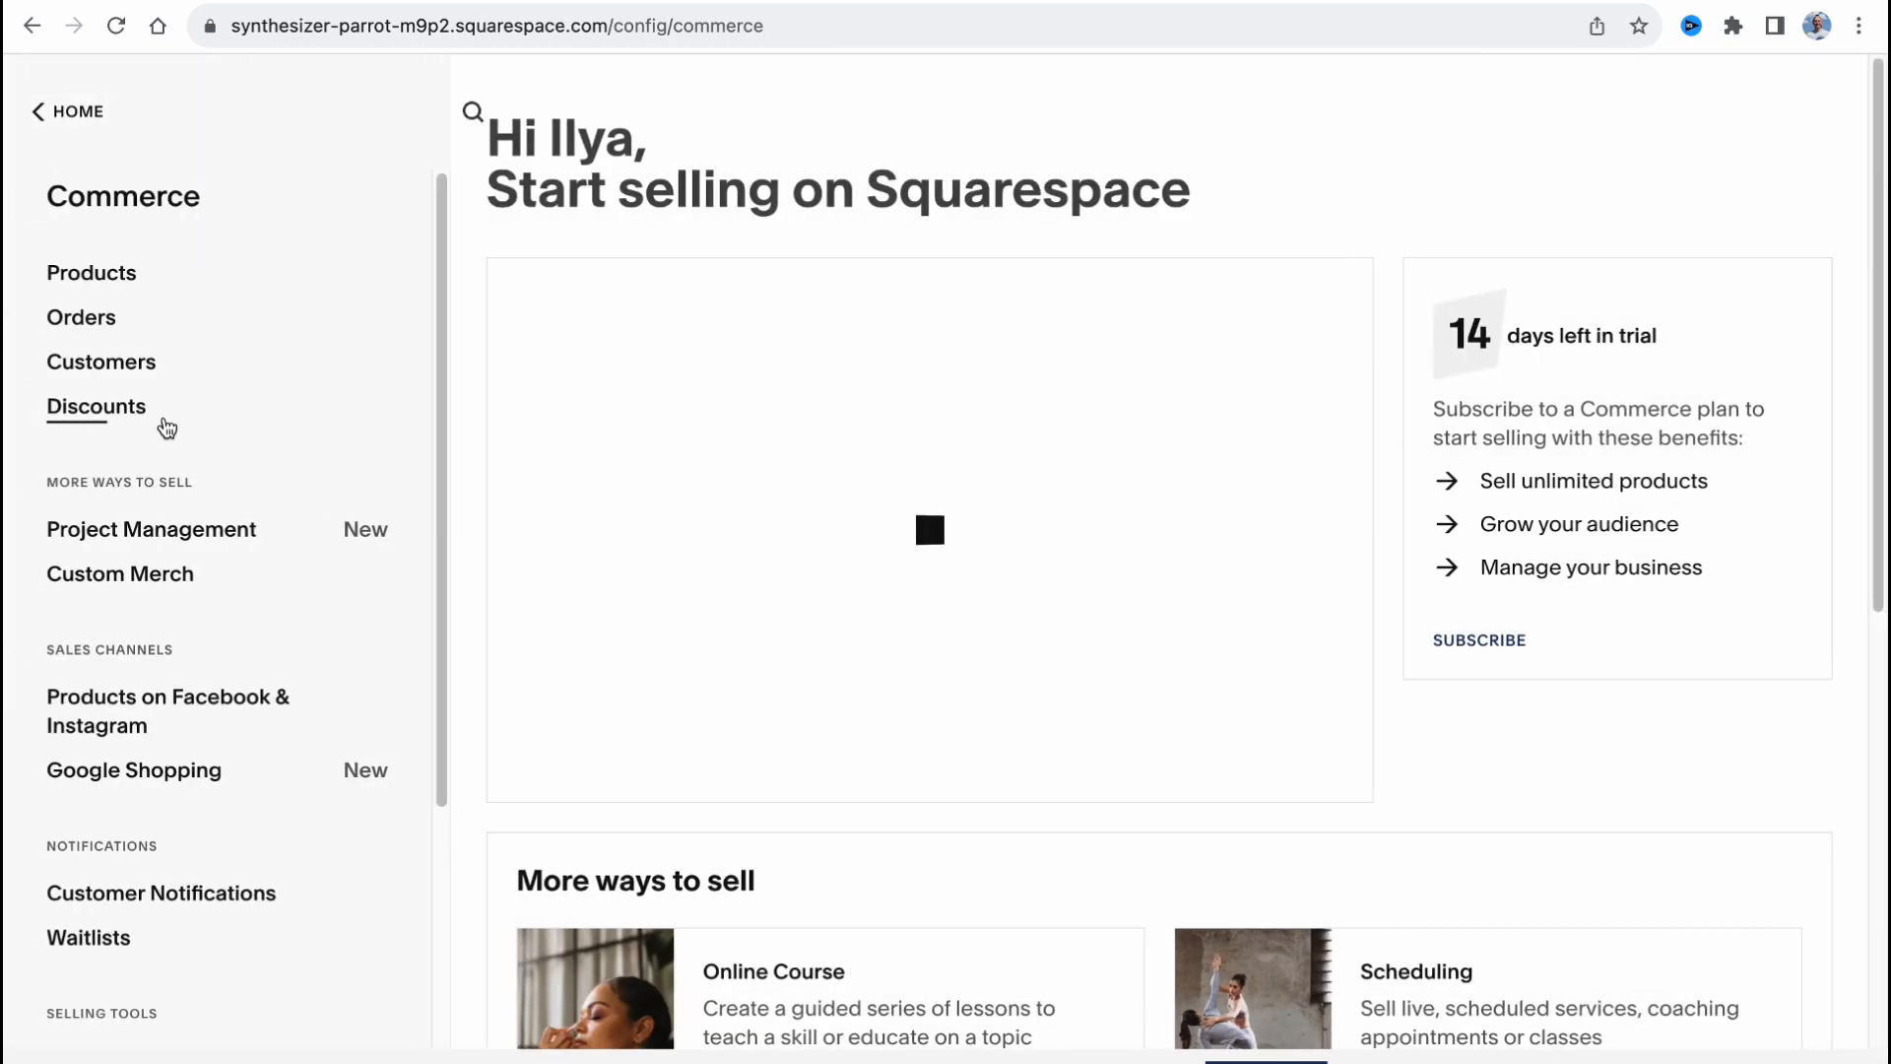
{"action": "left_click", "coordinate": [101, 360]}
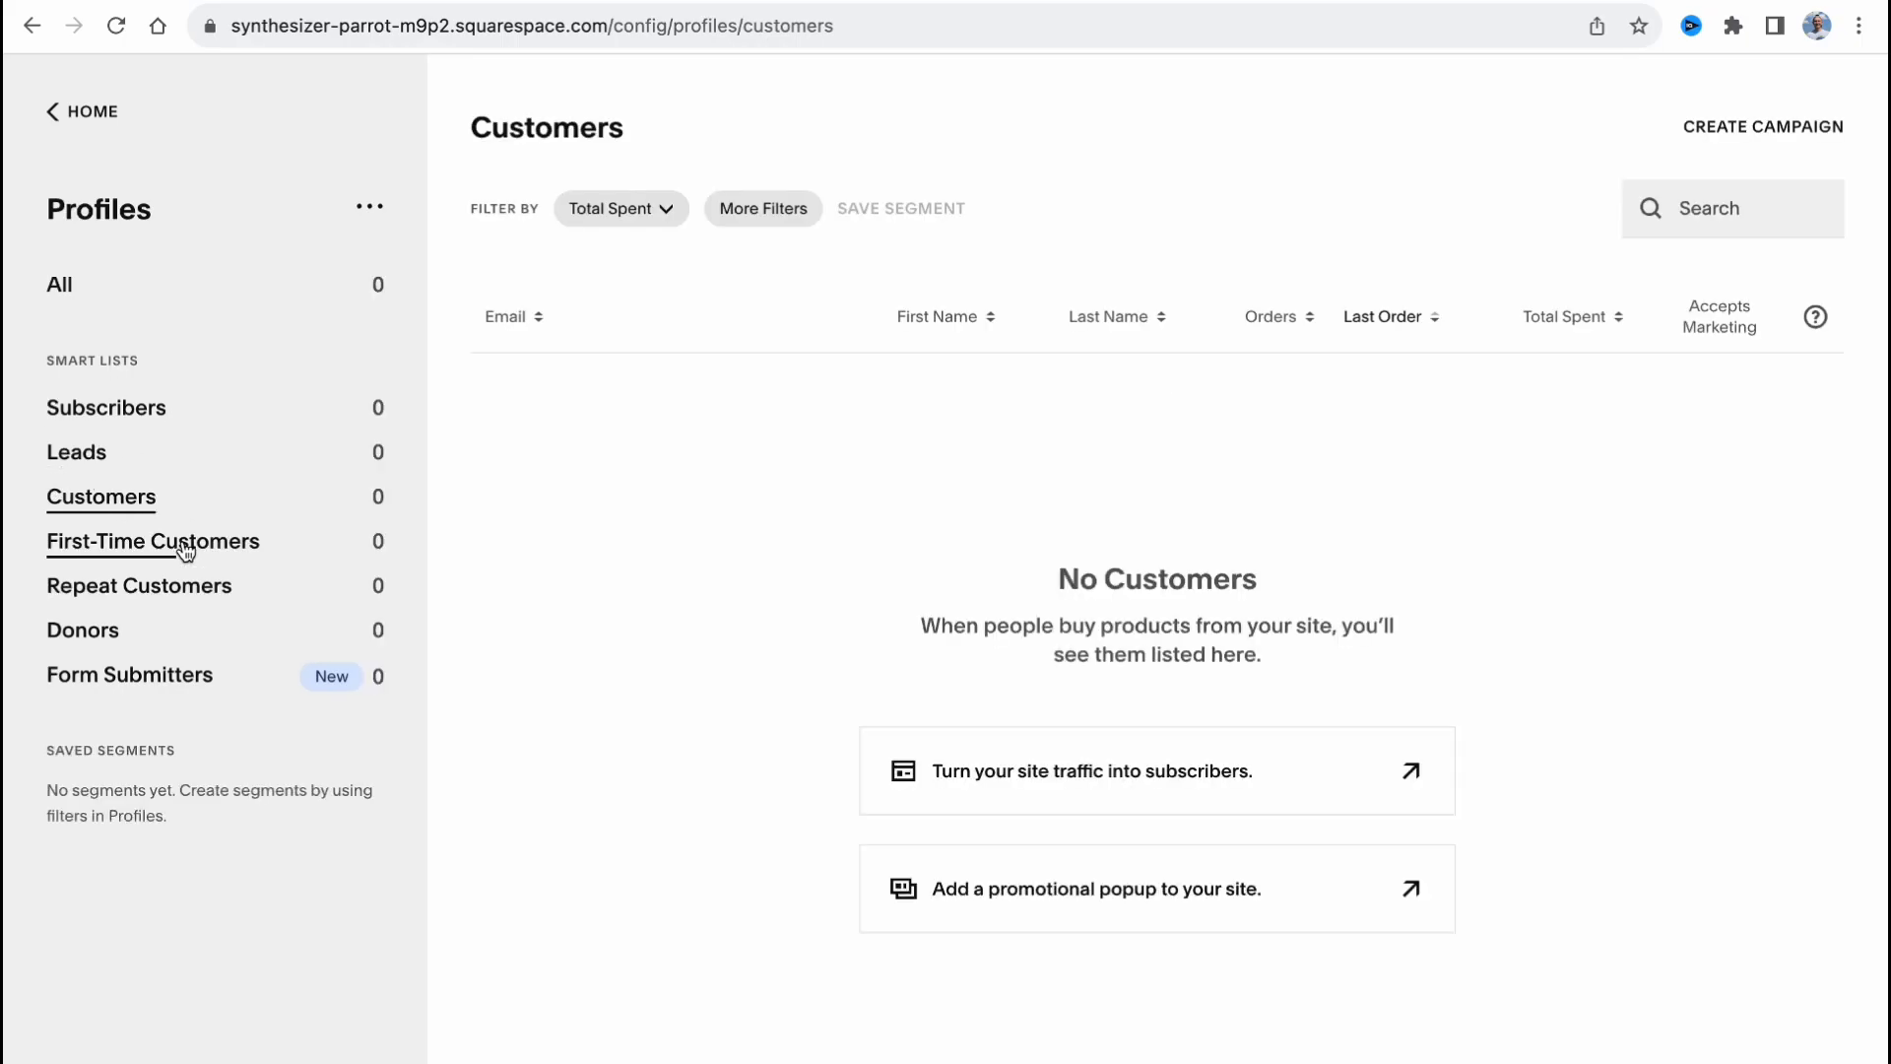
{"action": "mouse_move", "coordinate": [55, 112]}
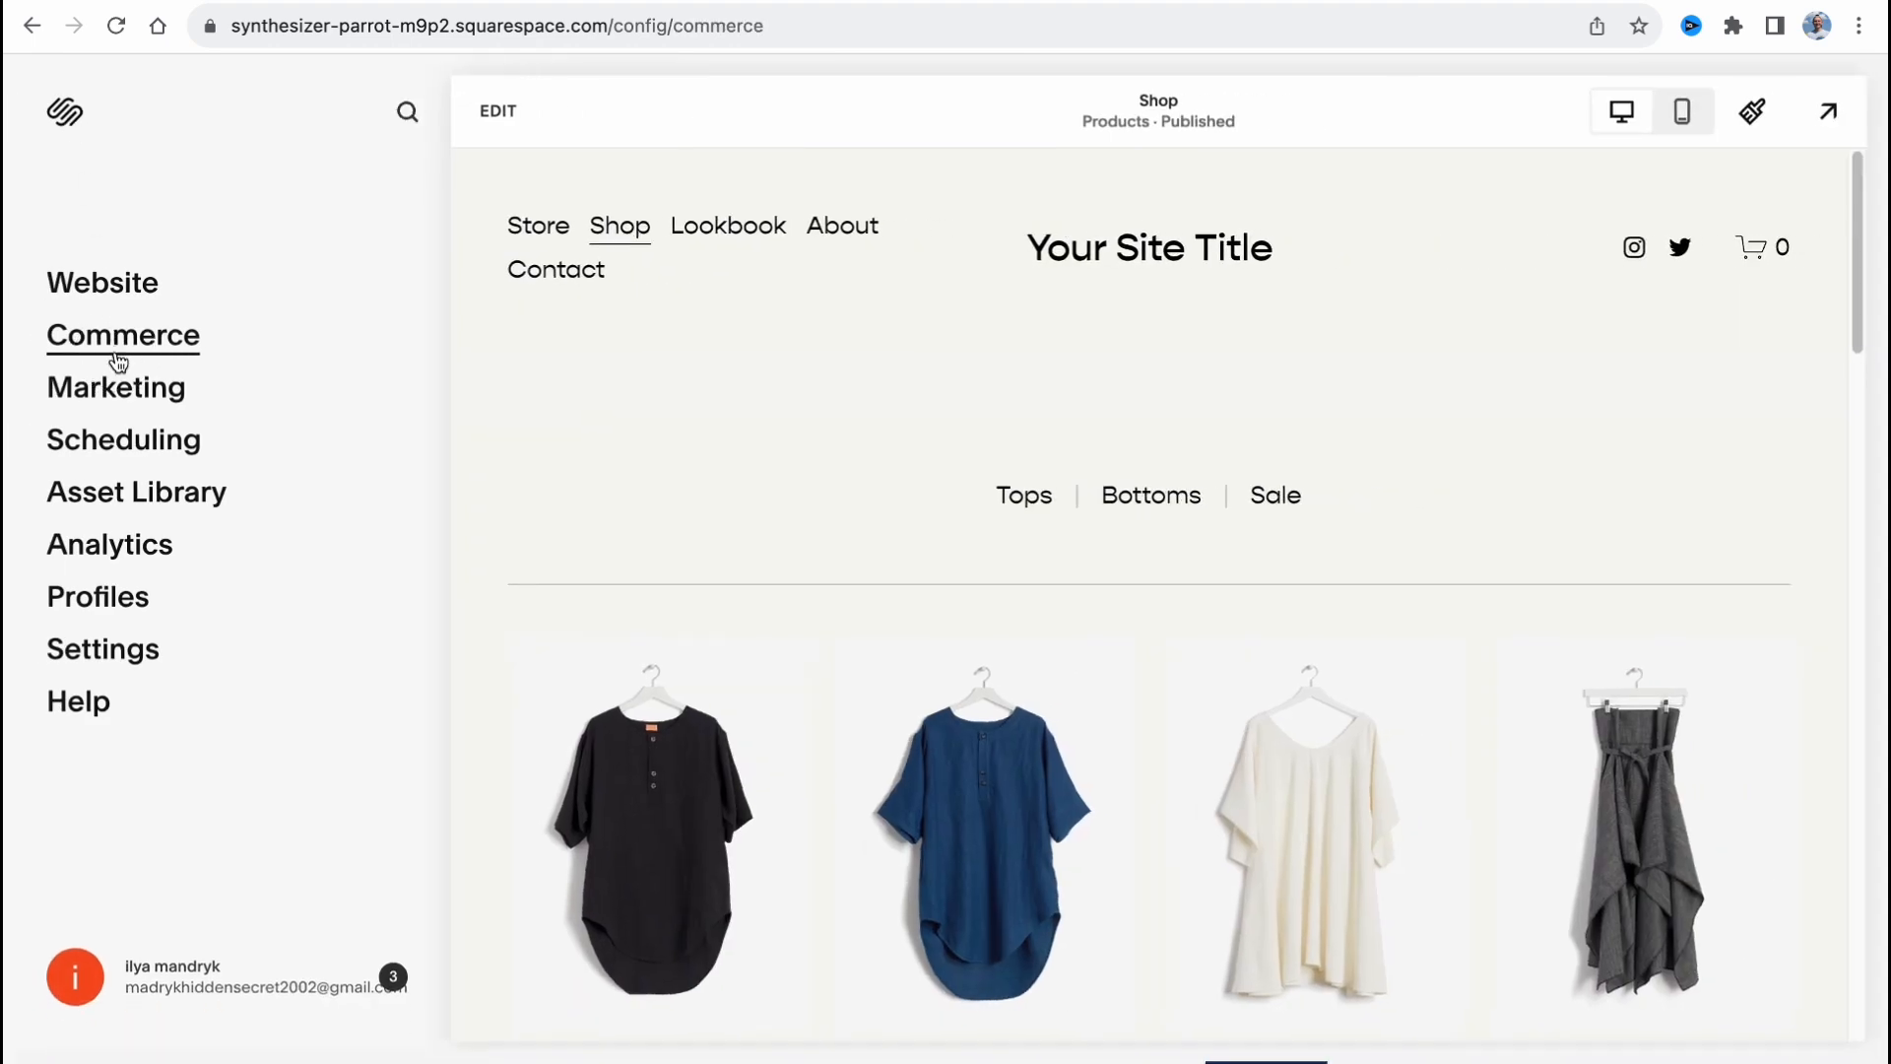
{"action": "left_click", "coordinate": [122, 335]}
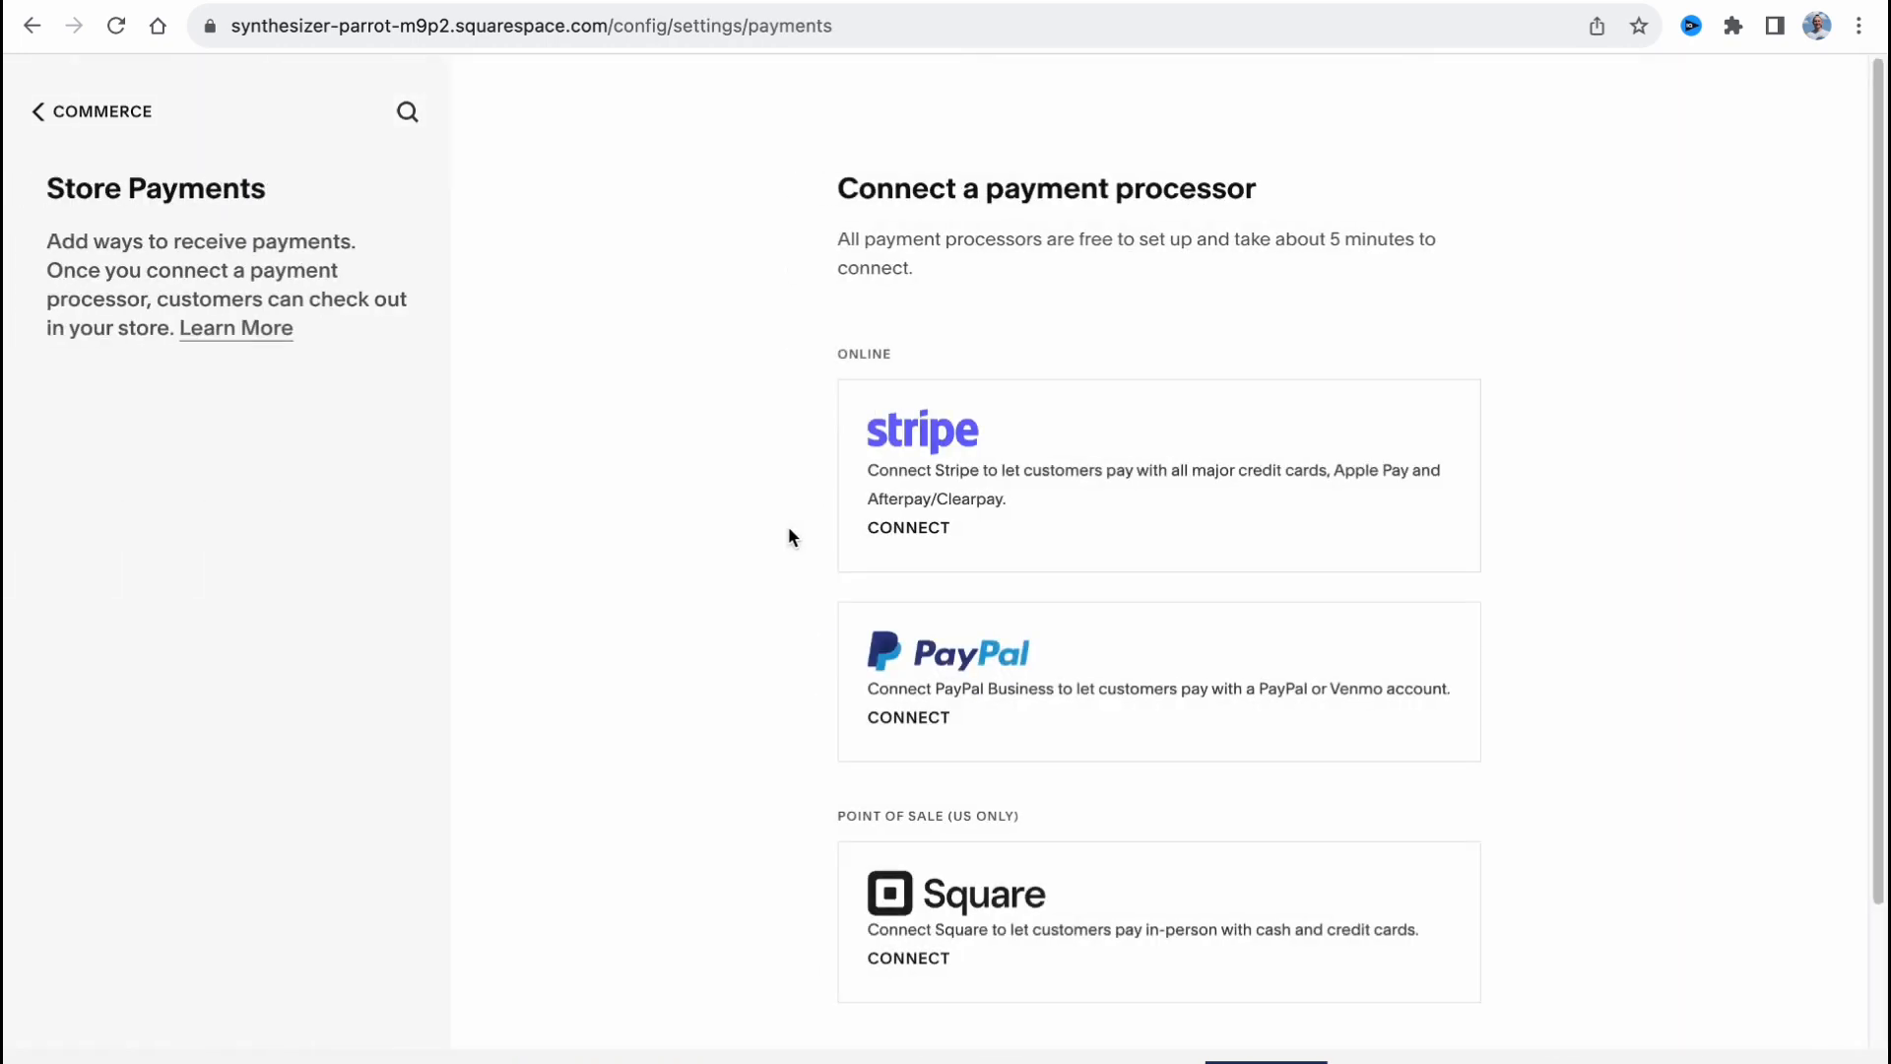
Scroll through the Stripe, PayPal and Square processor options, then leave the page.
{"action": "scroll", "scroll_direction": "down", "scroll_amount": 3}
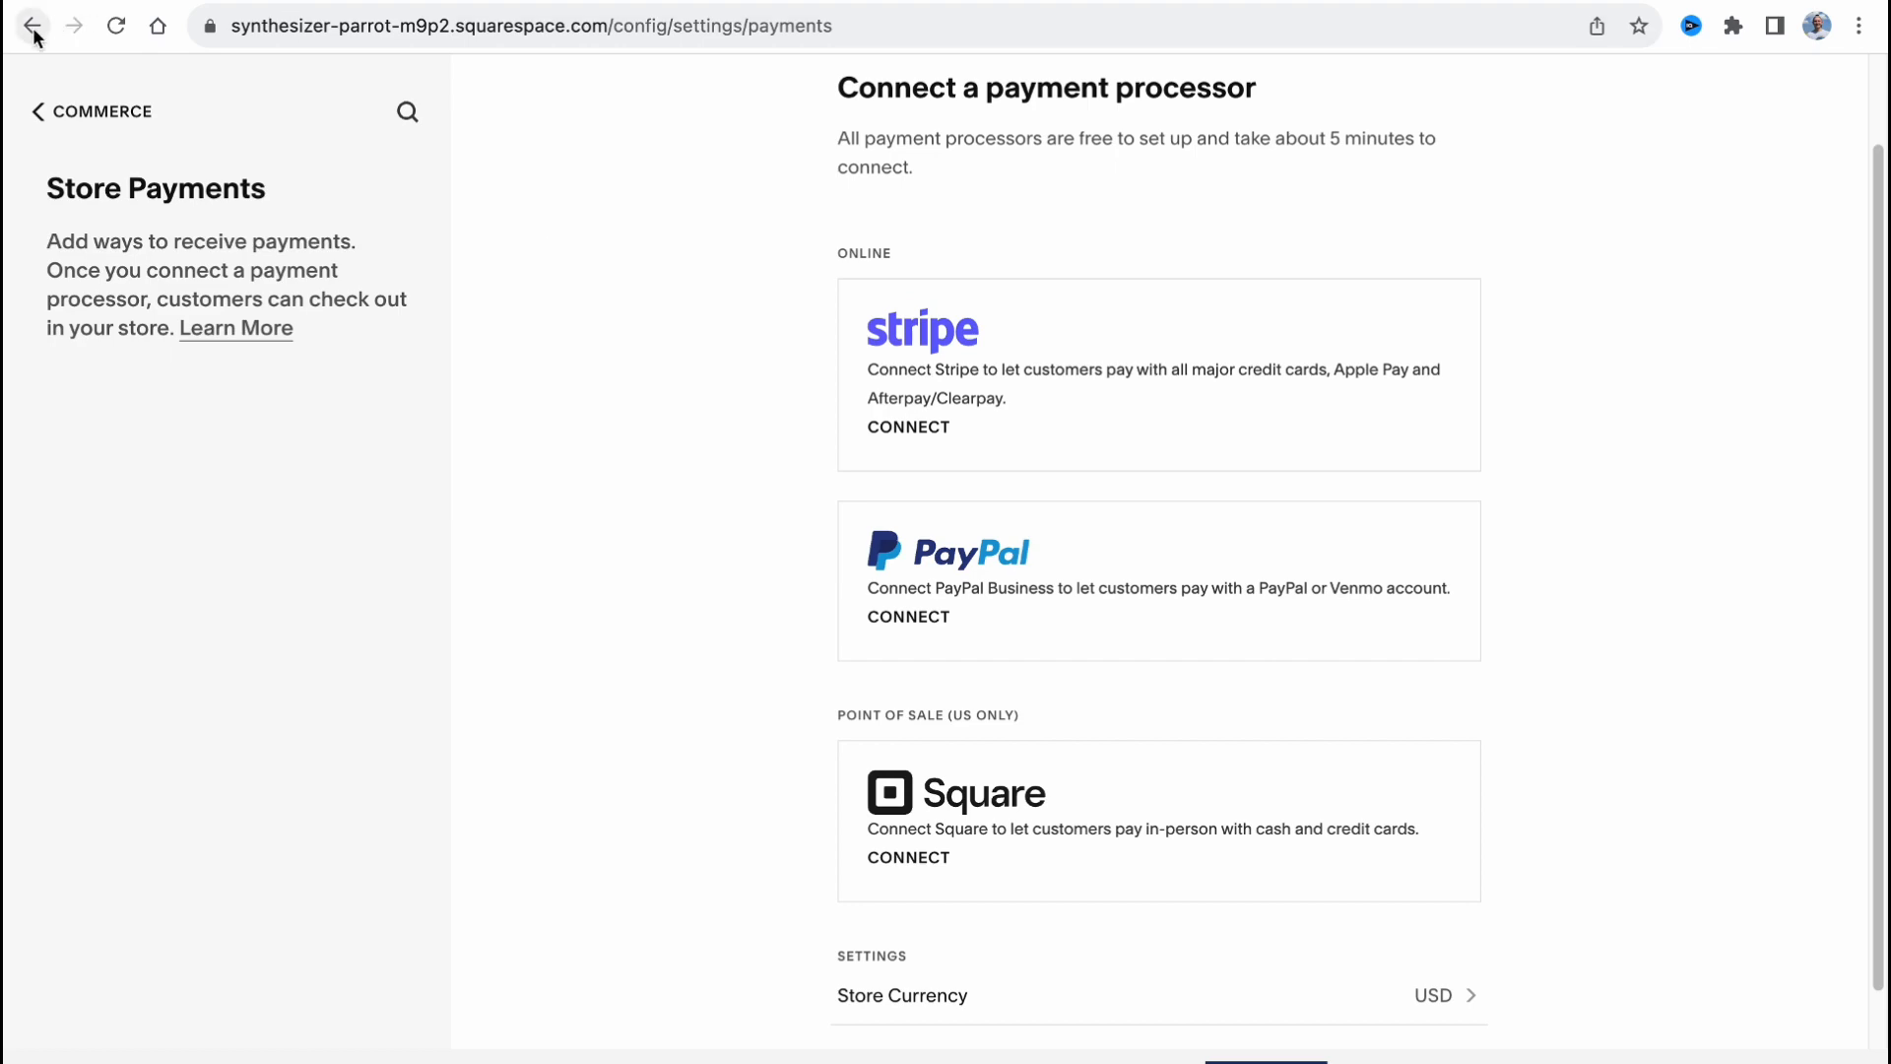
{"action": "mouse_move", "coordinate": [34, 26]}
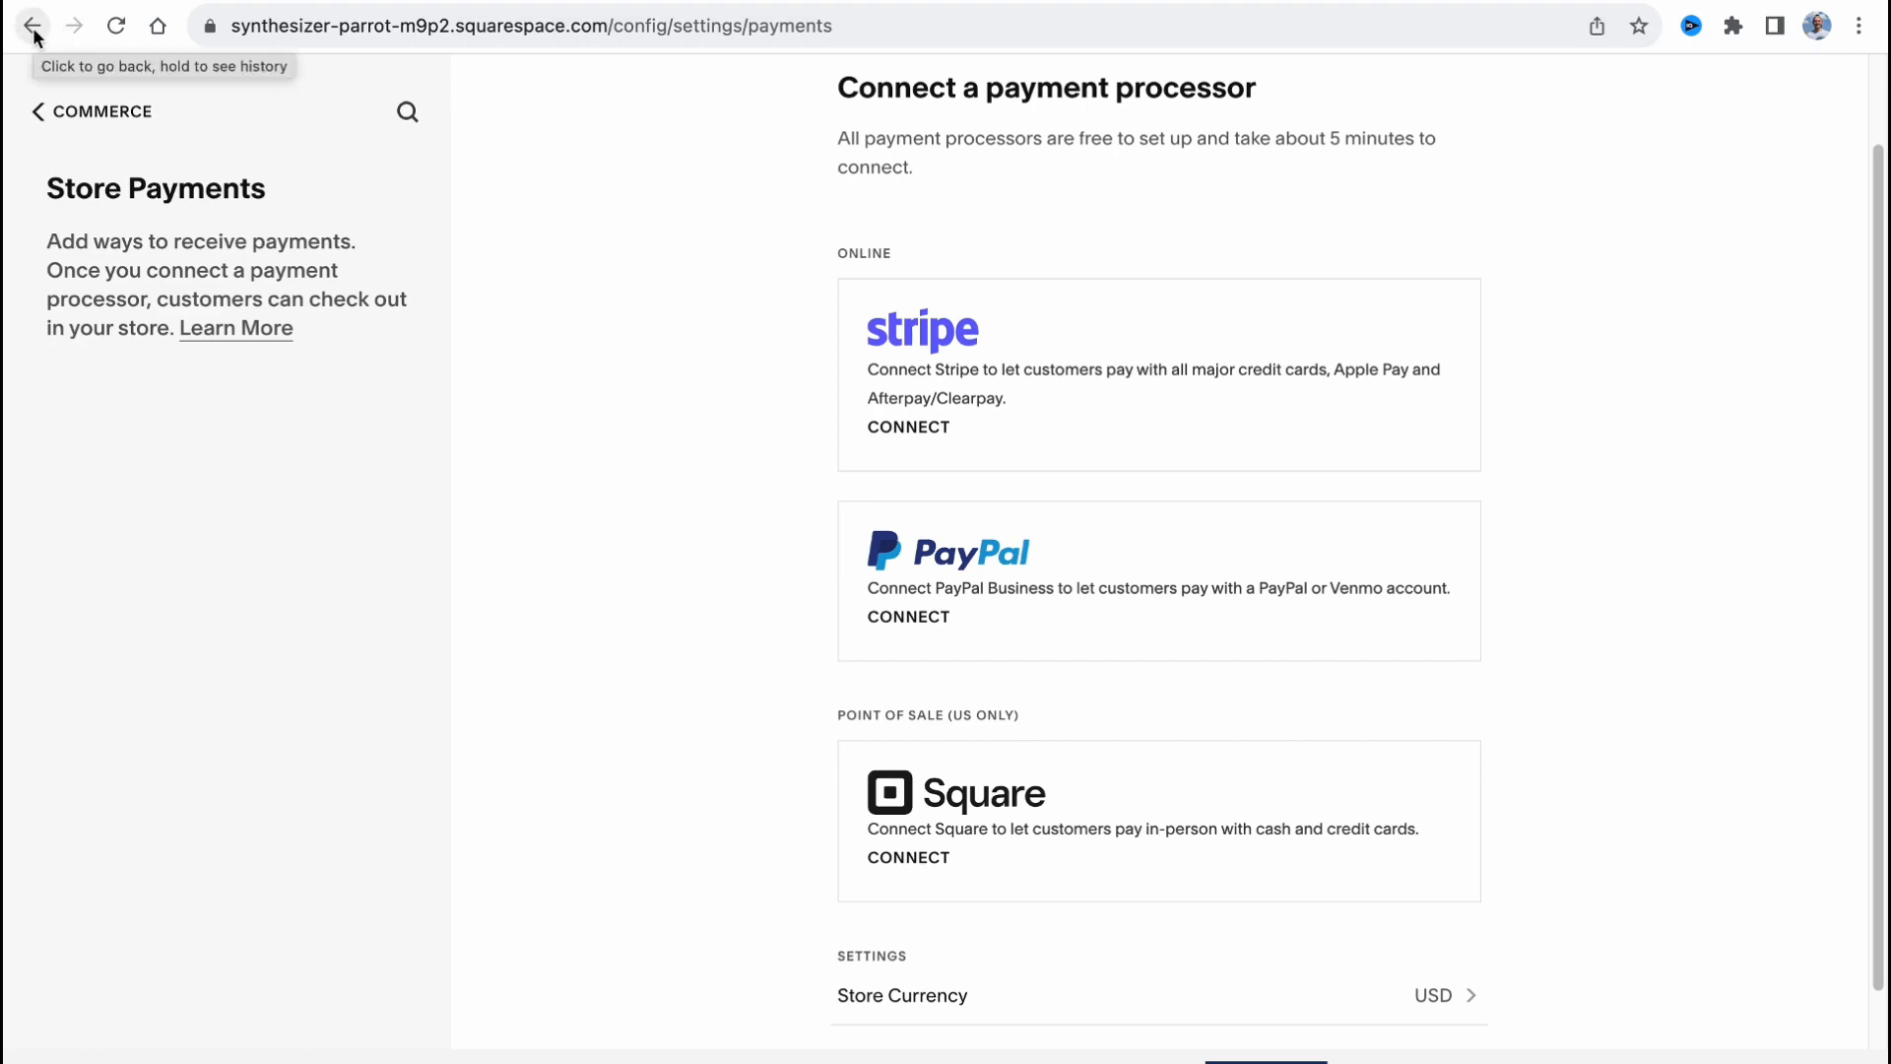
{"action": "left_click", "coordinate": [33, 26]}
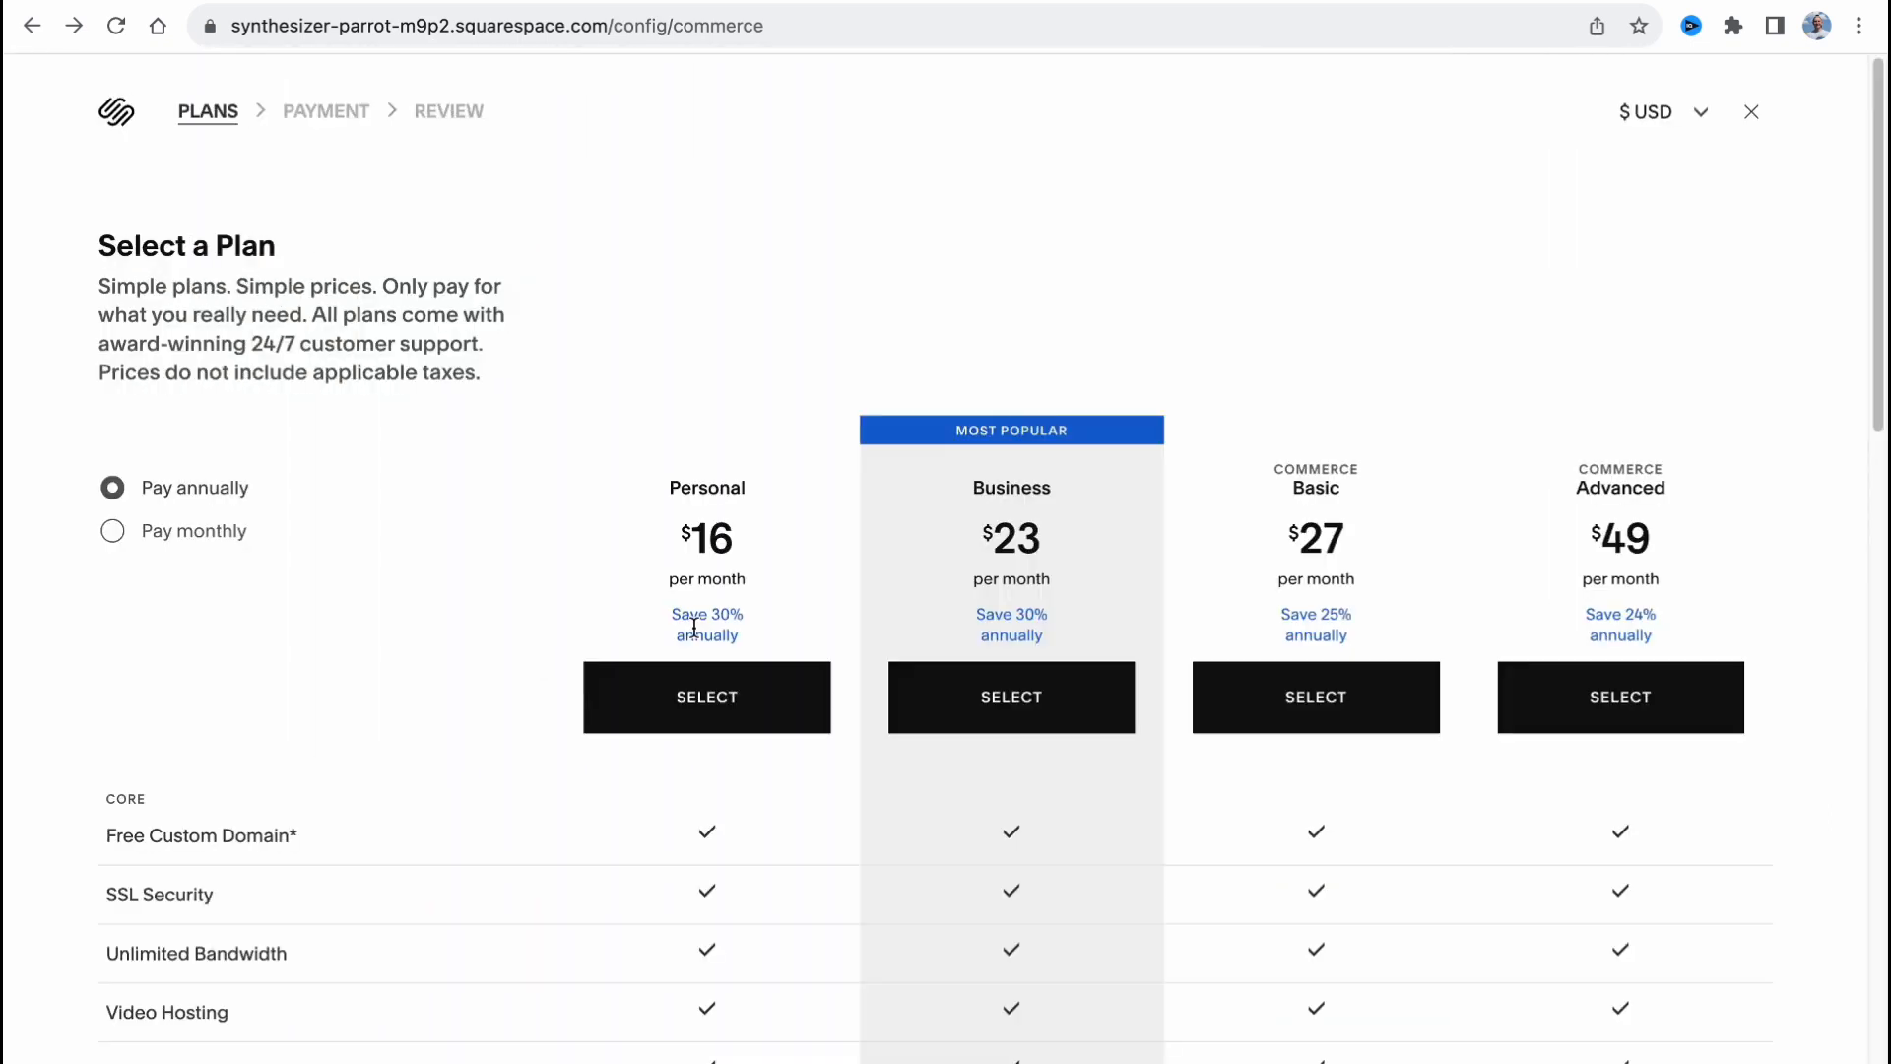
Compare monthly plan pricing against annual ($16–$49) and return to annual billing.
{"action": "scroll", "scroll_direction": "down", "scroll_amount": 3}
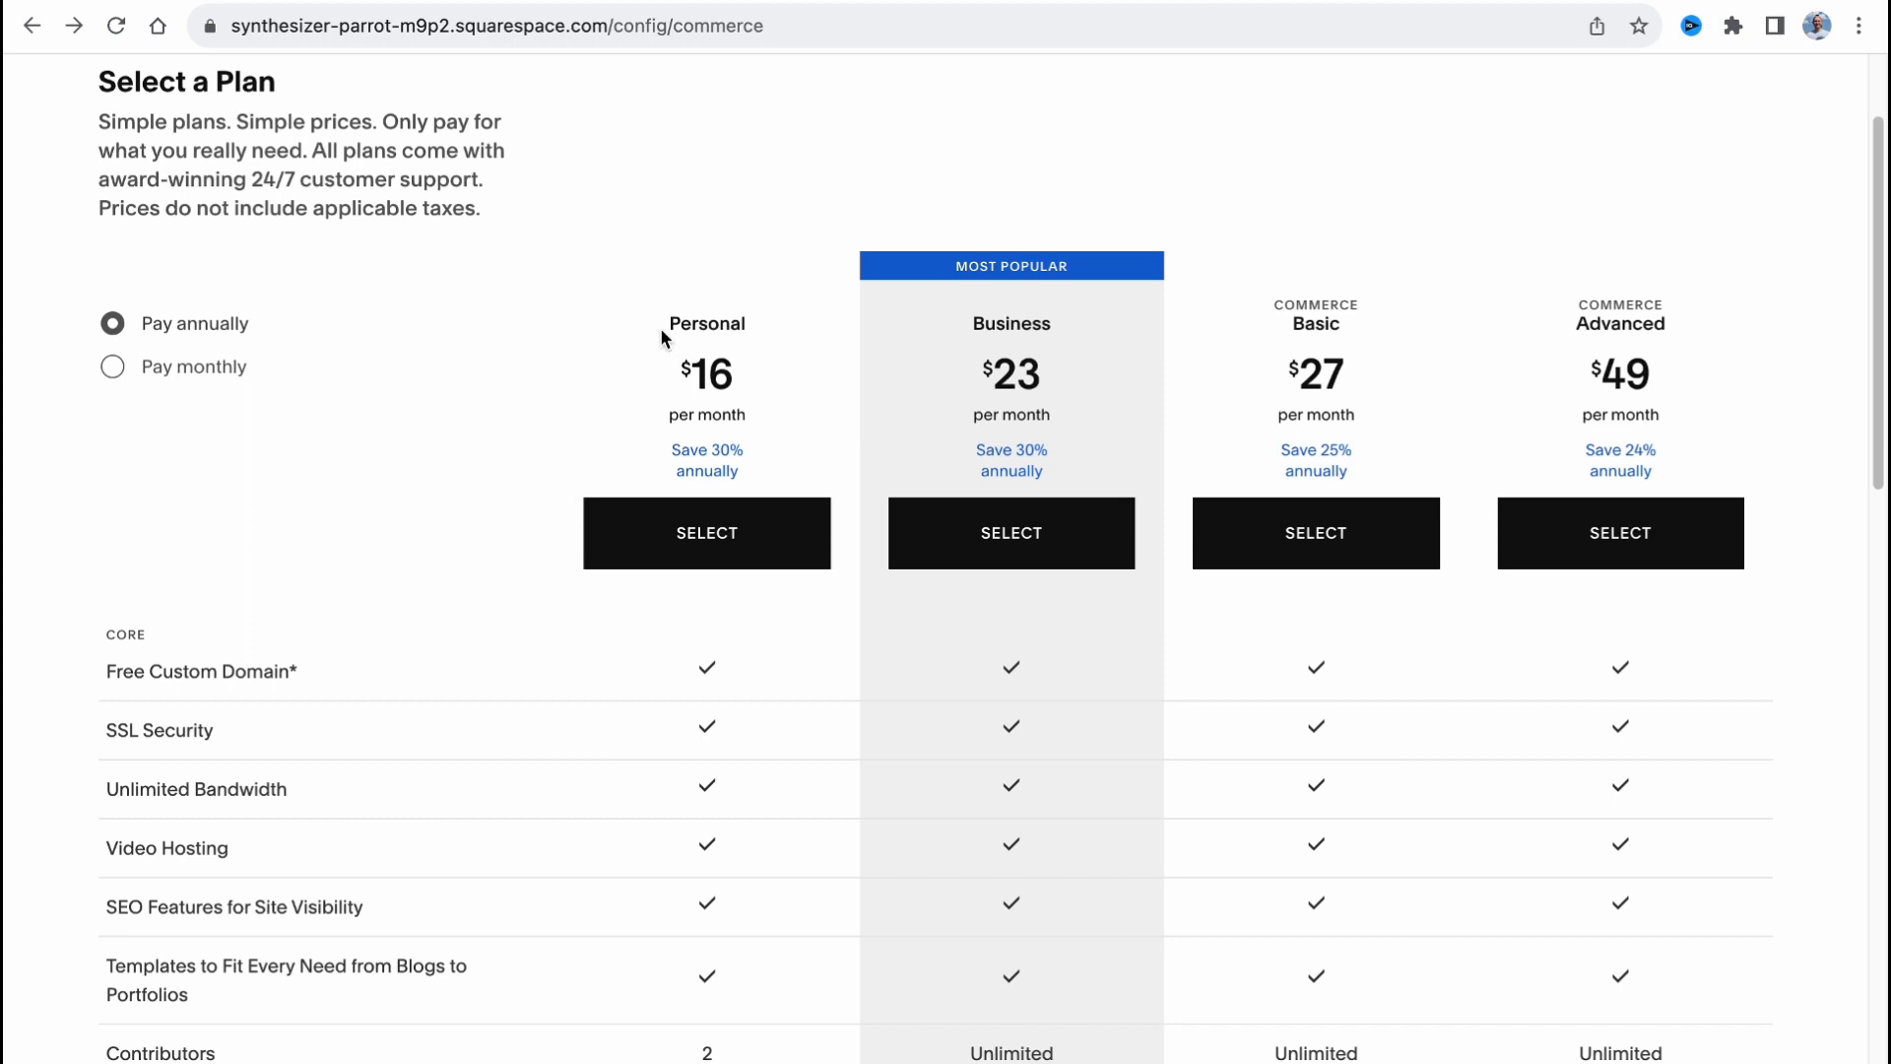
{"action": "mouse_move", "coordinate": [664, 325]}
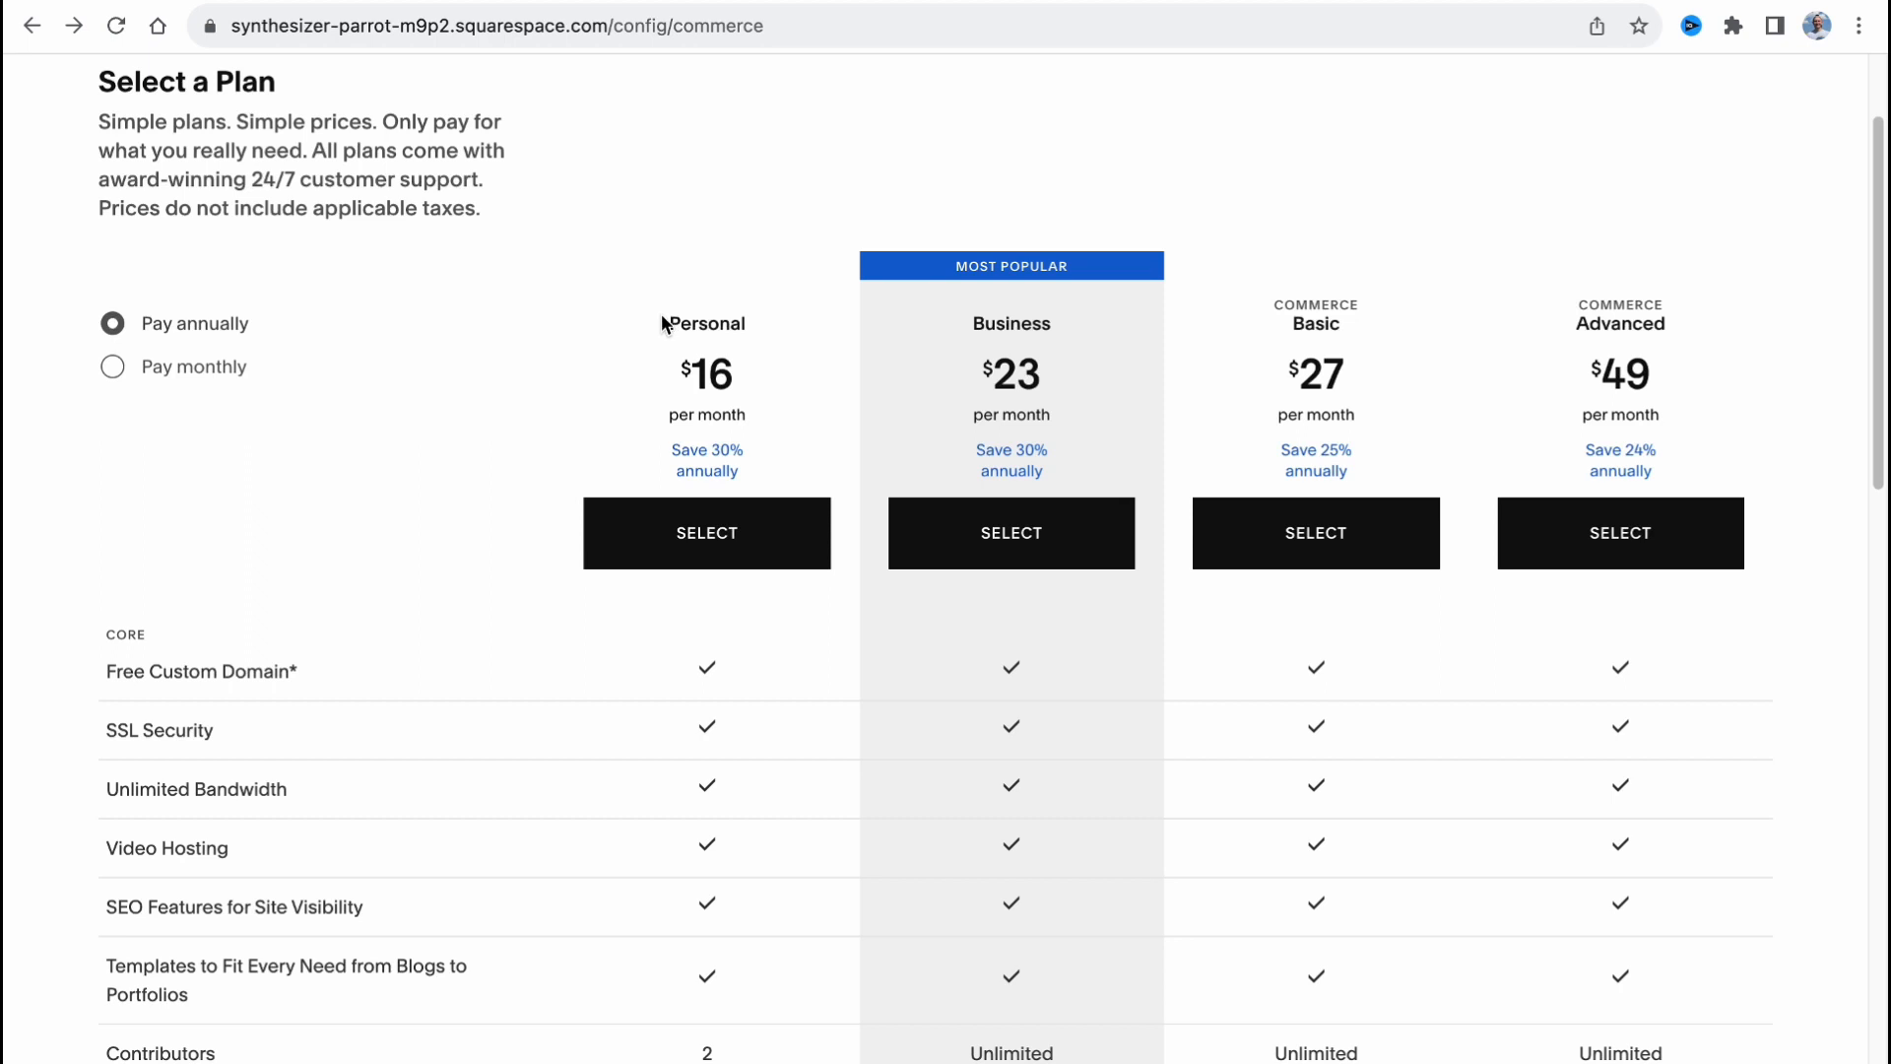
{"action": "mouse_move", "coordinate": [989, 325]}
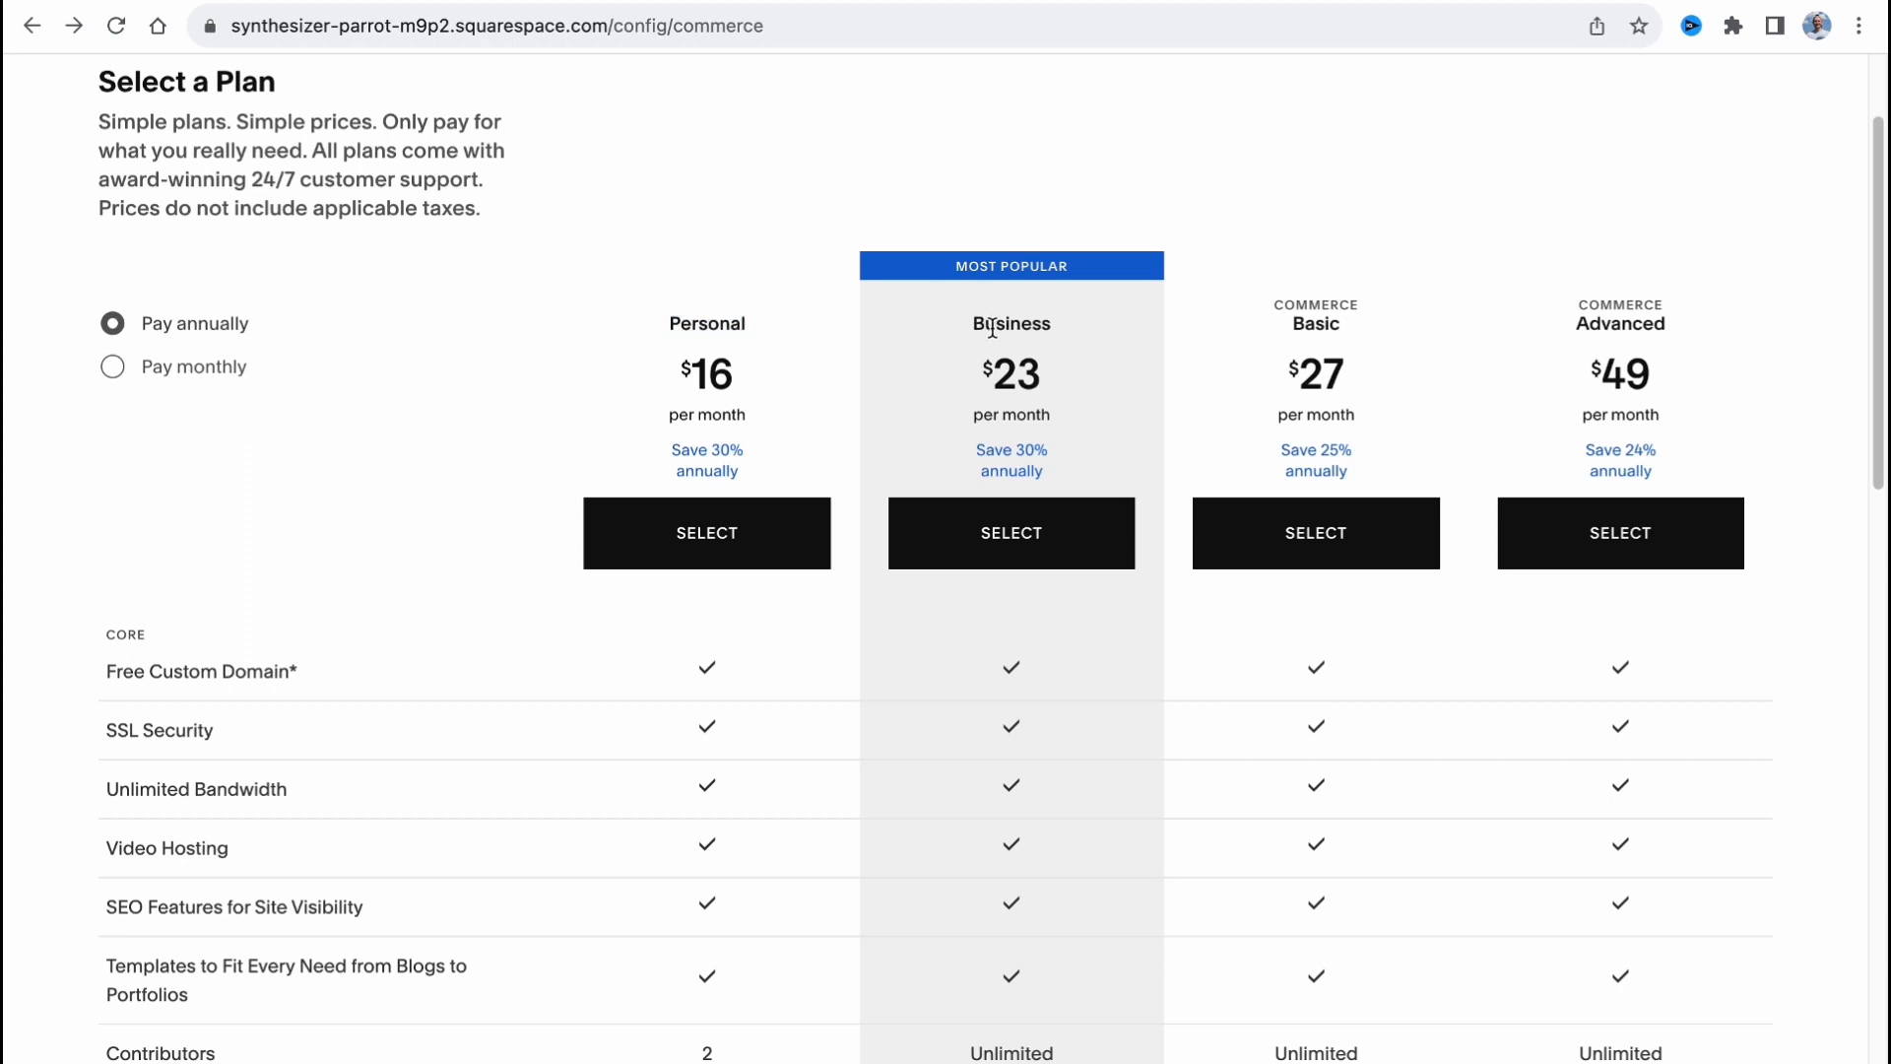
{"action": "mouse_move", "coordinate": [1532, 318]}
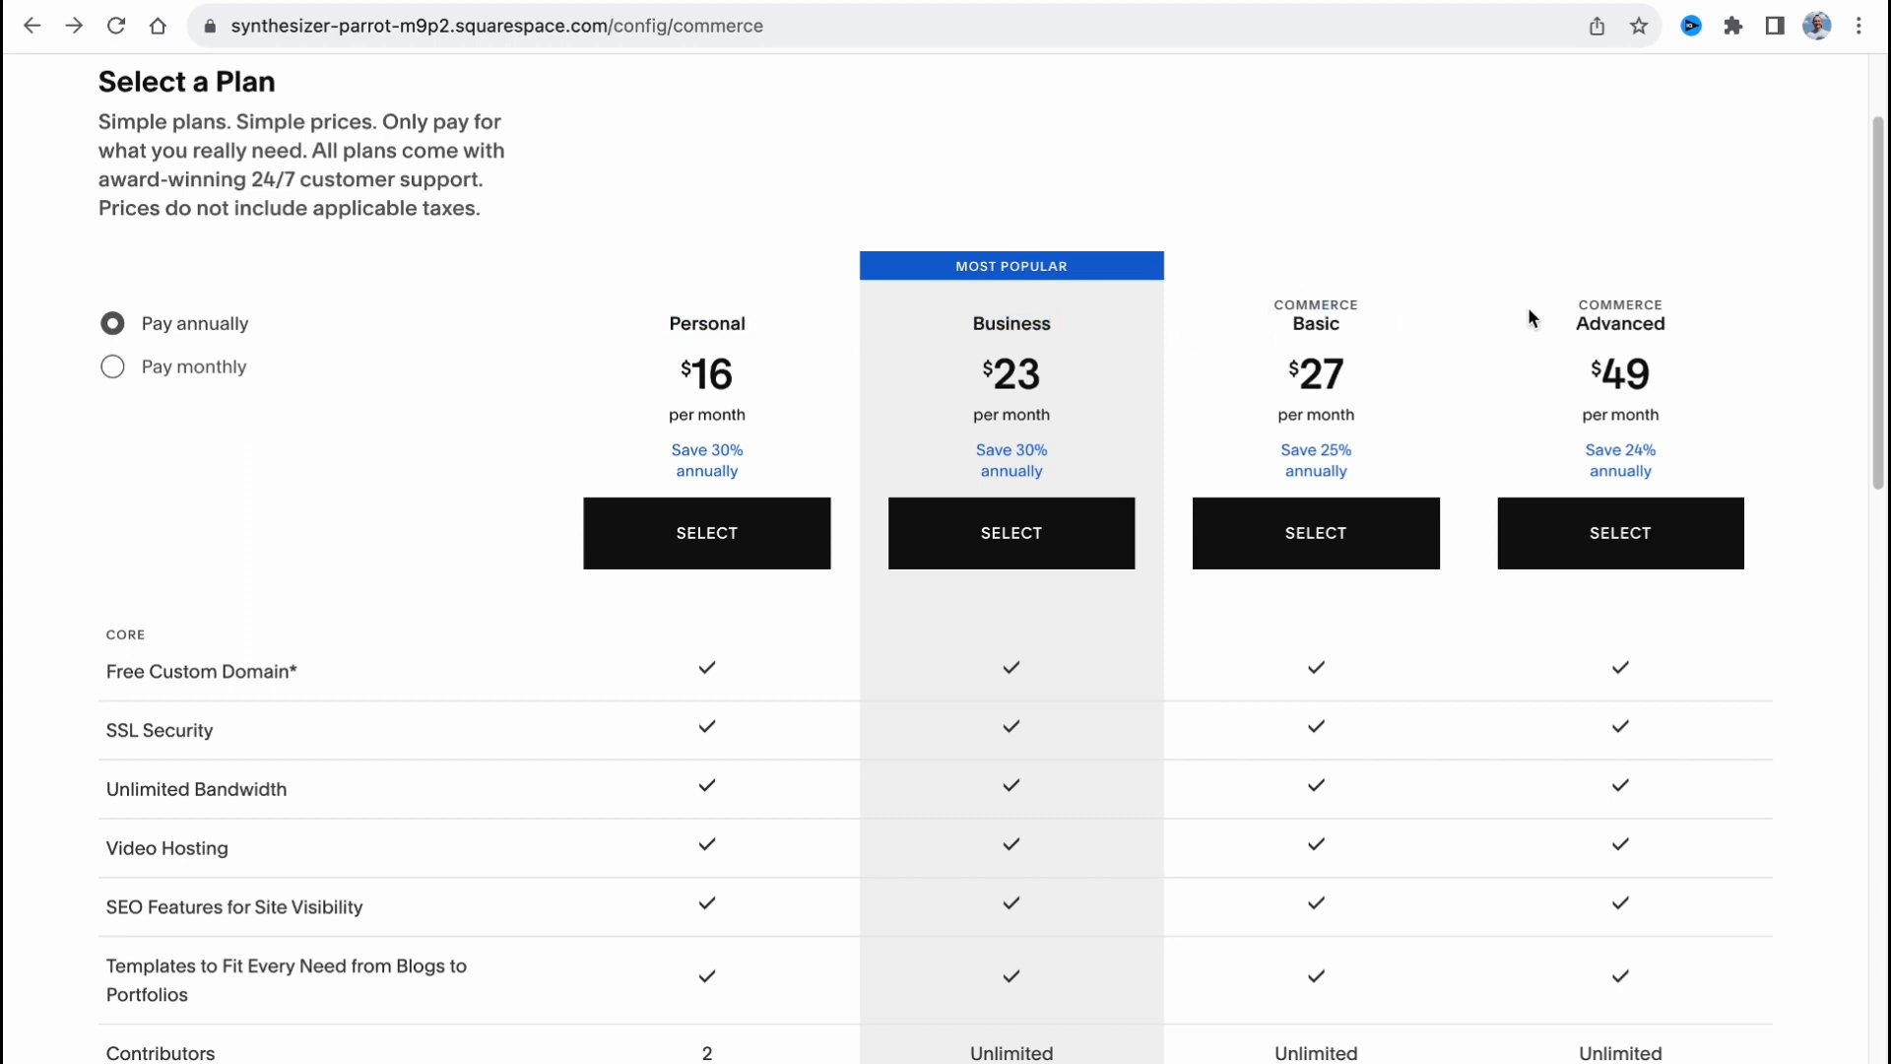
{"action": "scroll", "scroll_direction": "down", "scroll_amount": 3}
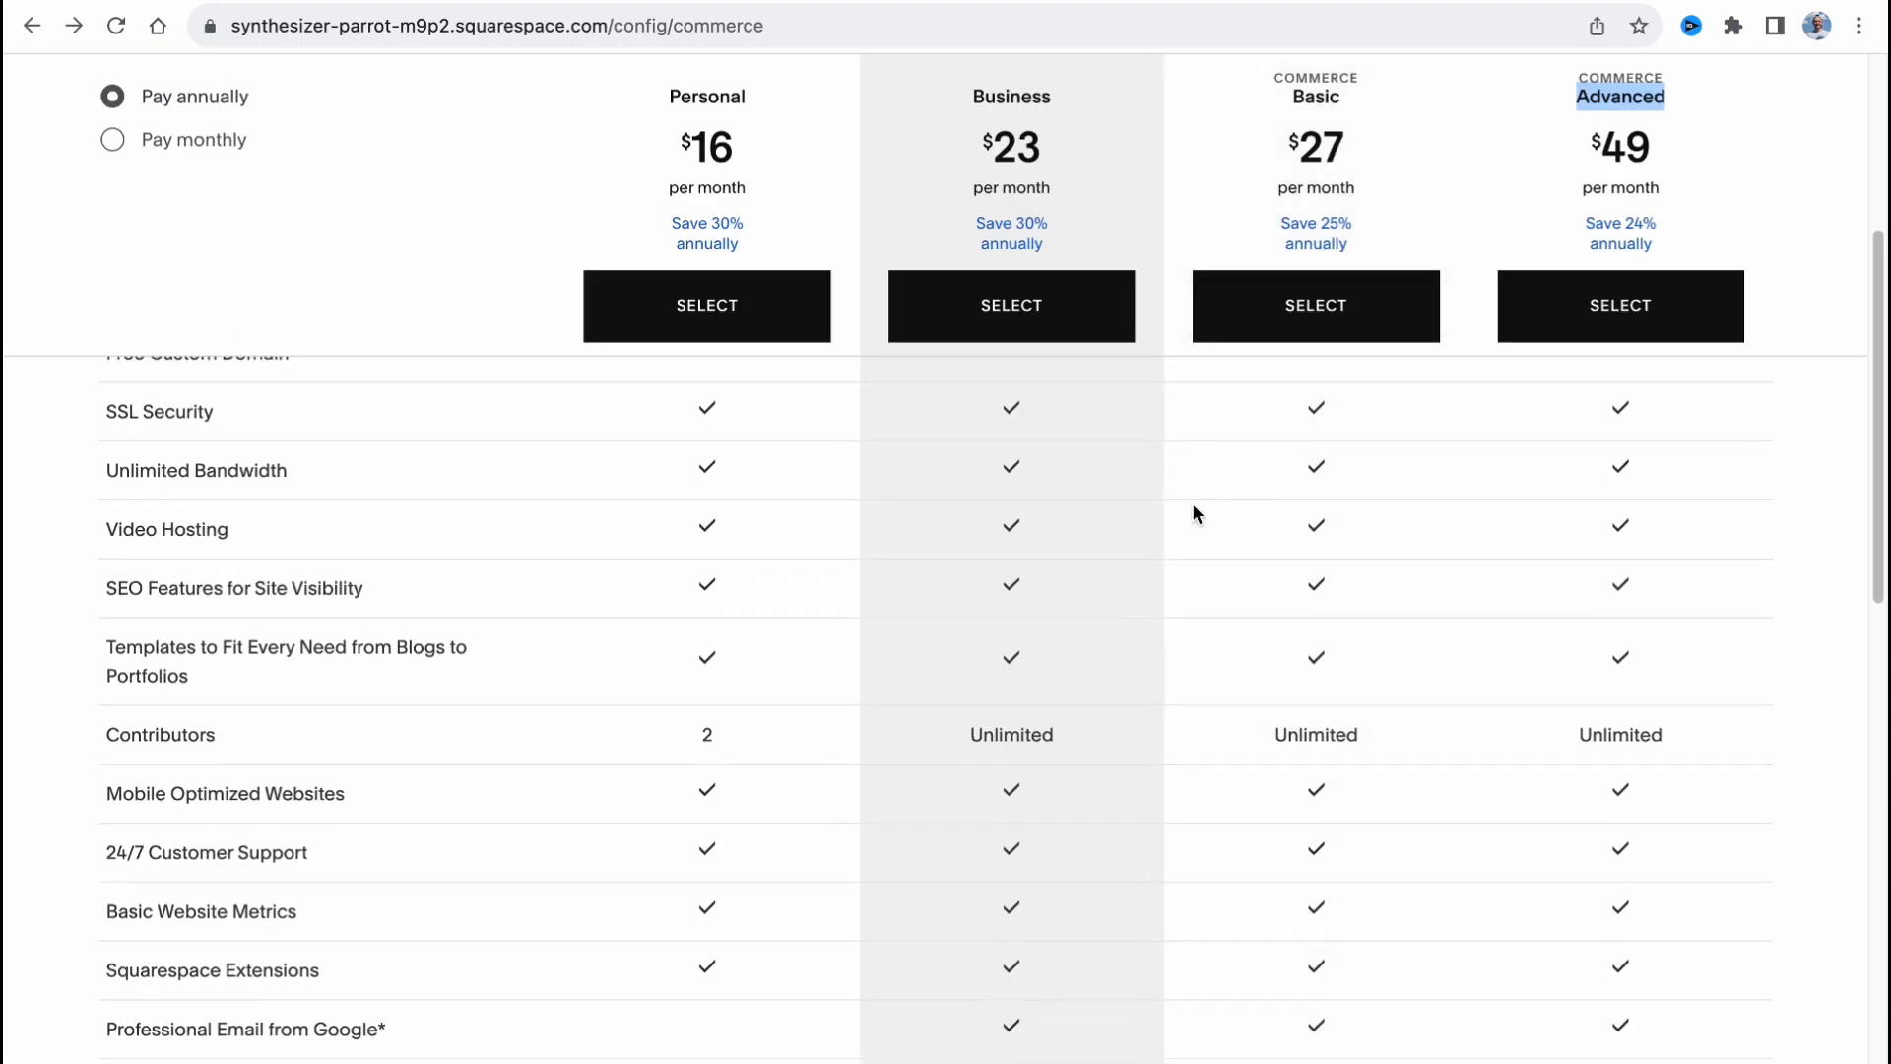
{"action": "scroll", "scroll_direction": "down", "scroll_amount": 3}
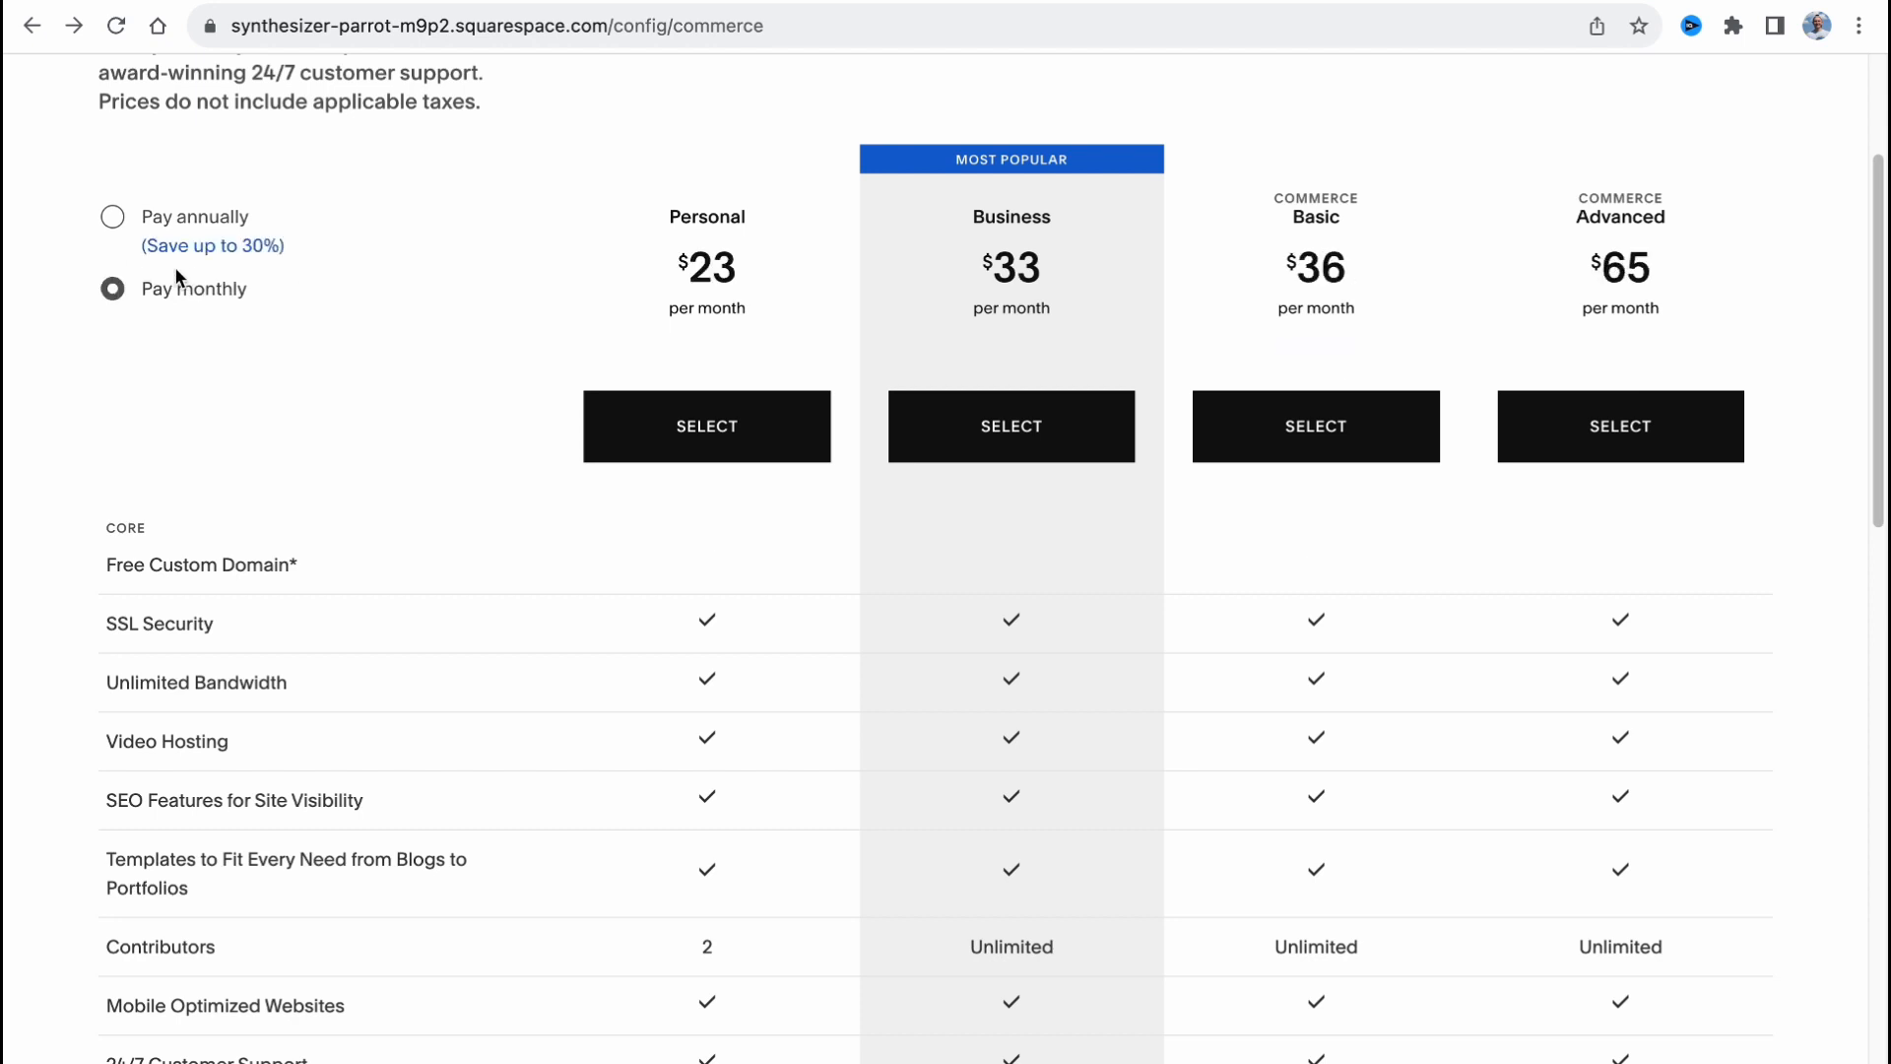
{"action": "mouse_move", "coordinate": [390, 254]}
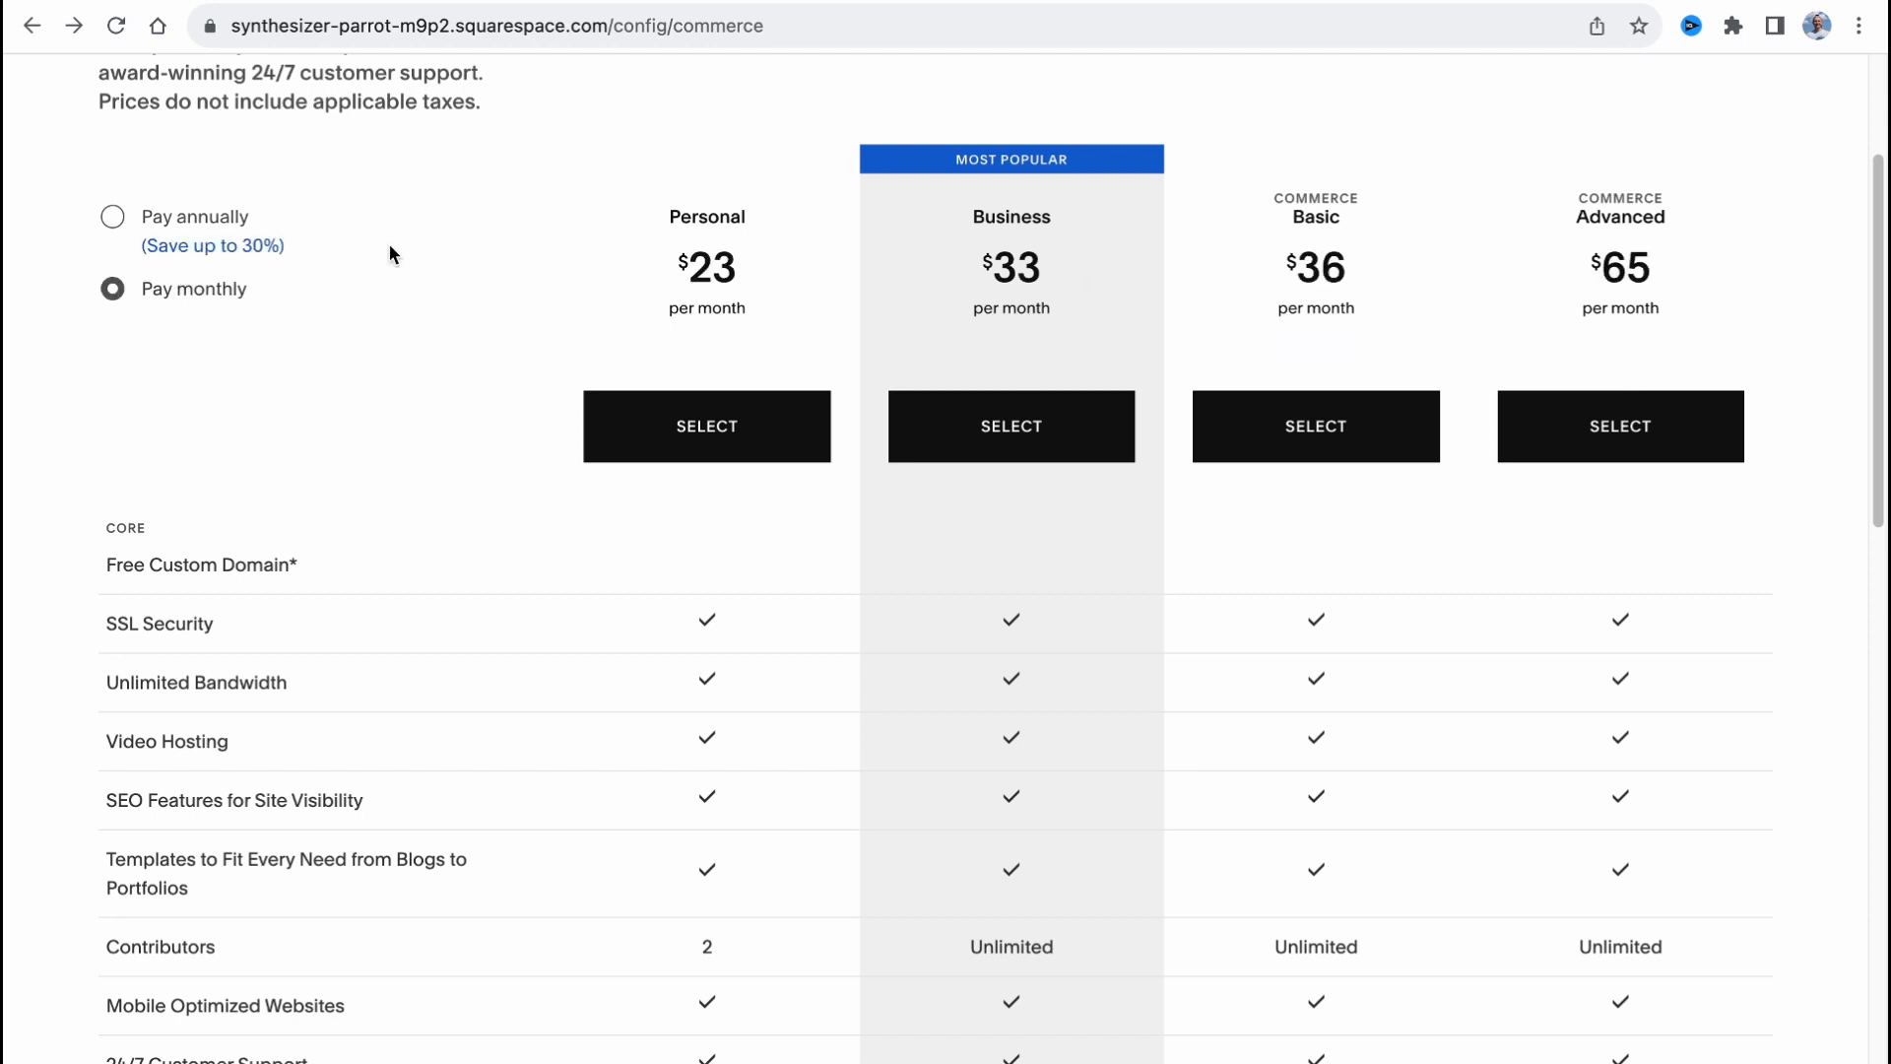
{"action": "left_click", "coordinate": [110, 217]}
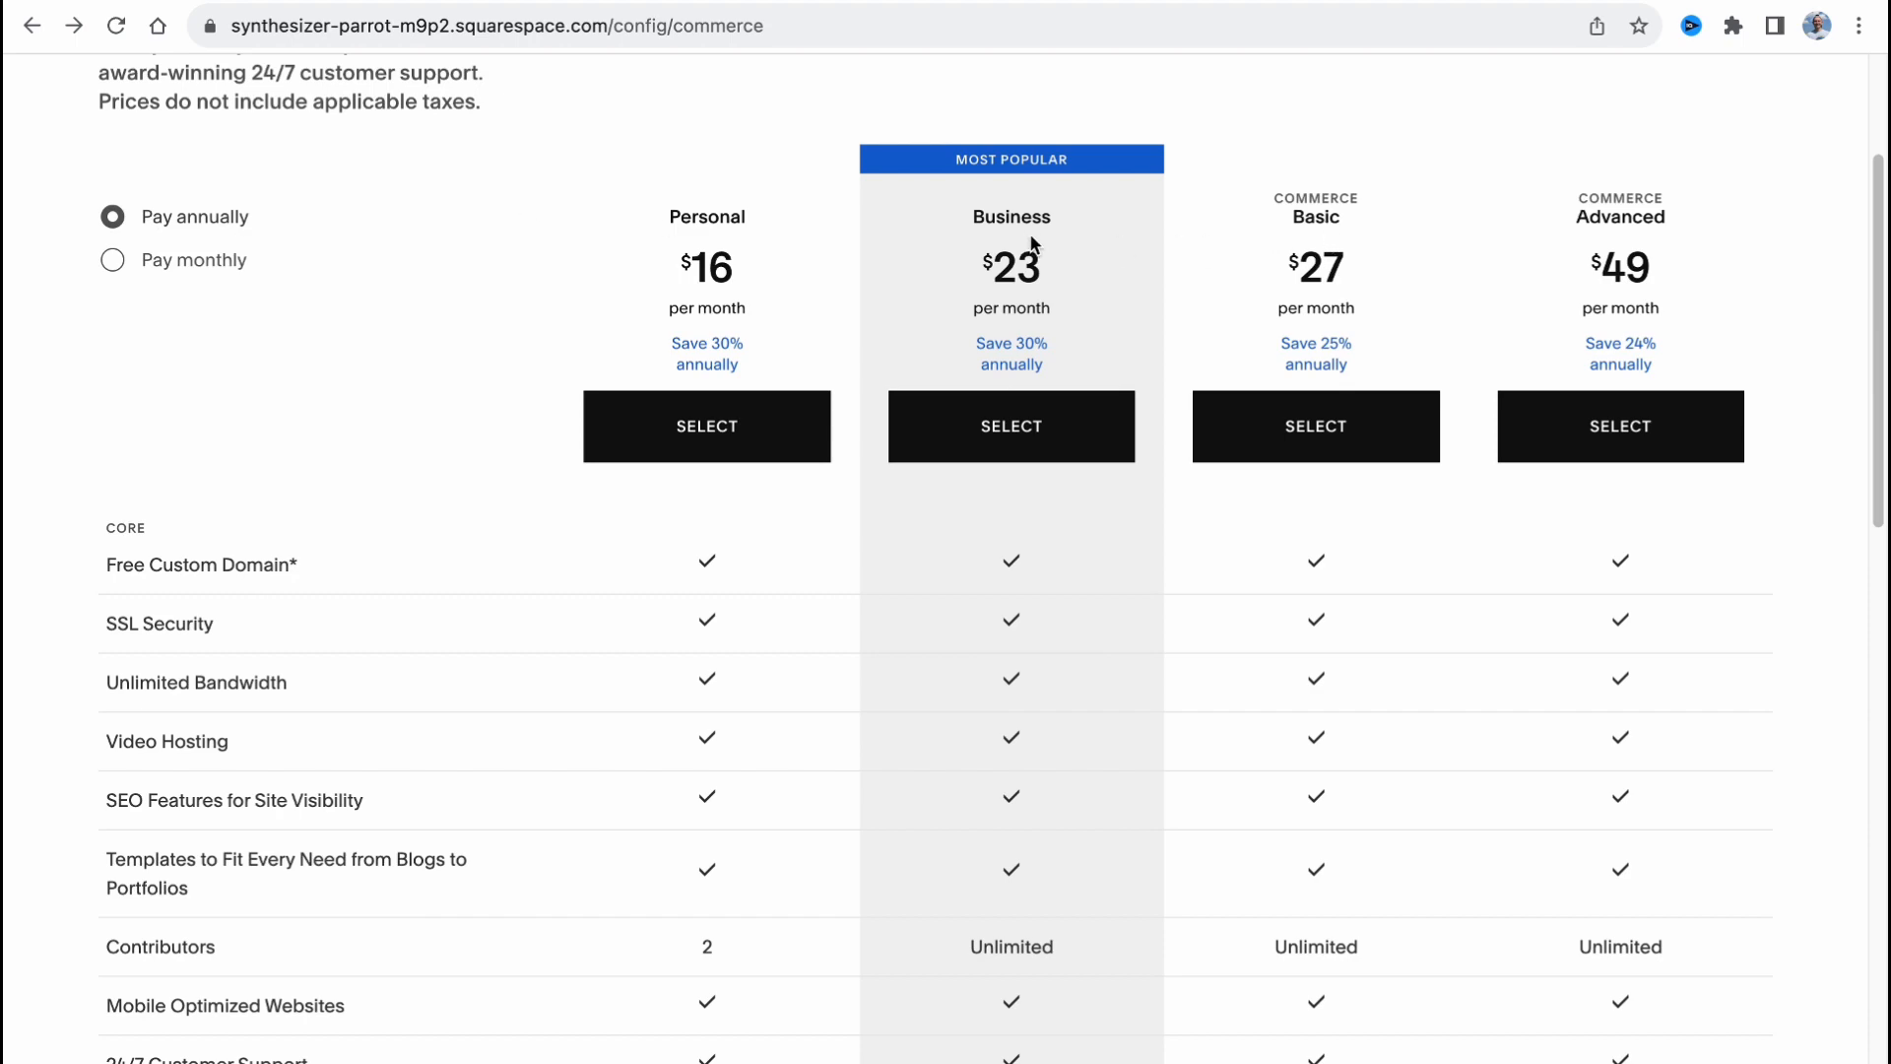
{"action": "scroll", "scroll_direction": "down", "scroll_amount": 3}
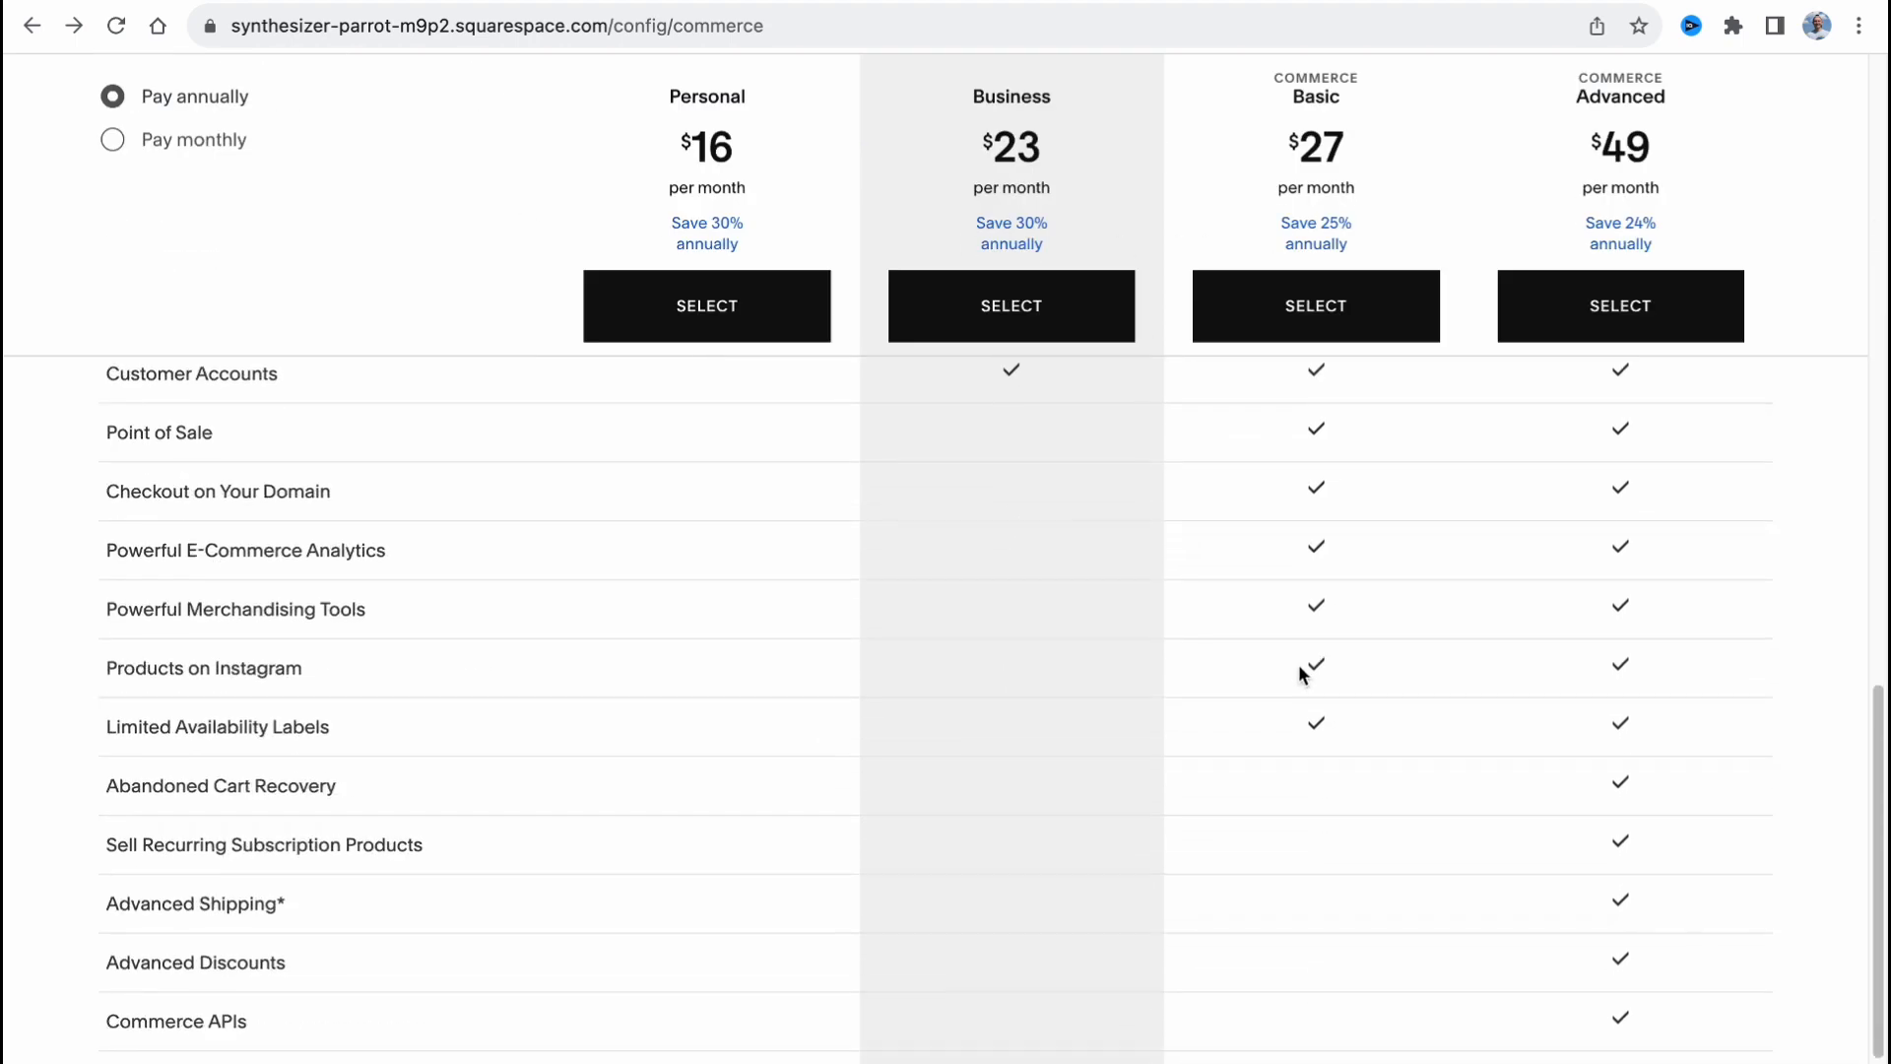
{"action": "scroll", "scroll_direction": "down", "scroll_amount": 3}
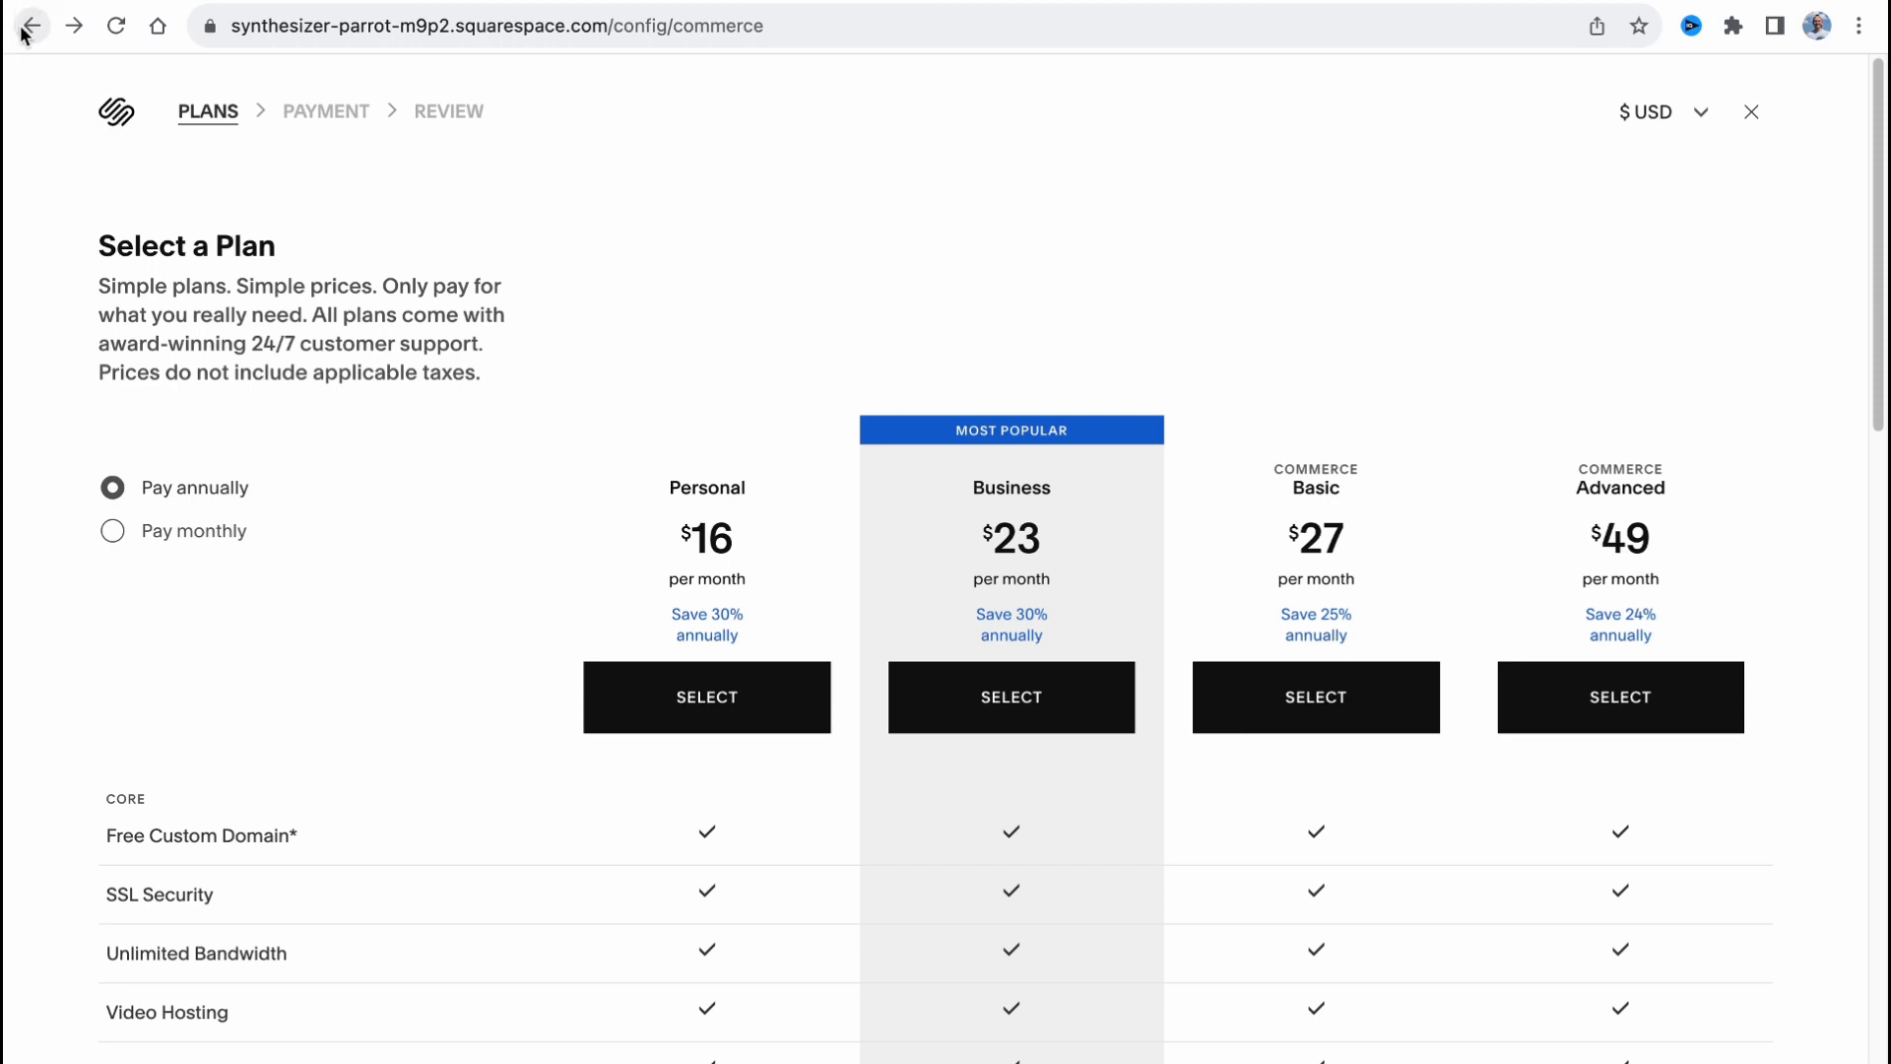
Leave the plan page for the dashboard and start editing the Shop page.
{"action": "left_click", "coordinate": [30, 26]}
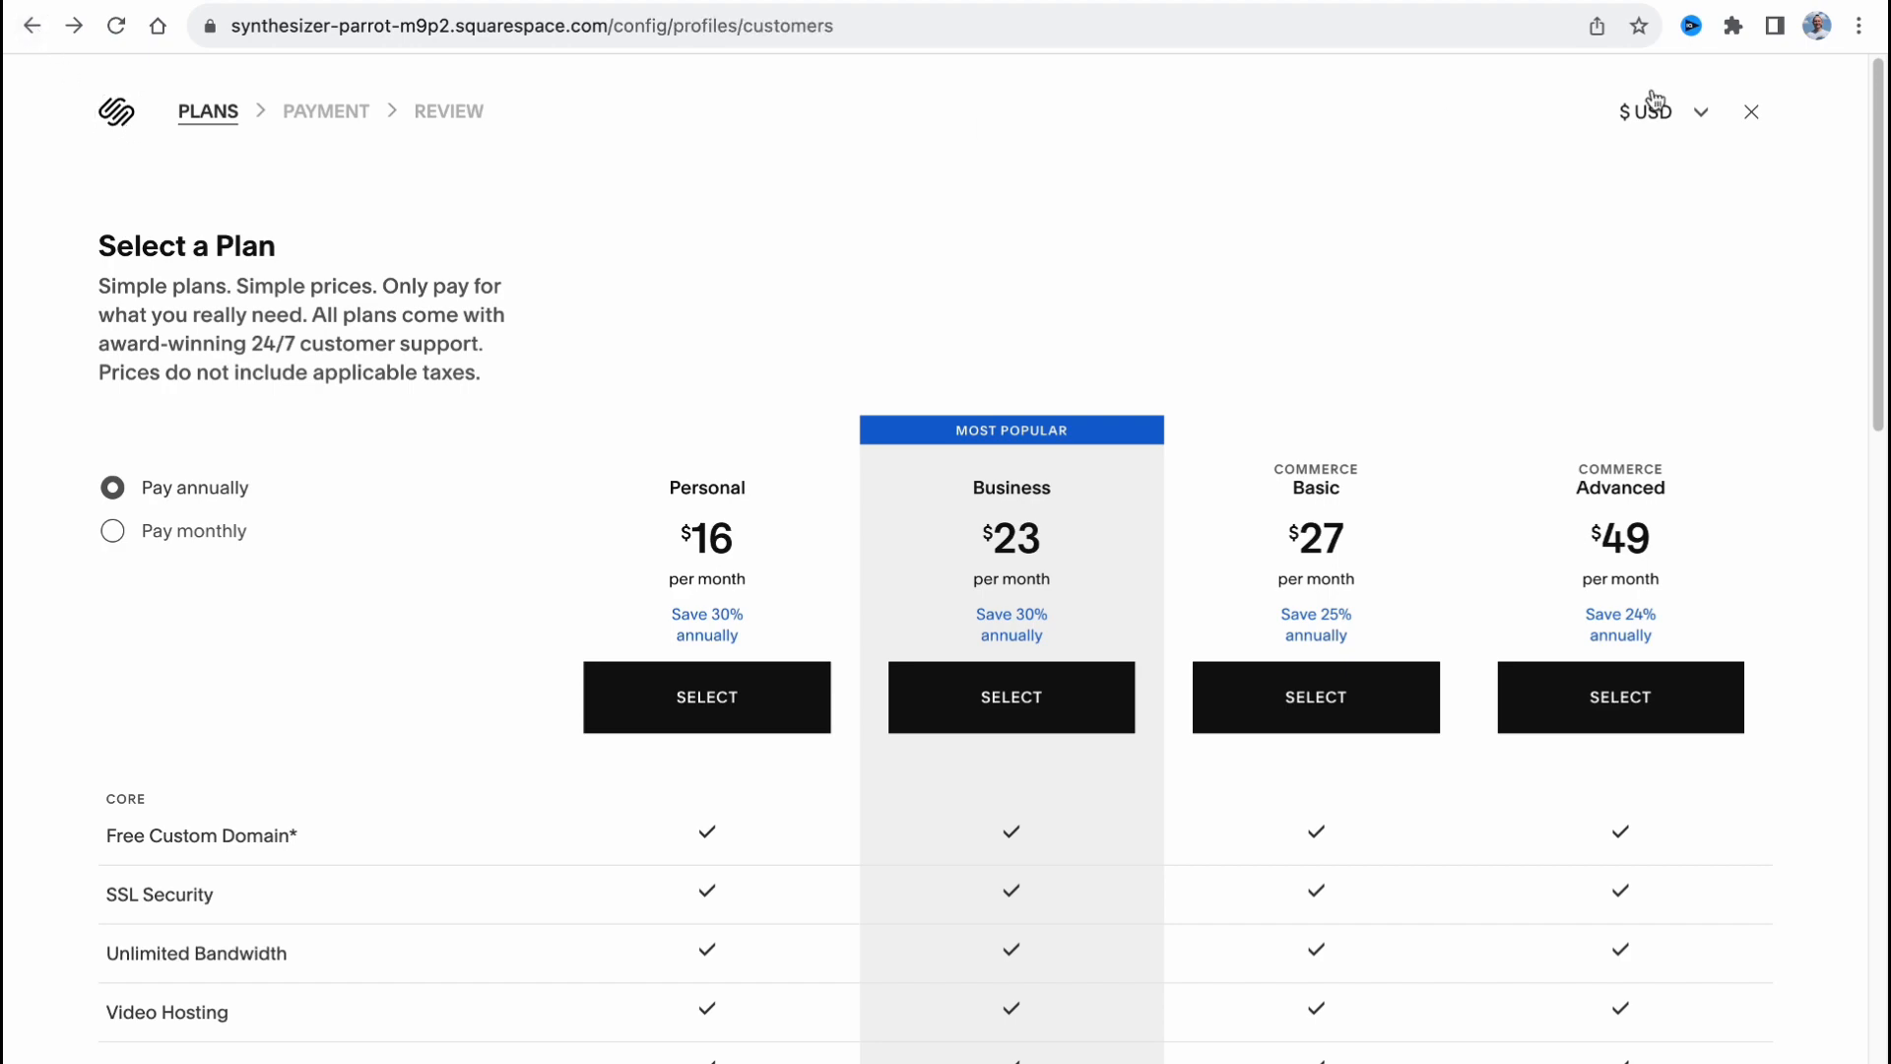
{"action": "left_click", "coordinate": [1749, 110]}
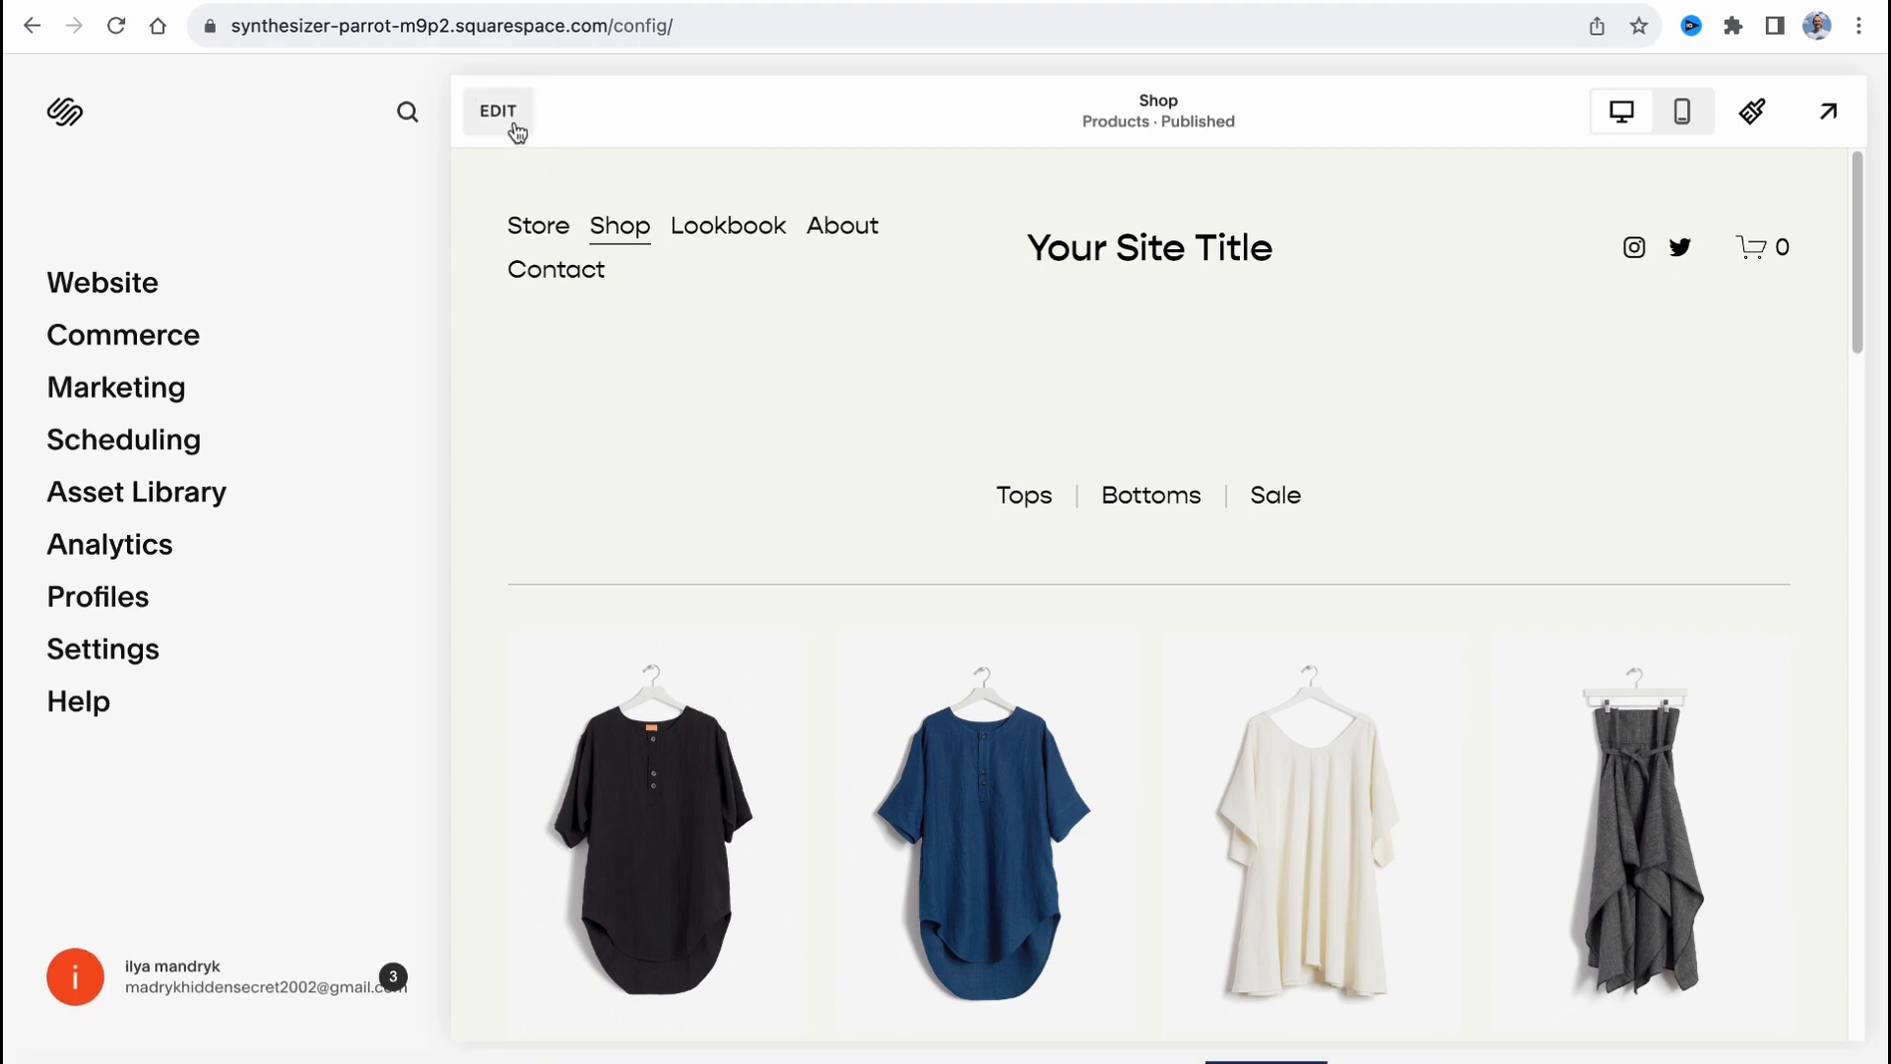
{"action": "left_click", "coordinate": [496, 110]}
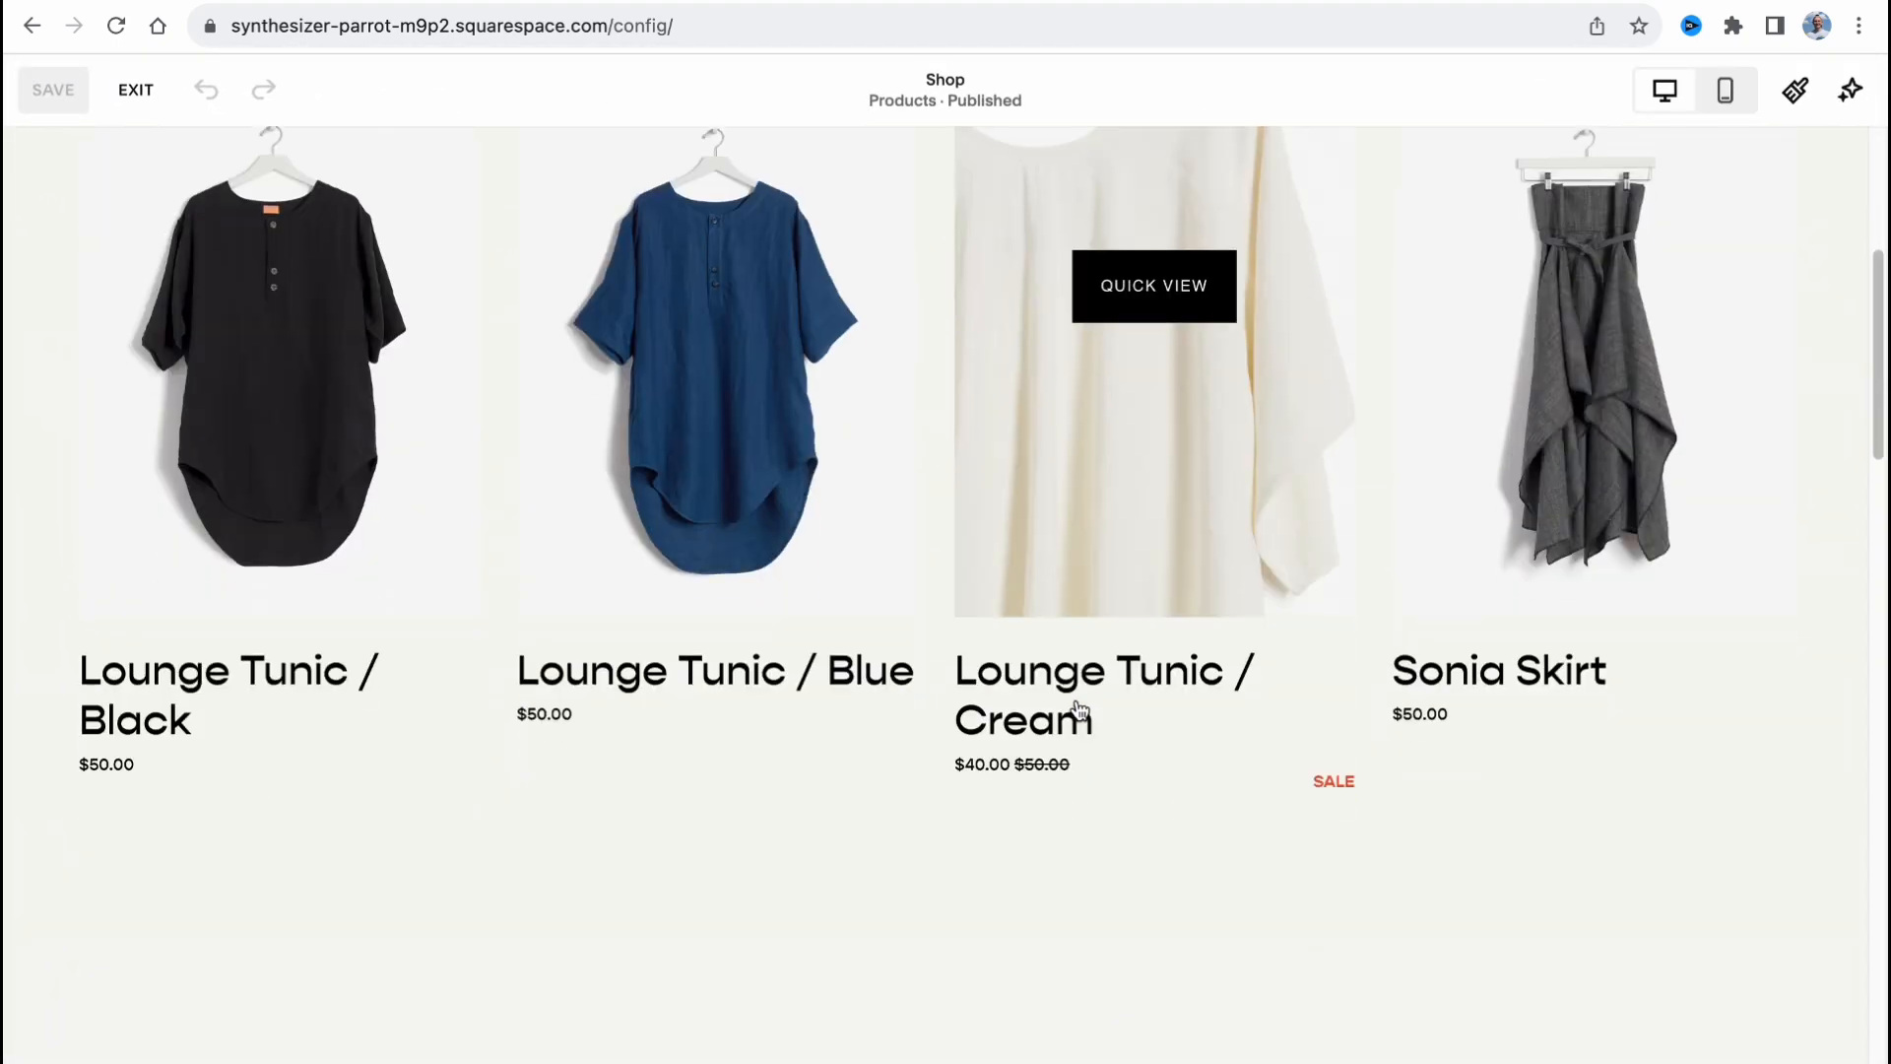
Scroll through the Shop page's product grid in the site editor.
{"action": "scroll", "scroll_direction": "down", "scroll_amount": 3}
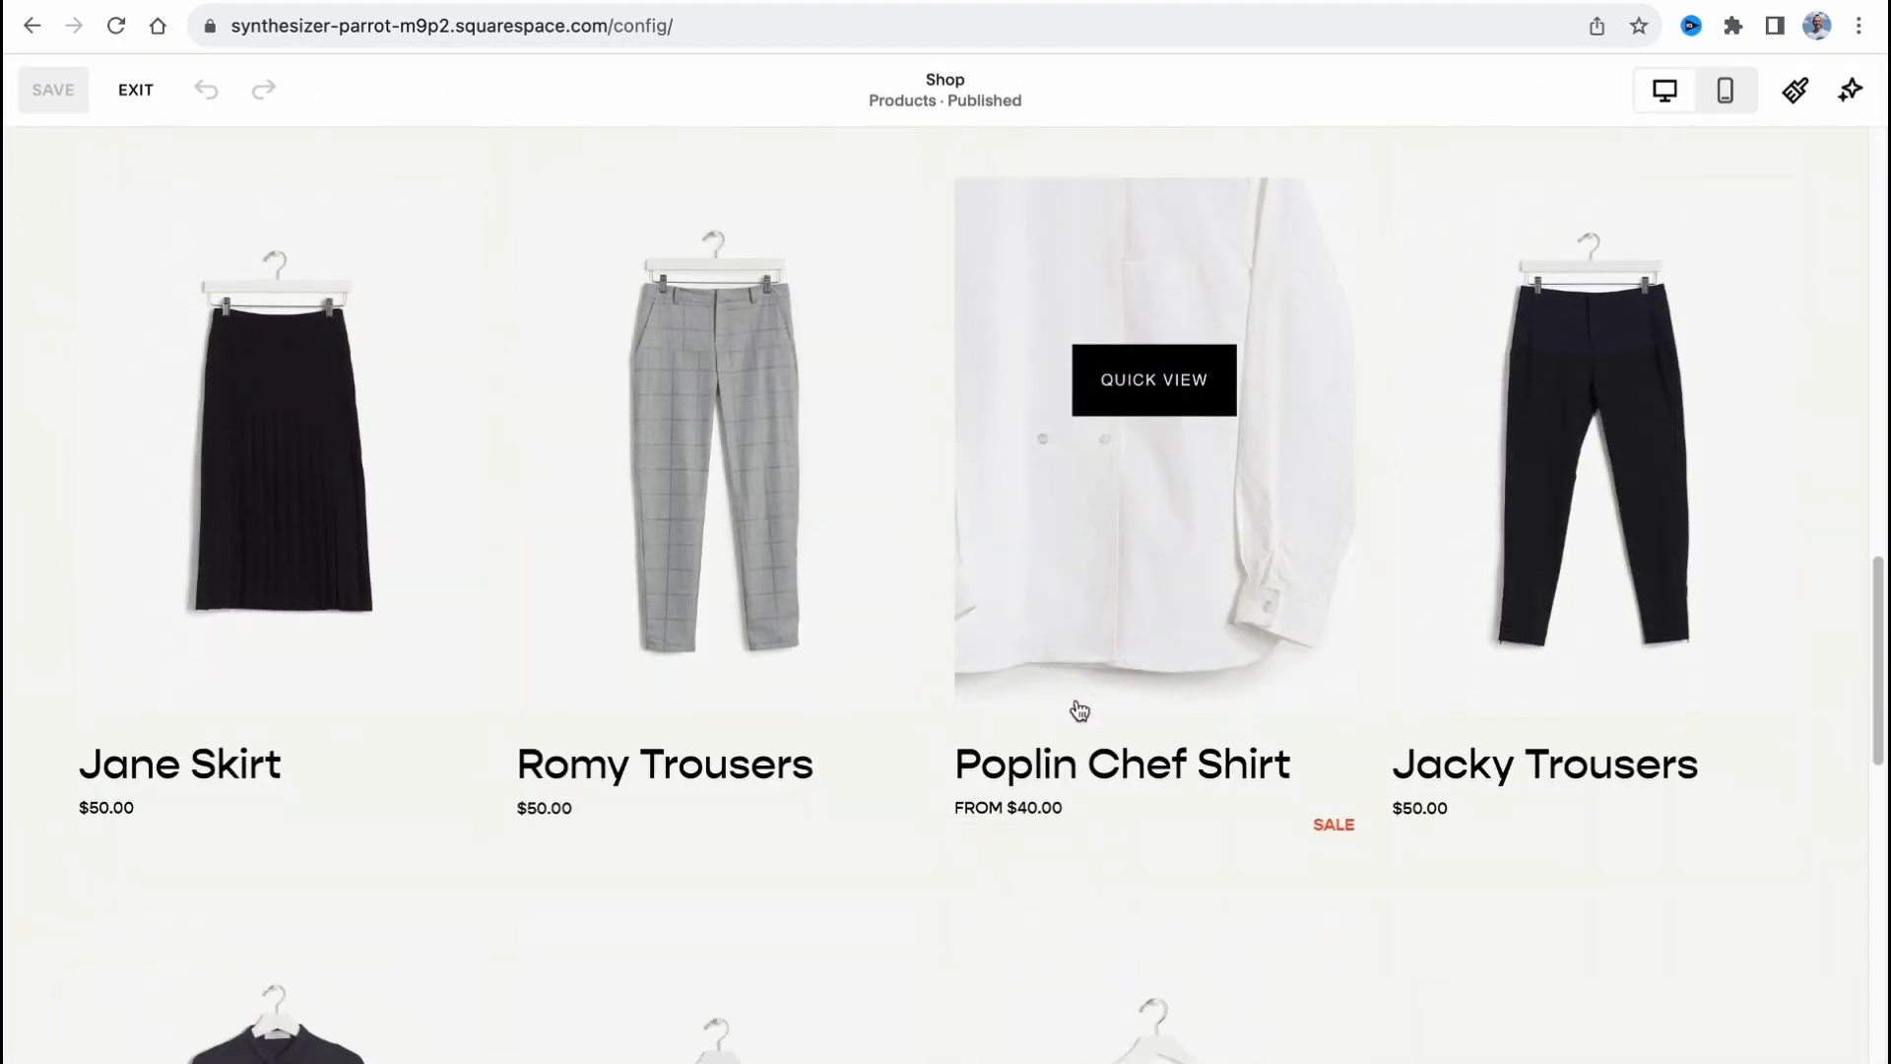
{"action": "scroll", "scroll_direction": "down", "scroll_amount": 3}
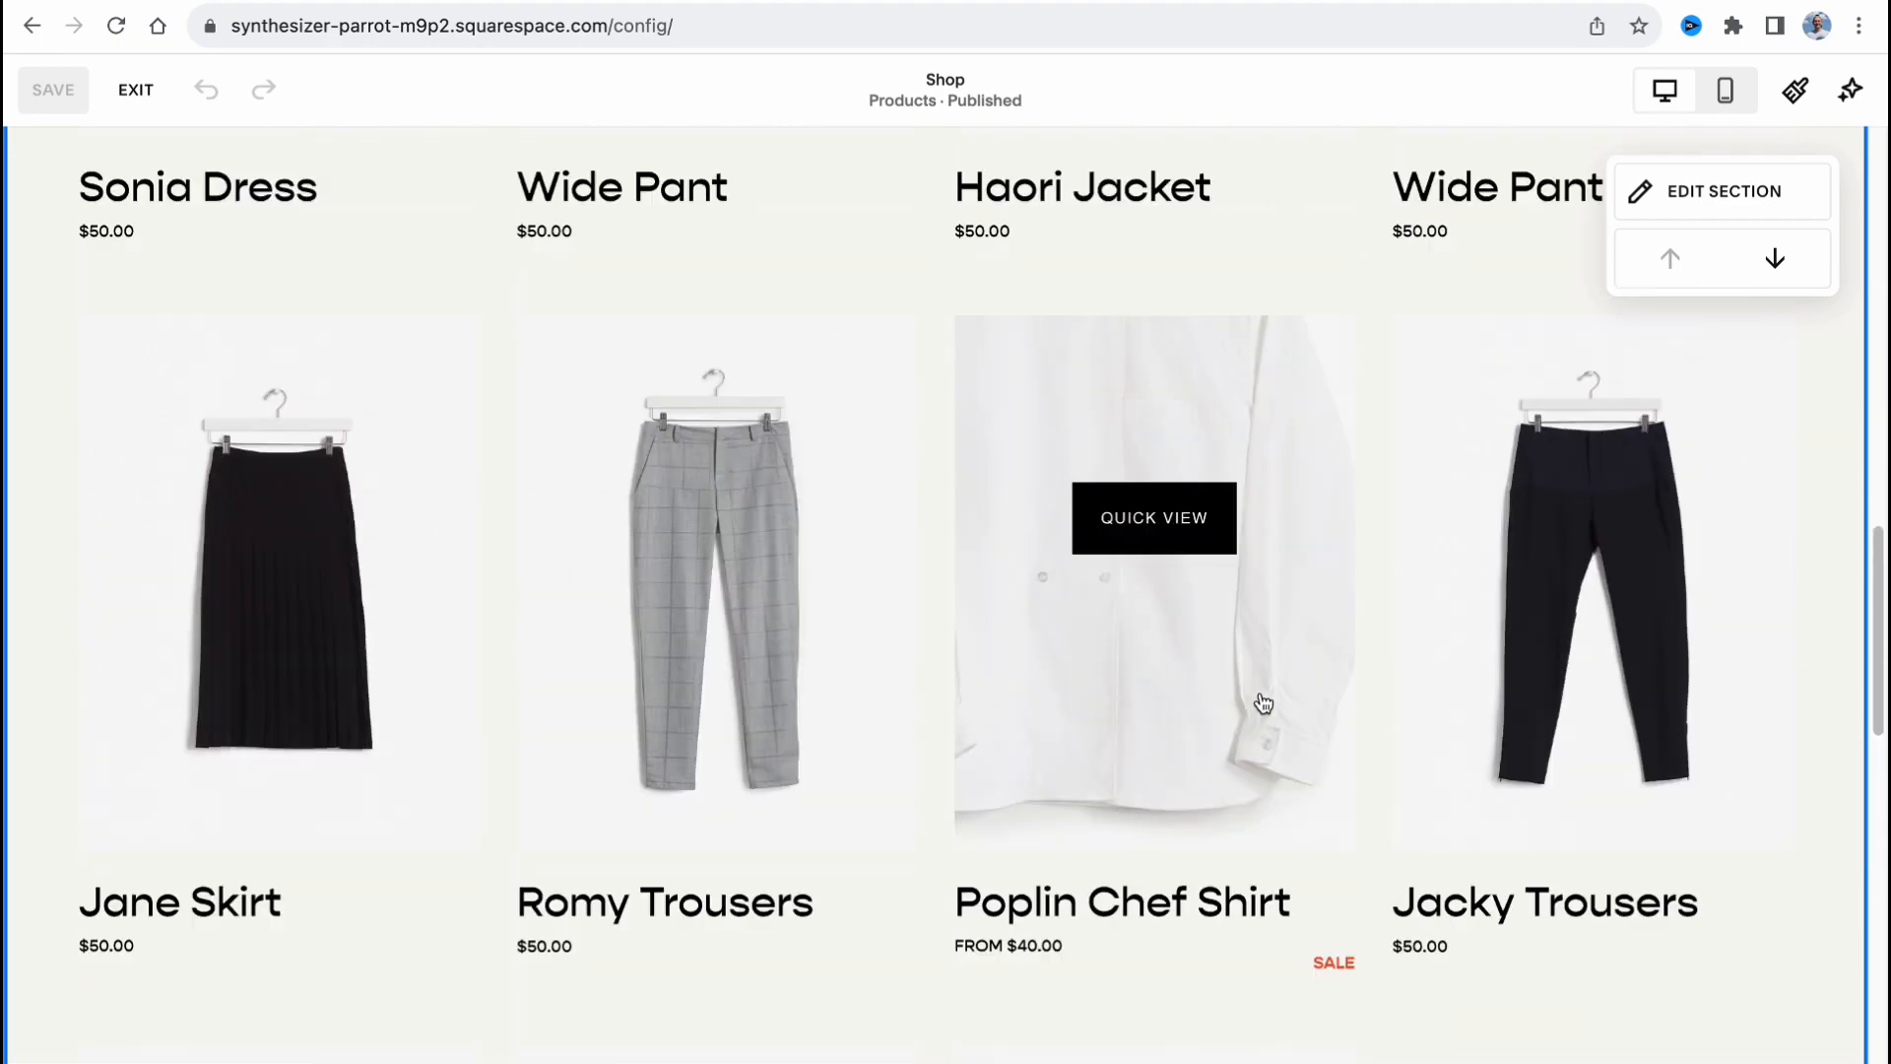
{"action": "scroll", "scroll_direction": "up", "scroll_amount": 3}
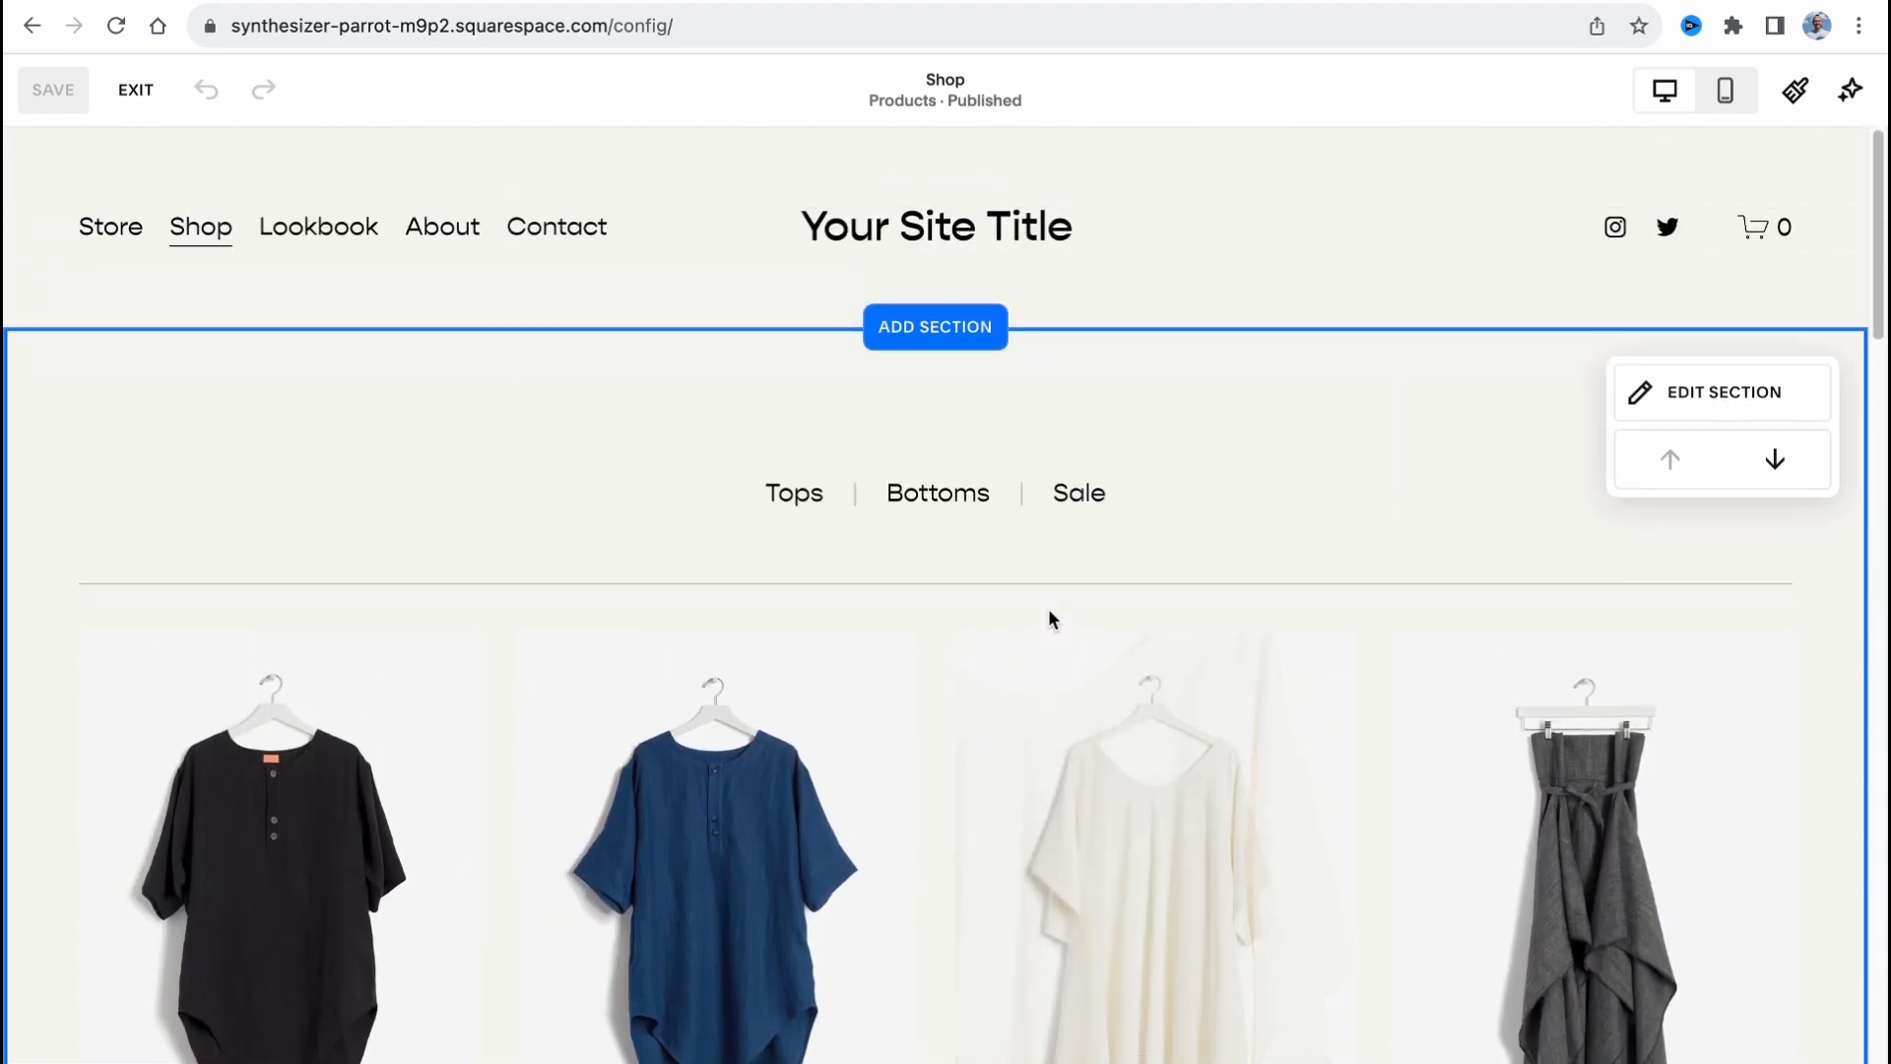